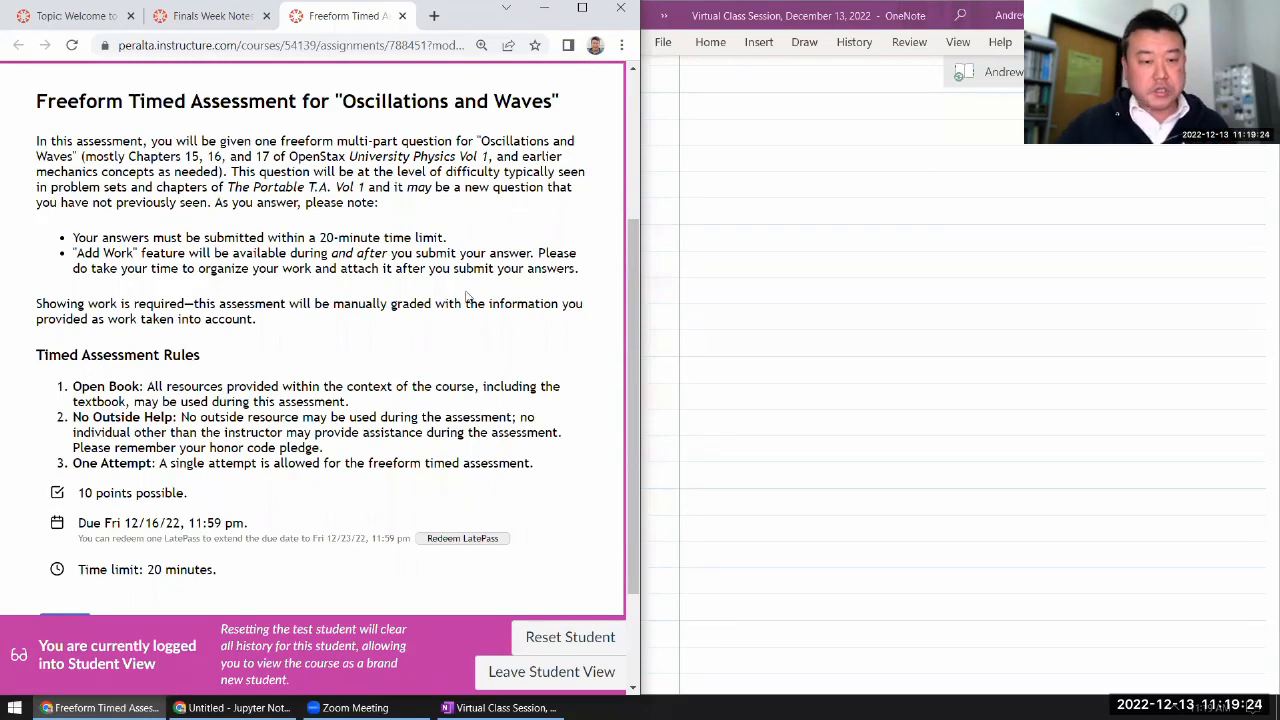
- Submit and end the unanswered pendulum attempt, confirming despite unanswered questions
{"action": "scroll", "scroll_direction": "down", "scroll_amount": 3}
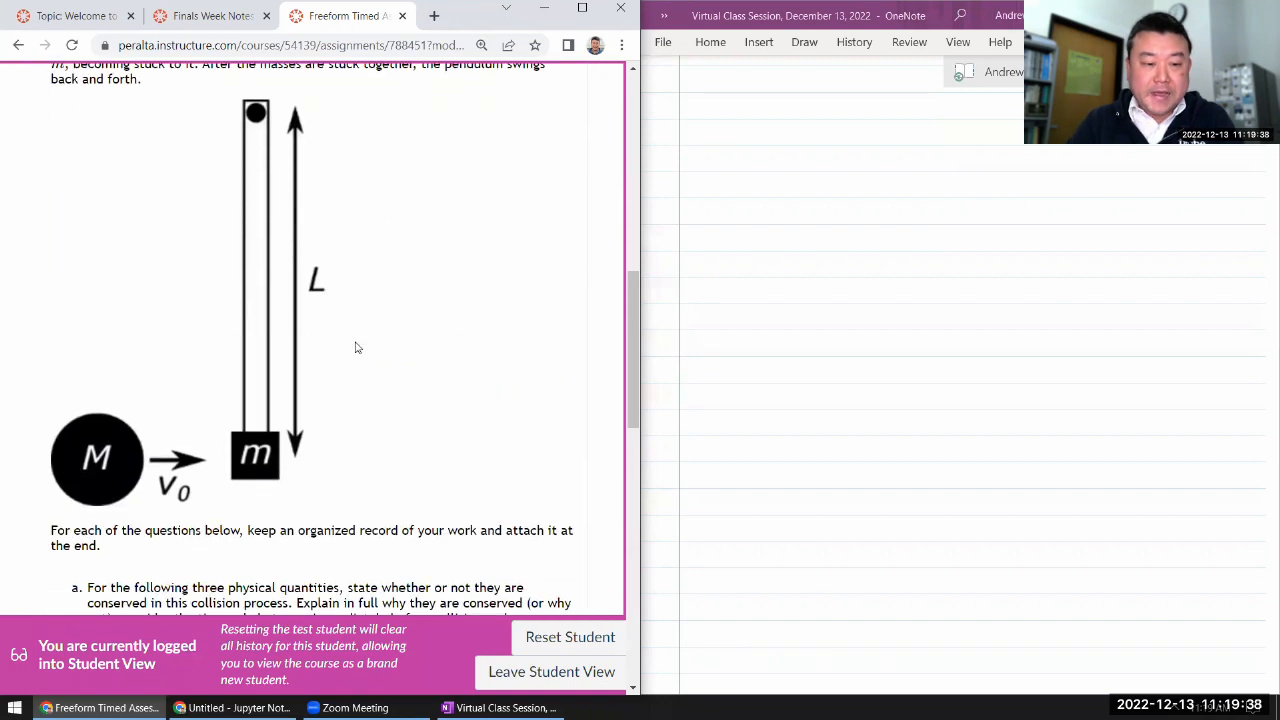
{"action": "scroll", "scroll_direction": "up", "scroll_amount": 3}
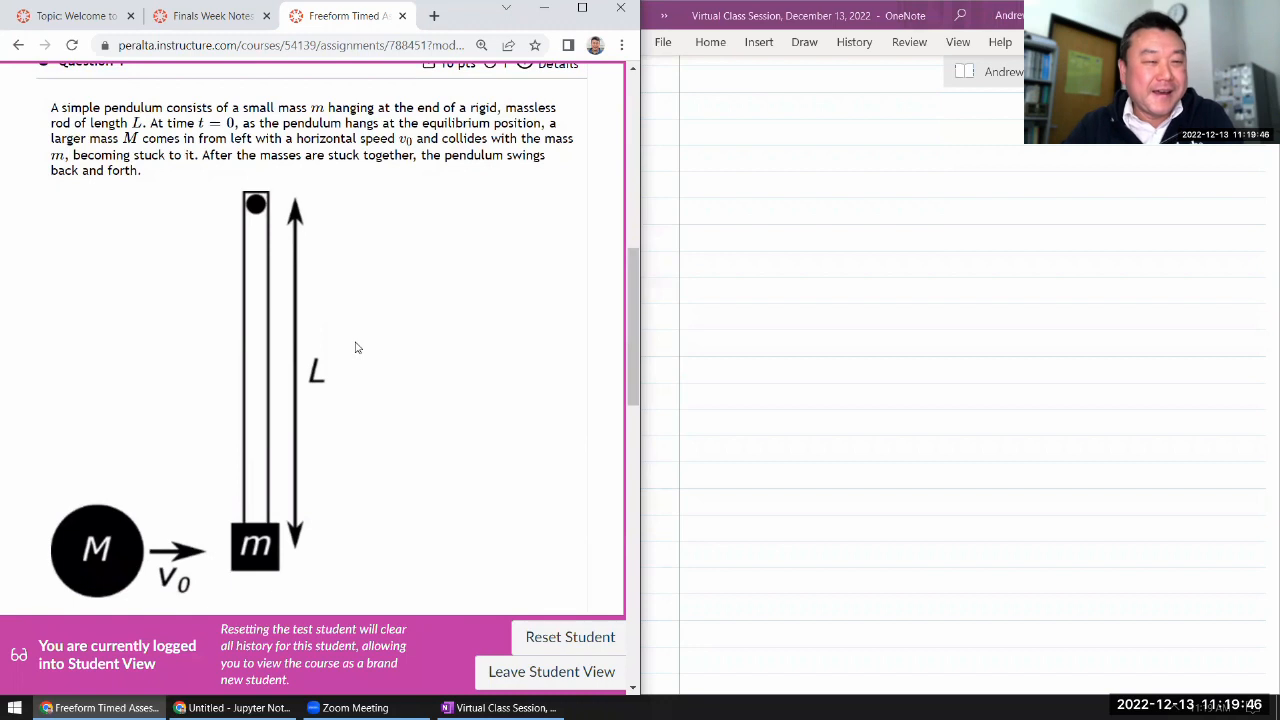
{"action": "mouse_move", "coordinate": [388, 388]}
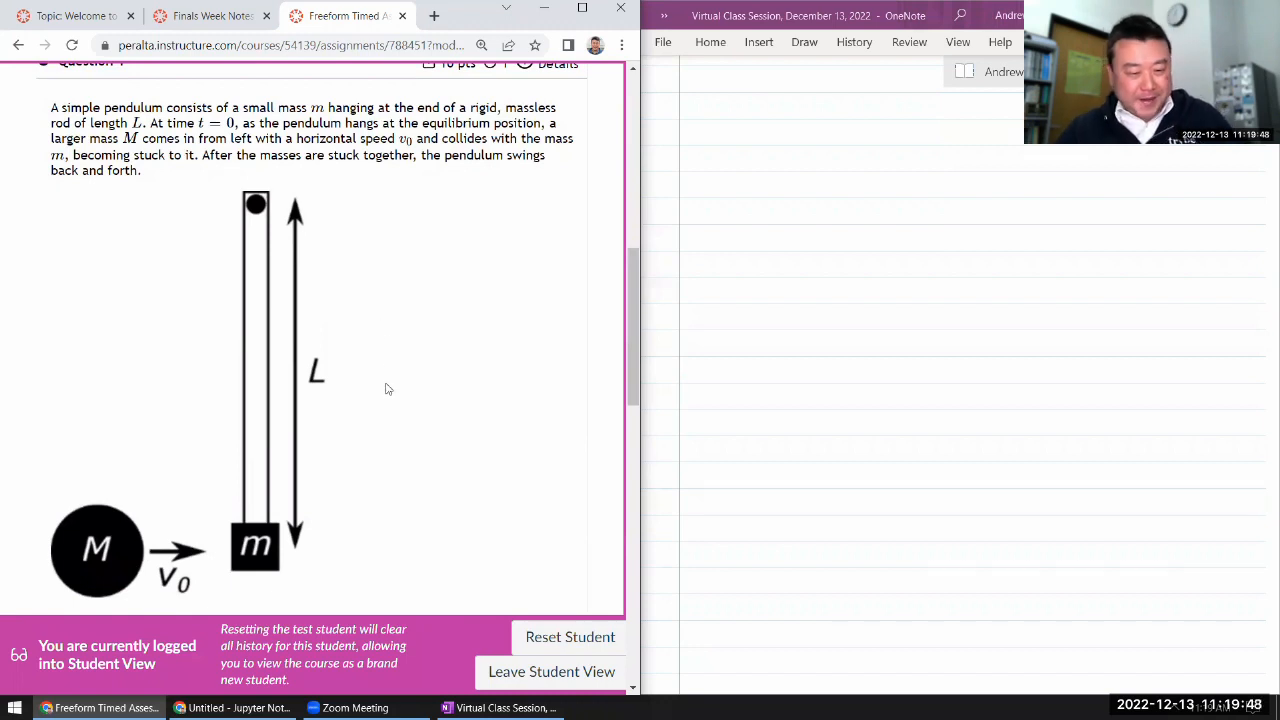
{"action": "mouse_move", "coordinate": [376, 388]}
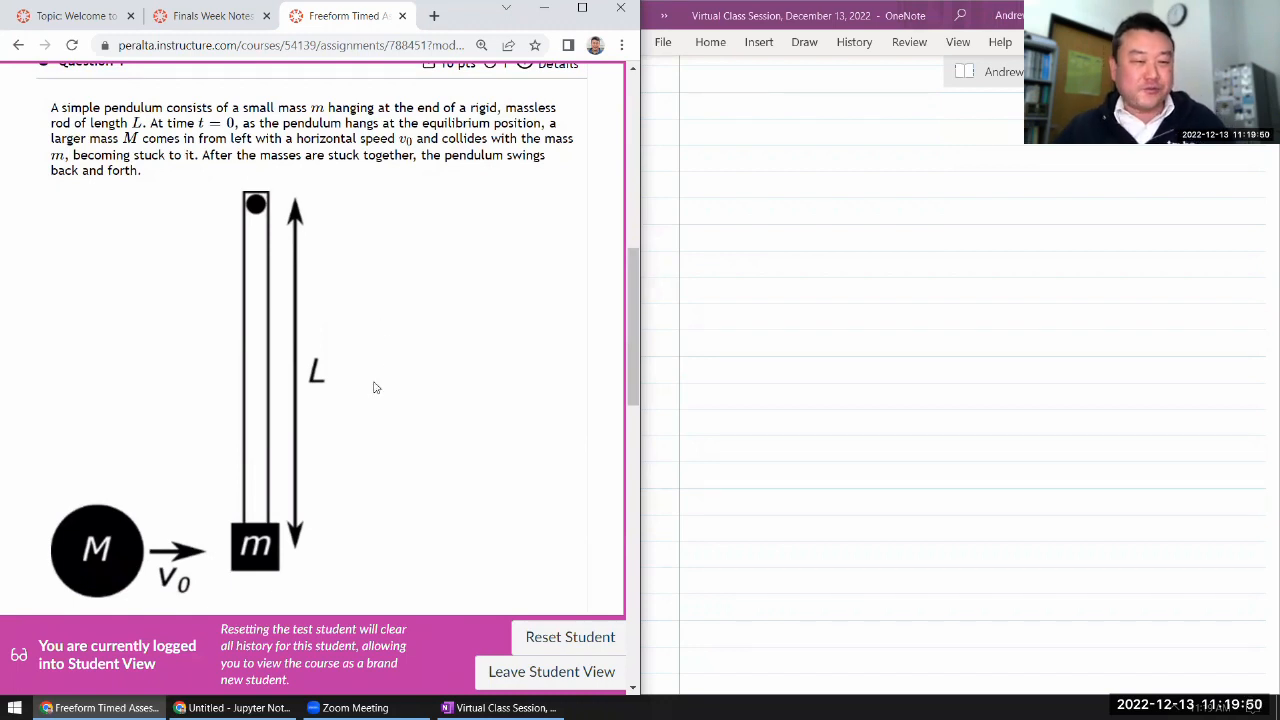
{"action": "scroll", "scroll_direction": "up", "scroll_amount": 3}
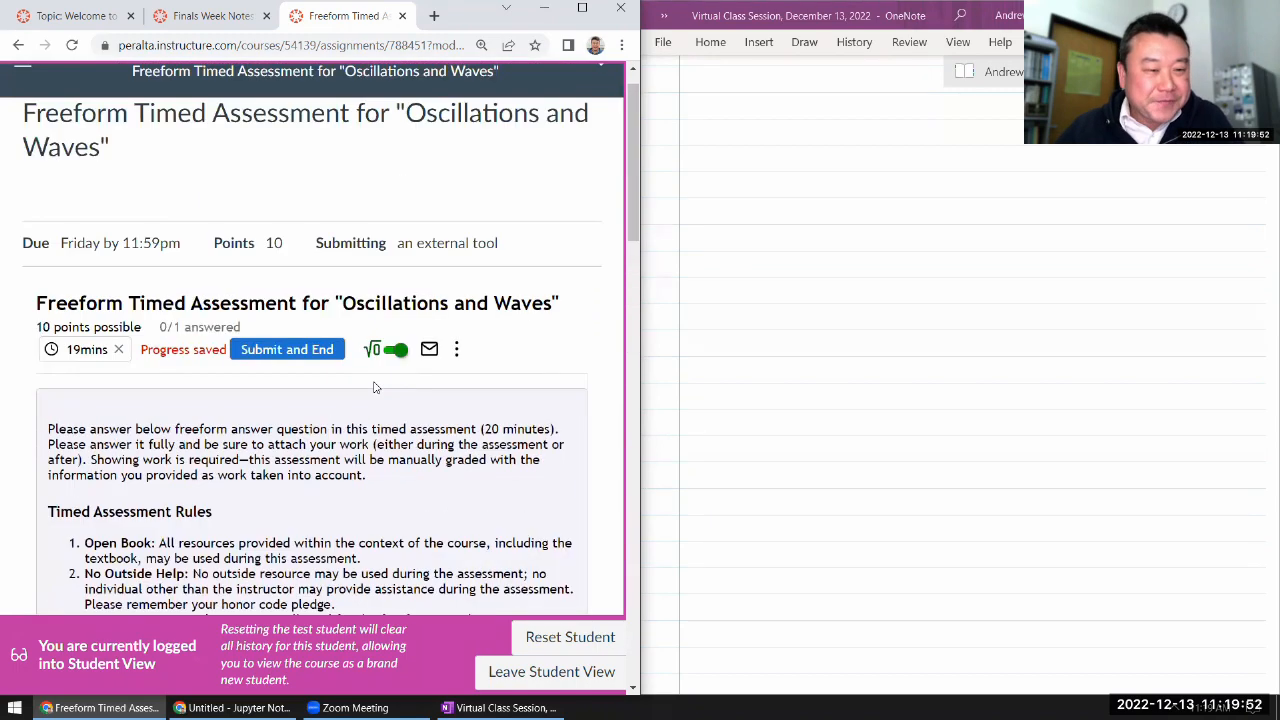
{"action": "left_click", "coordinate": [288, 348]}
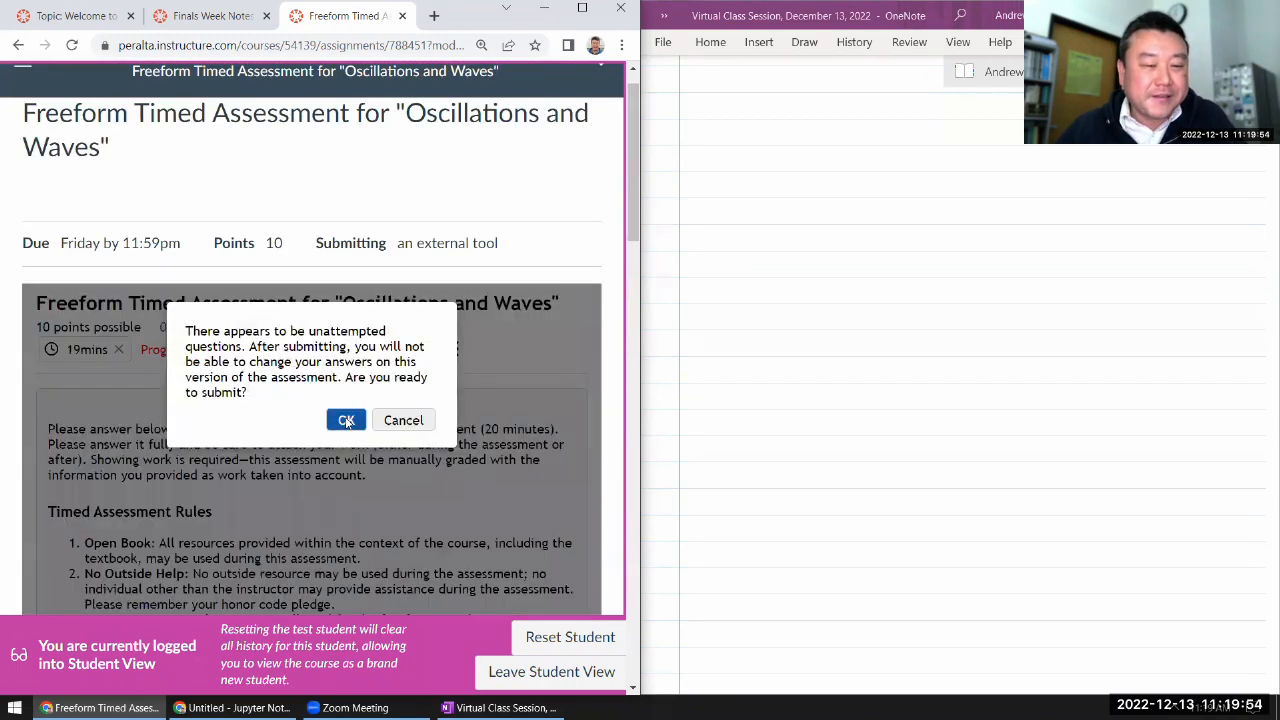
{"action": "left_click", "coordinate": [346, 420]}
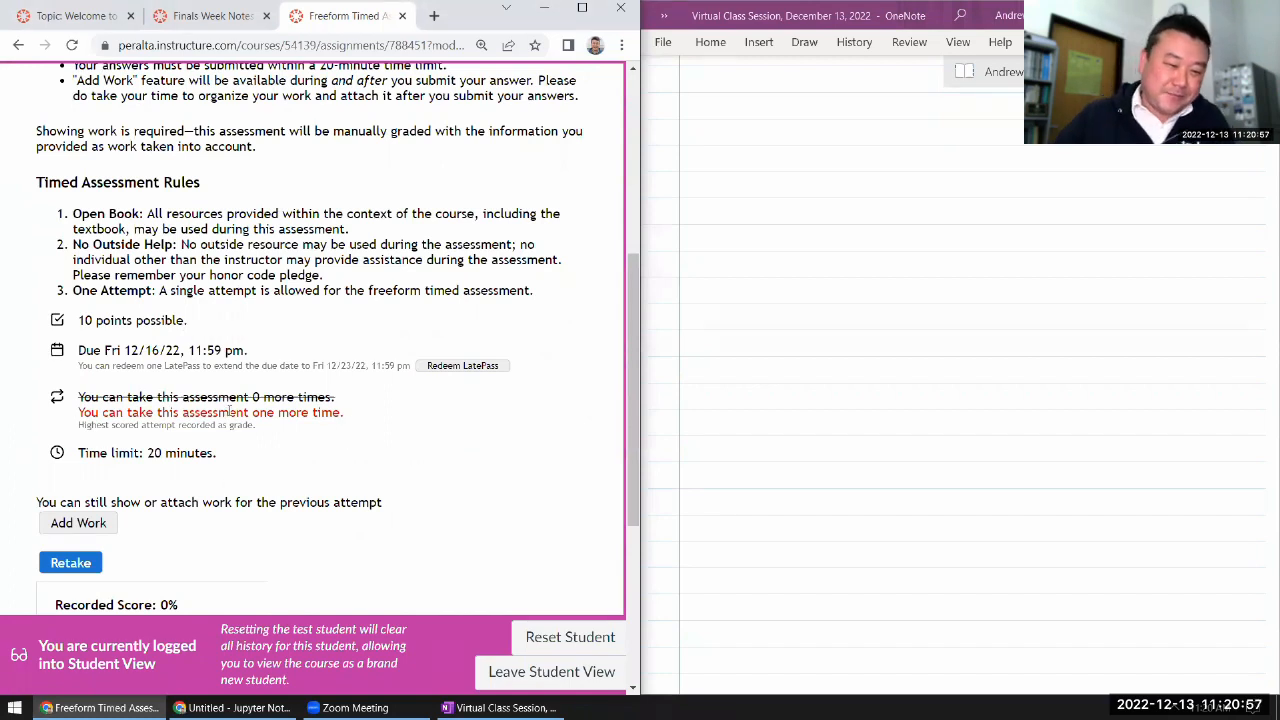
- Retake the assessment and start the timed attempt showing the standing-waves question
{"action": "scroll", "scroll_direction": "down", "scroll_amount": 3}
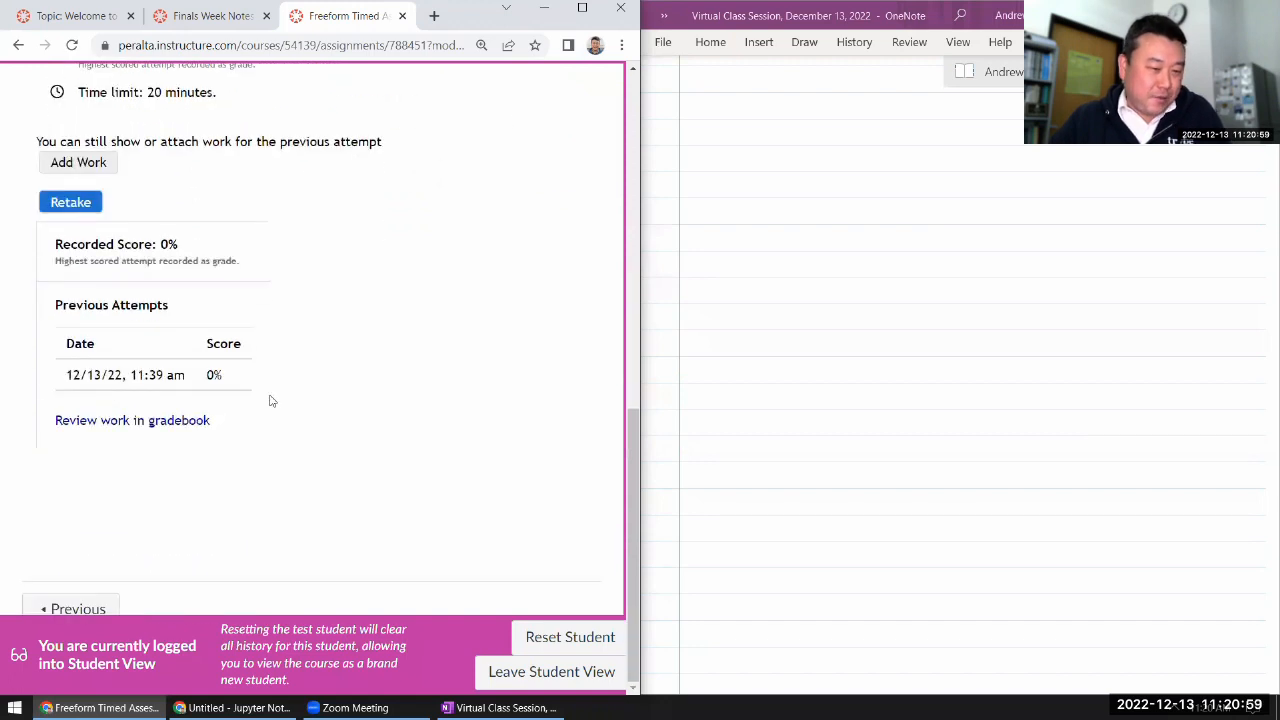
{"action": "scroll", "scroll_direction": "up", "scroll_amount": 3}
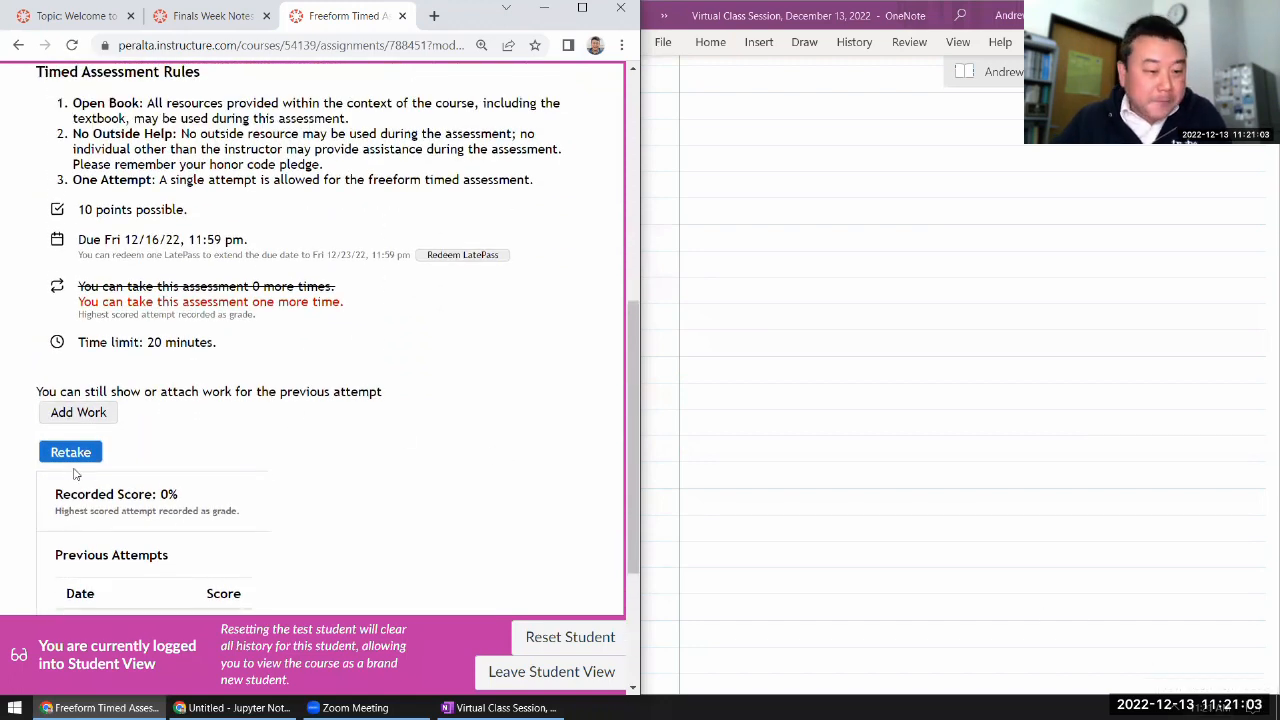
{"action": "scroll", "scroll_direction": "up", "scroll_amount": 3}
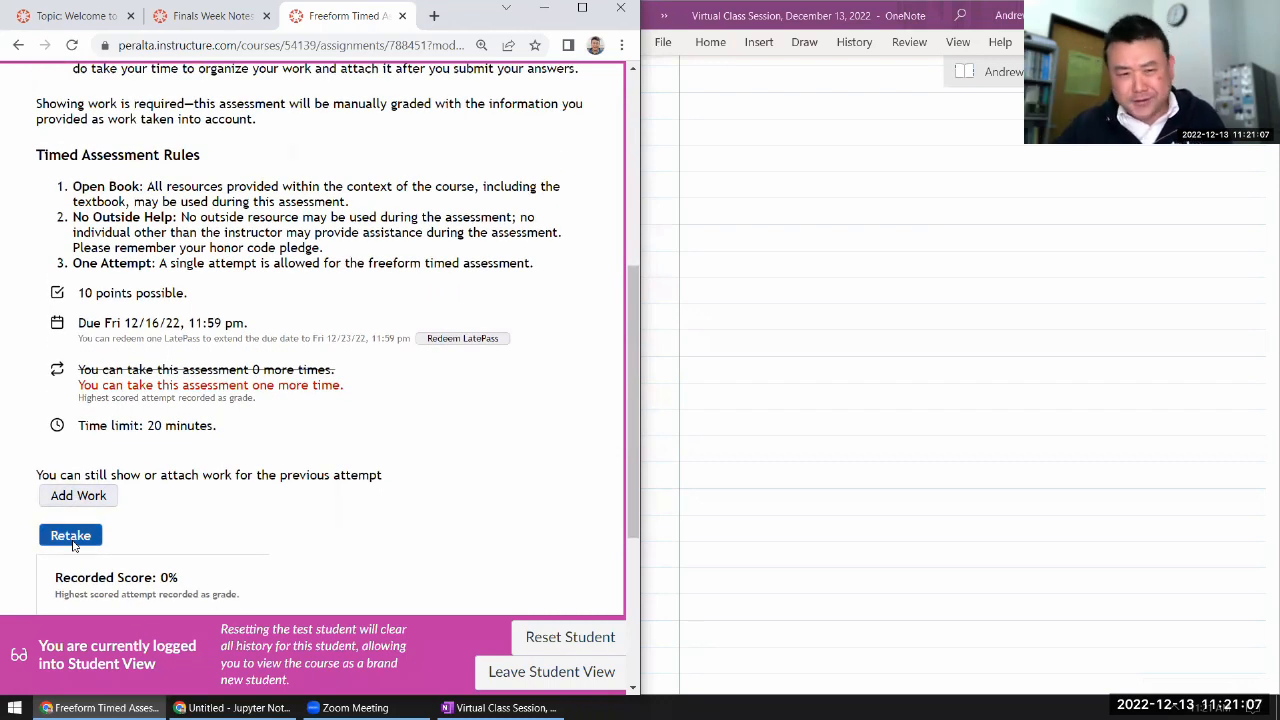
{"action": "left_click", "coordinate": [70, 536]}
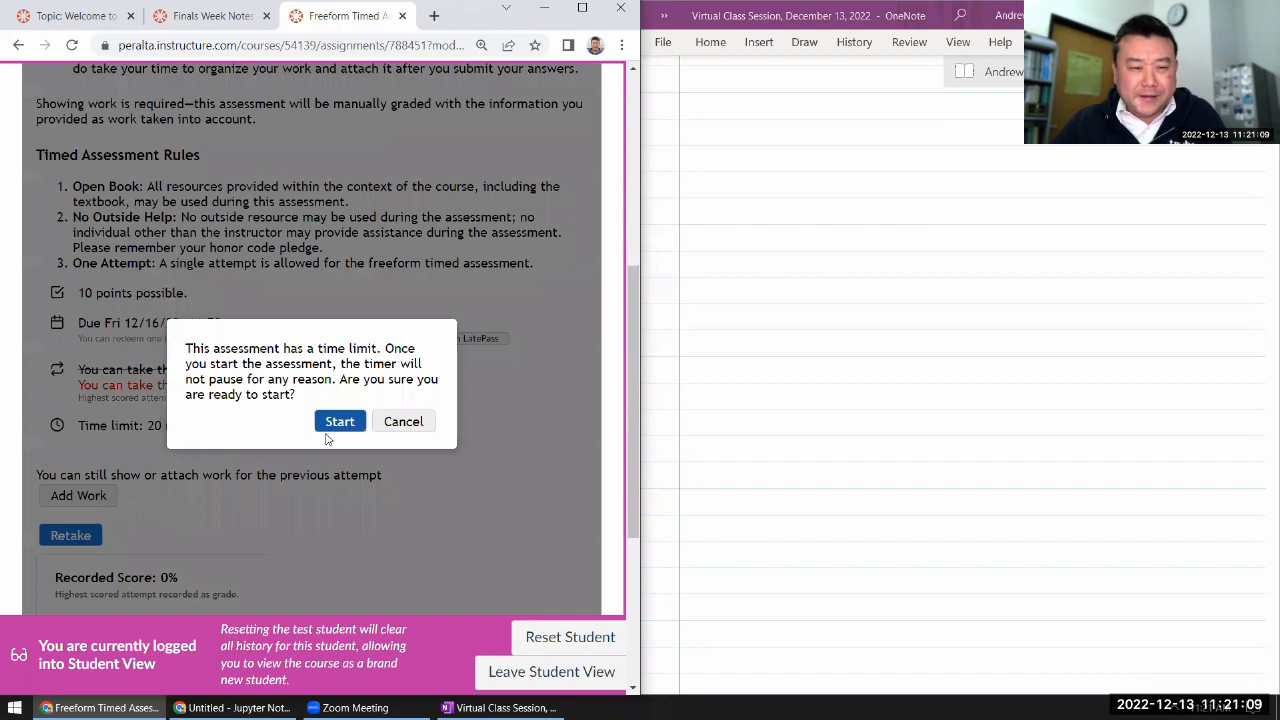
{"action": "left_click", "coordinate": [340, 420]}
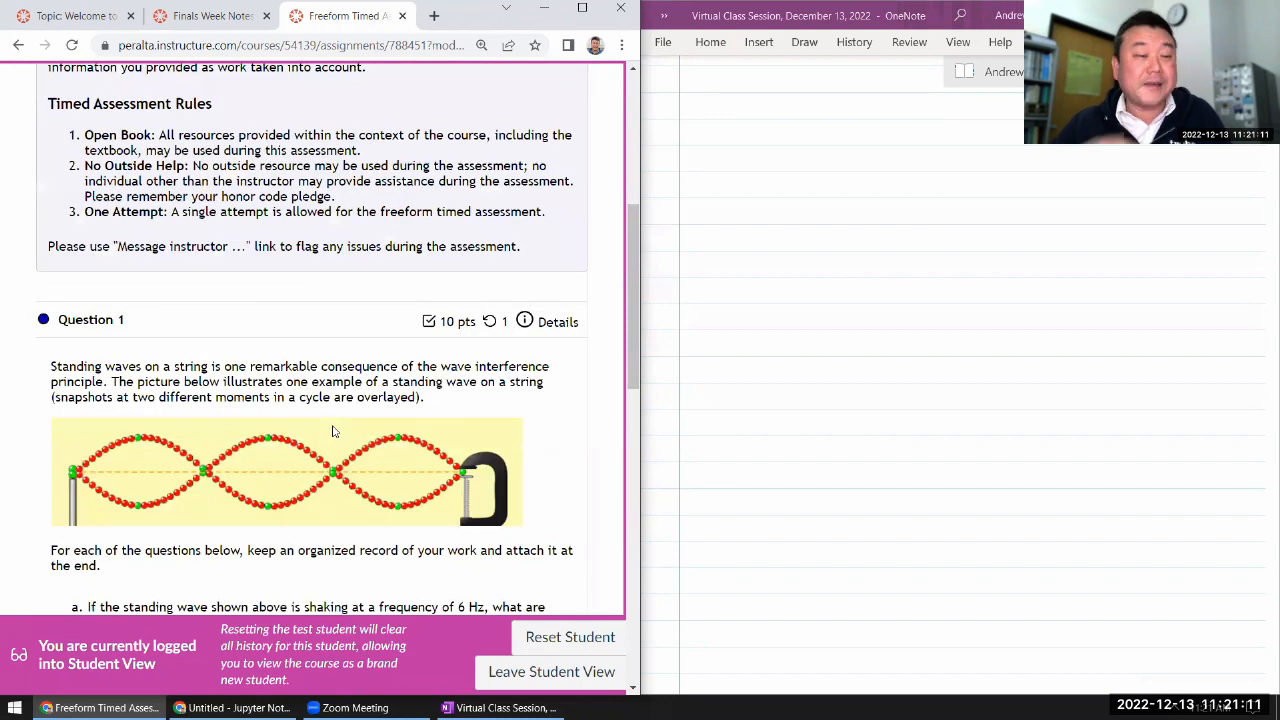
{"action": "scroll", "scroll_direction": "down", "scroll_amount": 3}
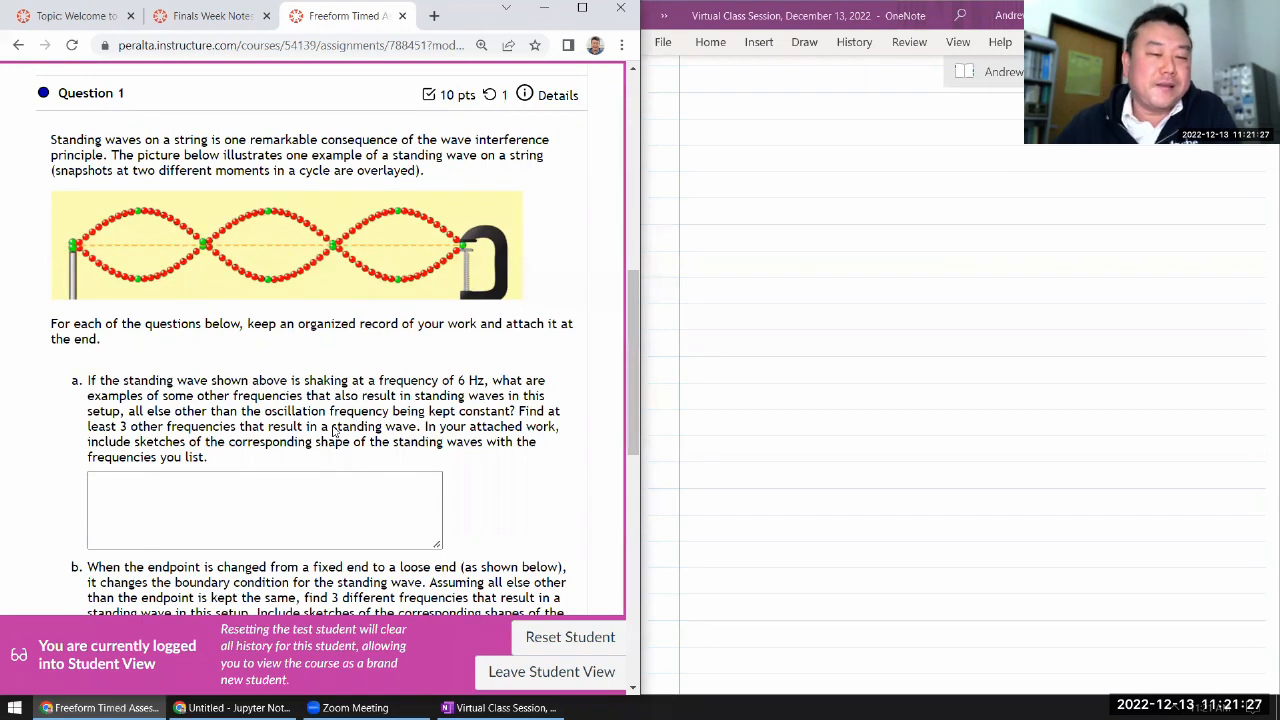
{"action": "mouse_move", "coordinate": [464, 258]}
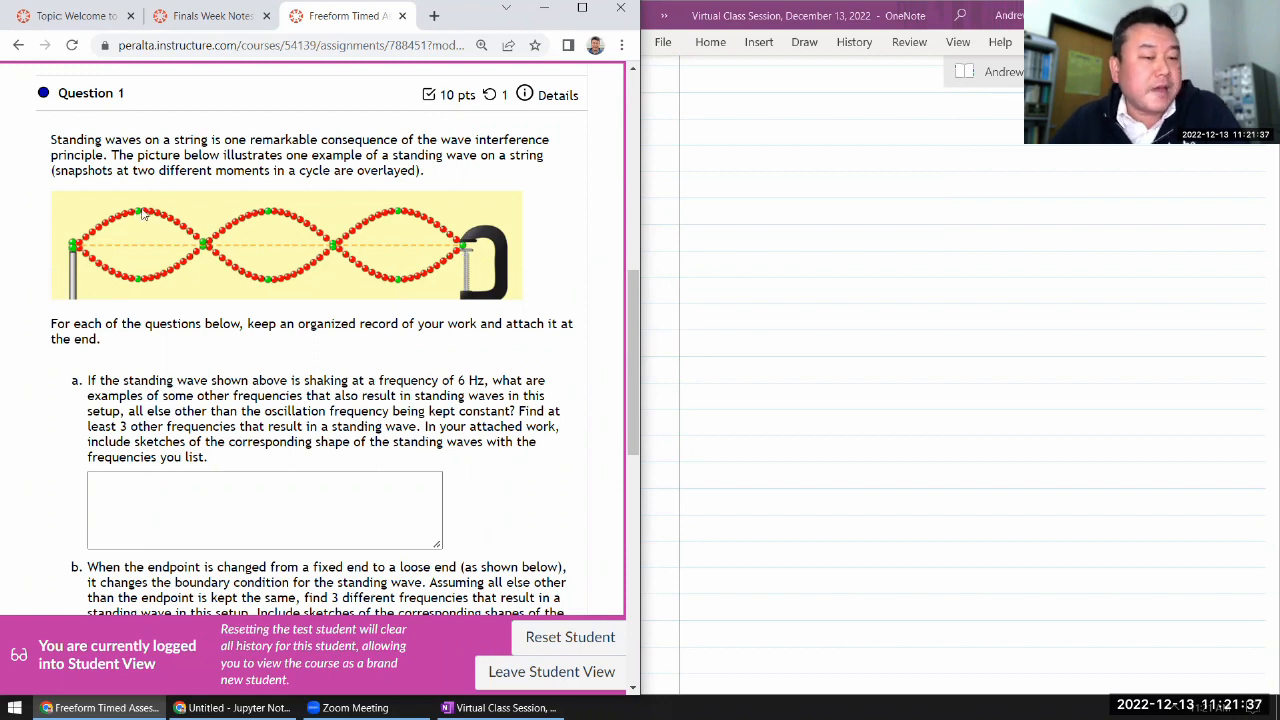
{"action": "mouse_move", "coordinate": [192, 274]}
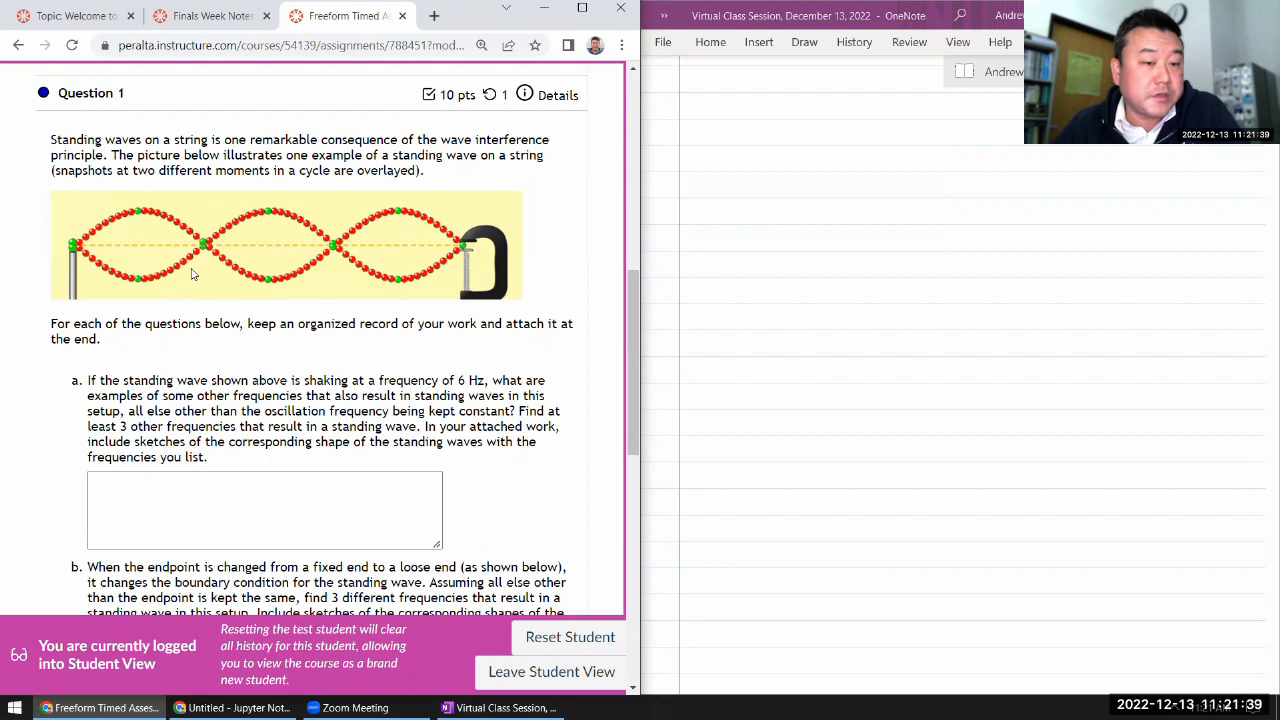
{"action": "mouse_move", "coordinate": [268, 278]}
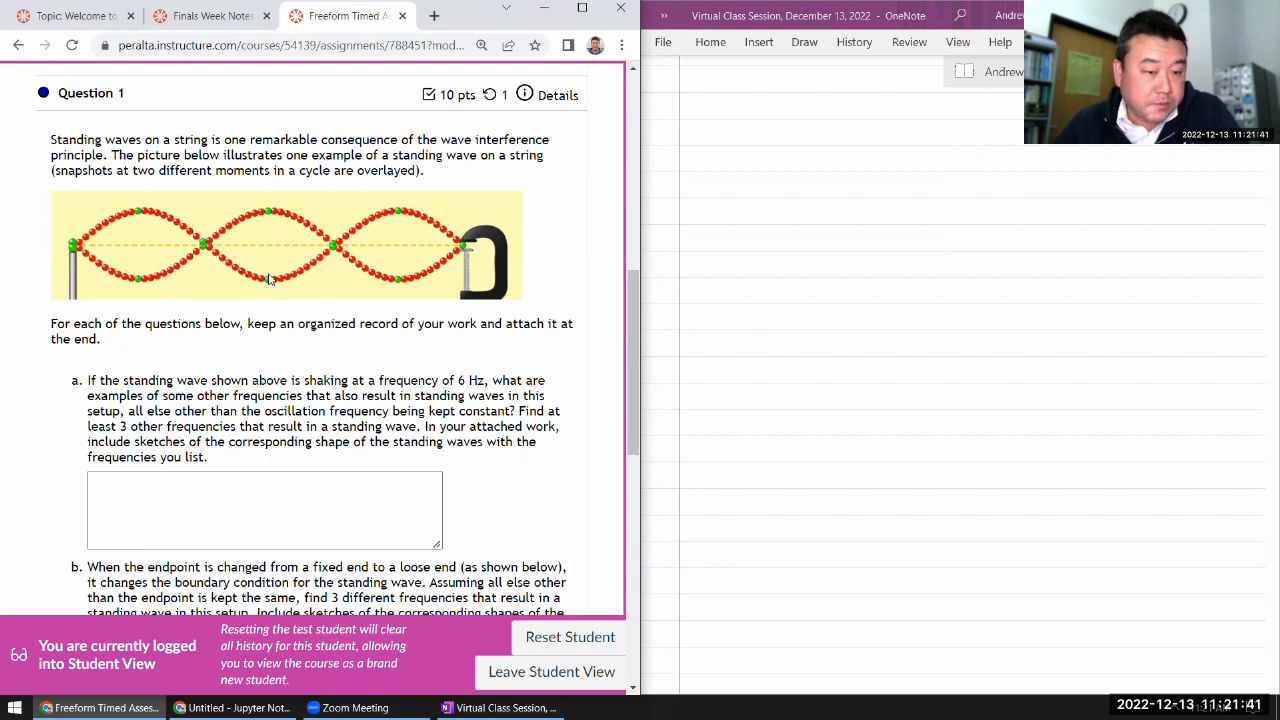
{"action": "mouse_move", "coordinate": [228, 226]}
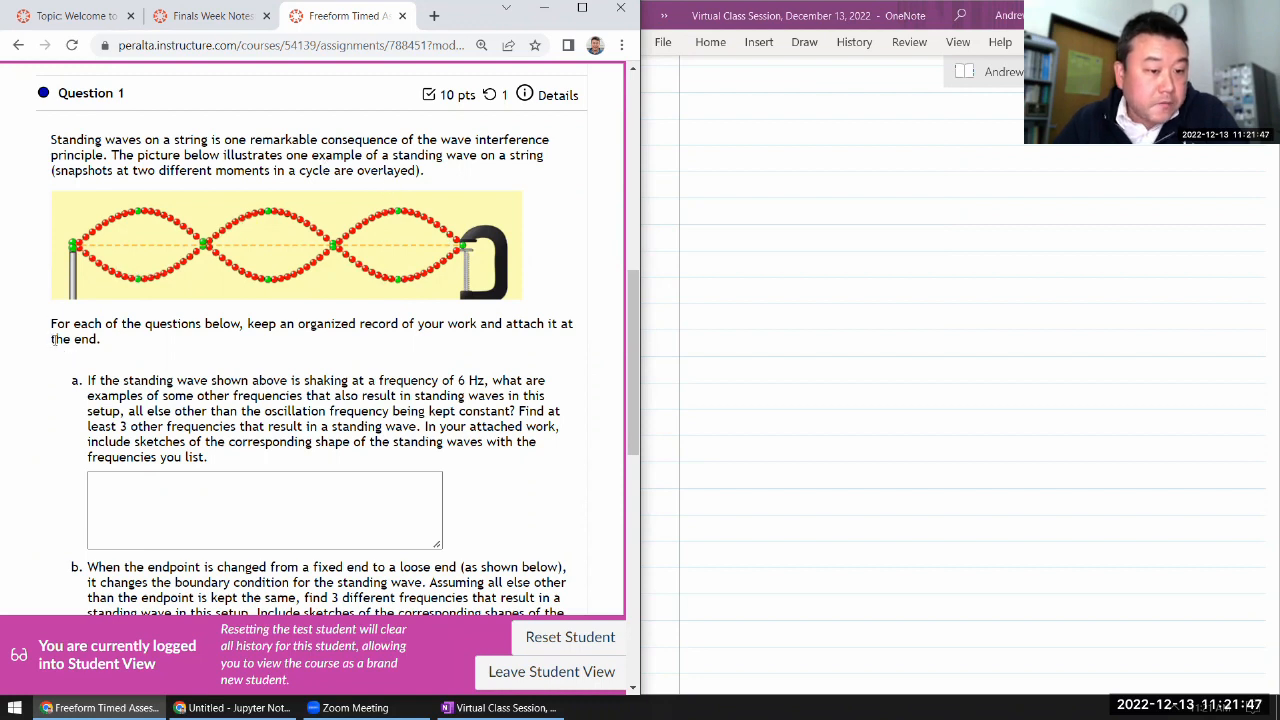
{"action": "mouse_move", "coordinate": [262, 342]}
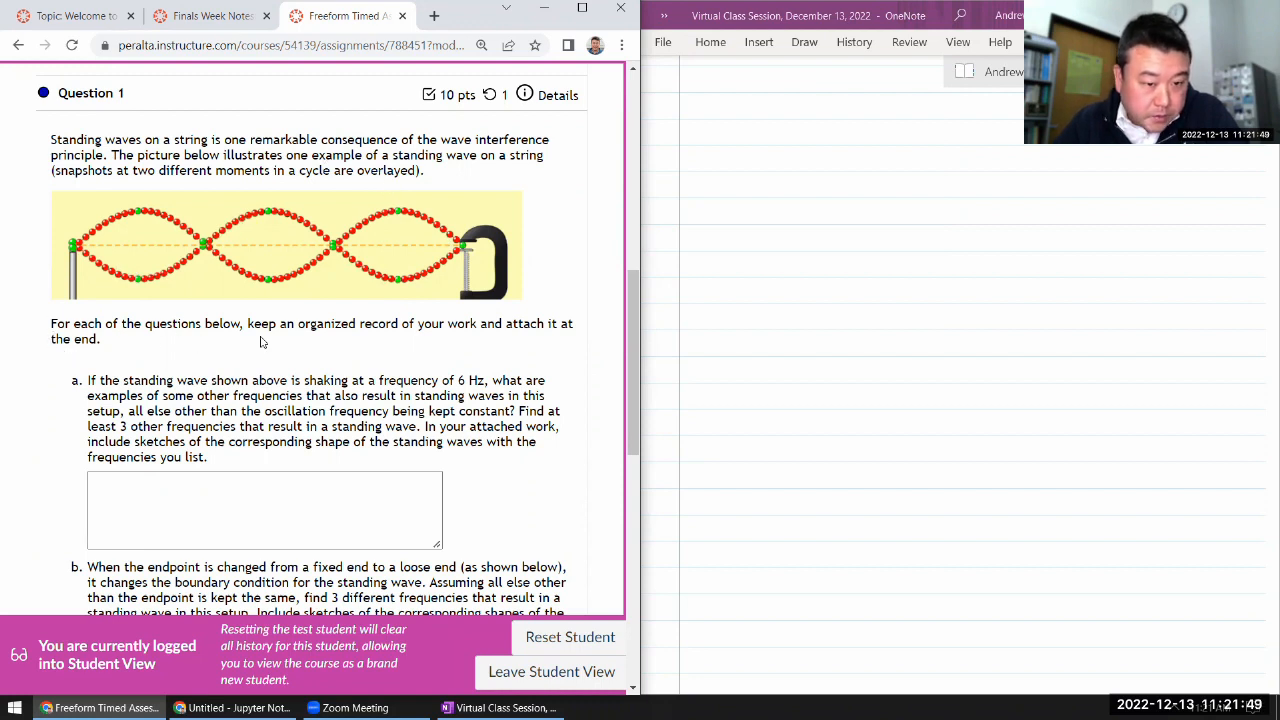
{"action": "scroll", "scroll_direction": "down", "scroll_amount": 3}
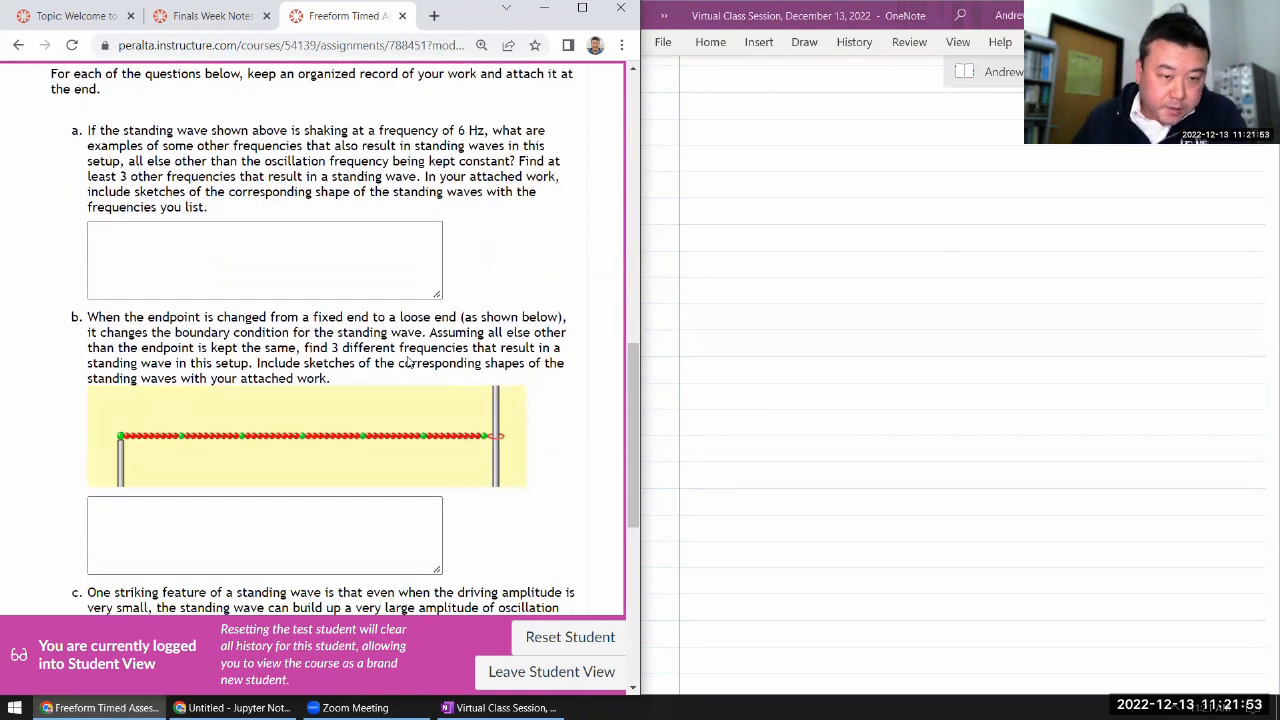
{"action": "scroll", "scroll_direction": "up", "scroll_amount": 3}
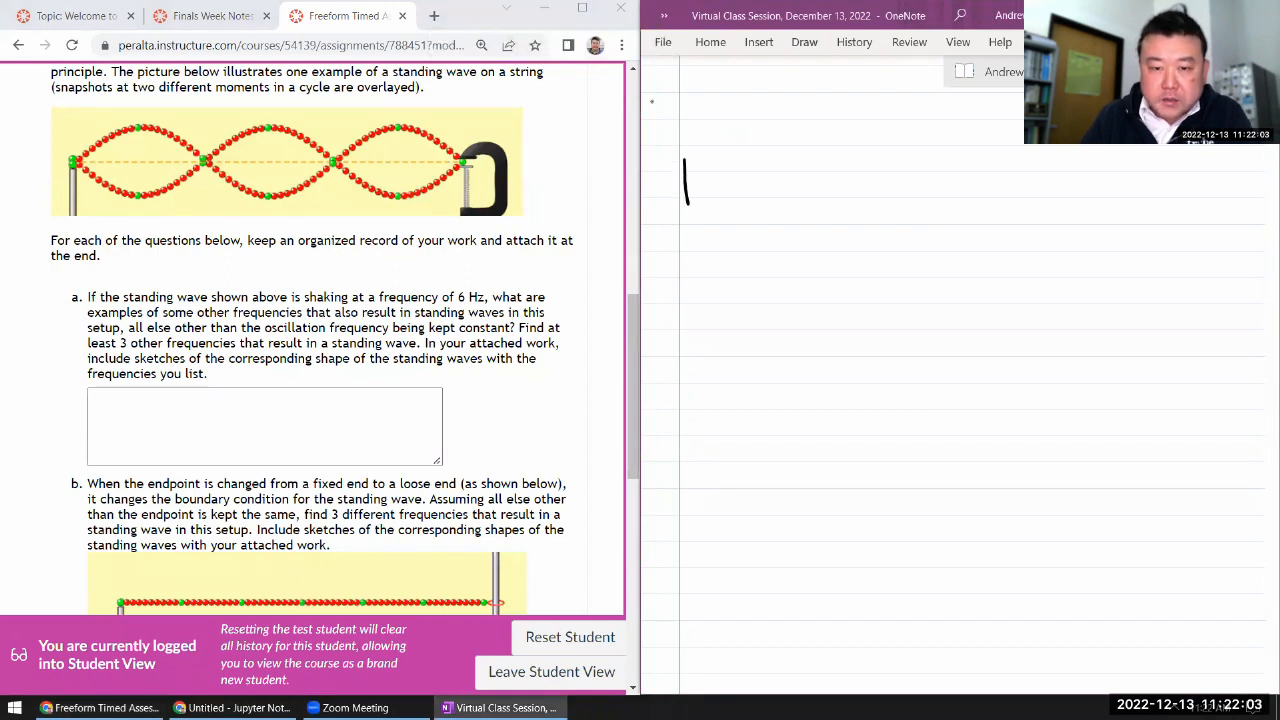
- Sketch the original fixed-end standing wave with its string line and end strokes
{"action": "left_click_drag", "start_coordinate": [684, 180], "coordinate": [1110, 176]}
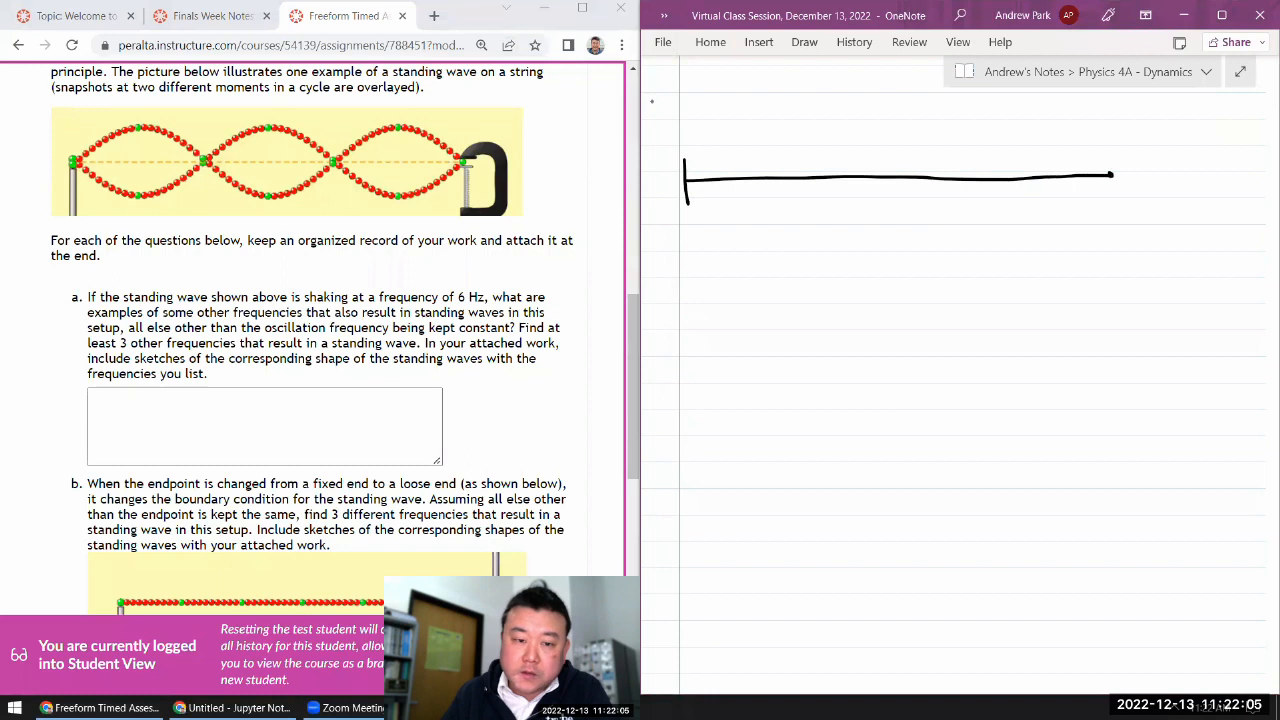
{"action": "left_click_drag", "start_coordinate": [724, 150], "coordinate": [684, 184]}
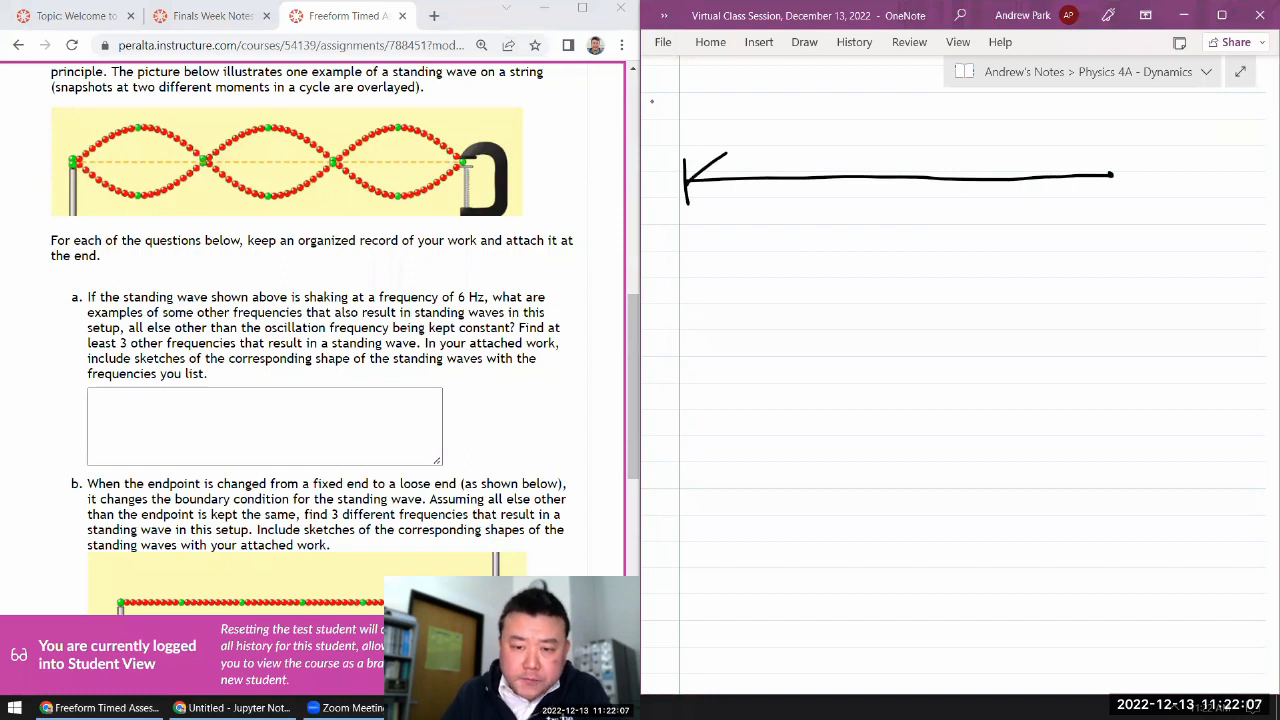
{"action": "left_click_drag", "start_coordinate": [730, 150], "coordinate": [910, 204]}
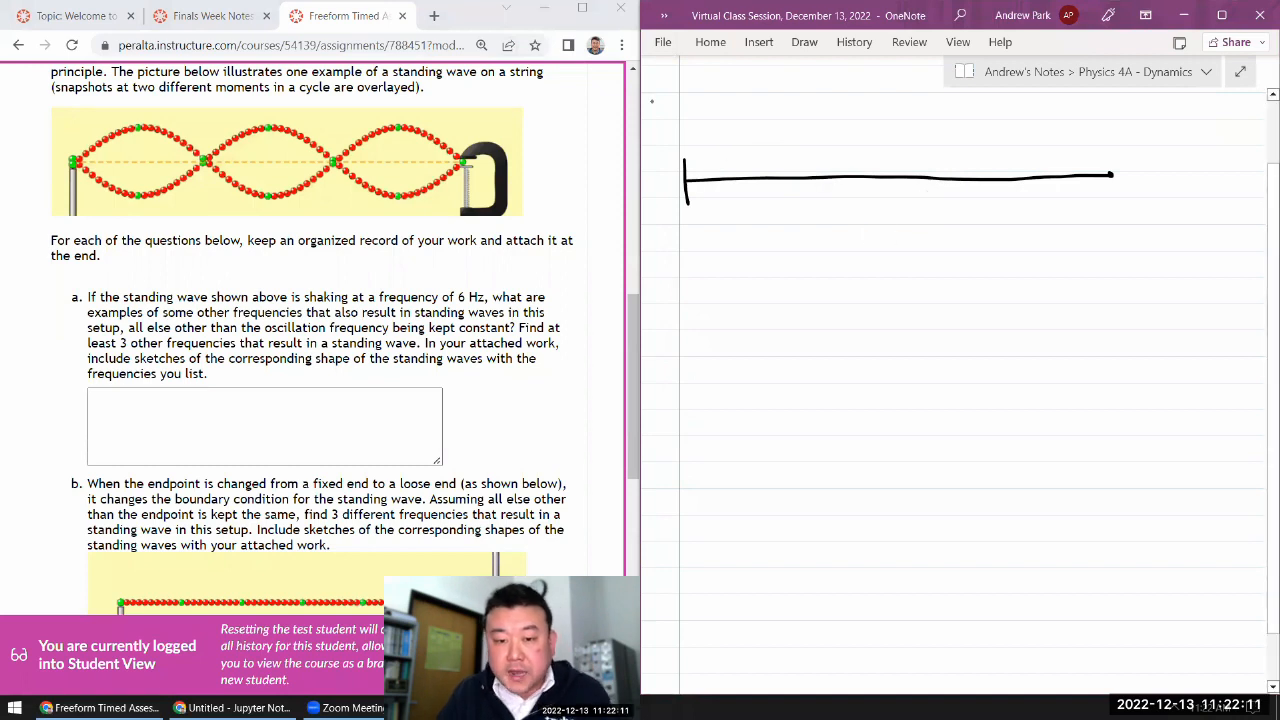
{"action": "left_click_drag", "start_coordinate": [684, 184], "coordinate": [870, 184]}
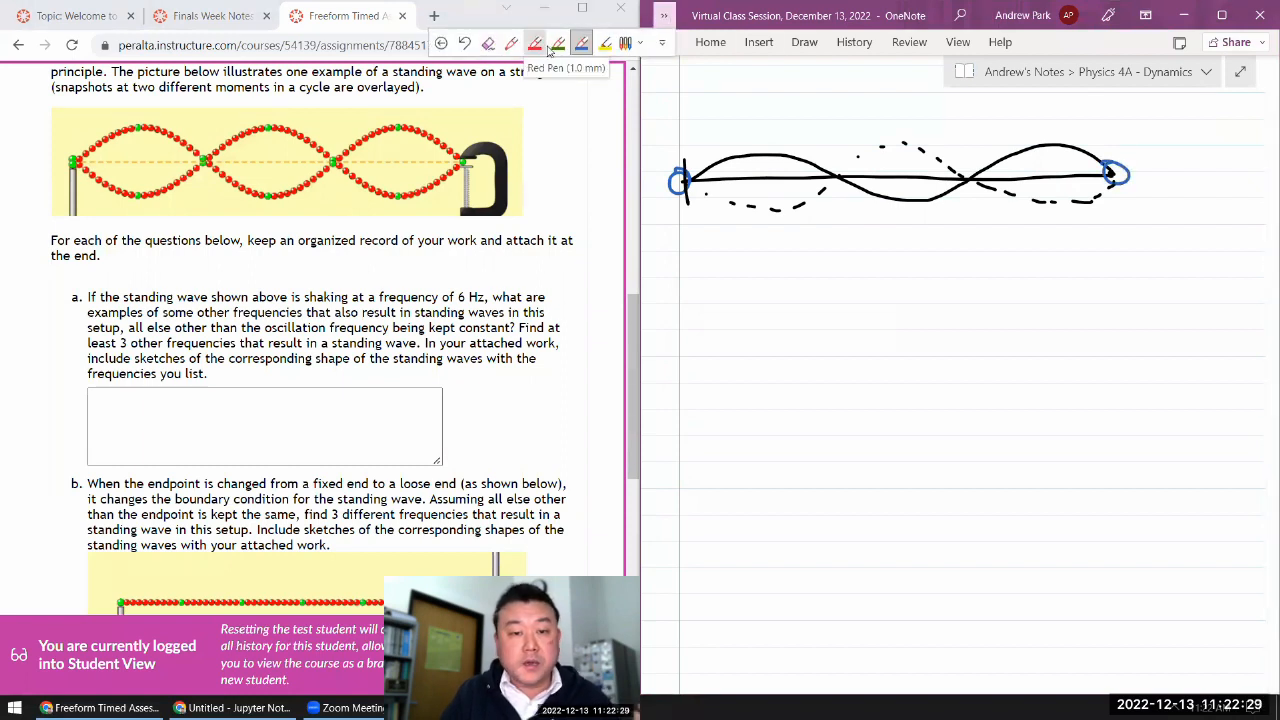
{"action": "mouse_move", "coordinate": [558, 44]}
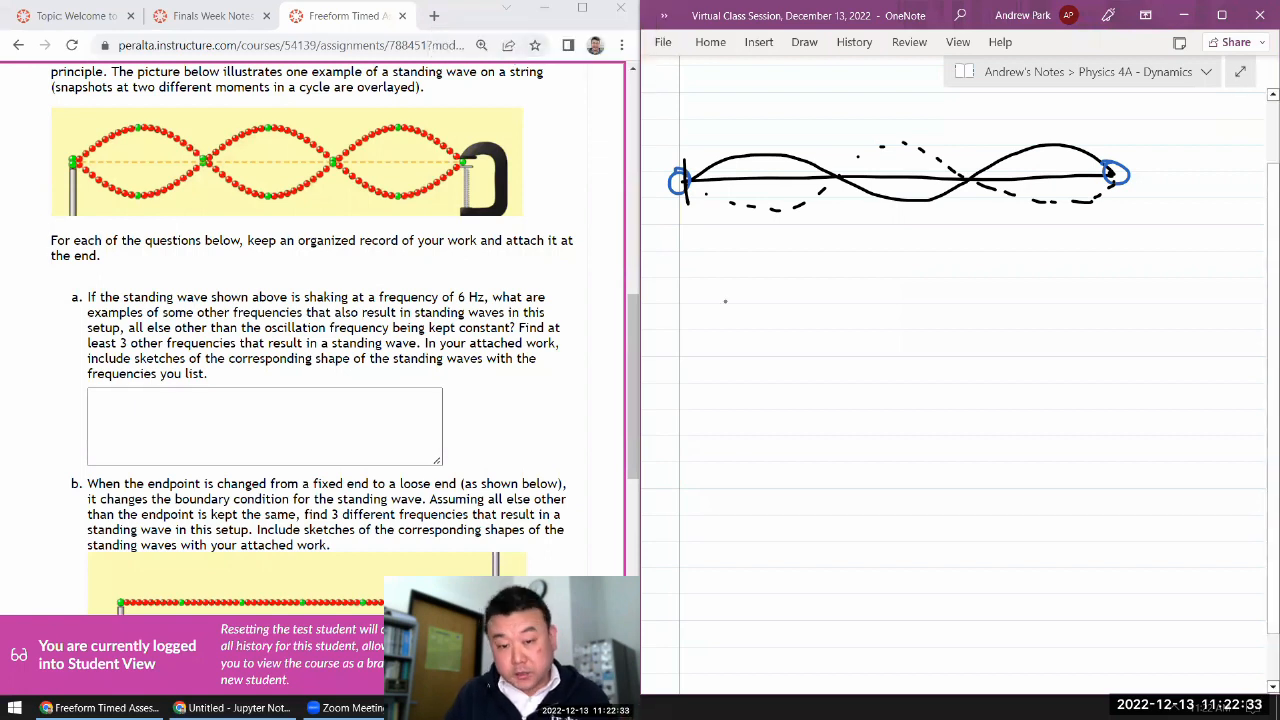
- Draw a second string below with a single-loop arch and its dashed opposite half
{"action": "left_click_drag", "start_coordinate": [680, 250], "coordinate": [680, 290]}
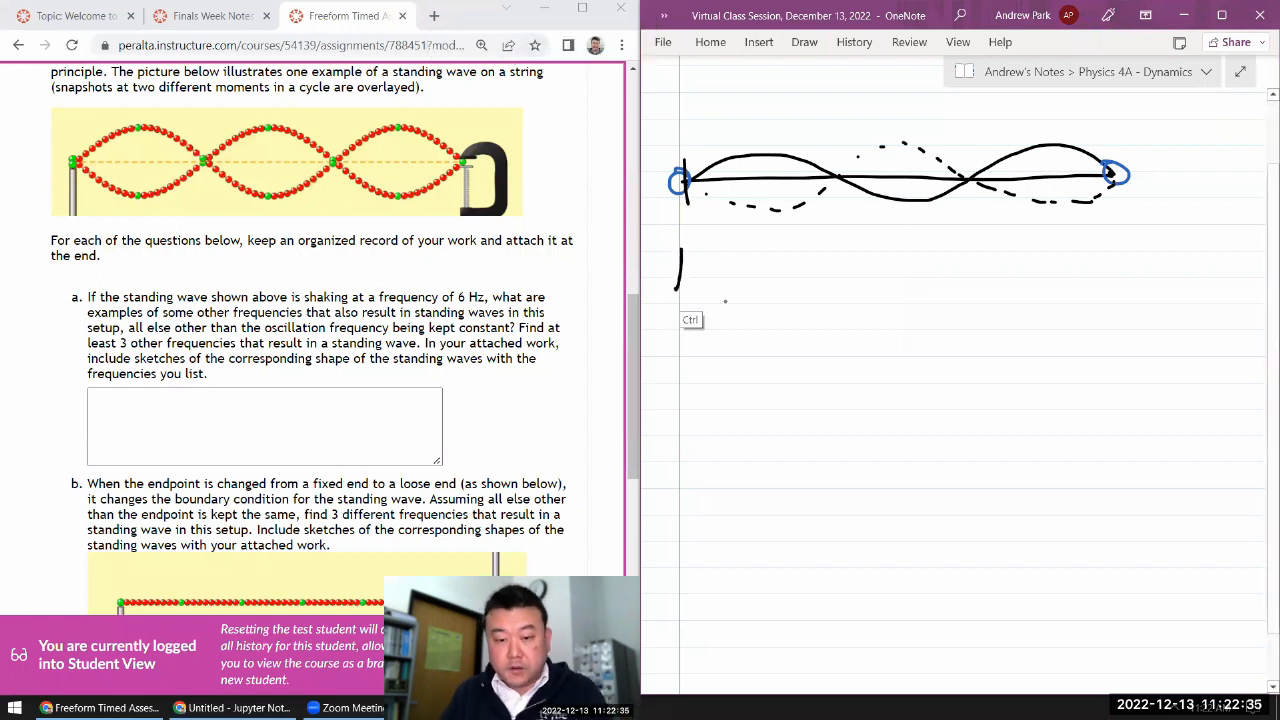
{"action": "left_click_drag", "start_coordinate": [680, 300], "coordinate": [728, 298]}
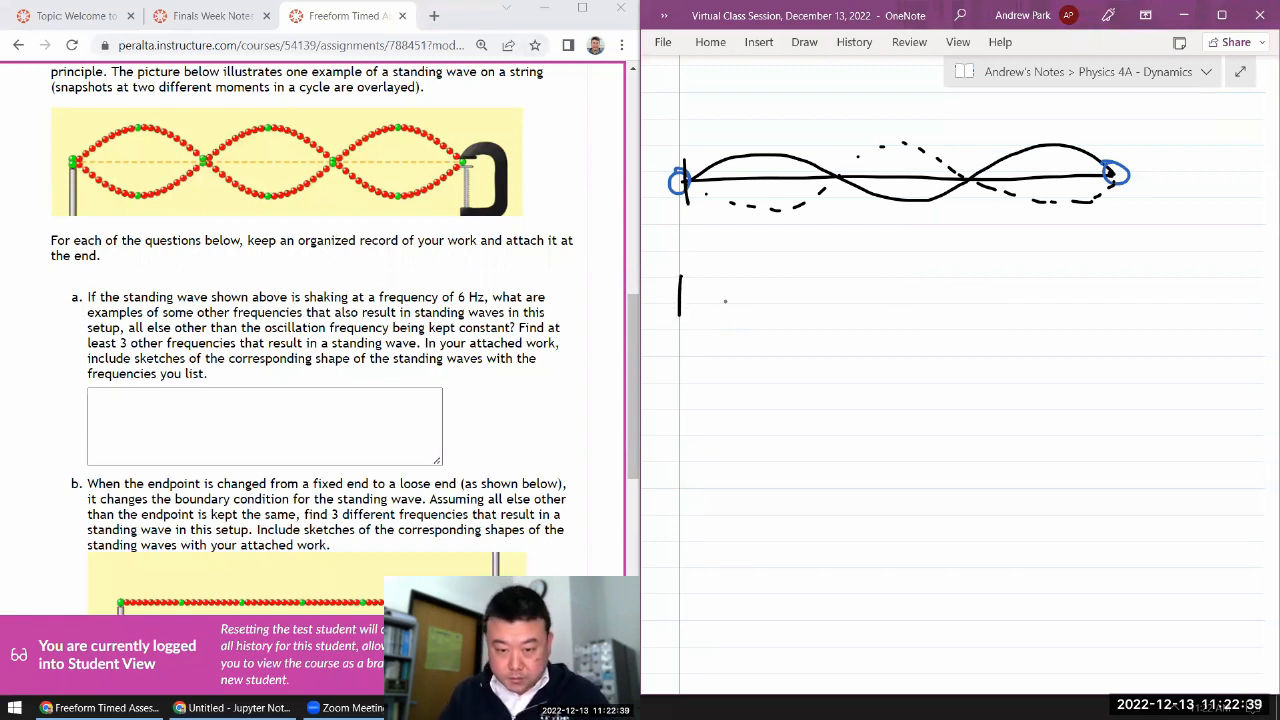
{"action": "left_click_drag", "start_coordinate": [684, 296], "coordinate": [1136, 288]}
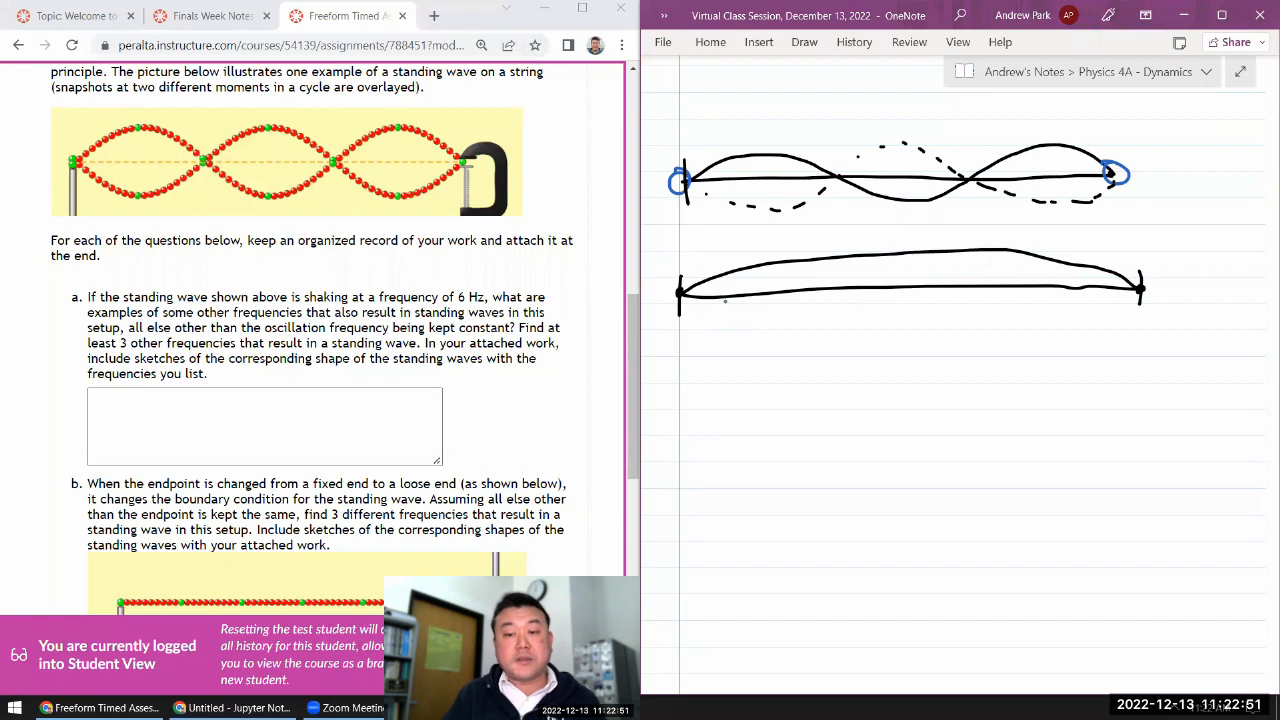
{"action": "left_click_drag", "start_coordinate": [700, 316], "coordinate": [836, 324]}
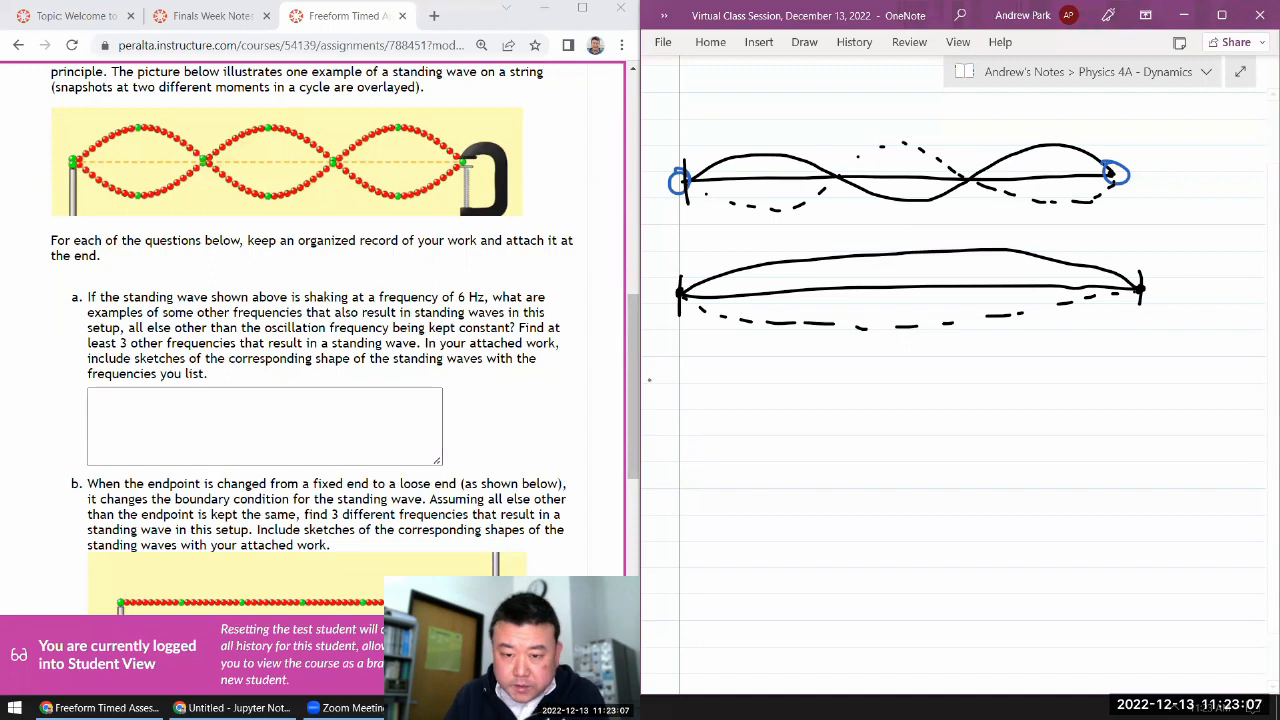
- Draw a third string for the two-loop wave and mark a node on the original wave
{"action": "left_click", "coordinate": [680, 418]}
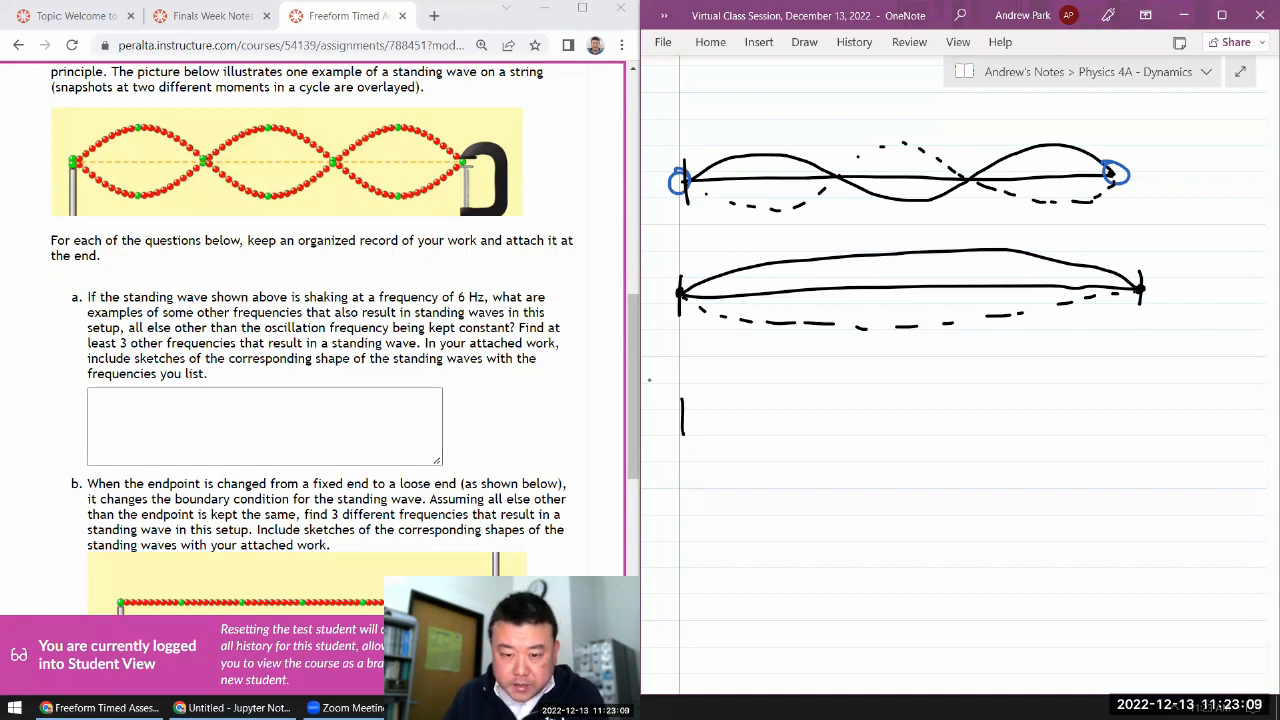
{"action": "left_click_drag", "start_coordinate": [684, 418], "coordinate": [1144, 410]}
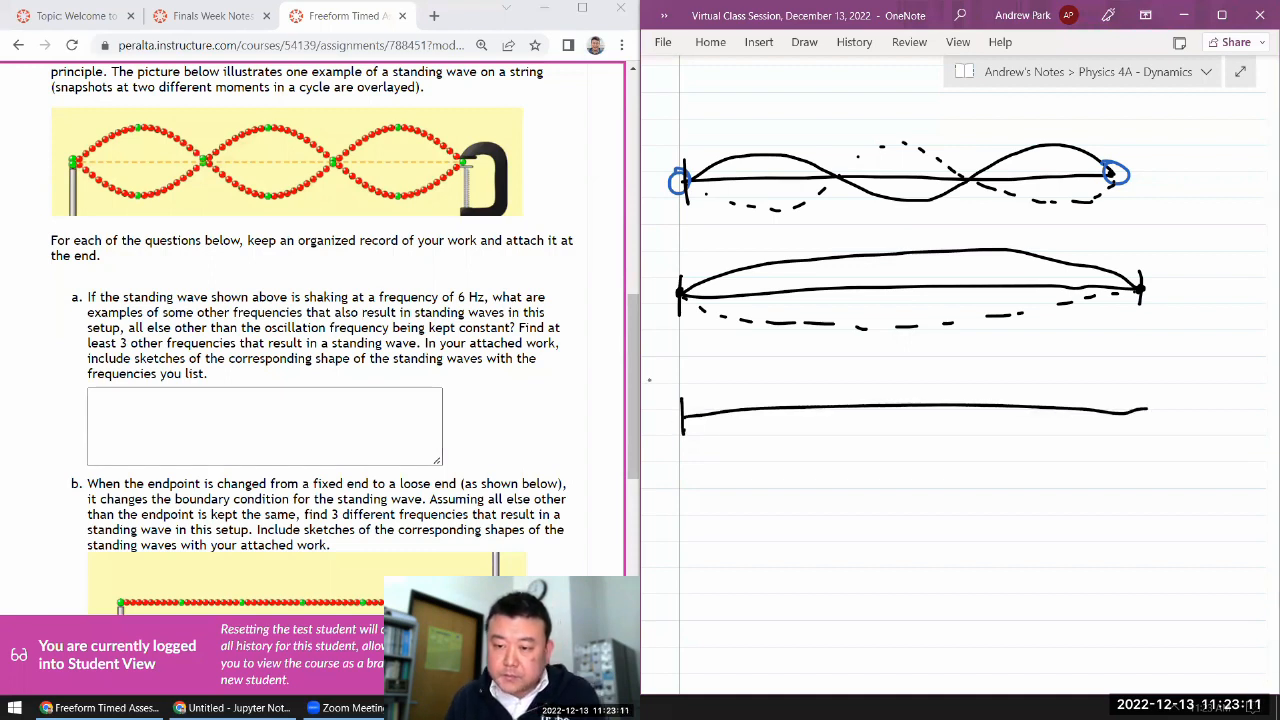
{"action": "left_click_drag", "start_coordinate": [1140, 404], "coordinate": [1148, 414]}
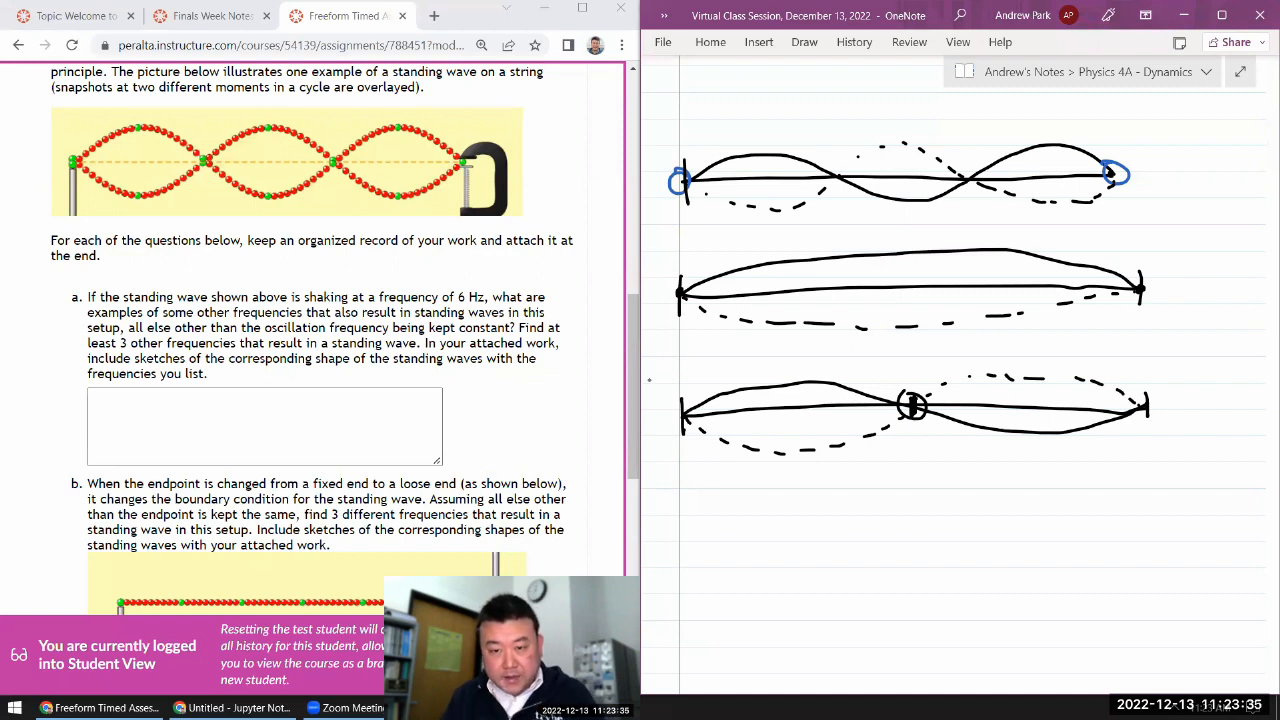
{"action": "left_click", "coordinate": [838, 176]}
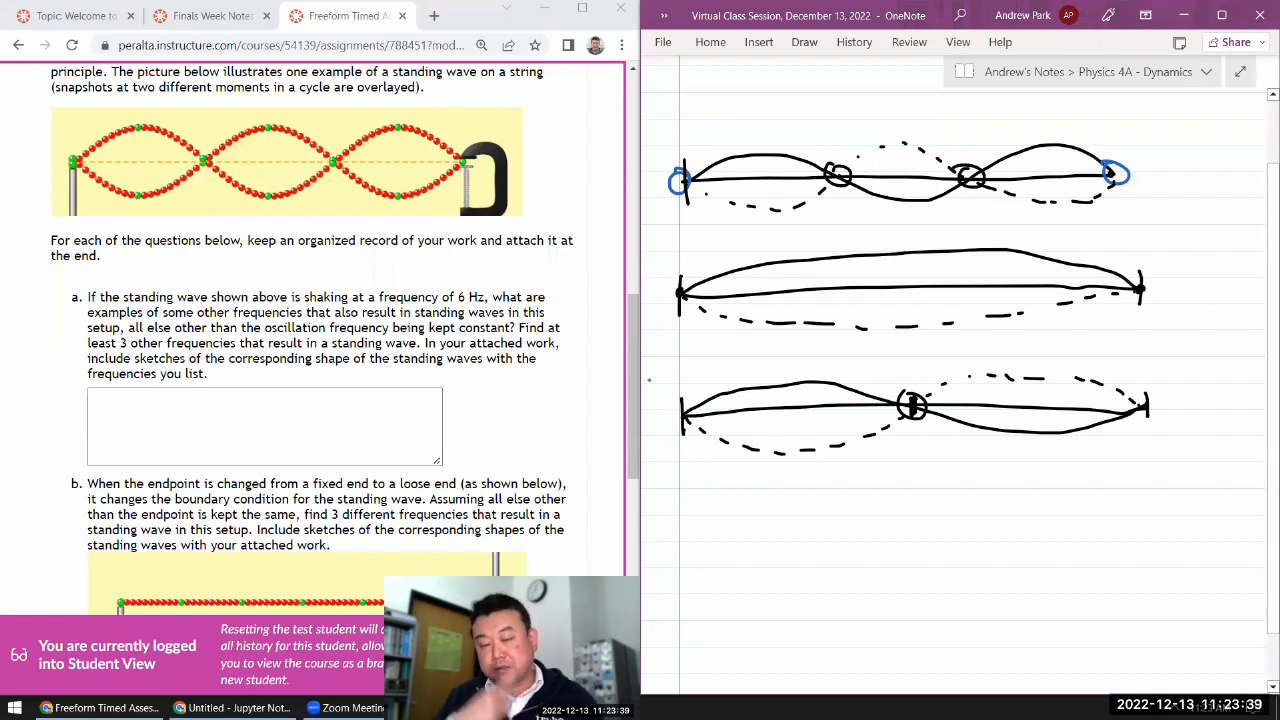
{"action": "mouse_move", "coordinate": [696, 6]}
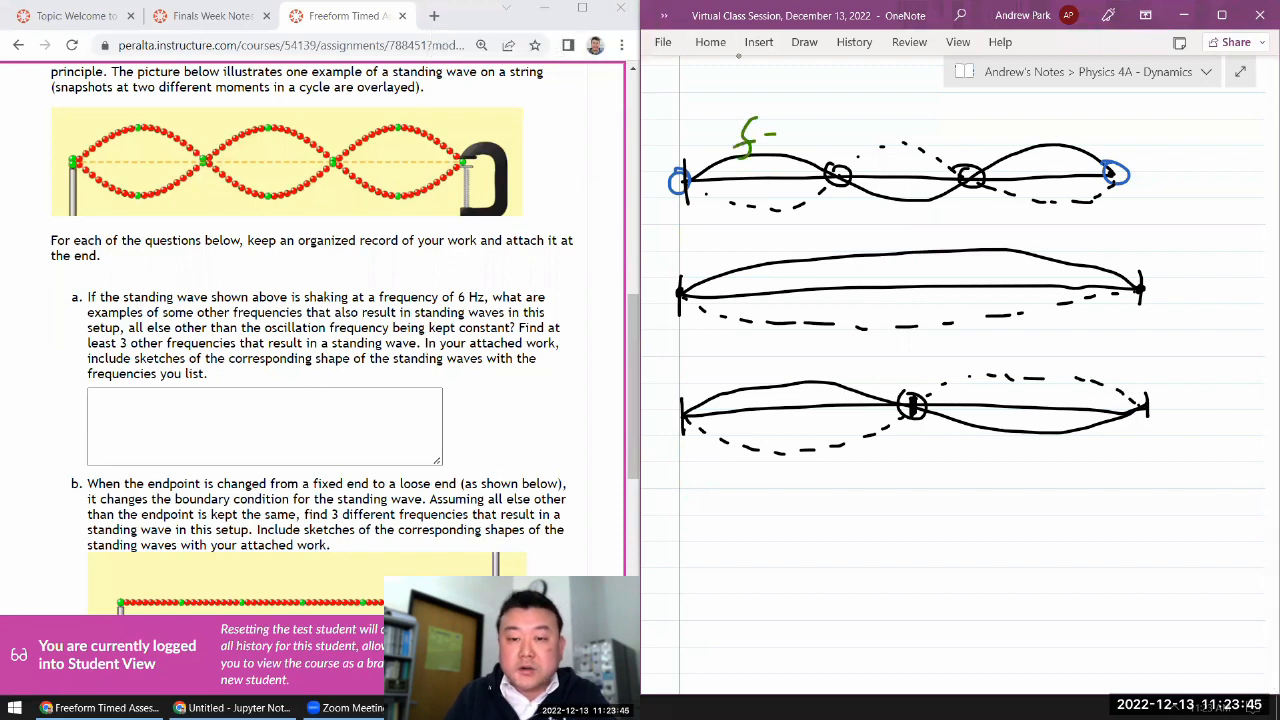
- Label the original wave f = 6Hz and draw a fourth string with four loops
{"action": "type", "text": "= 6Hz"}
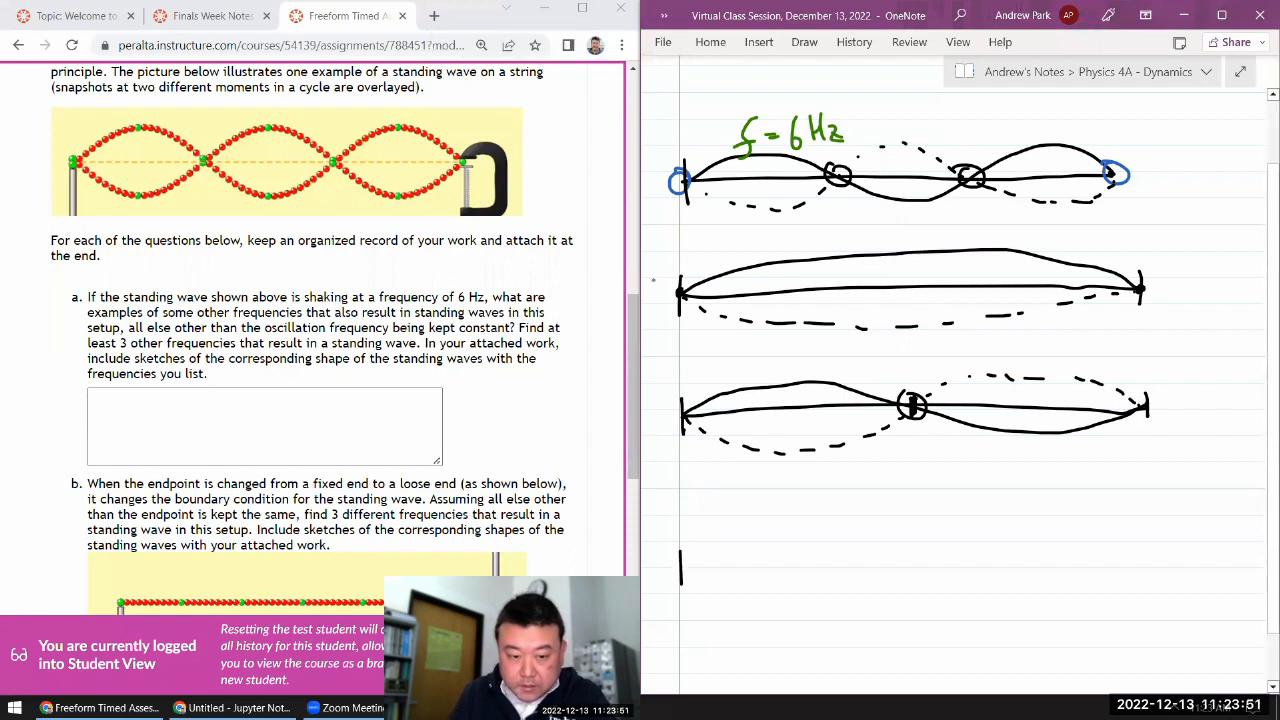
{"action": "left_click_drag", "start_coordinate": [680, 572], "coordinate": [1122, 572]}
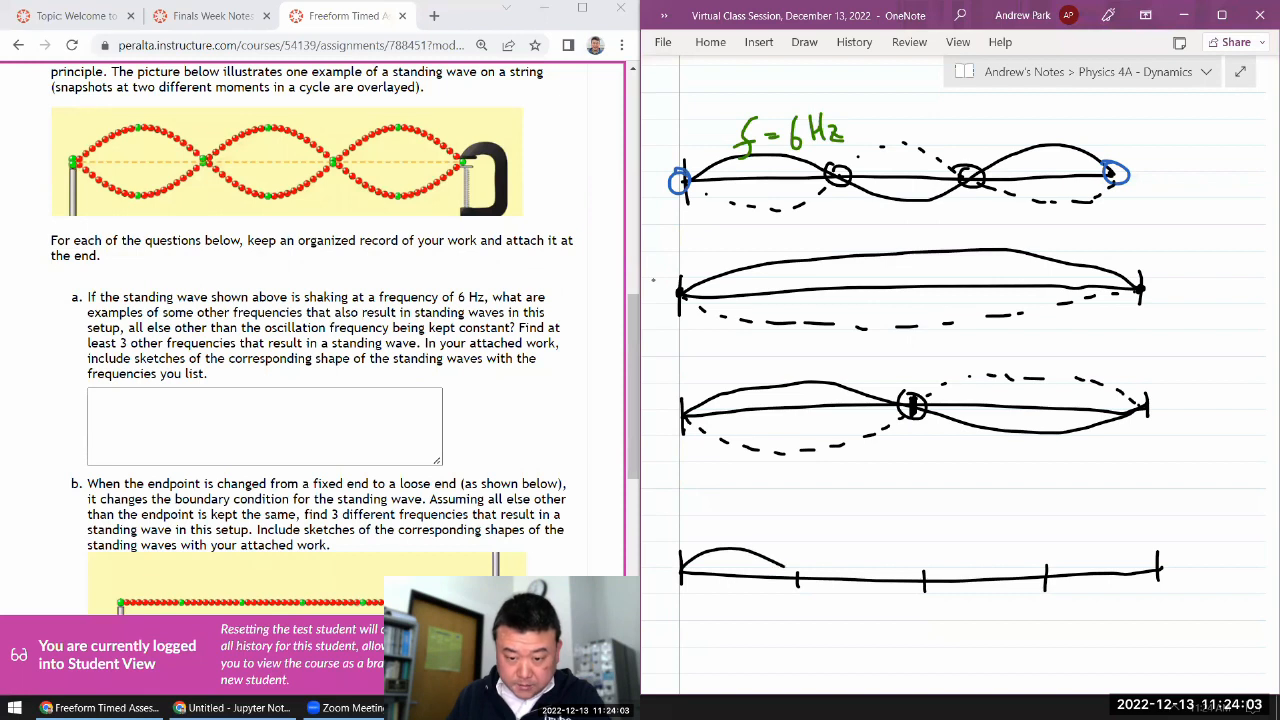
{"action": "left_click_drag", "start_coordinate": [800, 576], "coordinate": [980, 560]}
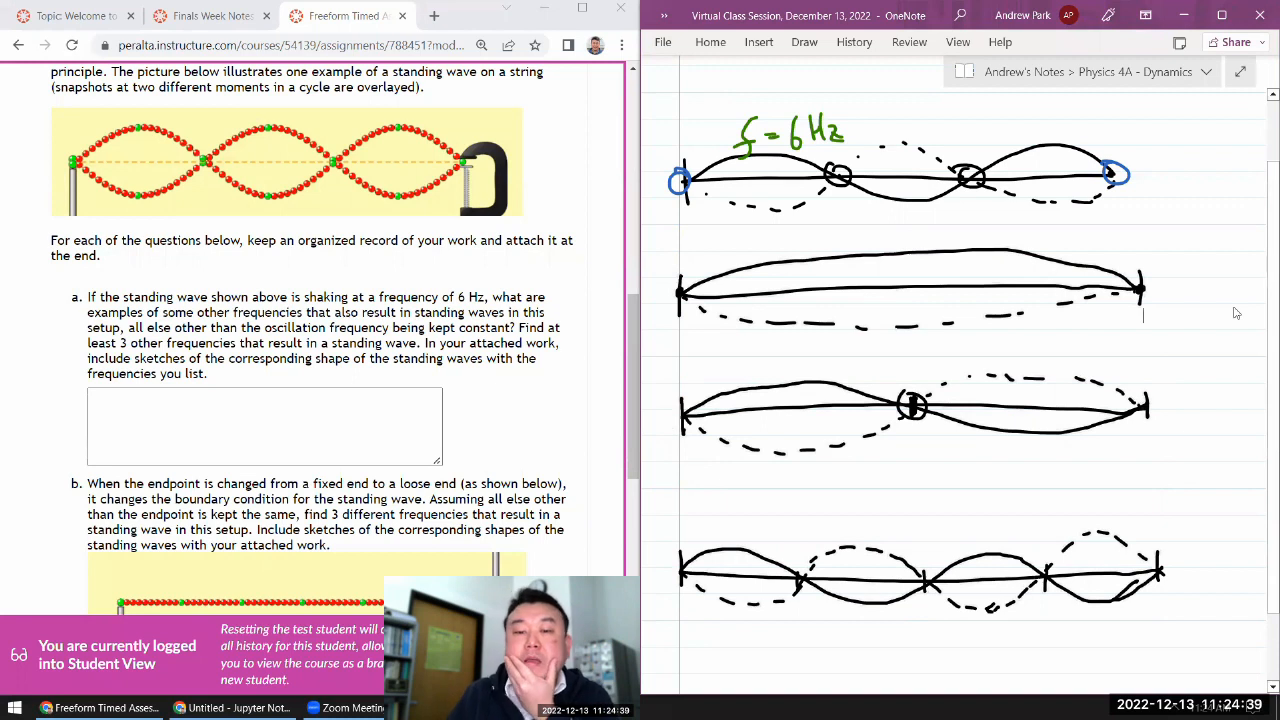
{"action": "scroll", "scroll_direction": "up", "scroll_amount": 3}
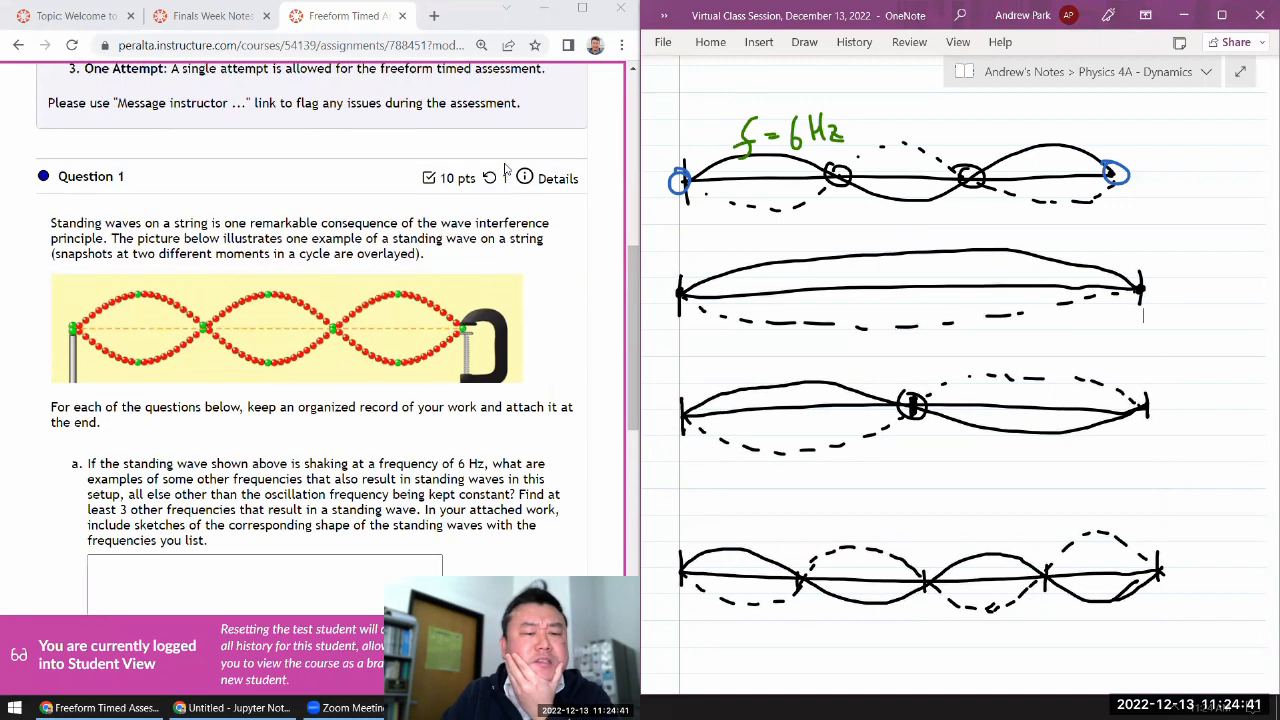
{"action": "scroll", "scroll_direction": "down", "scroll_amount": 3}
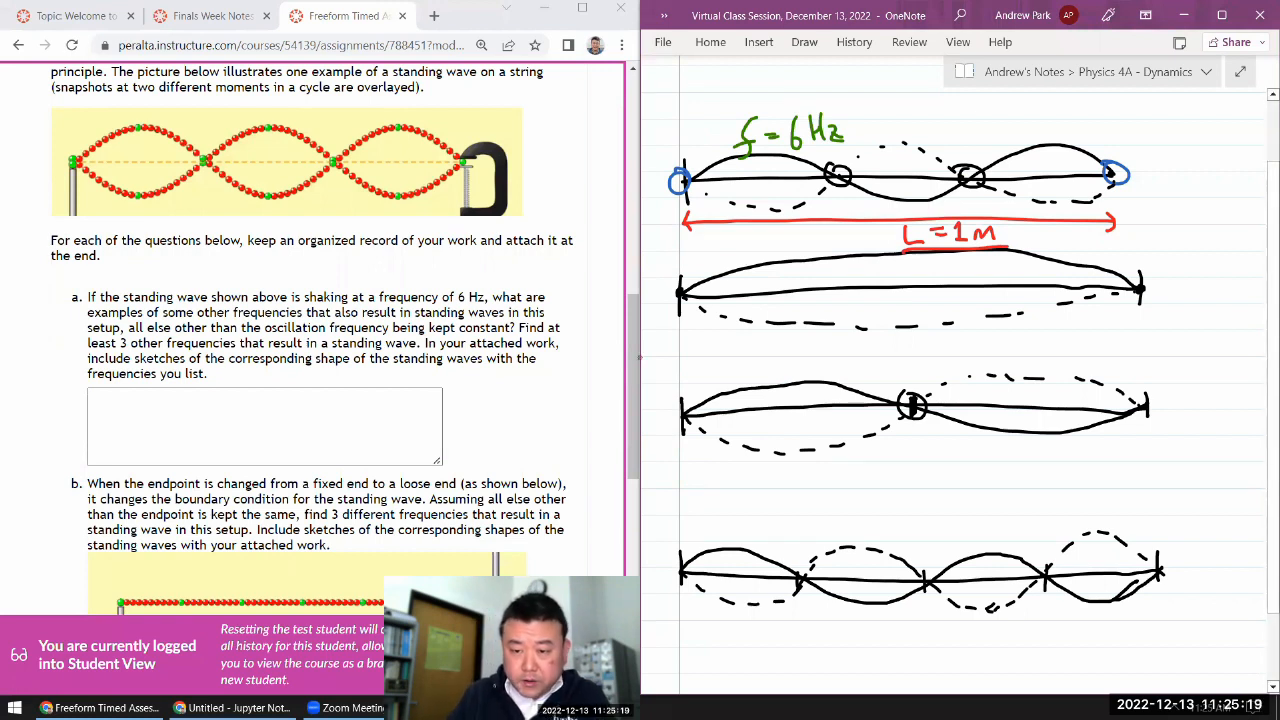
- Write the f₁ label and λ₁ = annotation beside the harmonic sketches
{"action": "type", "text": "f₁"}
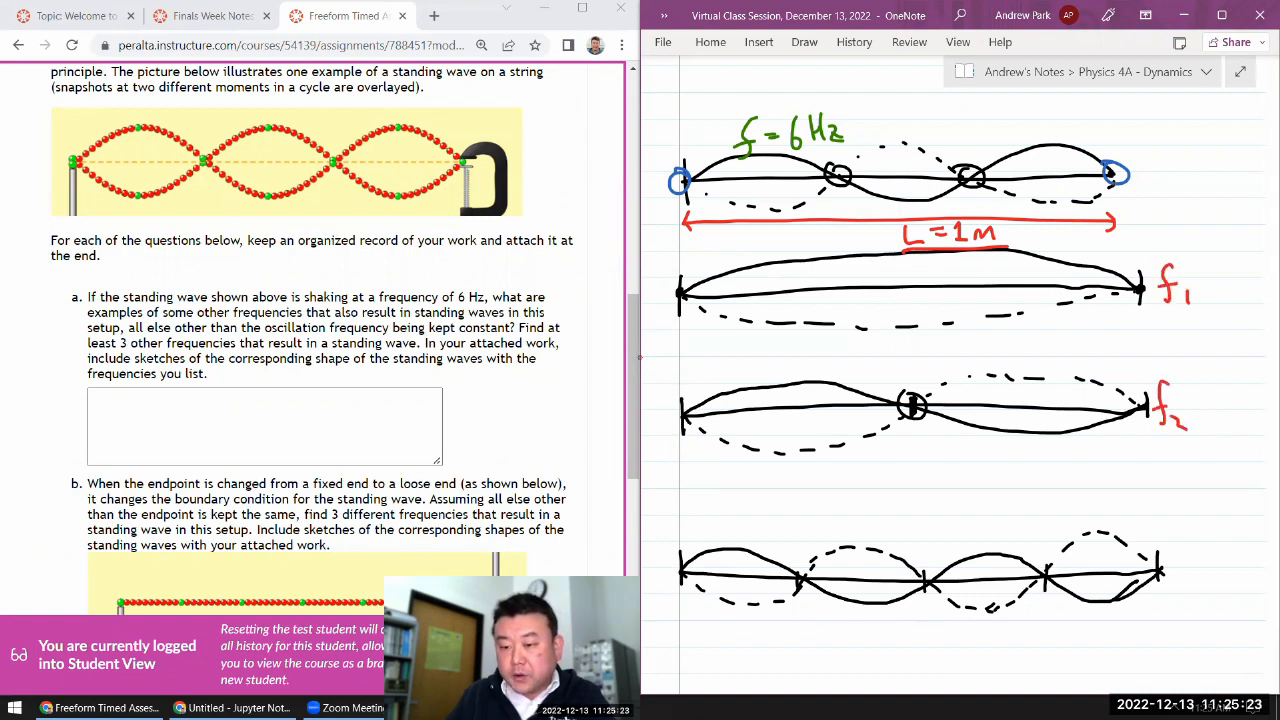
{"action": "mouse_move", "coordinate": [1180, 570]}
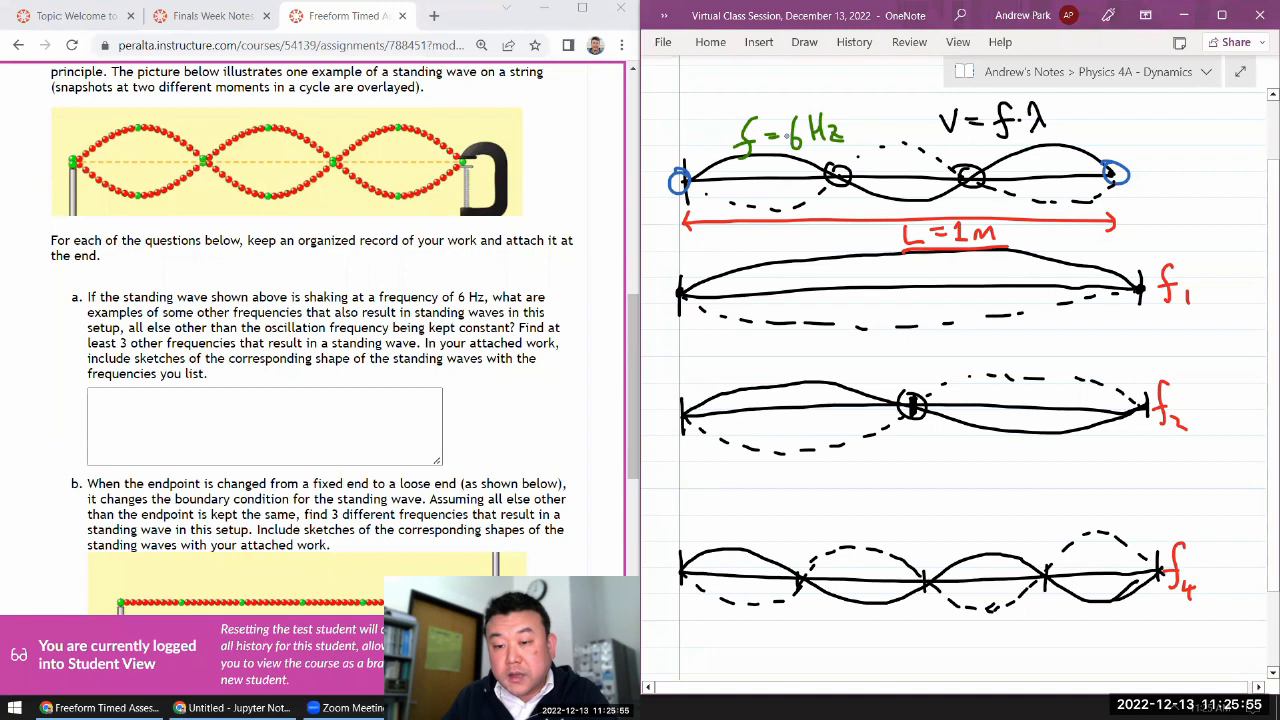
{"action": "type", "text": "λ₁ = 2m"}
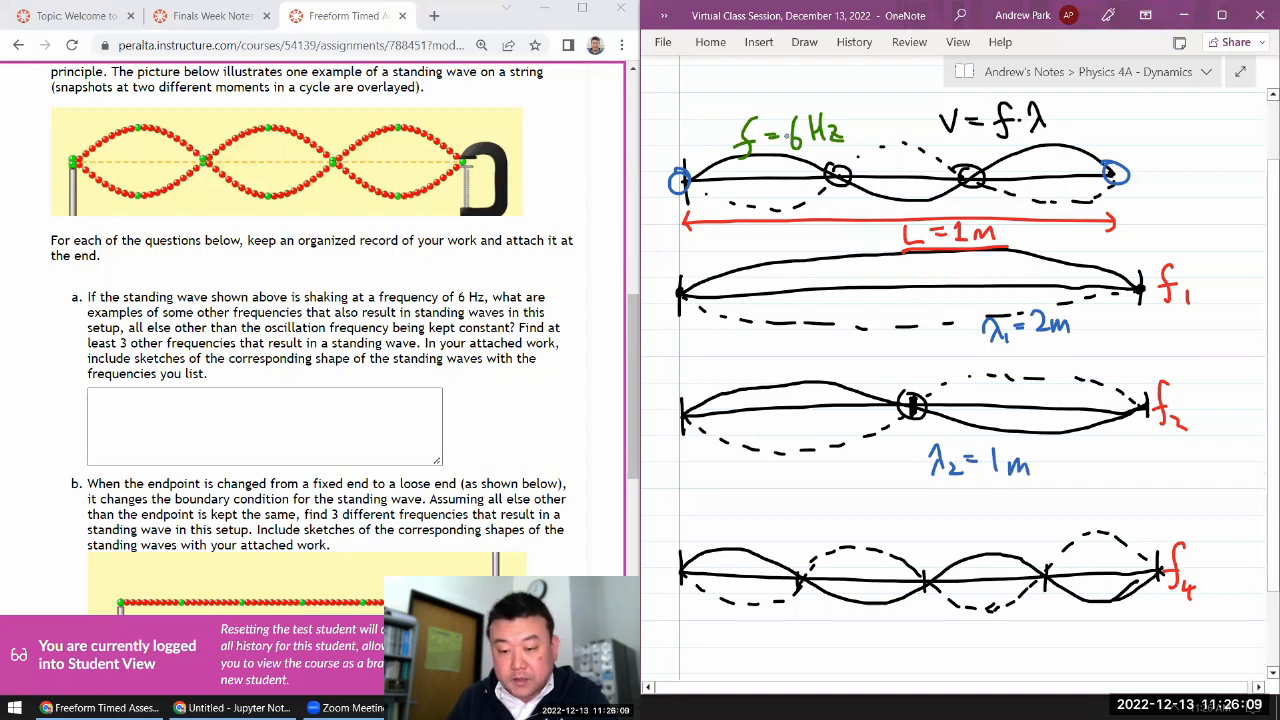
- Handwrite λ = to note the wavelengths 2/3 m and 1/2 m
{"action": "type", "text": "λ="}
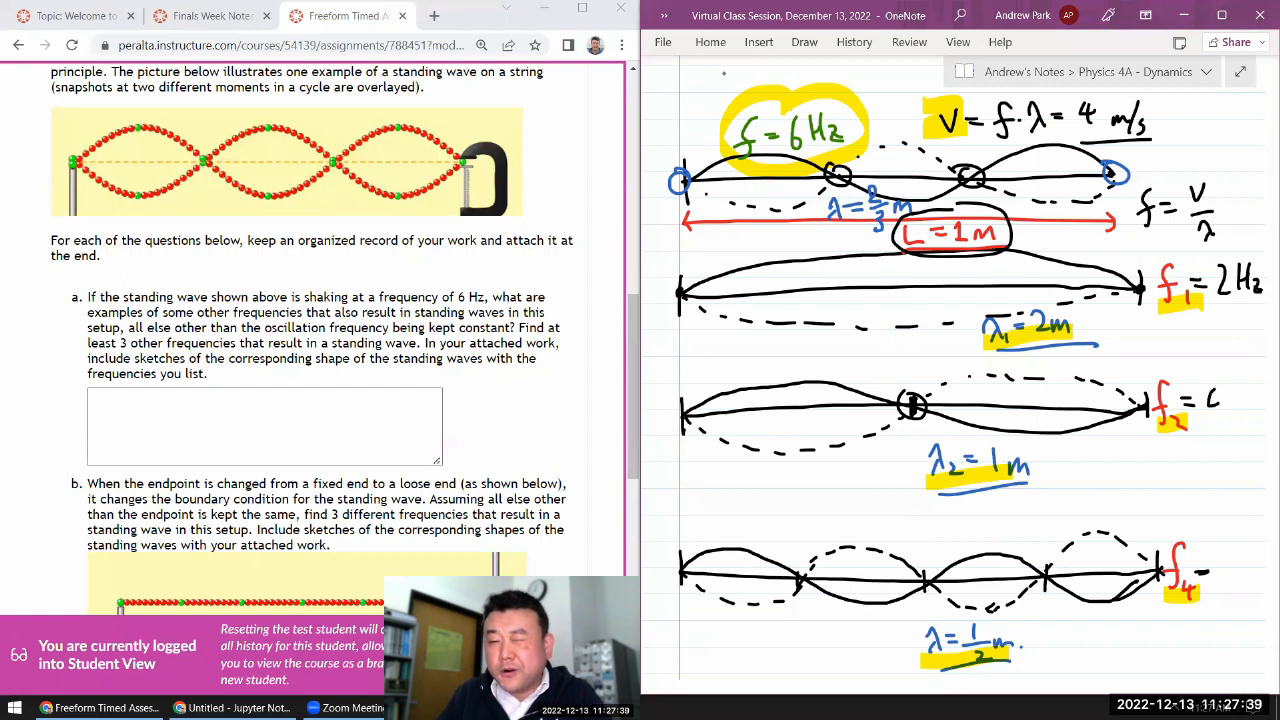
- Write 4Hz after f₂ and = ℓ after L = 1m
{"action": "type", "text": "4Hz"}
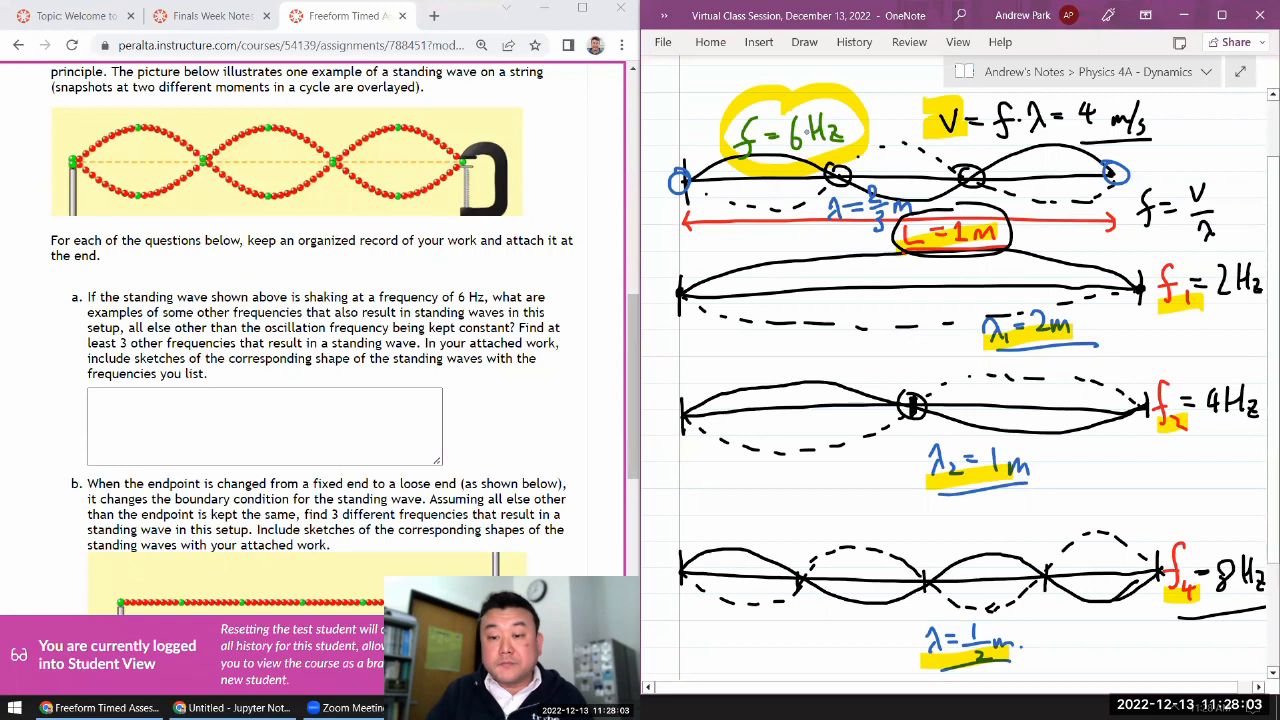
{"action": "type", "text": "= ℓ"}
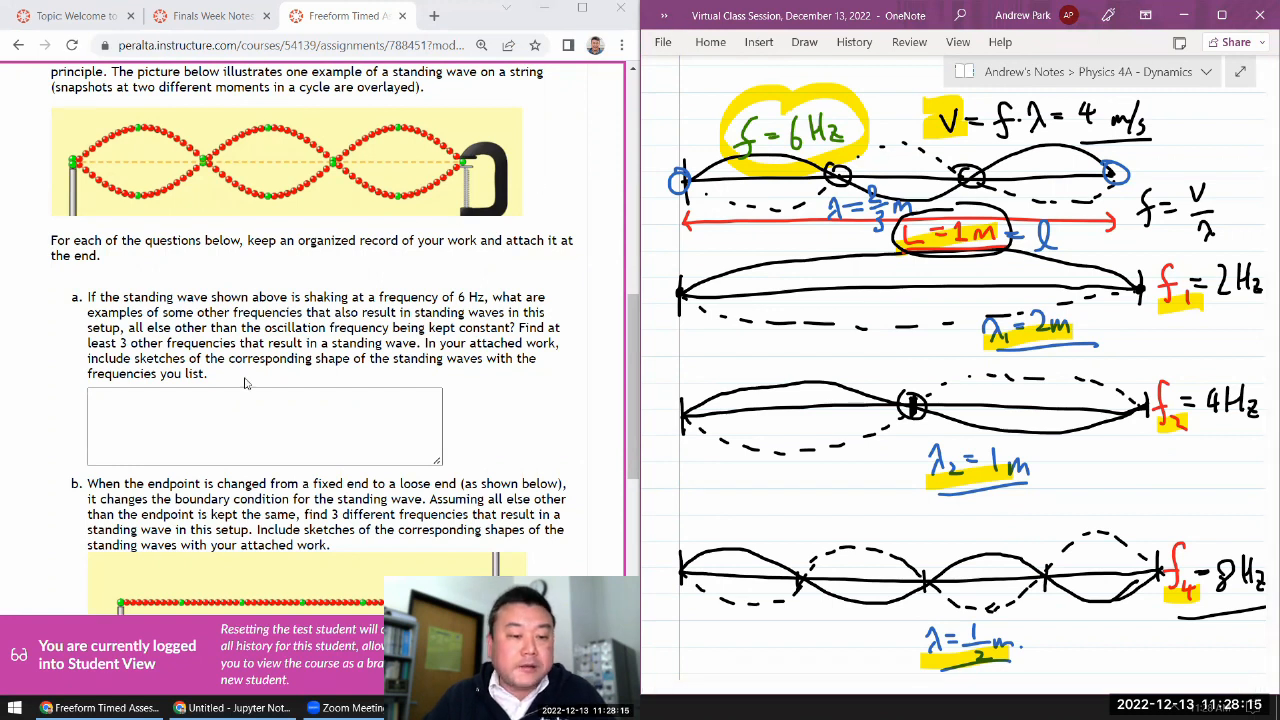
- Fill part a's box: 'Other possible frequencies are: 2 Hz, 4 Hz, and 8 Hz, among others.'
{"action": "left_click", "coordinate": [228, 424]}
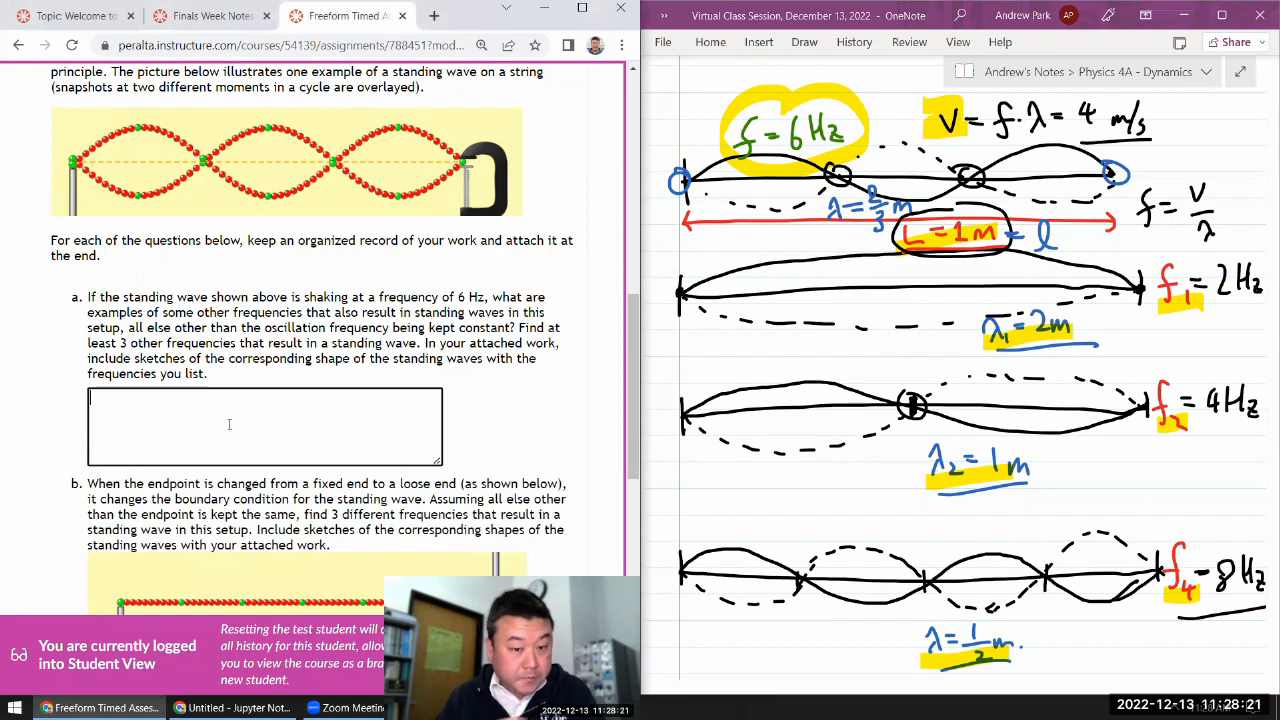
{"action": "left_click_drag", "start_coordinate": [424, 342], "coordinate": [208, 374]}
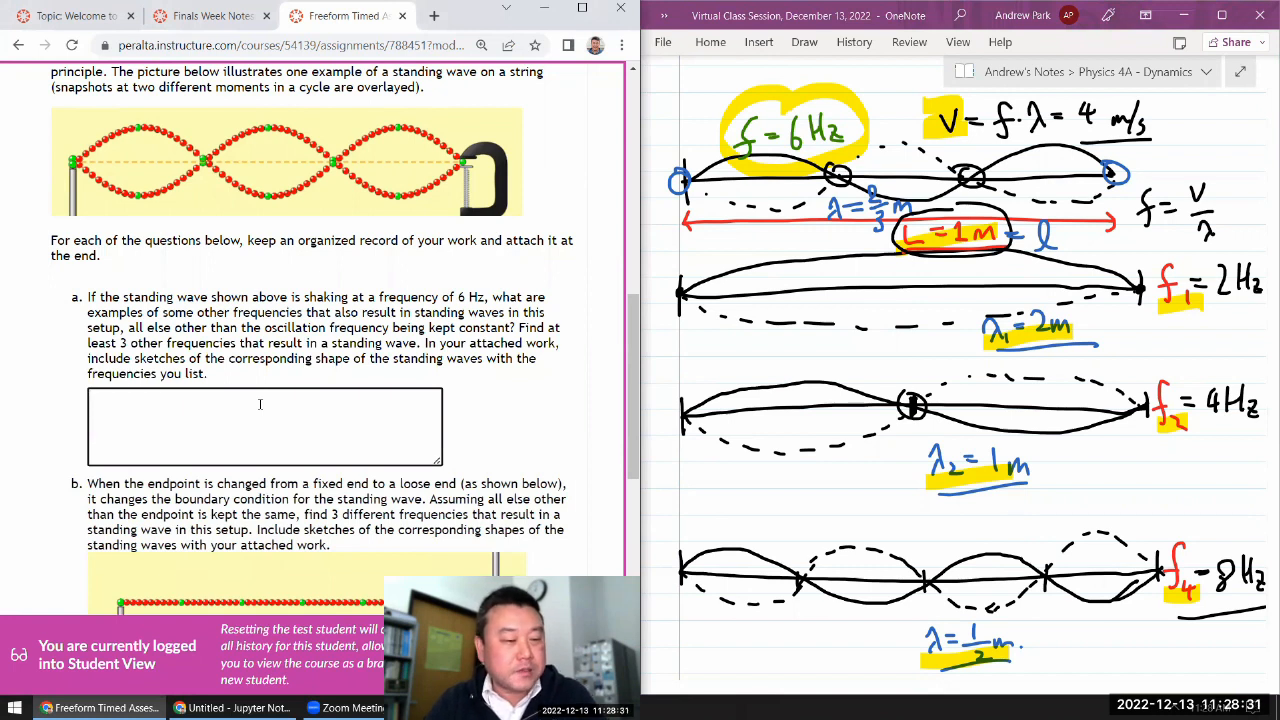
{"action": "type", "text": "Other possible"}
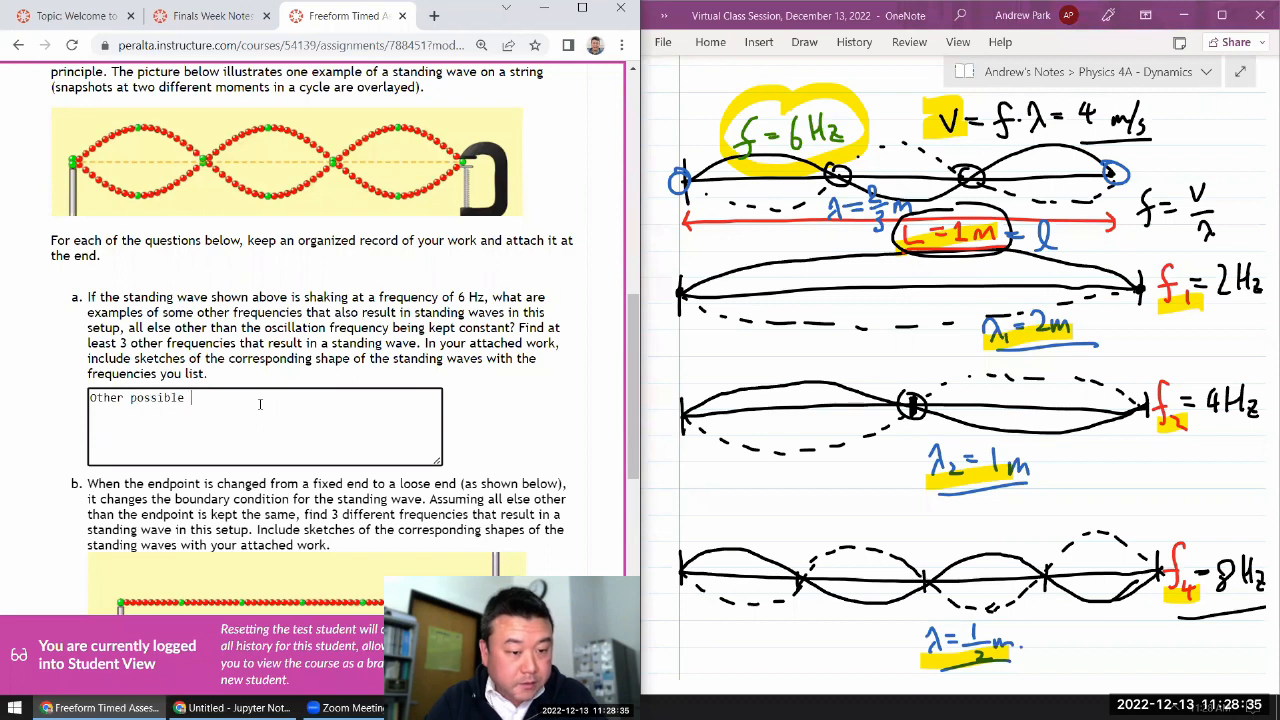
{"action": "type", "text": "frequencies ar"}
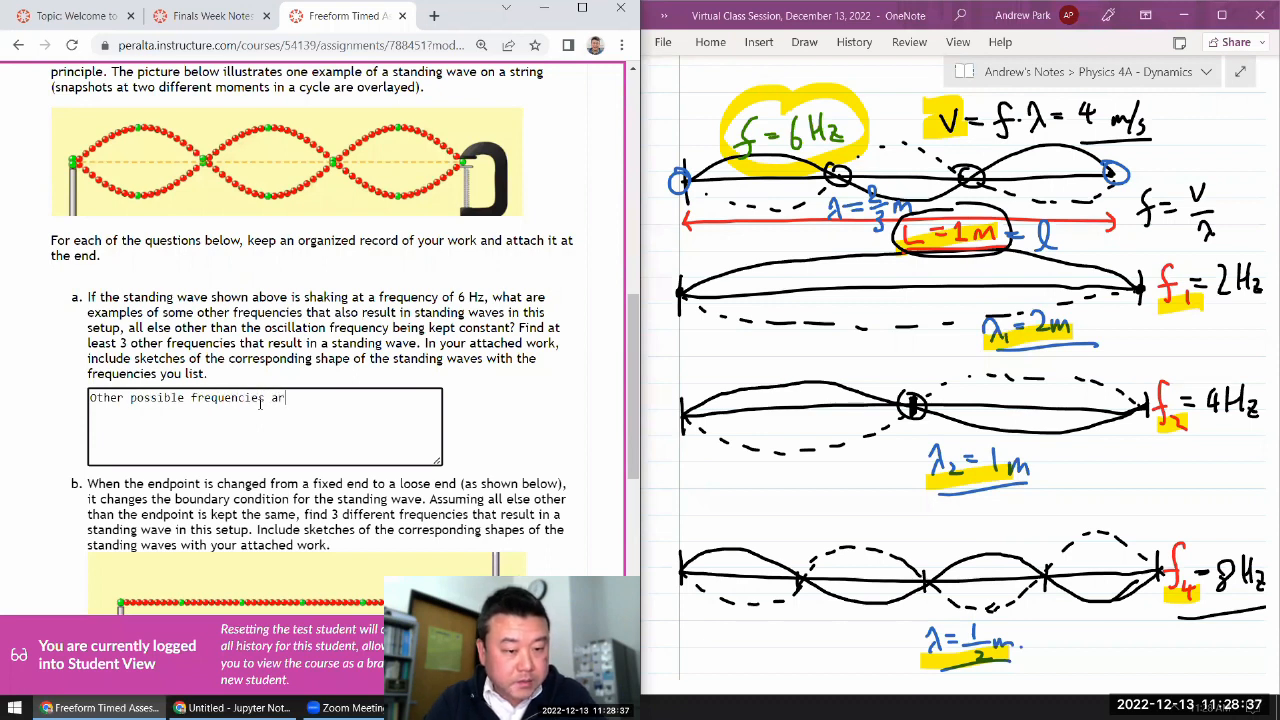
{"action": "type", "text": "e: 2"}
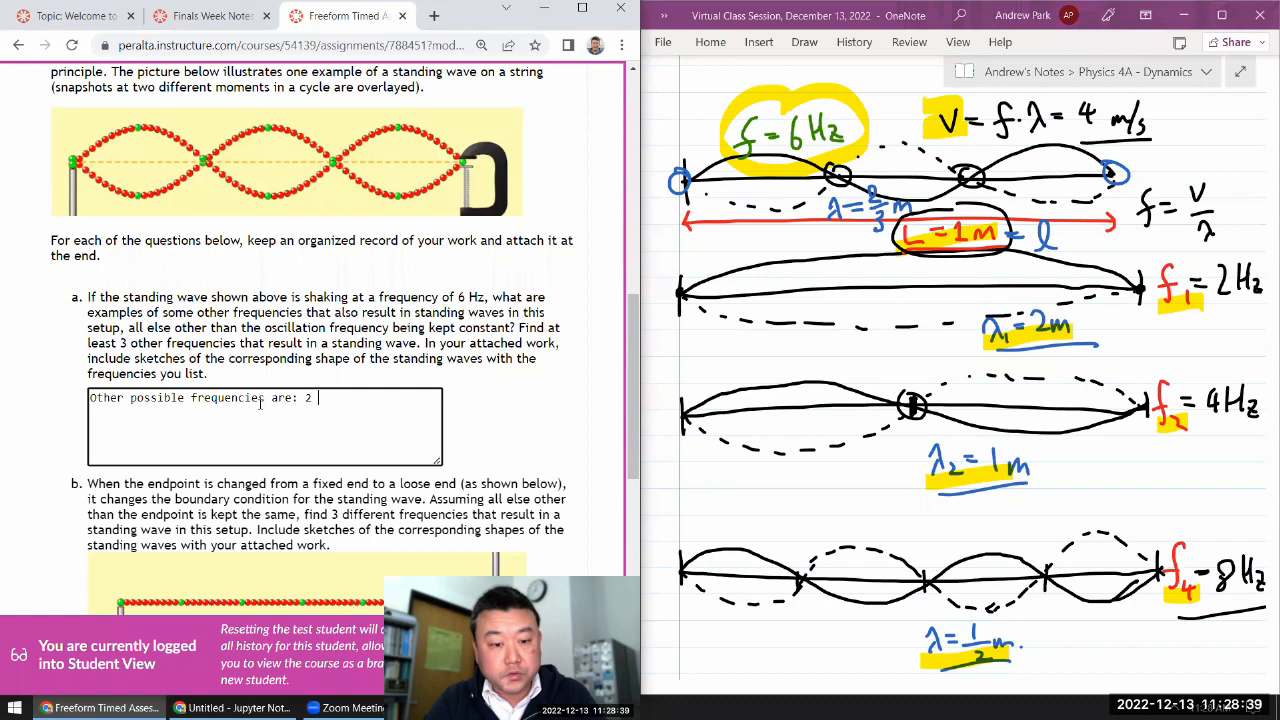
{"action": "type", "text": "Hz, 4 Hz"}
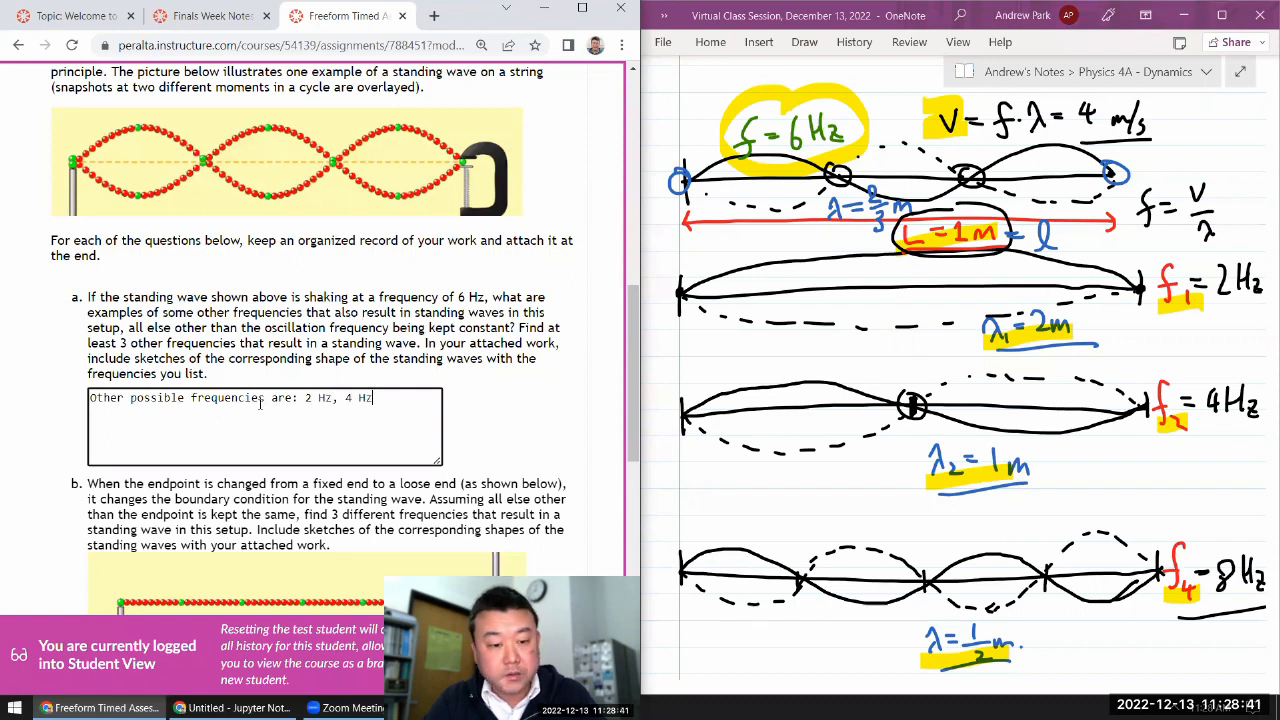
{"action": "type", "text": ", and 8 Hz, an"}
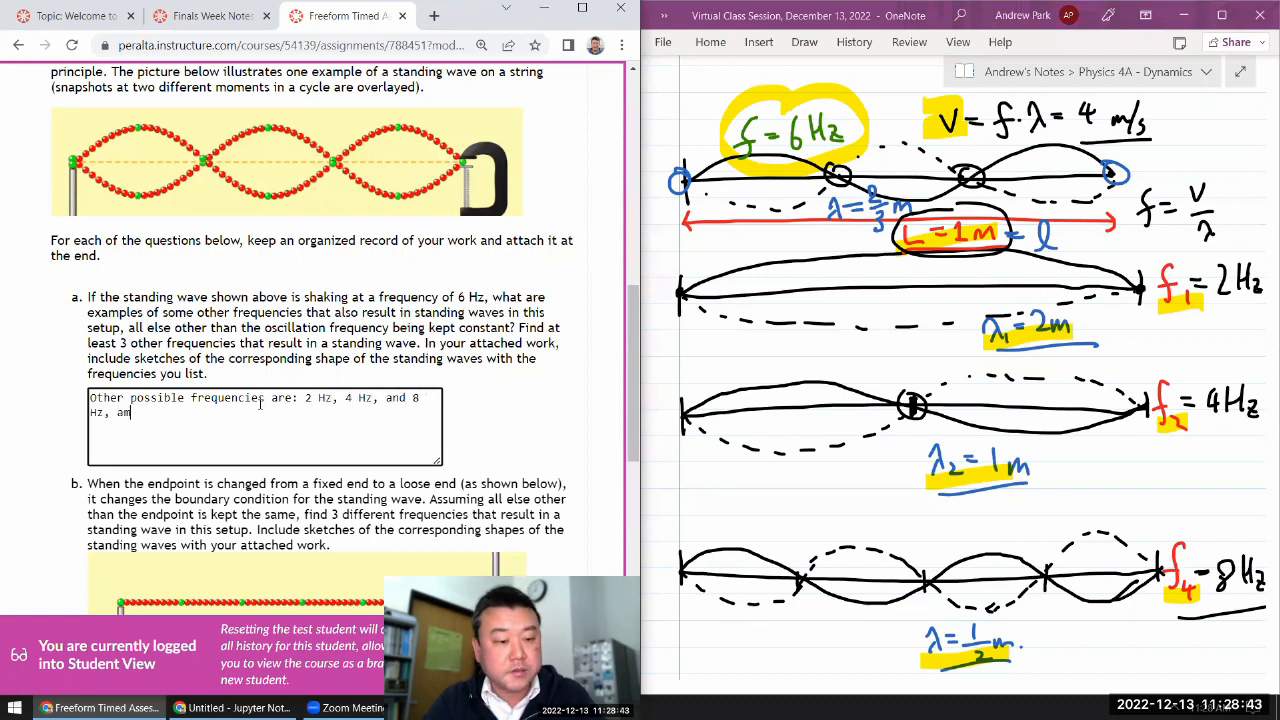
{"action": "type", "text": "ong others."}
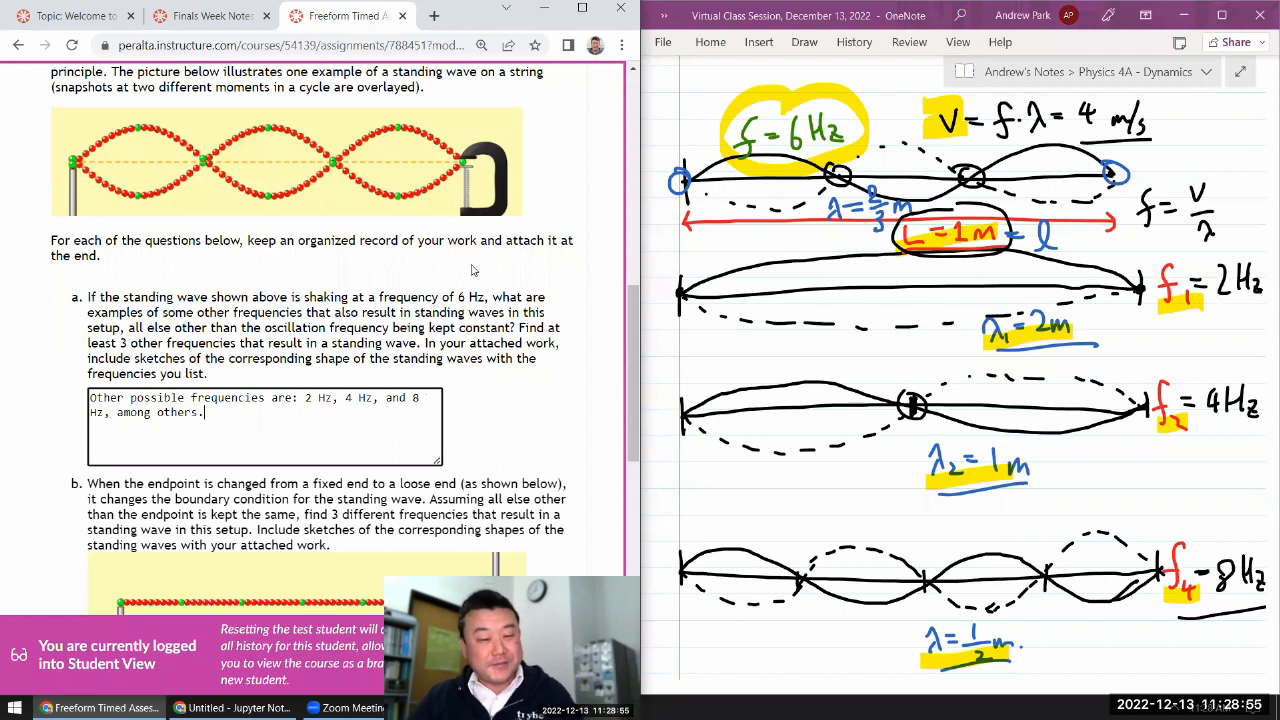
- Write 'b)' and sketch a loose-end string from the fixed node end to the free end
{"action": "scroll", "scroll_direction": "down", "scroll_amount": 3}
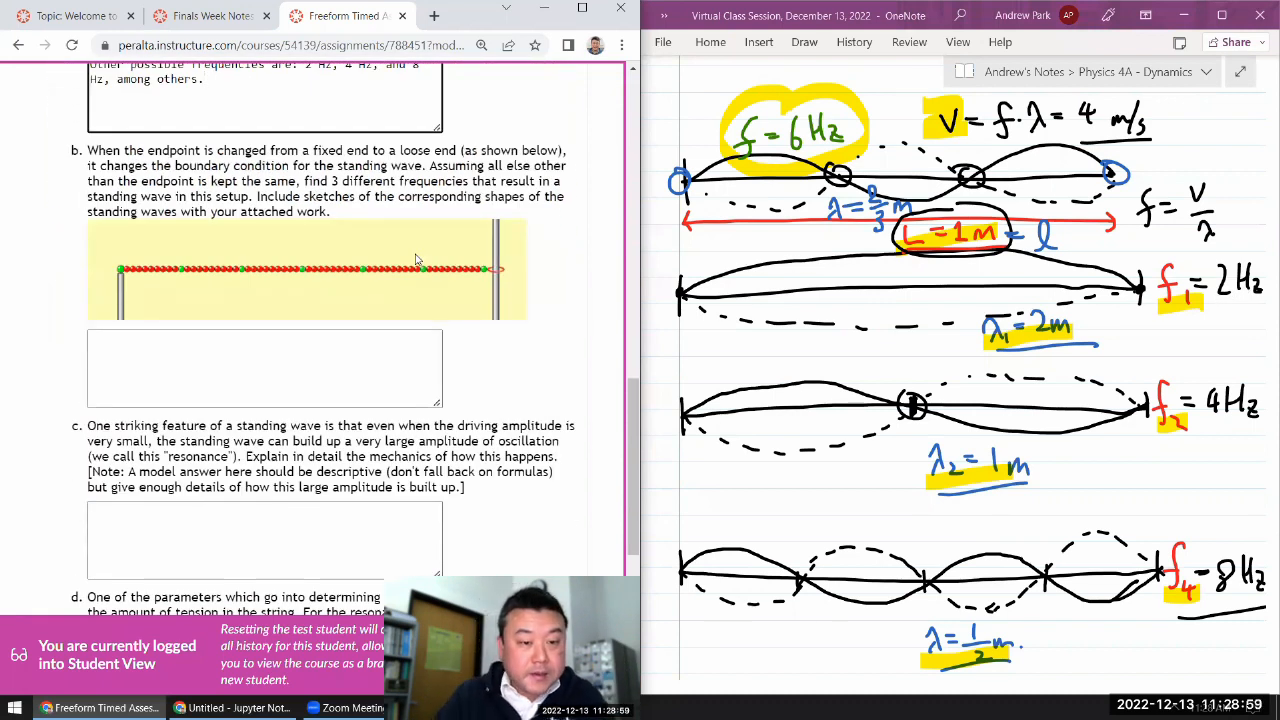
{"action": "mouse_move", "coordinate": [558, 274]}
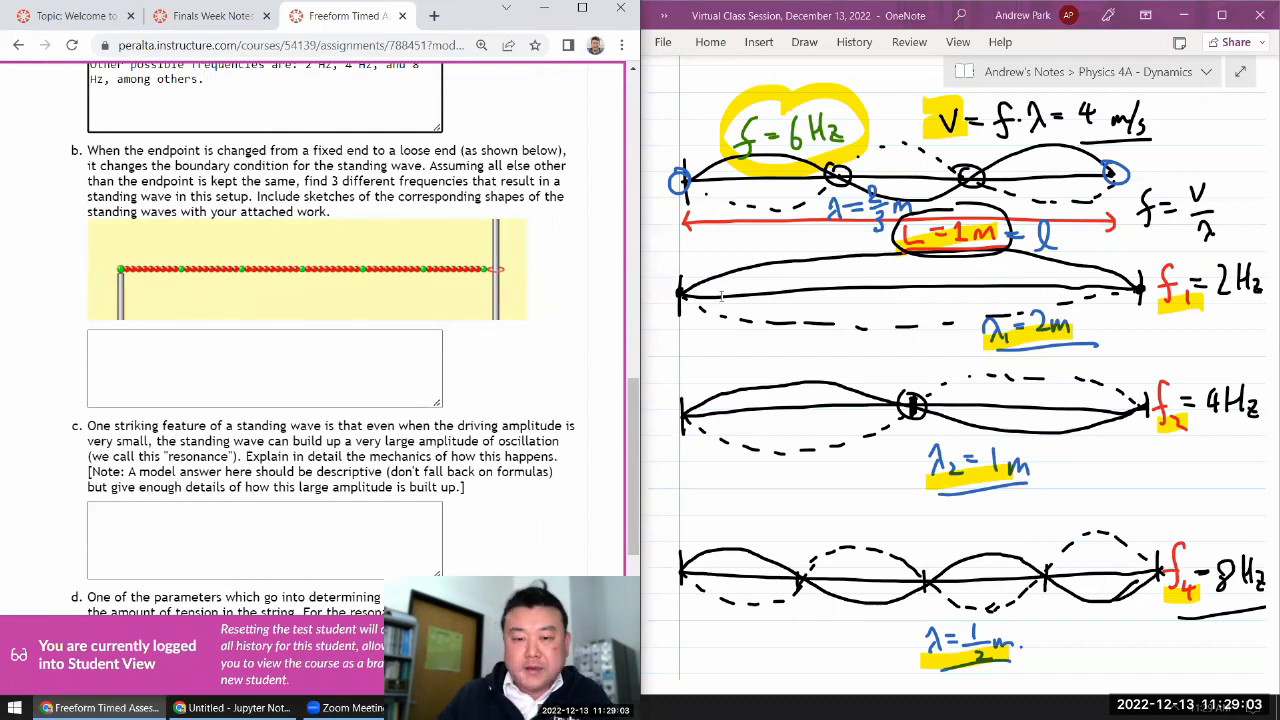
{"action": "scroll", "scroll_direction": "down", "scroll_amount": 3}
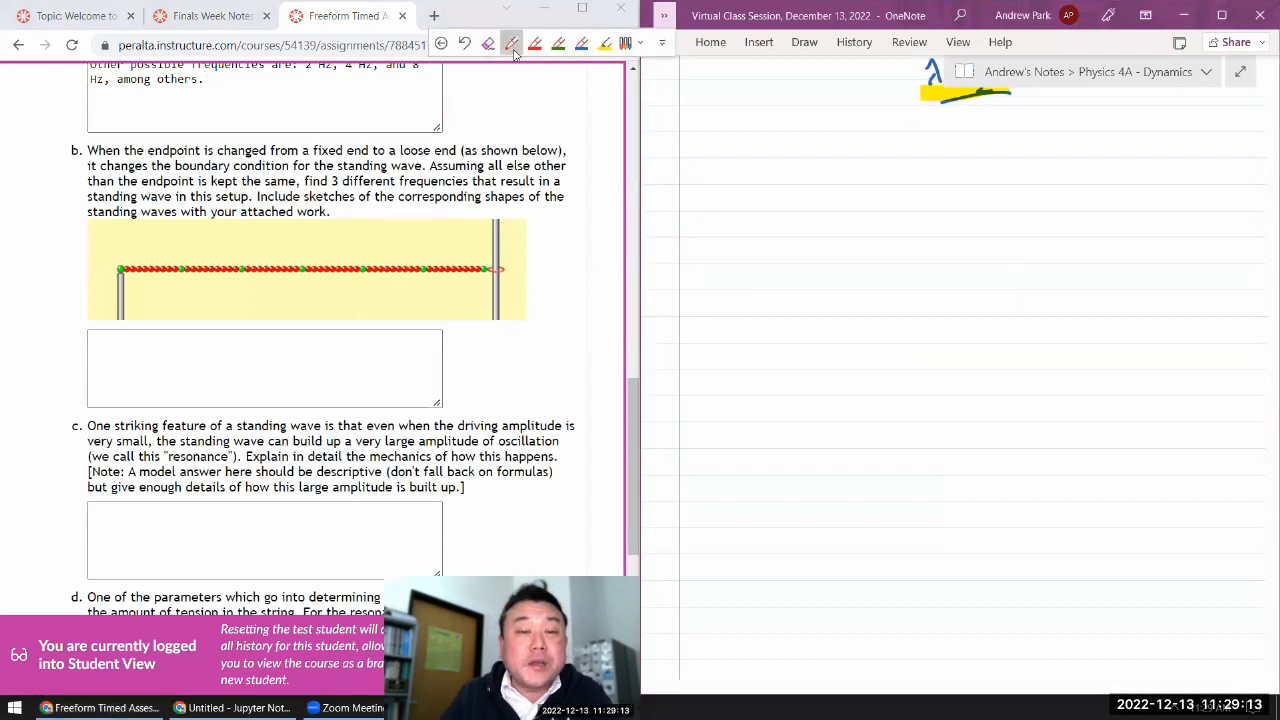
{"action": "type", "text": "b)"}
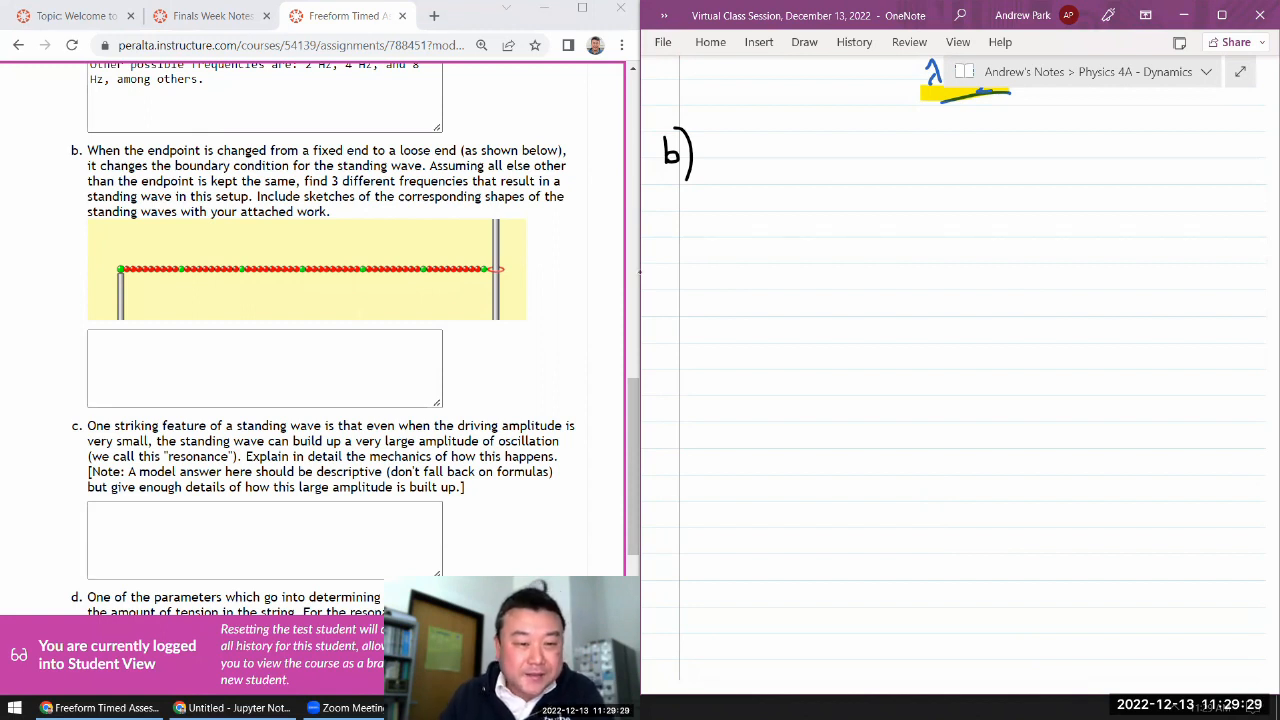
{"action": "left_click_drag", "start_coordinate": [720, 140], "coordinate": [720, 244]}
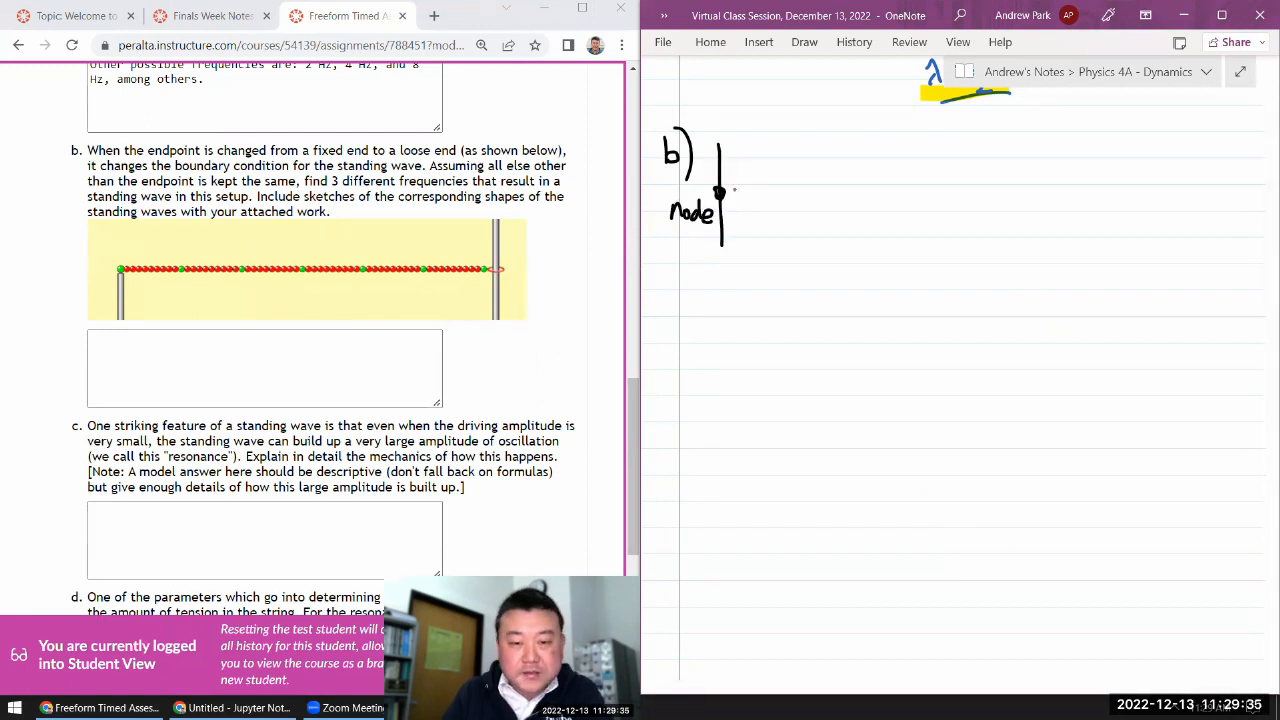
{"action": "left_click_drag", "start_coordinate": [730, 190], "coordinate": [980, 188]}
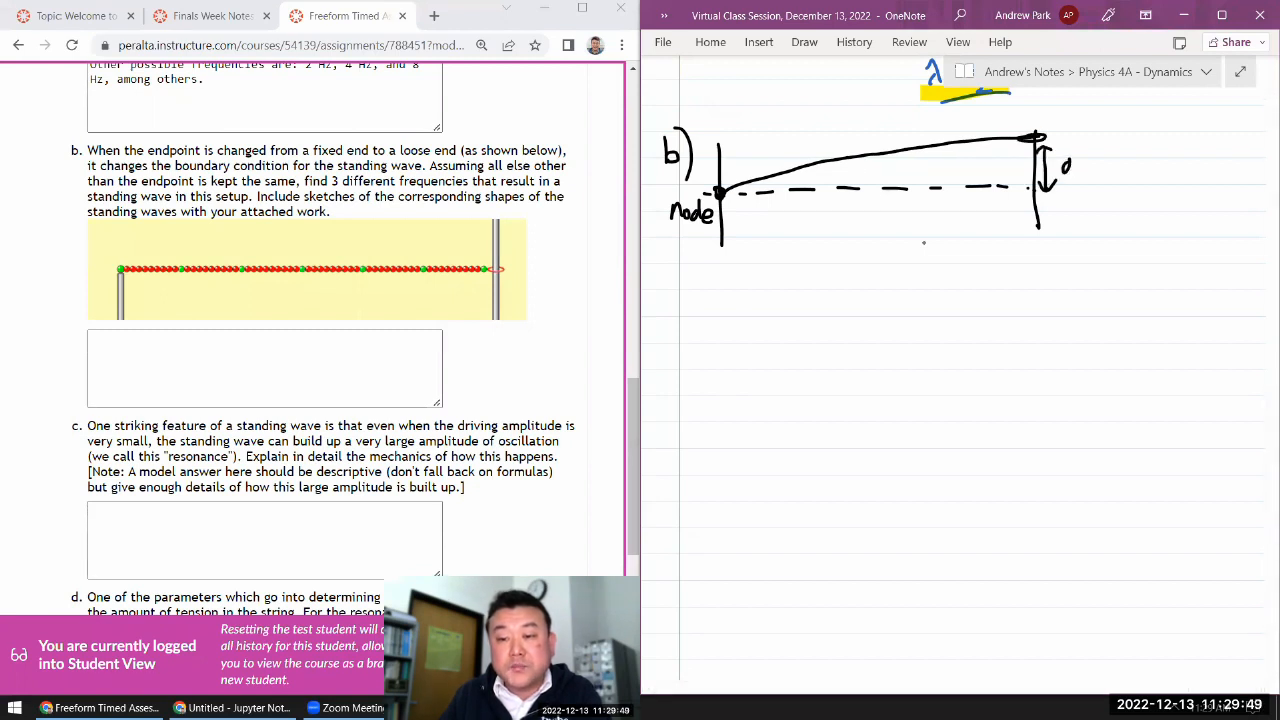
- Label the free end antinode and draw the length arrow L under the string
{"action": "type", "text": "antinode"}
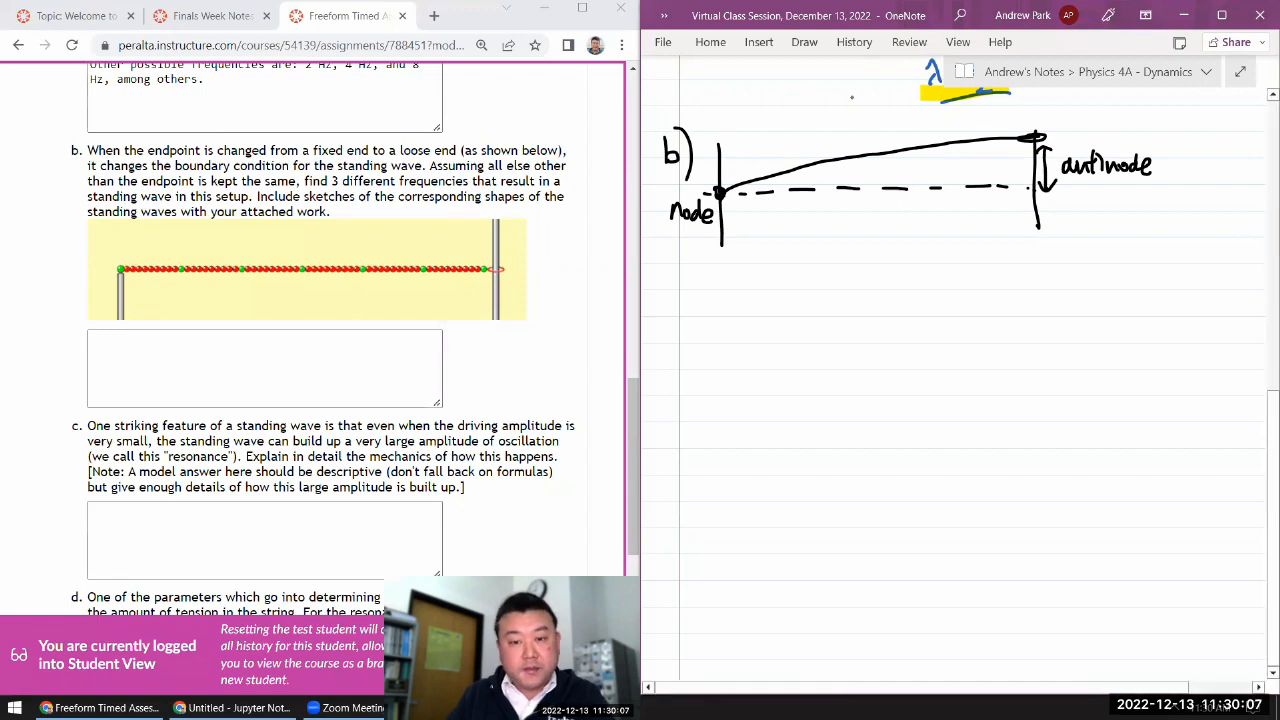
{"action": "left_click_drag", "start_coordinate": [724, 236], "coordinate": [740, 248]}
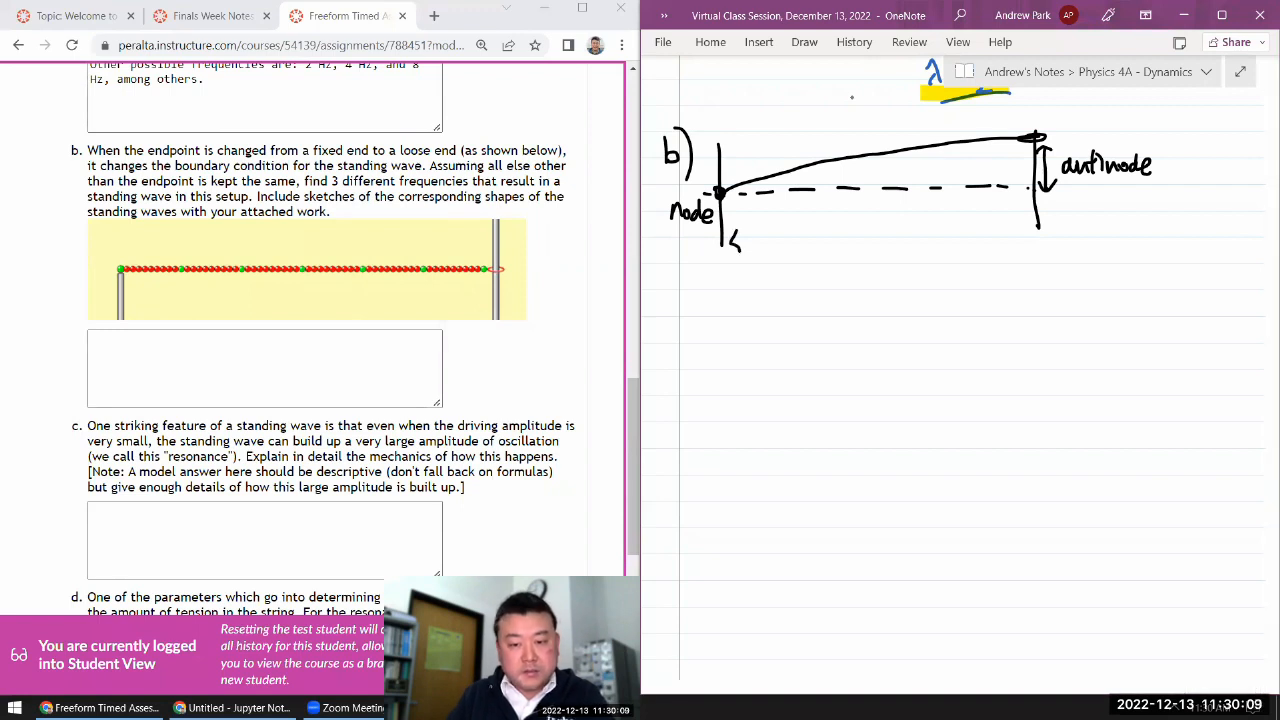
{"action": "left_click_drag", "start_coordinate": [736, 240], "coordinate": [1024, 232]}
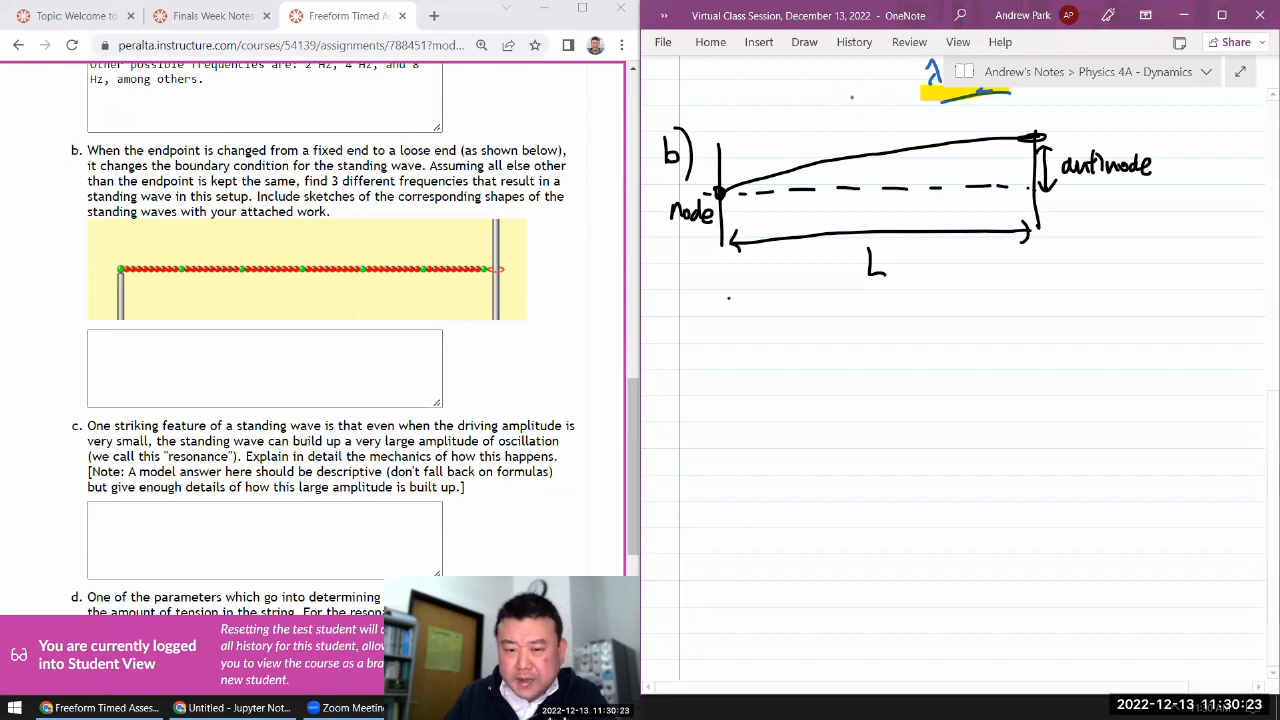
- Draw a second loose-end sketch with dashed rest line, free-end amplitude and a labelled node
{"action": "left_click_drag", "start_coordinate": [728, 304], "coordinate": [728, 384]}
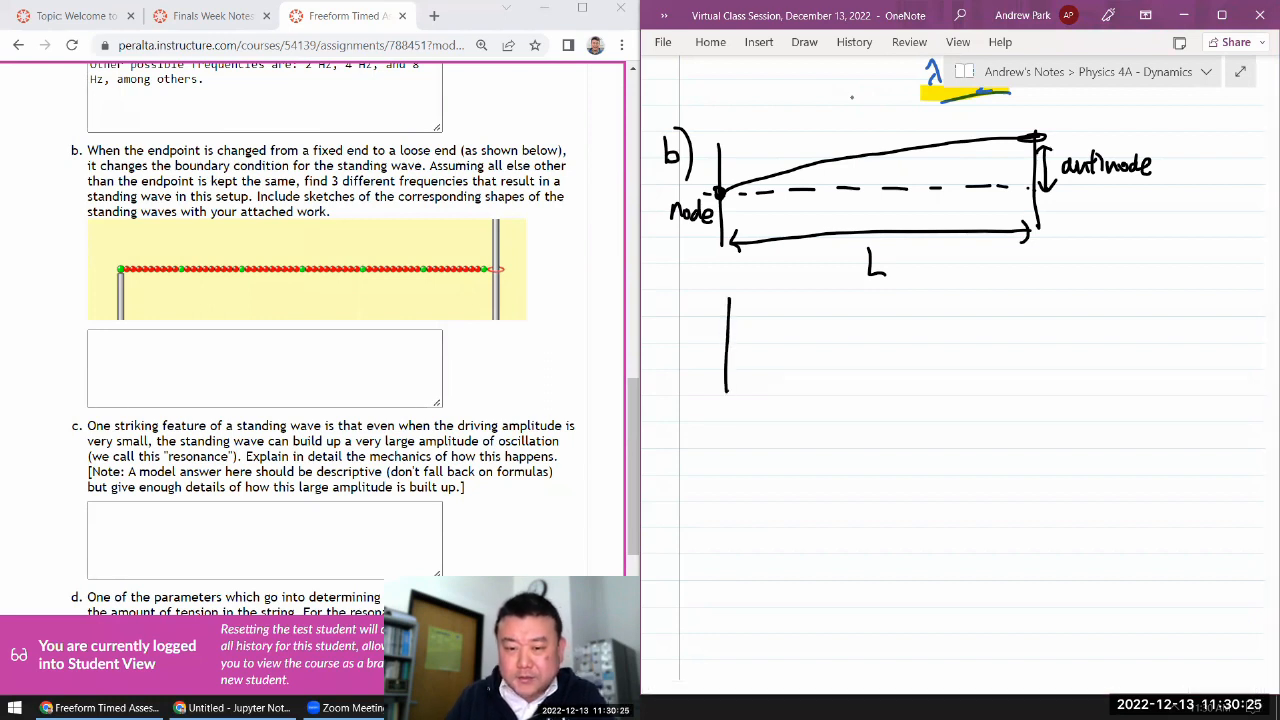
{"action": "left_click_drag", "start_coordinate": [730, 350], "coordinate": [1060, 356]}
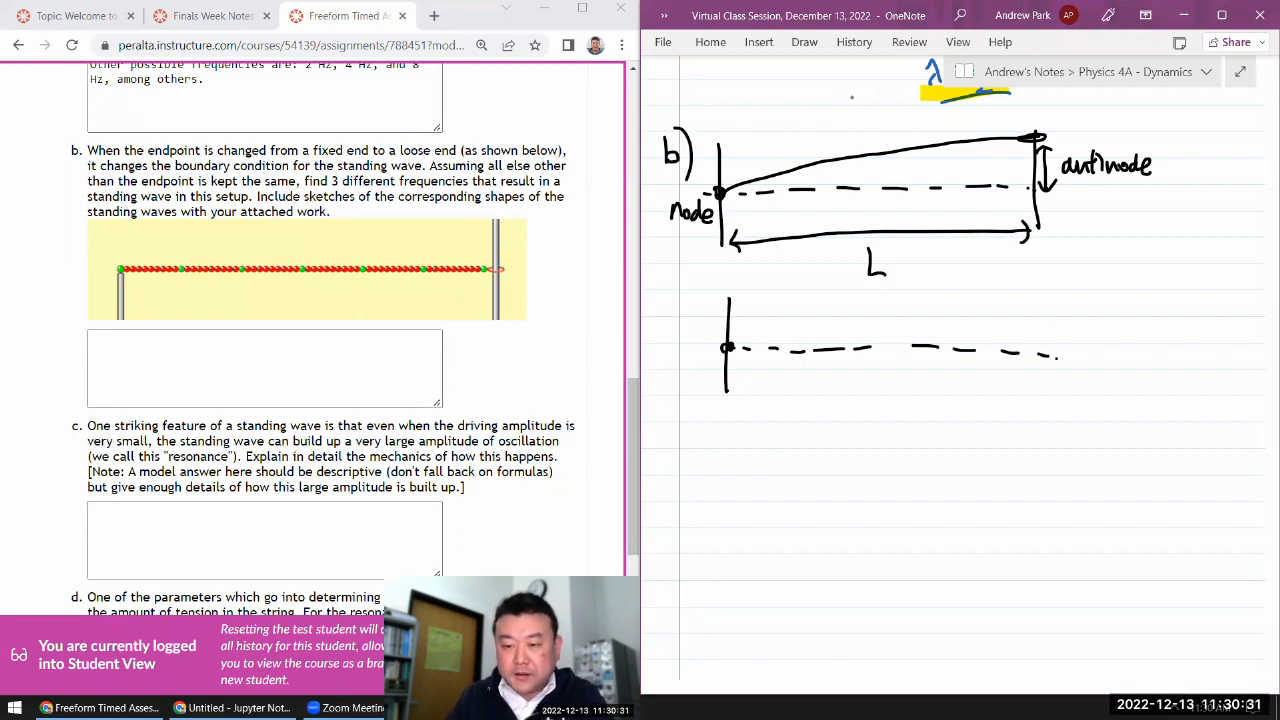
{"action": "left_click_drag", "start_coordinate": [1060, 320], "coordinate": [1064, 384]}
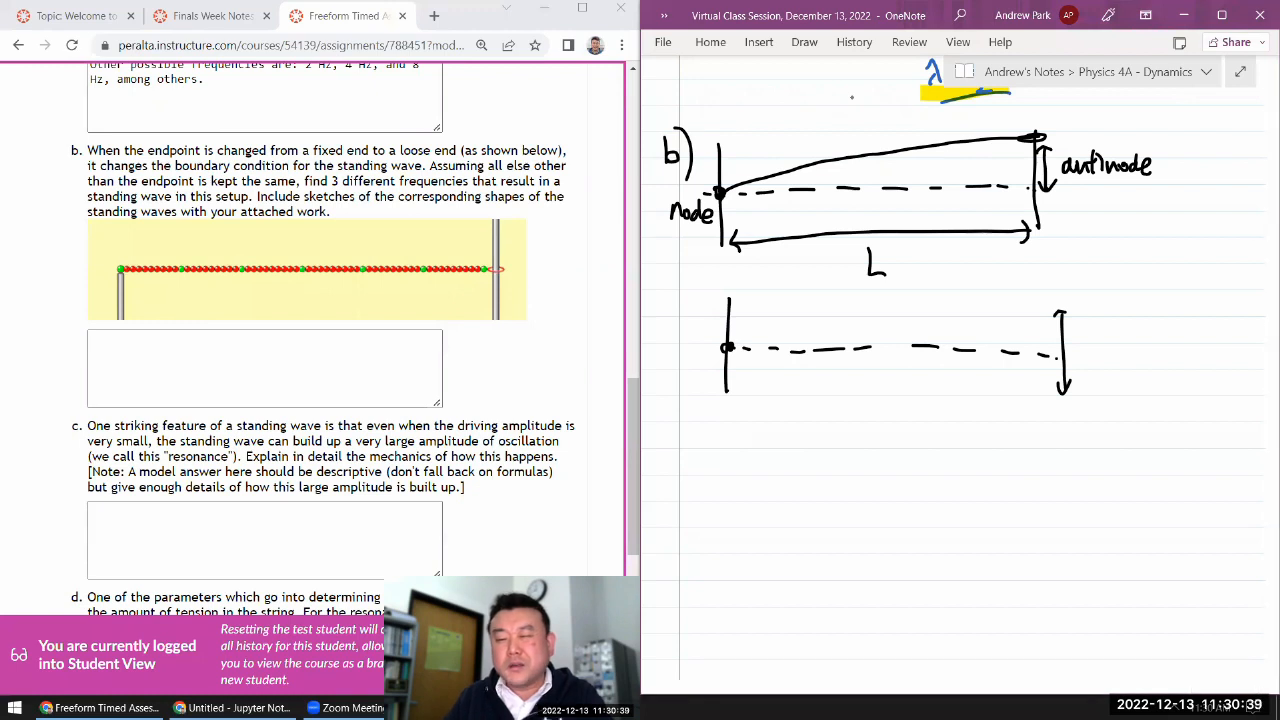
{"action": "left_click_drag", "start_coordinate": [920, 348], "coordinate": [956, 348]}
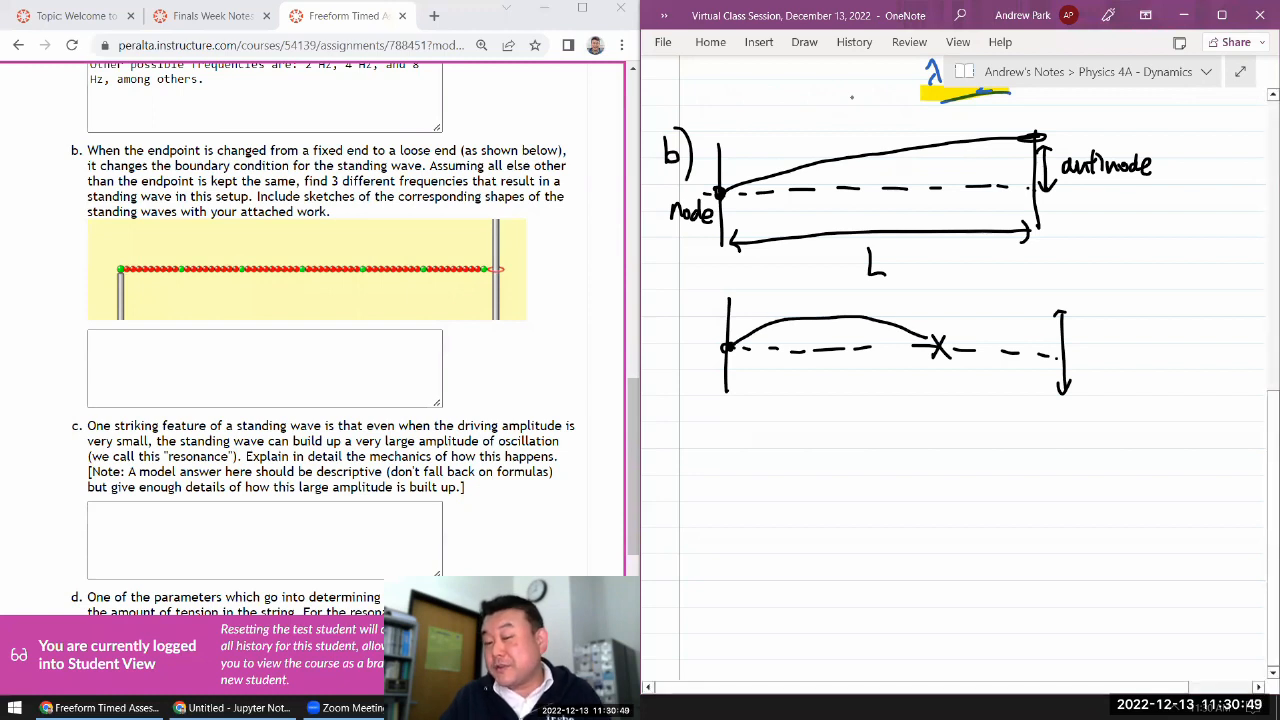
{"action": "left_click_drag", "start_coordinate": [936, 344], "coordinate": [1010, 376]}
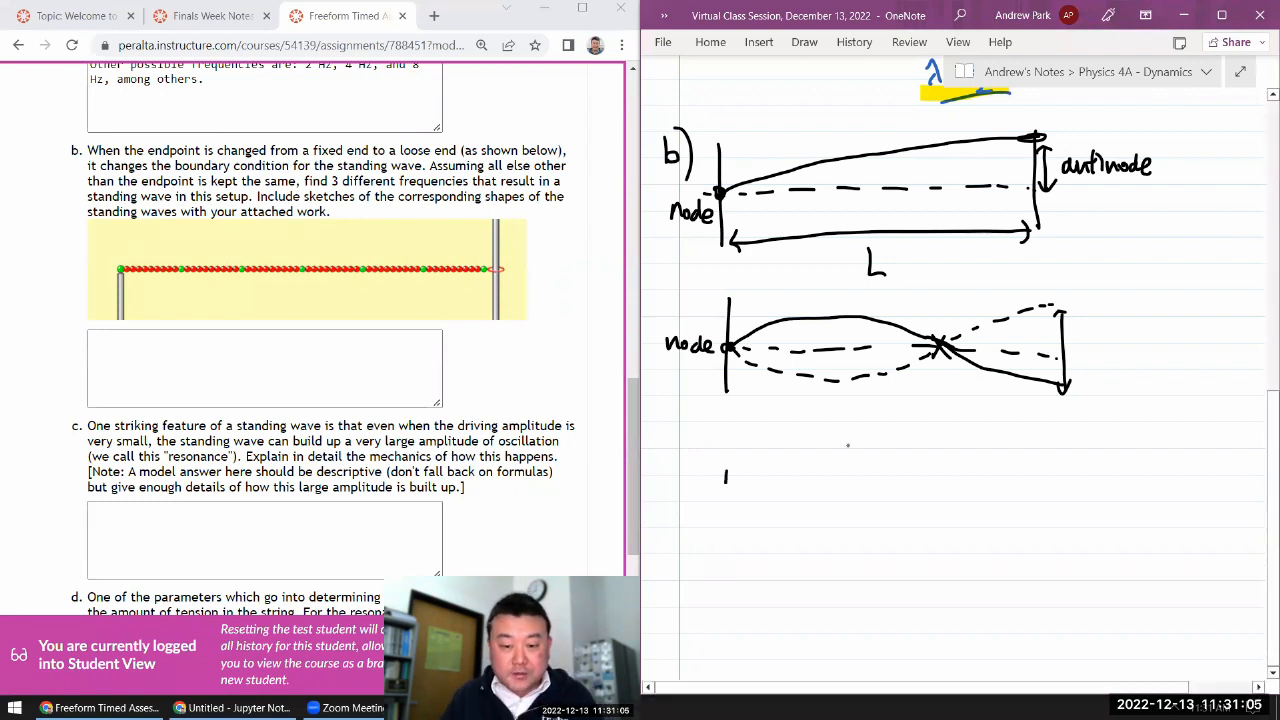
- Draw a third multi-loop loose-end wave ending at an antinode, with a length arrow beneath
{"action": "left_click_drag", "start_coordinate": [726, 476], "coordinate": [730, 536]}
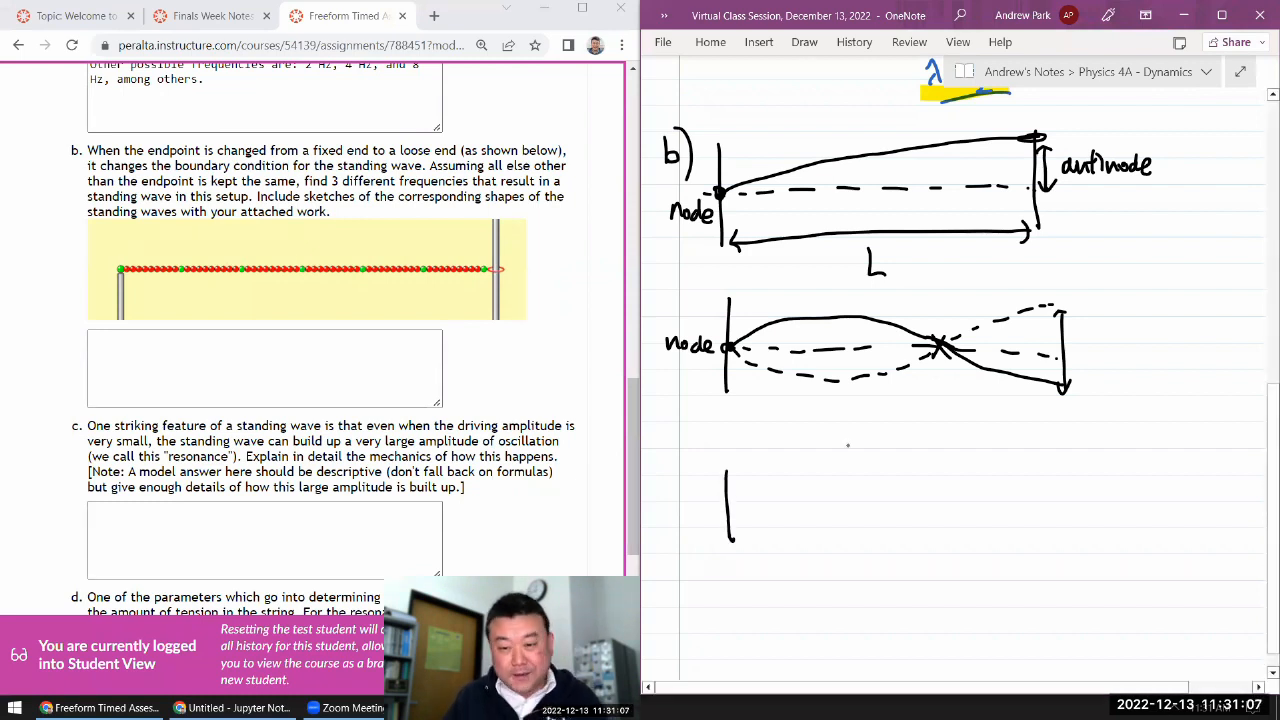
{"action": "left_click_drag", "start_coordinate": [736, 504], "coordinate": [776, 504]}
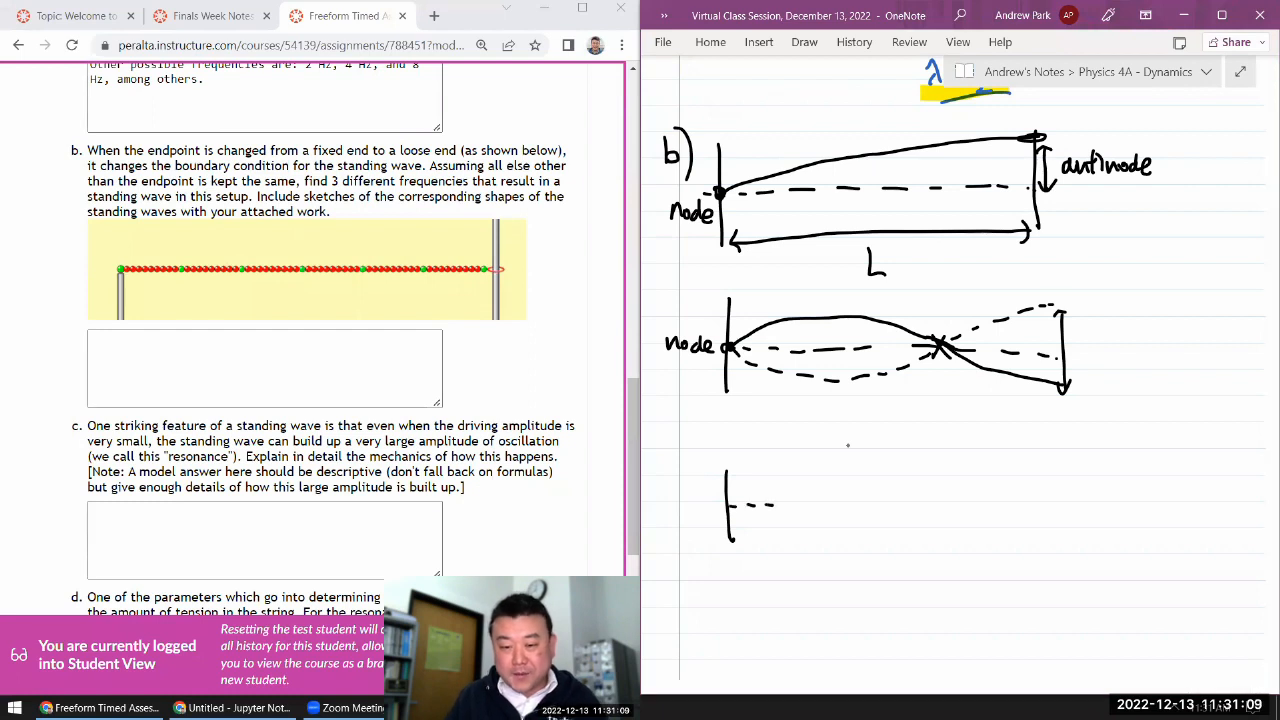
{"action": "left_click_drag", "start_coordinate": [760, 504], "coordinate": [1120, 496]}
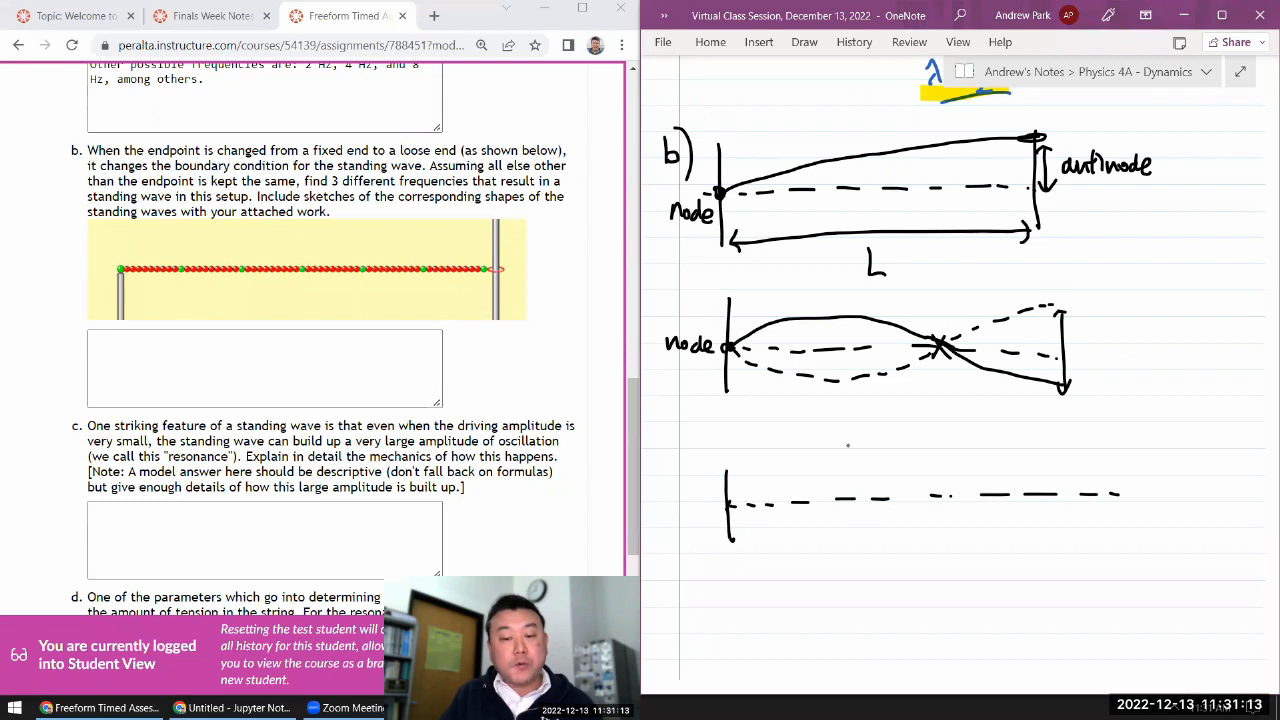
{"action": "left_click_drag", "start_coordinate": [736, 500], "coordinate": [936, 504]}
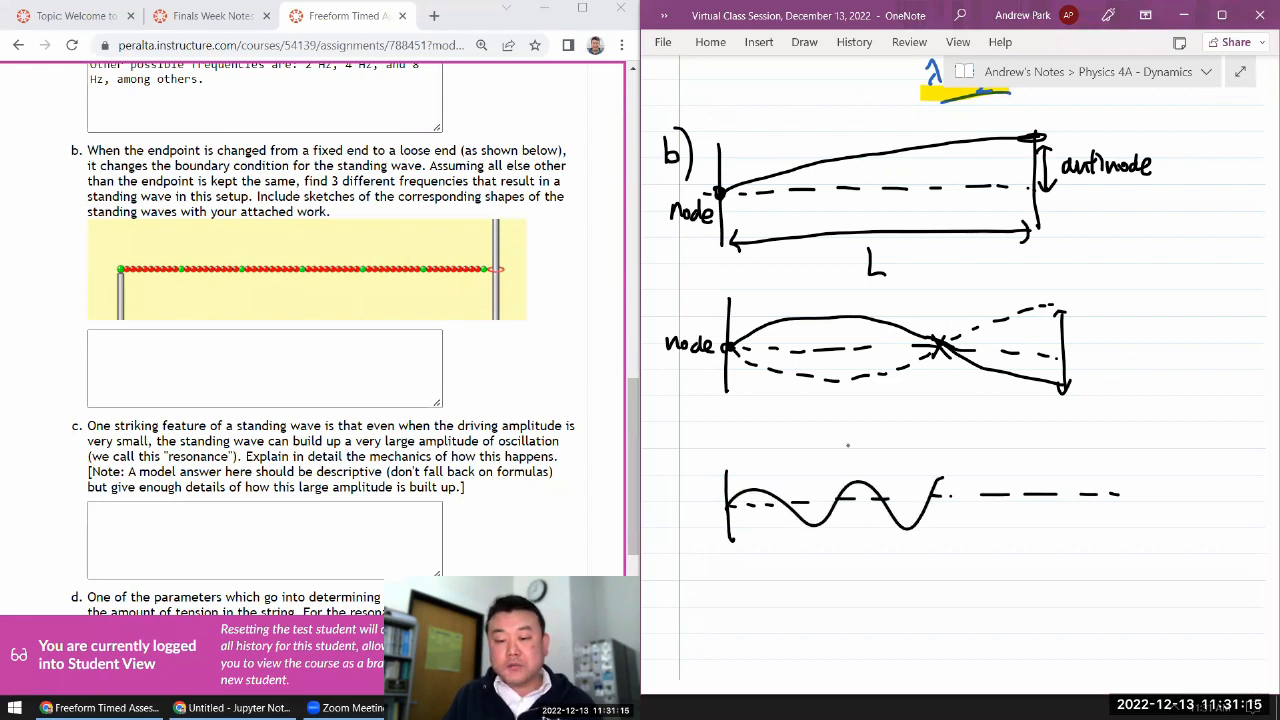
{"action": "left_click_drag", "start_coordinate": [940, 510], "coordinate": [1040, 510]}
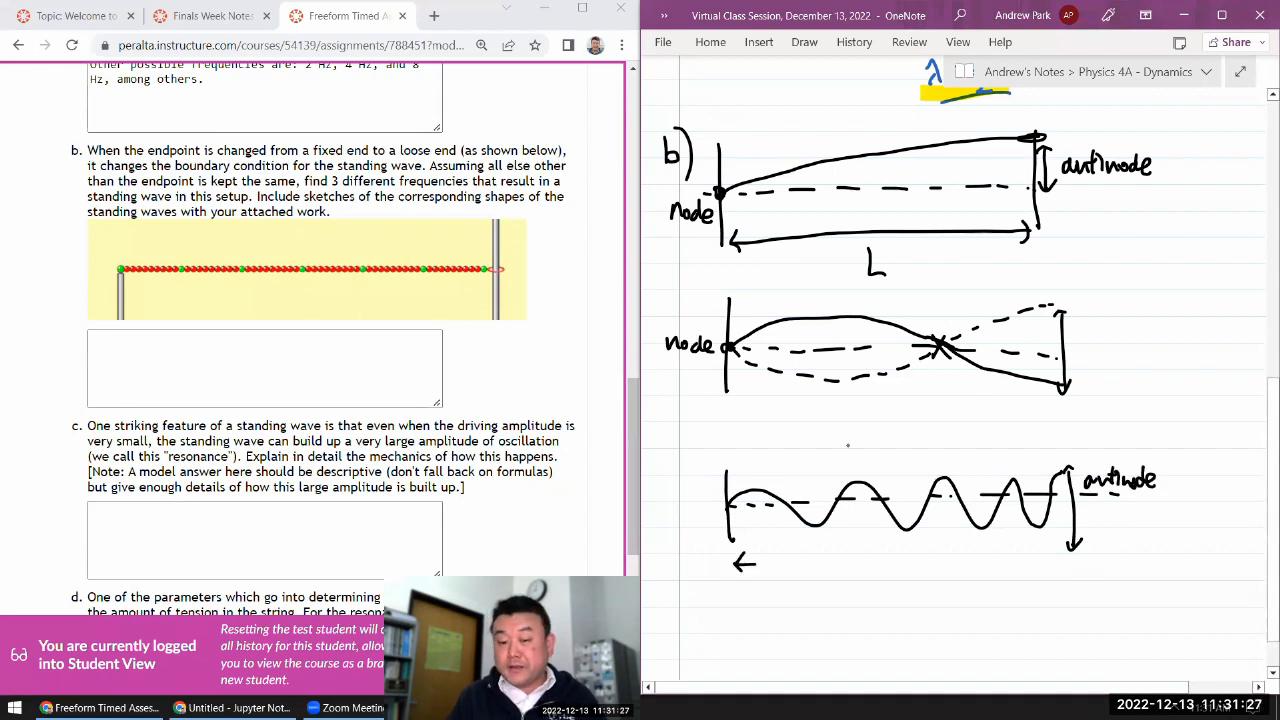
{"action": "left_click_drag", "start_coordinate": [740, 570], "coordinate": [1080, 572]}
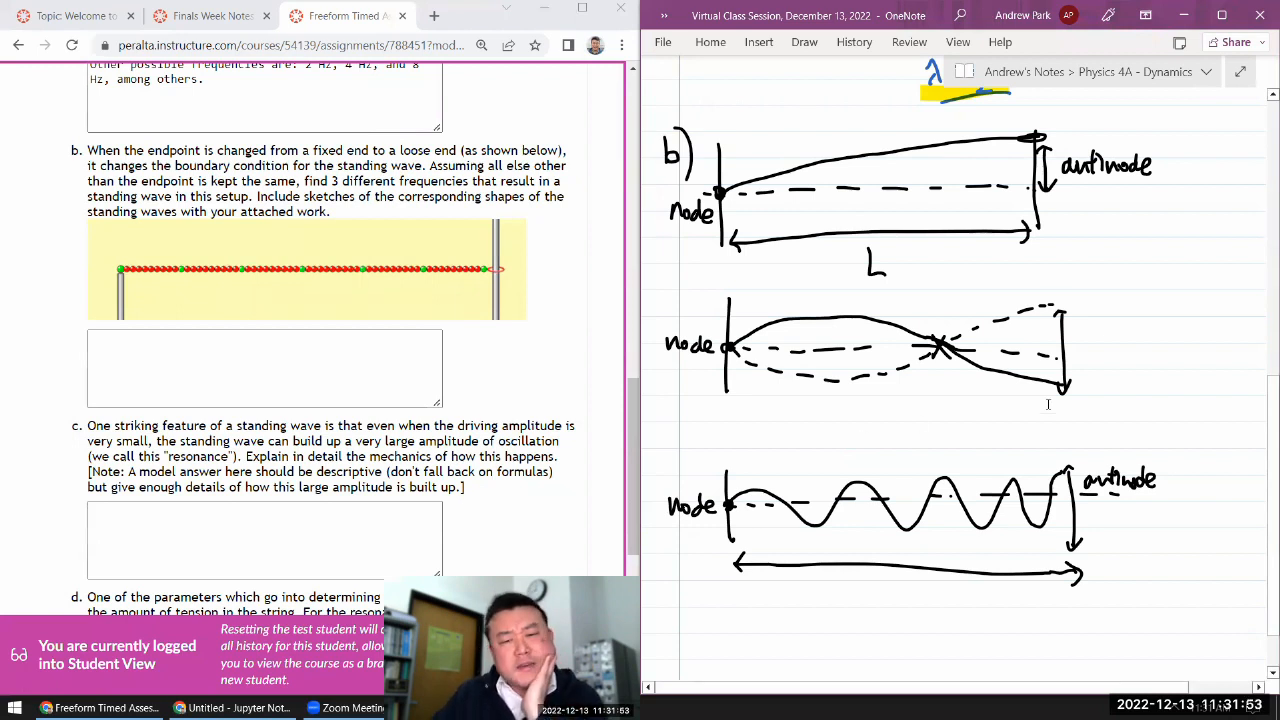
{"action": "scroll", "scroll_direction": "up", "scroll_amount": 3}
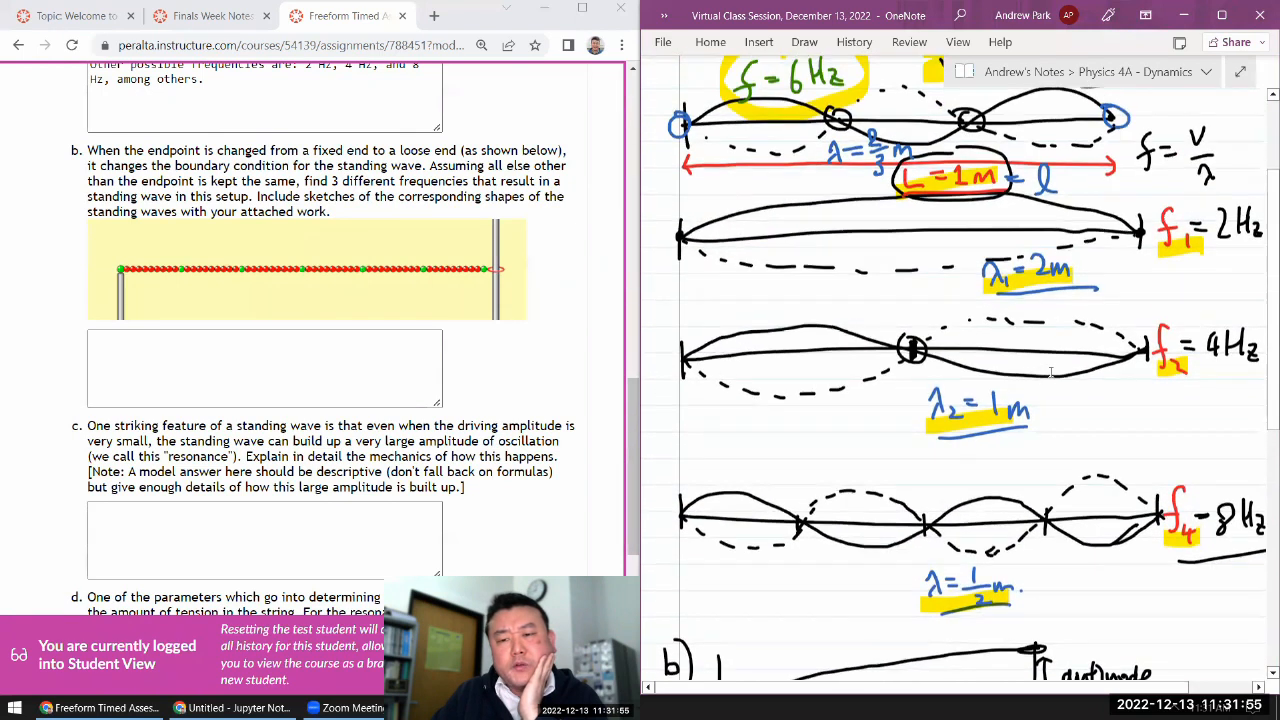
{"action": "scroll", "scroll_direction": "up", "scroll_amount": 3}
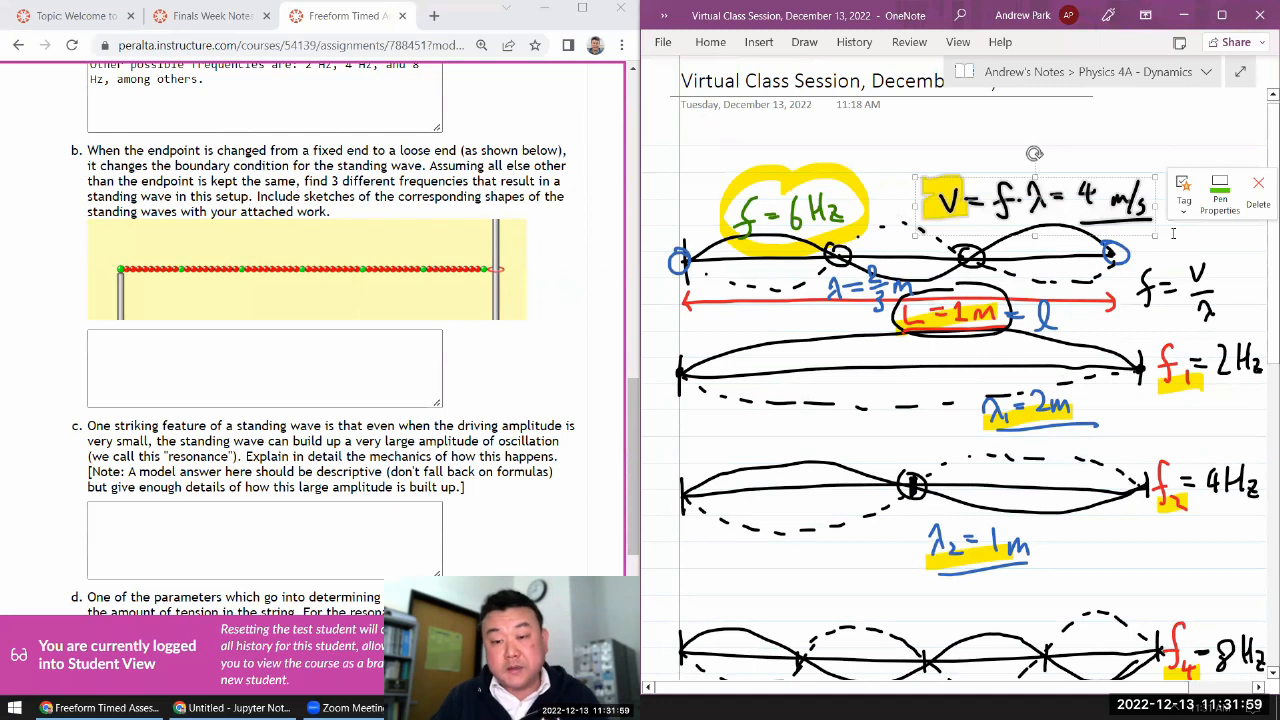
{"action": "scroll", "scroll_direction": "down", "scroll_amount": 3}
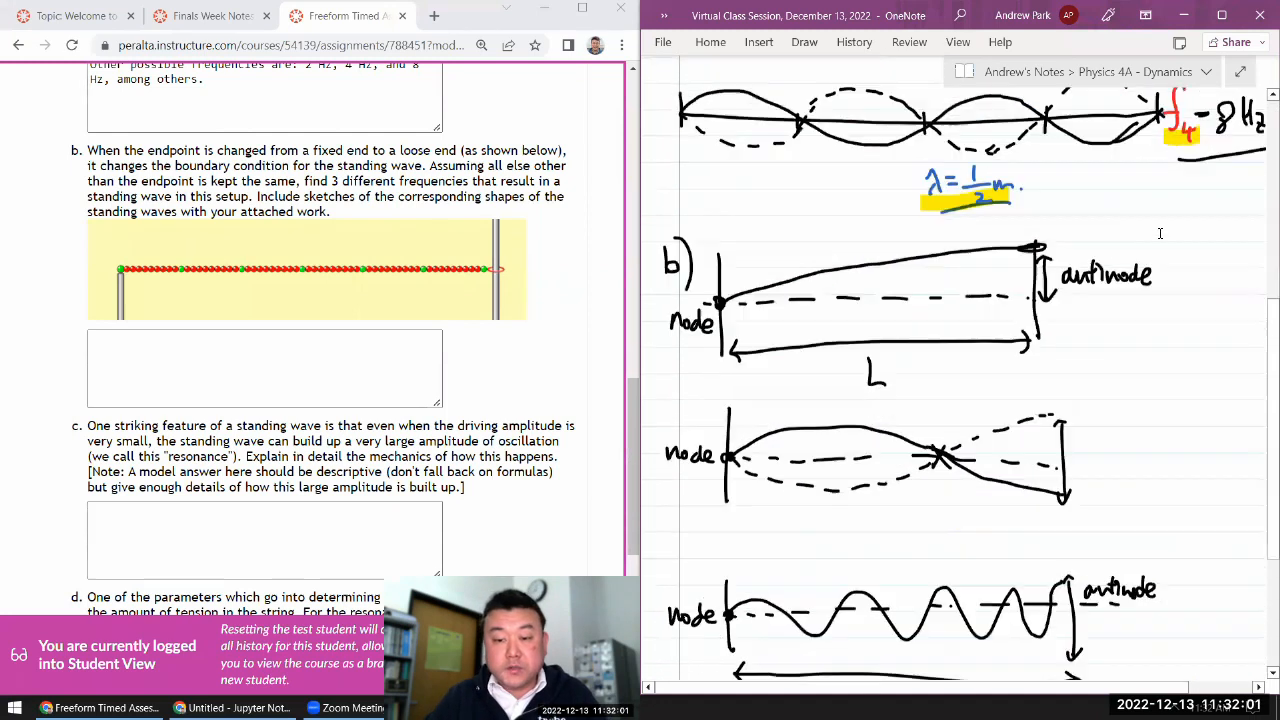
- Handwrite λ = 4/3 m under the second sketch and trace the third standing wave in blue
{"action": "scroll", "scroll_direction": "down", "scroll_amount": 3}
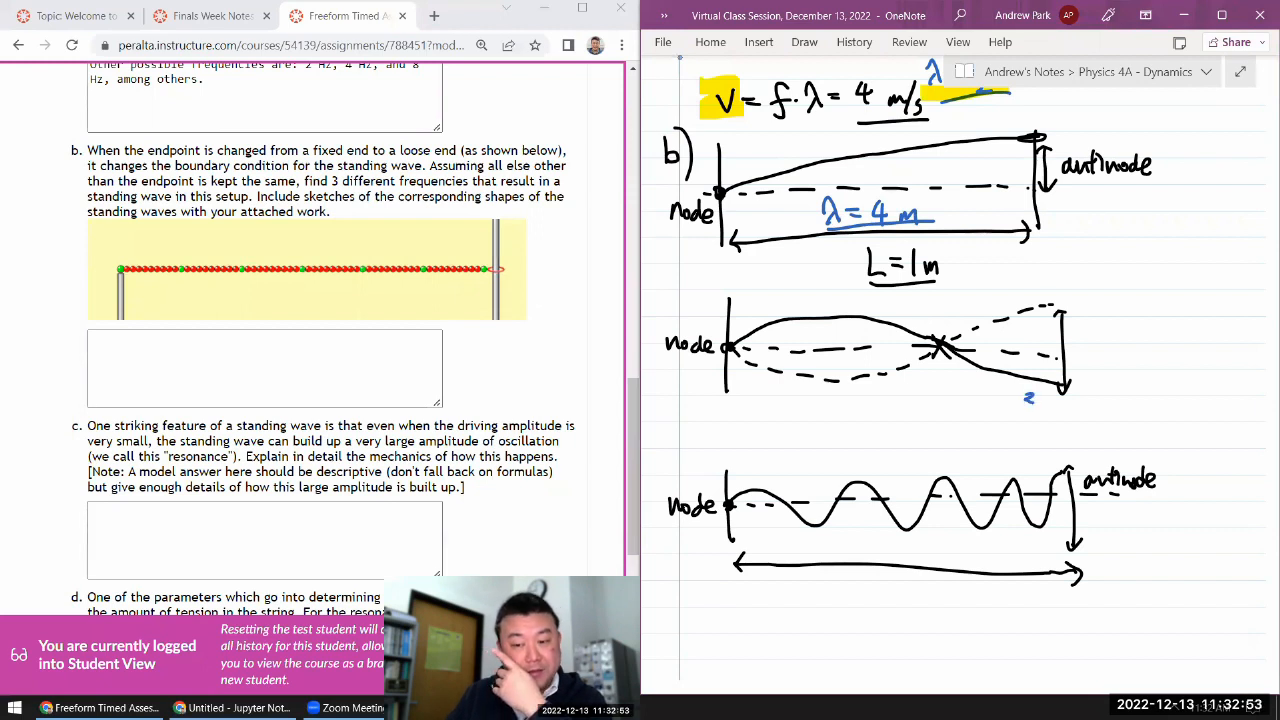
{"action": "type", "text": "3/4"}
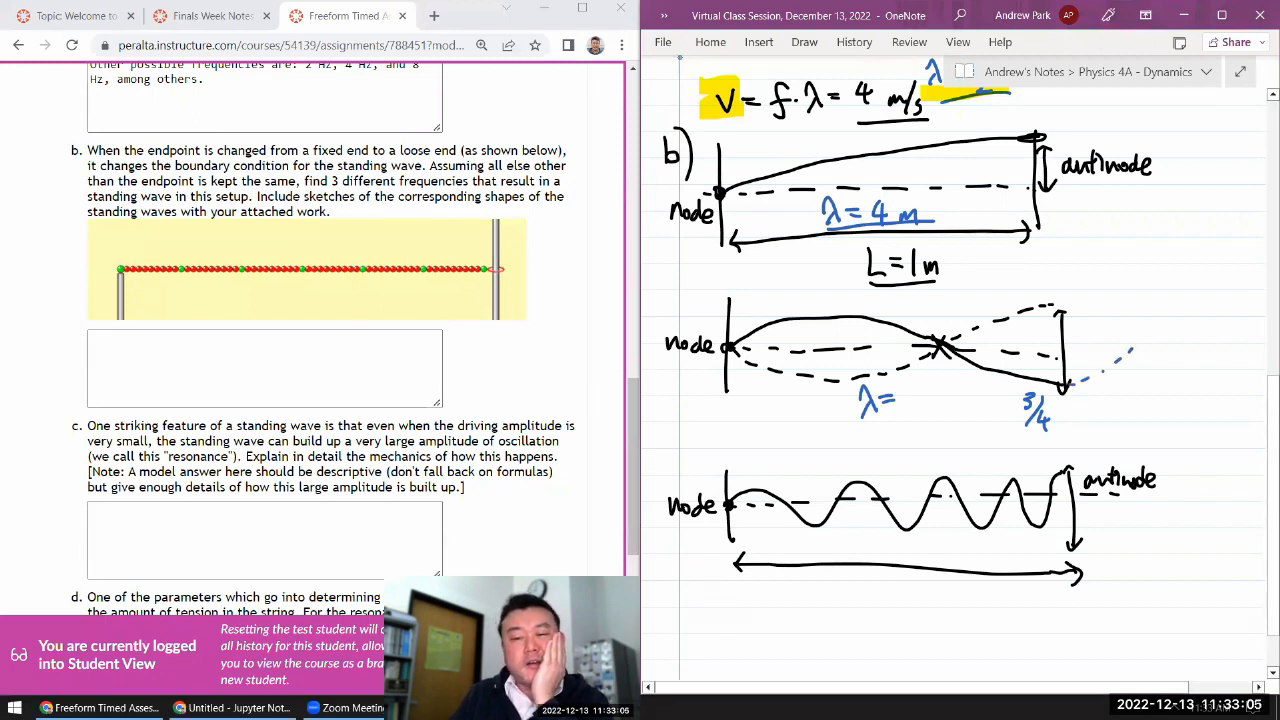
{"action": "type", "text": "4"}
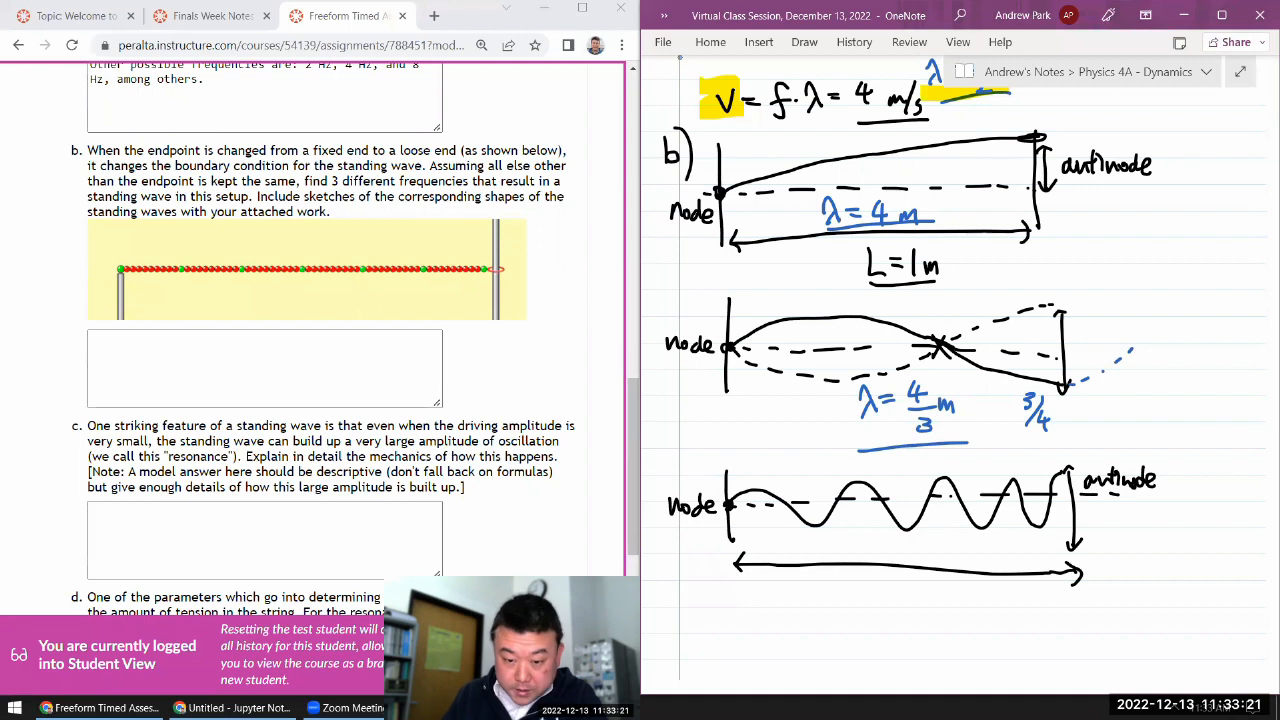
{"action": "left_click_drag", "start_coordinate": [730, 510], "coordinate": [784, 500]}
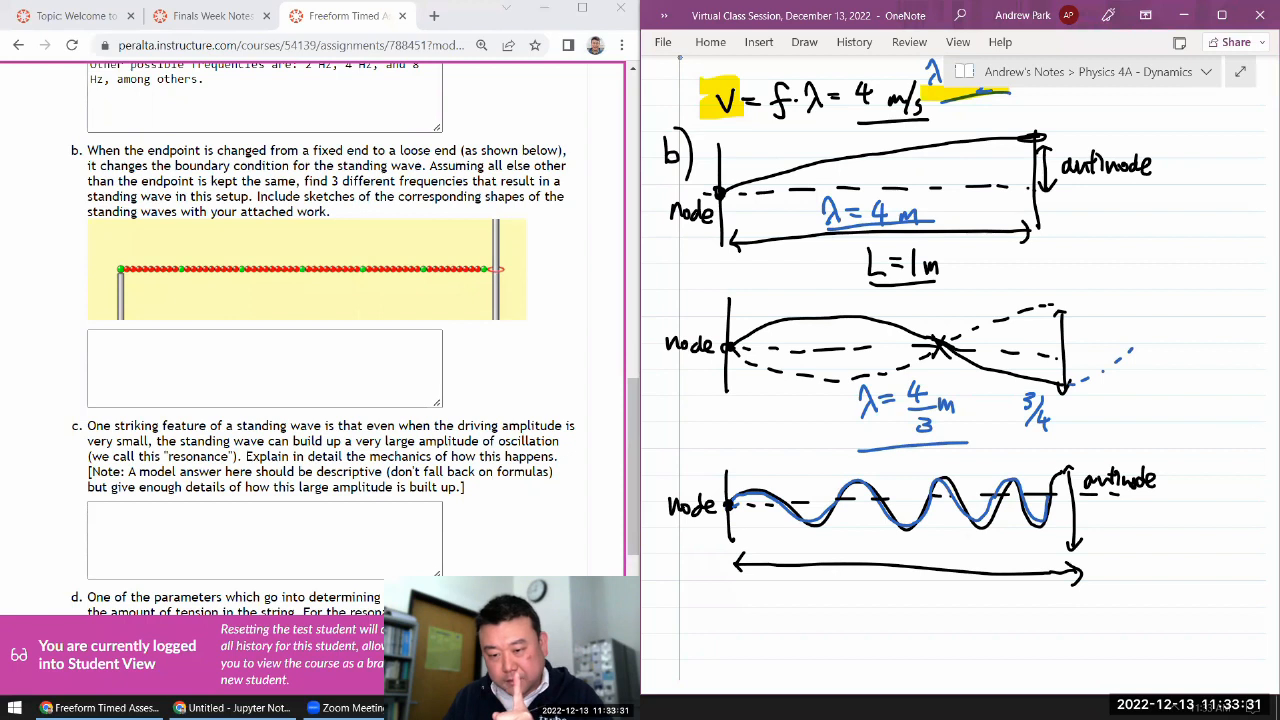
{"action": "left_click", "coordinate": [1108, 540]}
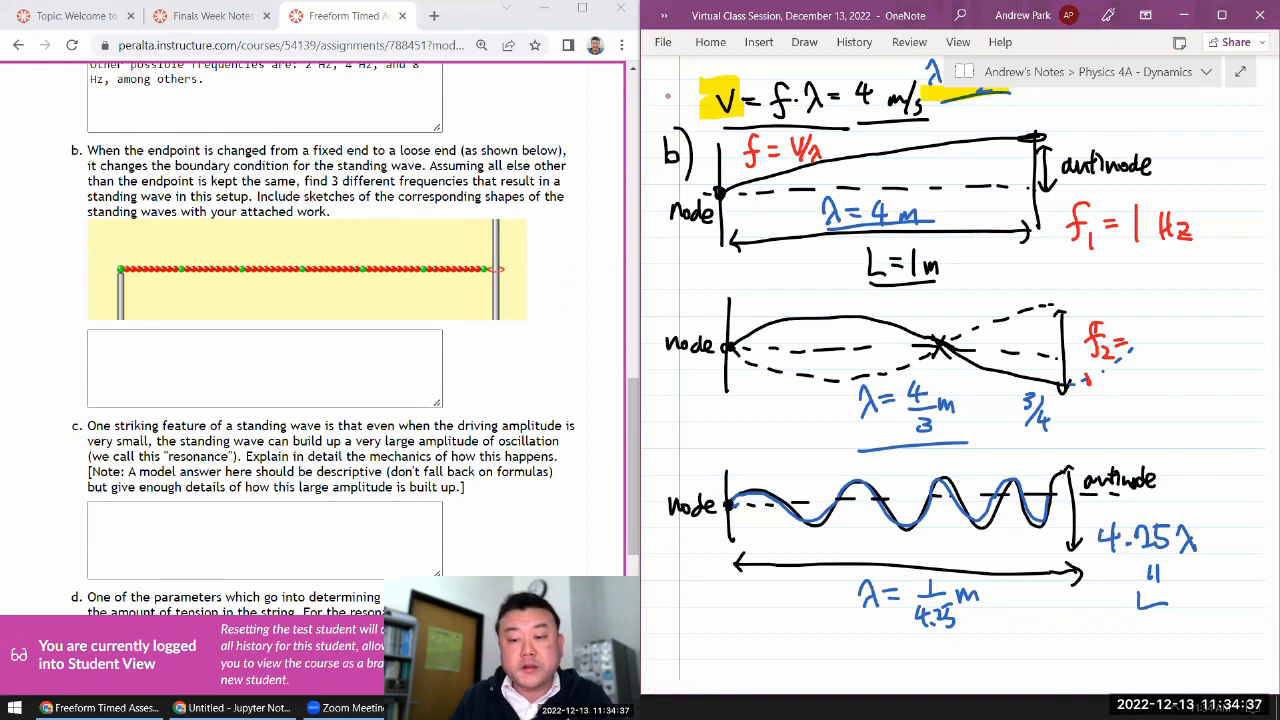
- Ink f₂ = 3 Hz beside the second loose-end sketch, then switch to the Jupyter window
{"action": "type", "text": "3"}
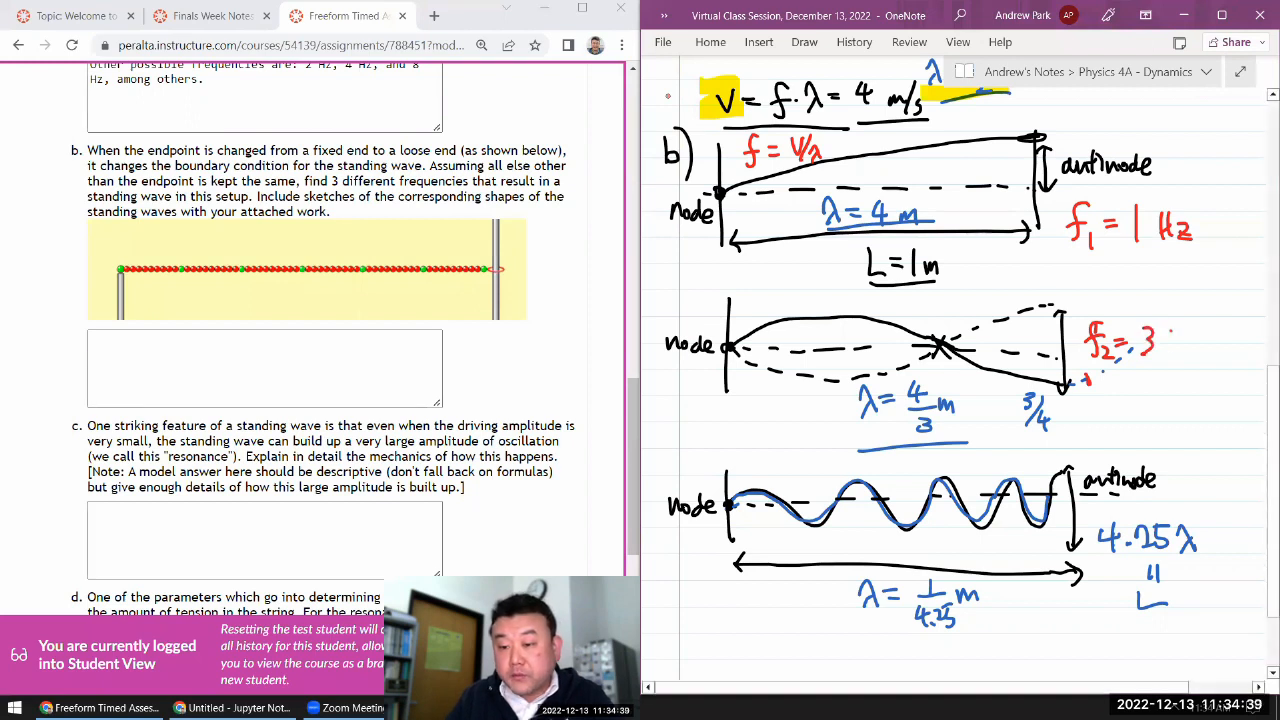
{"action": "type", "text": "Hz"}
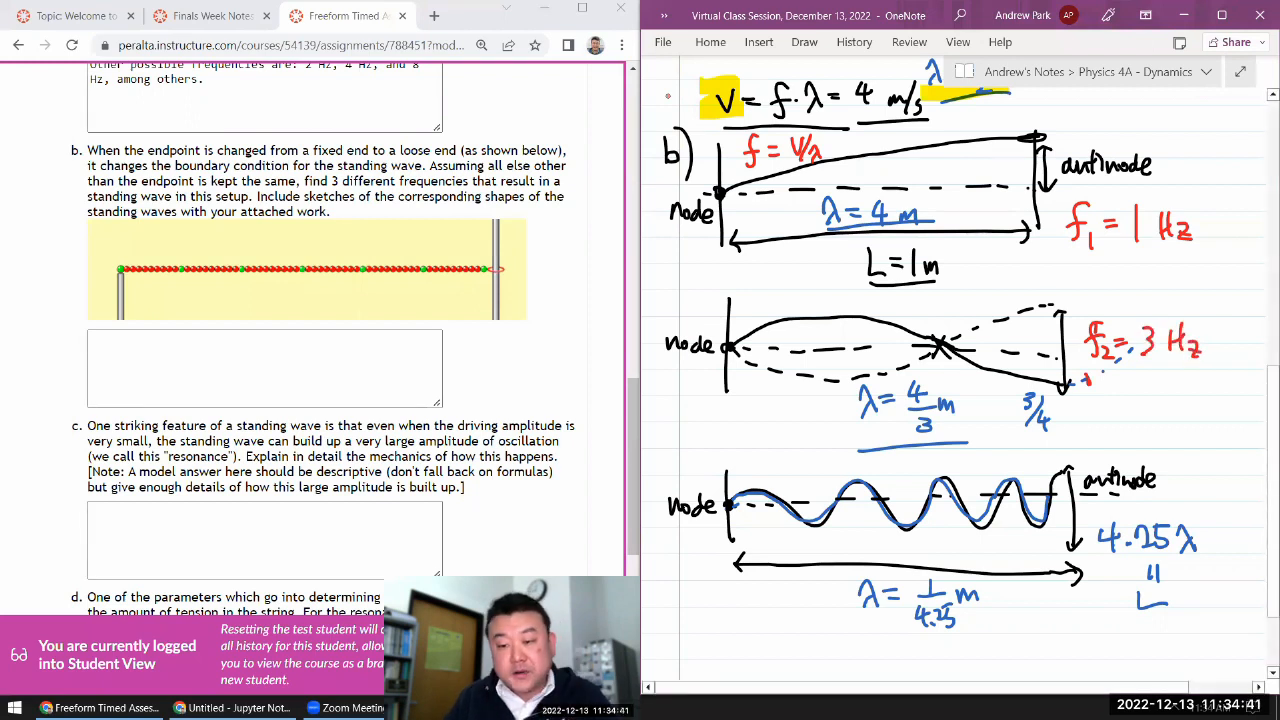
{"action": "left_click", "coordinate": [1104, 442]}
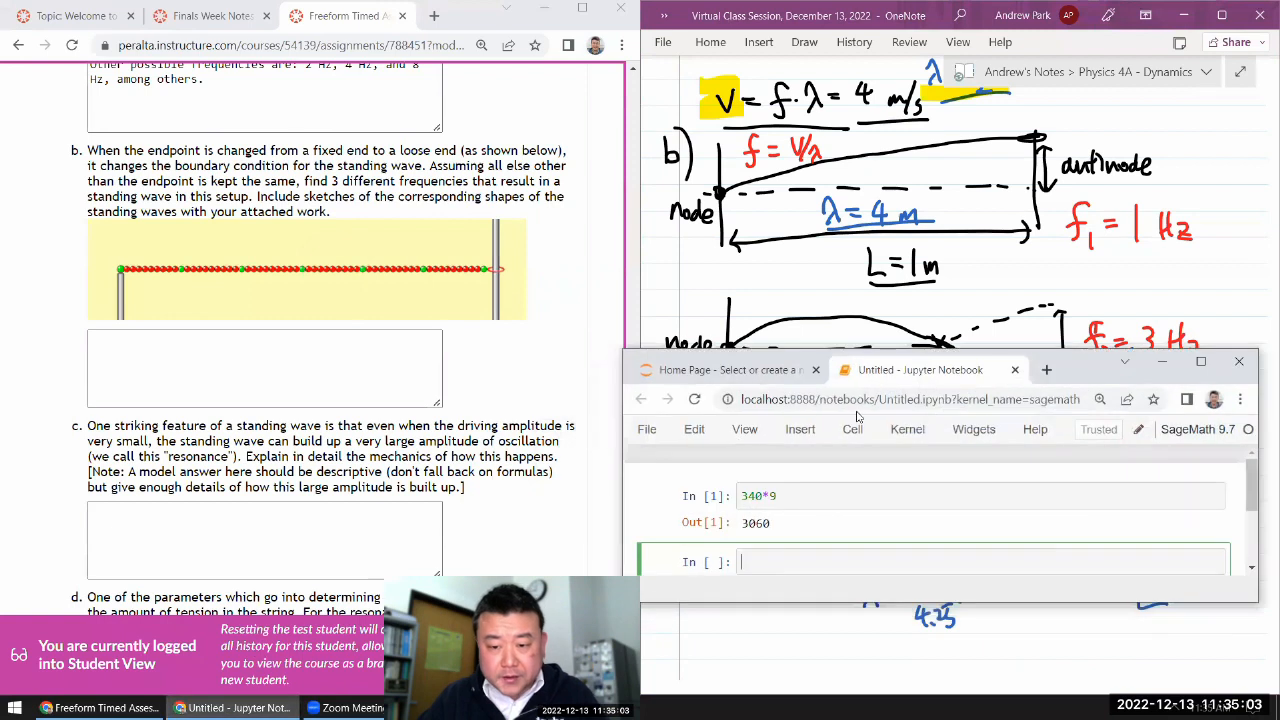
- Evaluate 1/4.25 and 4*4.25 = 17.0 in Jupyter cells, giving f₃ = 17 Hz for the notes
{"action": "type", "text": "1/4.25"}
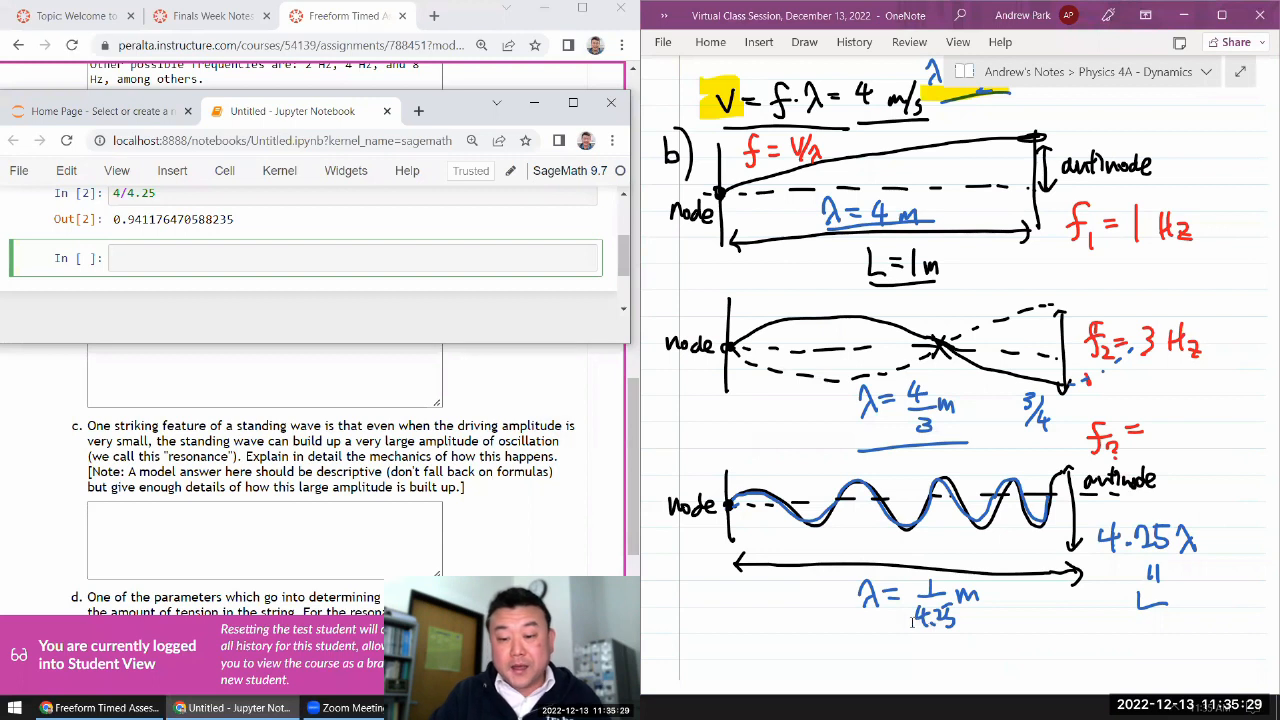
{"action": "type", "text": "4"}
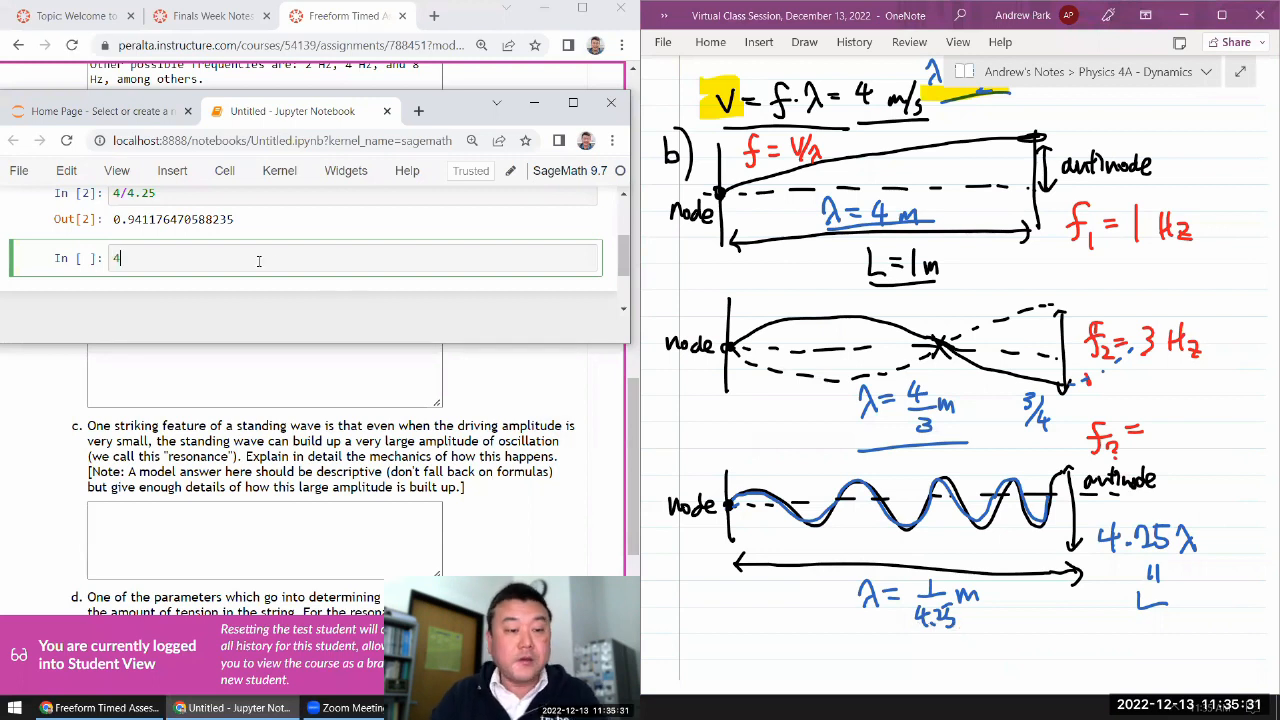
{"action": "type", "text": "*"}
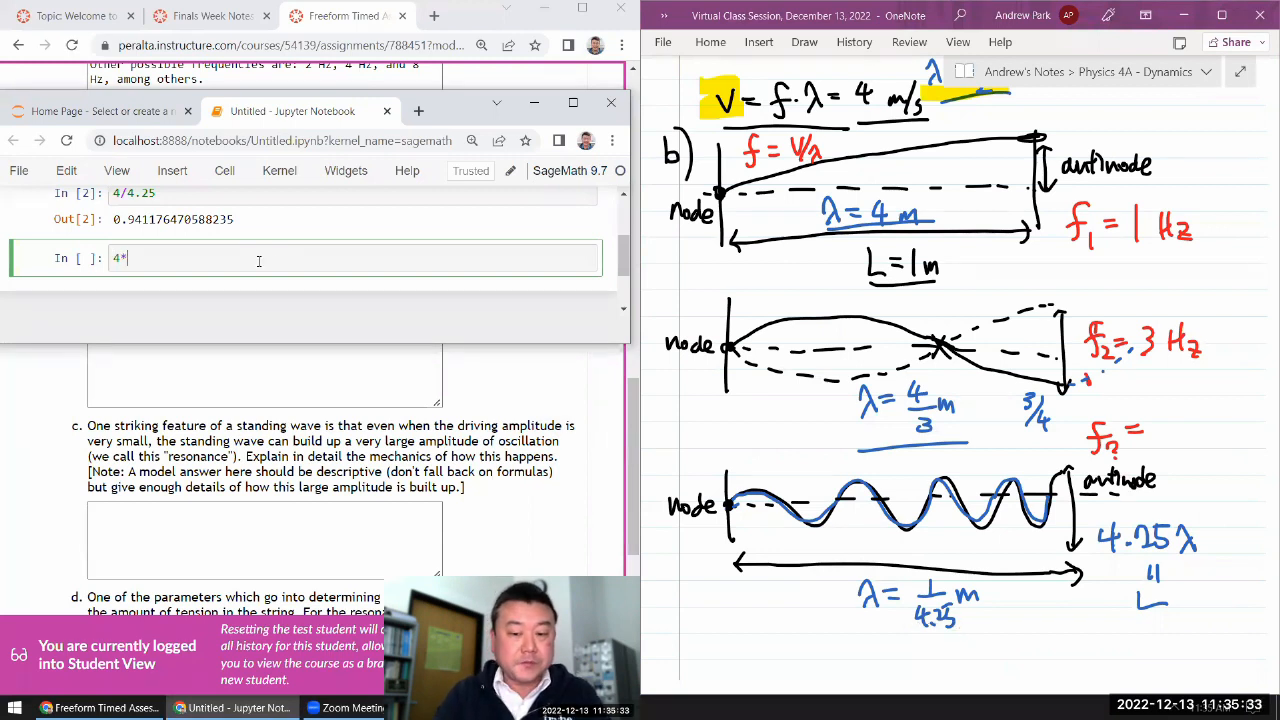
{"action": "type", "text": "4.25"}
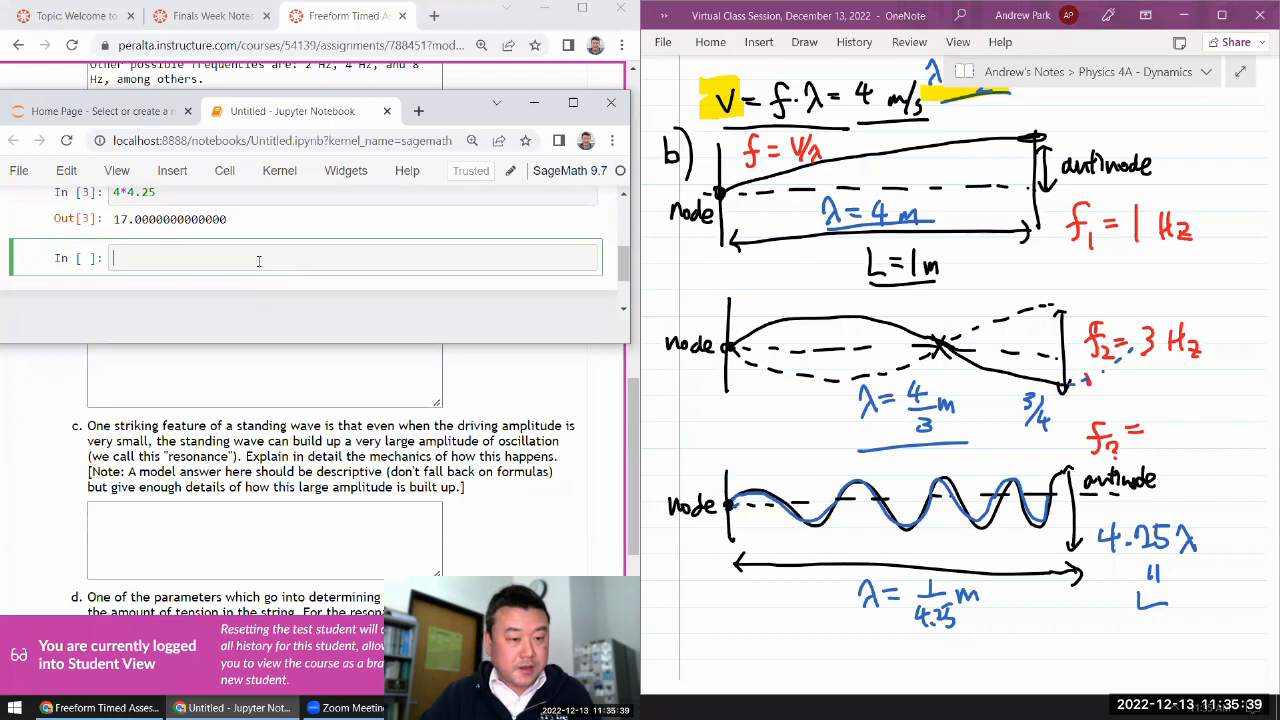
{"action": "scroll", "scroll_direction": "up", "scroll_amount": 3}
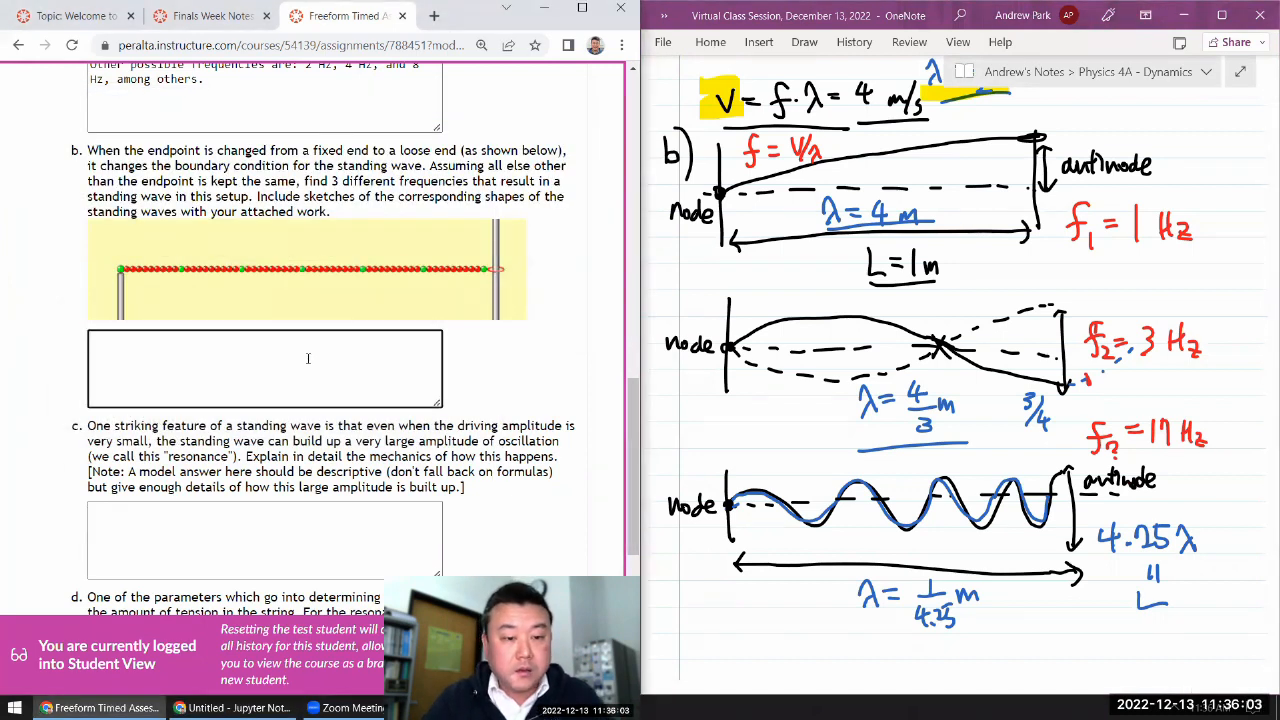
- Type 'Frequencies of 1 Hz, 3 Hz, and 17 Hz are on resonance' plus any odd multiple of 1 Hz
{"action": "type", "text": "Frequencies of"}
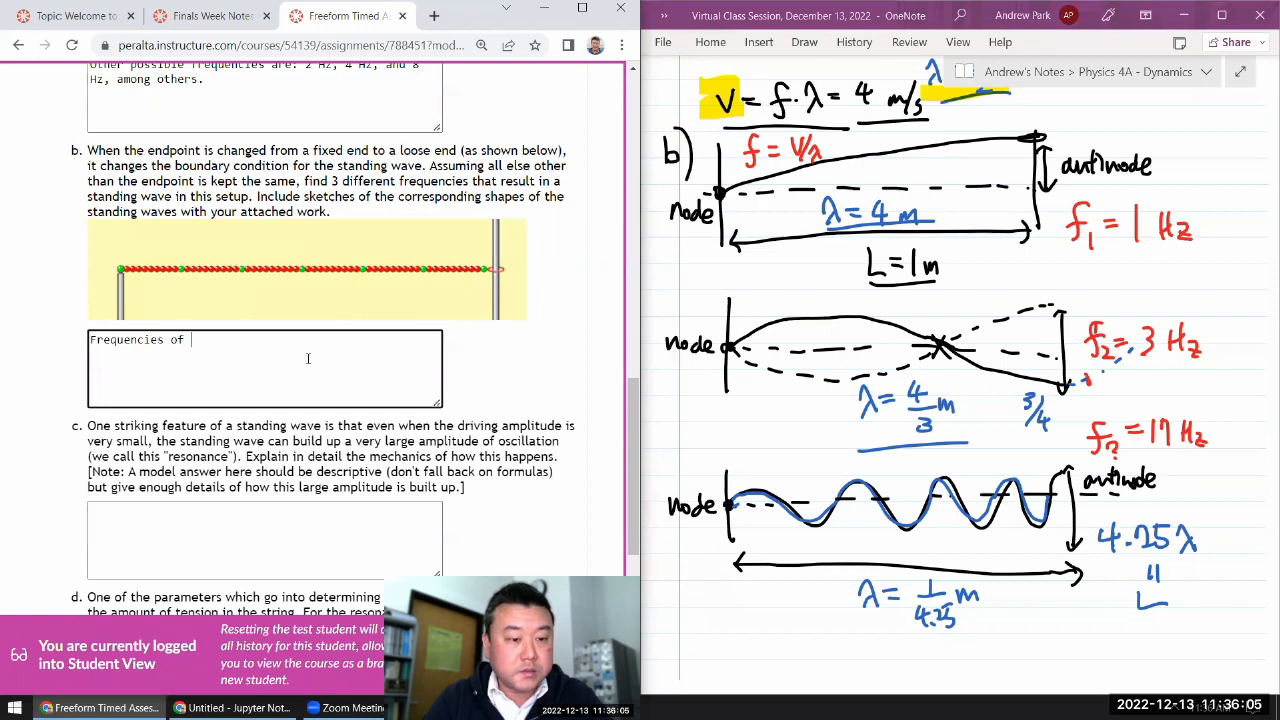
{"action": "type", "text": "1 Hz,"}
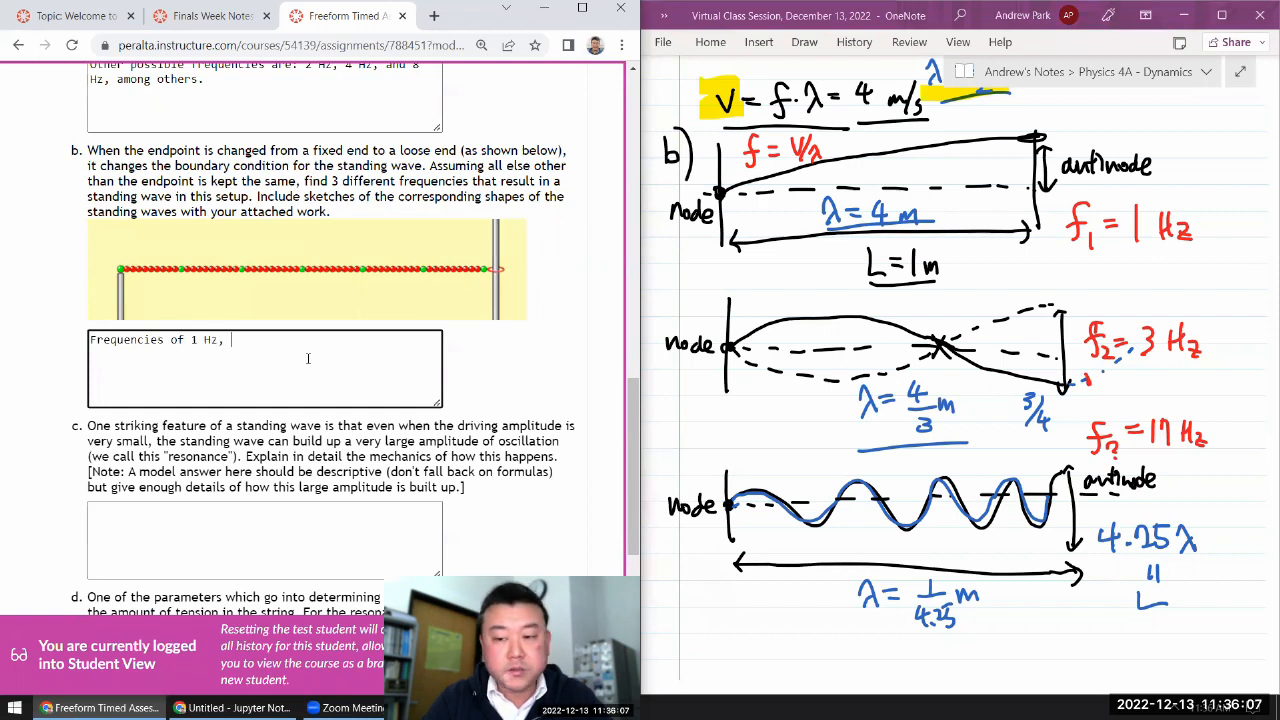
{"action": "type", "text": "3 Hz,"}
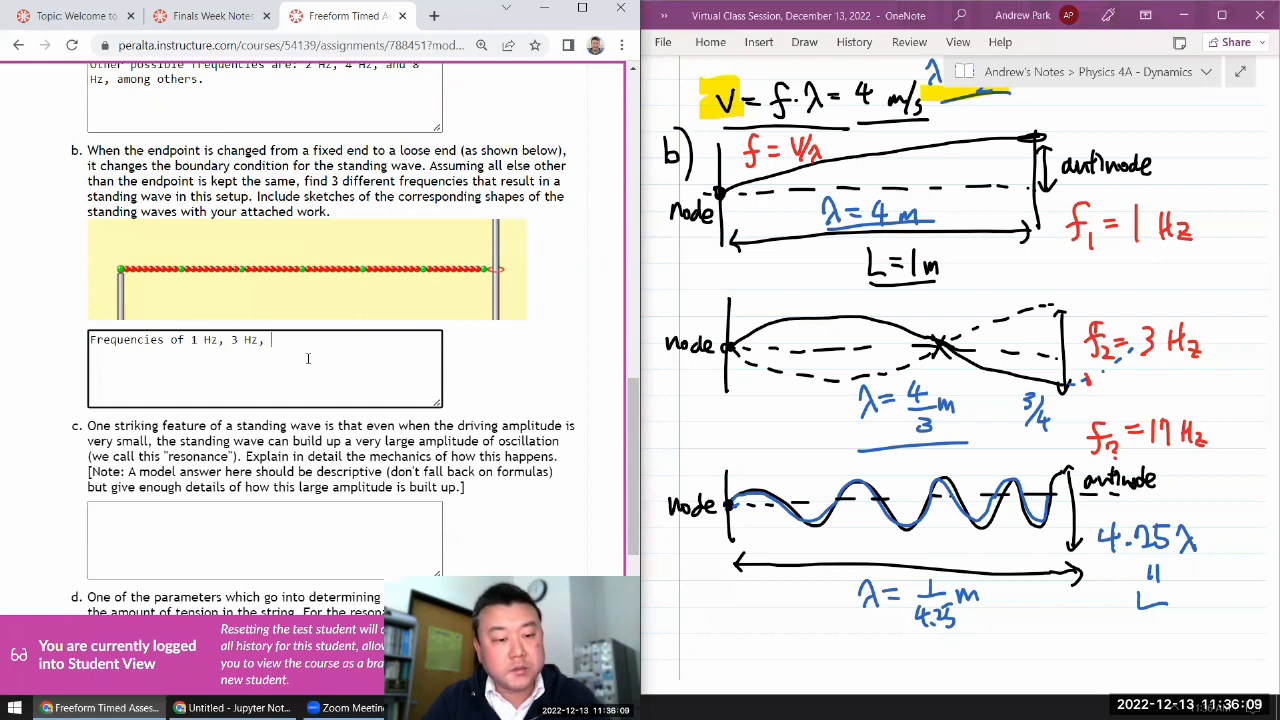
{"action": "type", "text": "and 17 Hz"}
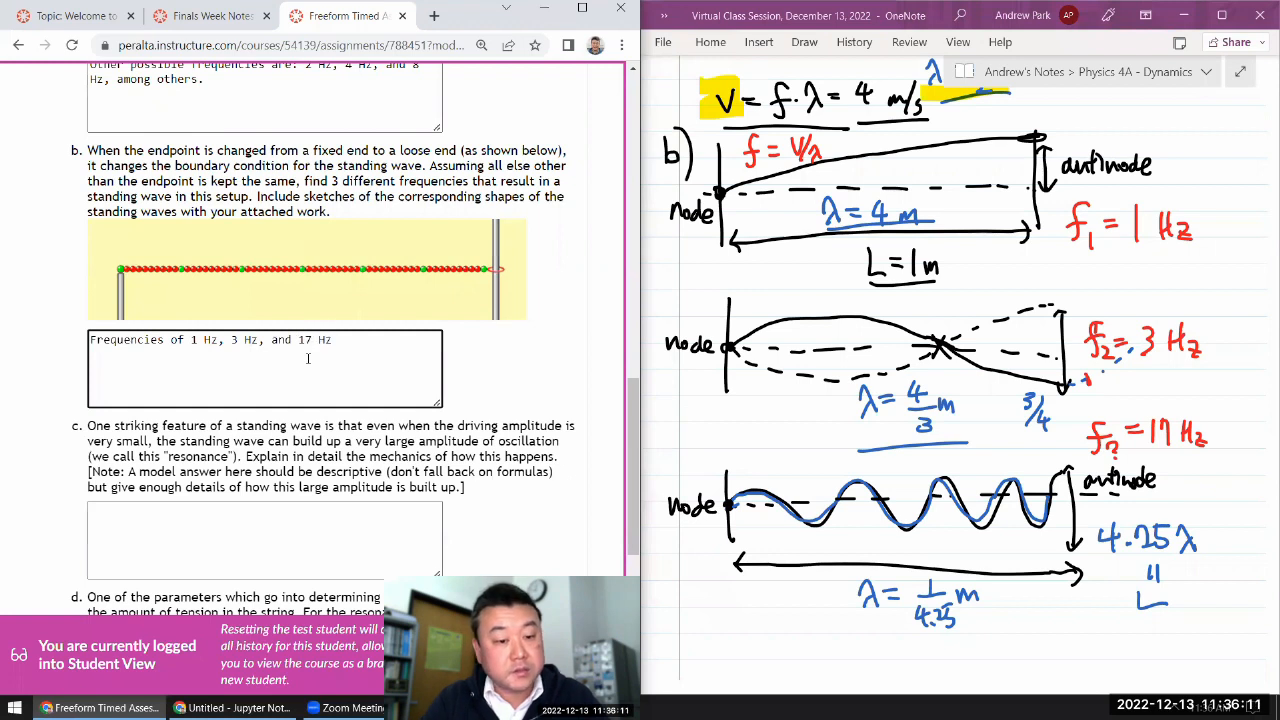
{"action": "type", "text": "are on resonance (... and any othe"}
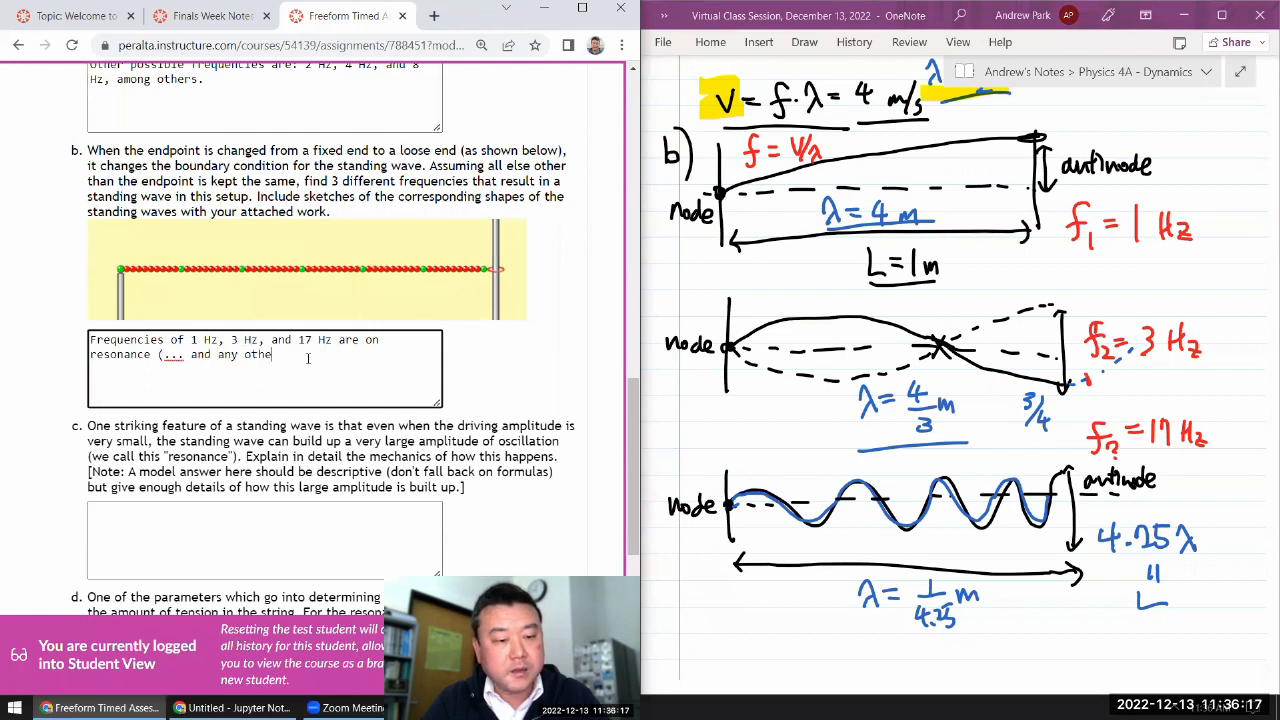
{"action": "type", "text": "odd multiple of 1 Hz)."}
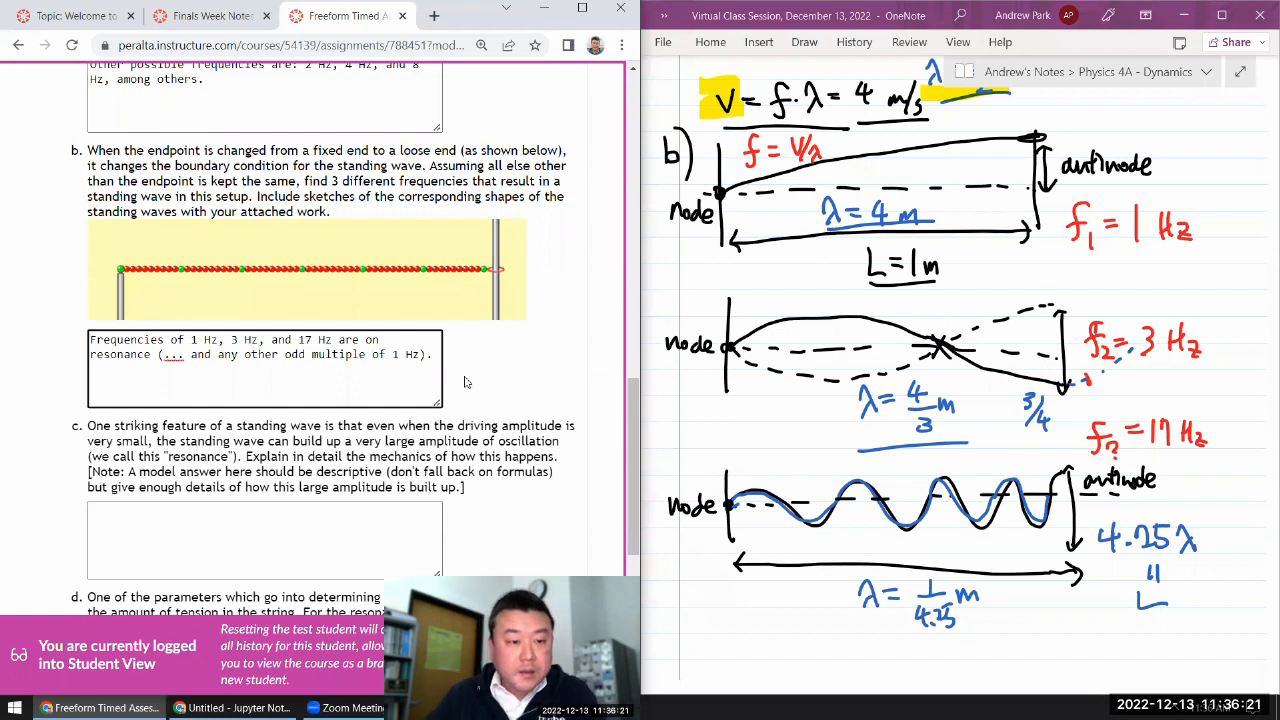
{"action": "scroll", "scroll_direction": "down", "scroll_amount": 3}
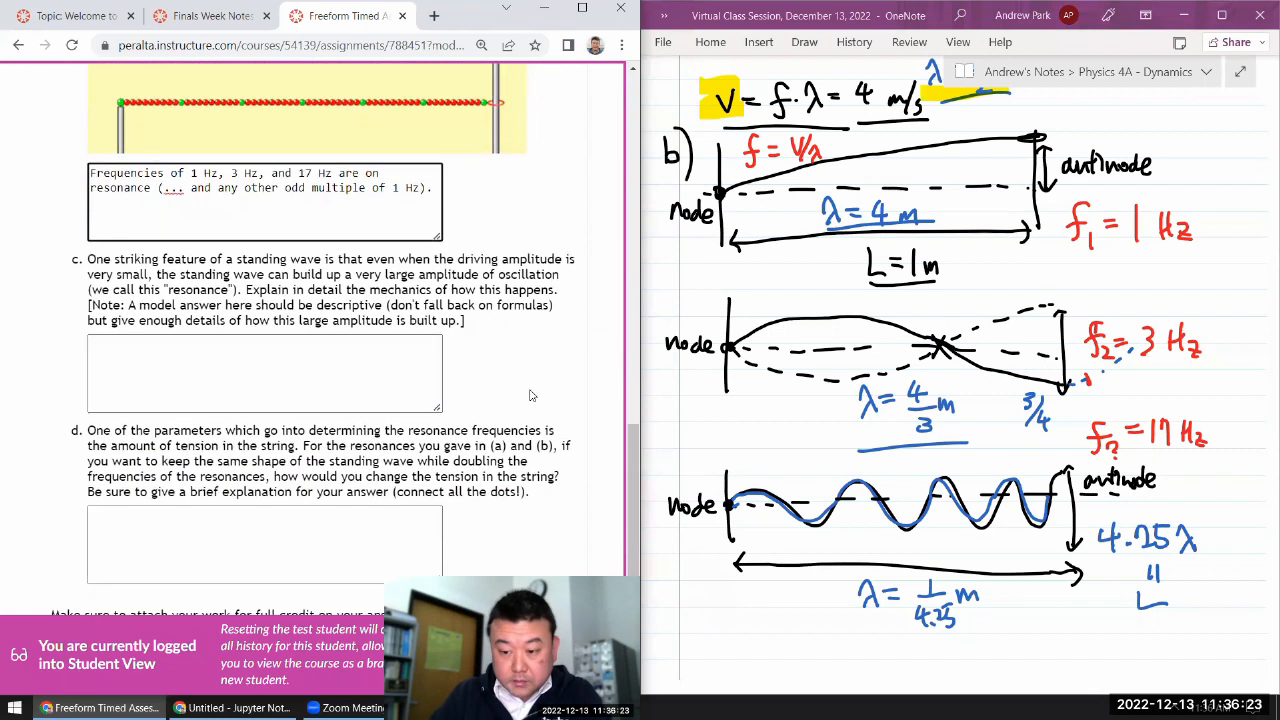
{"action": "scroll", "scroll_direction": "down", "scroll_amount": 3}
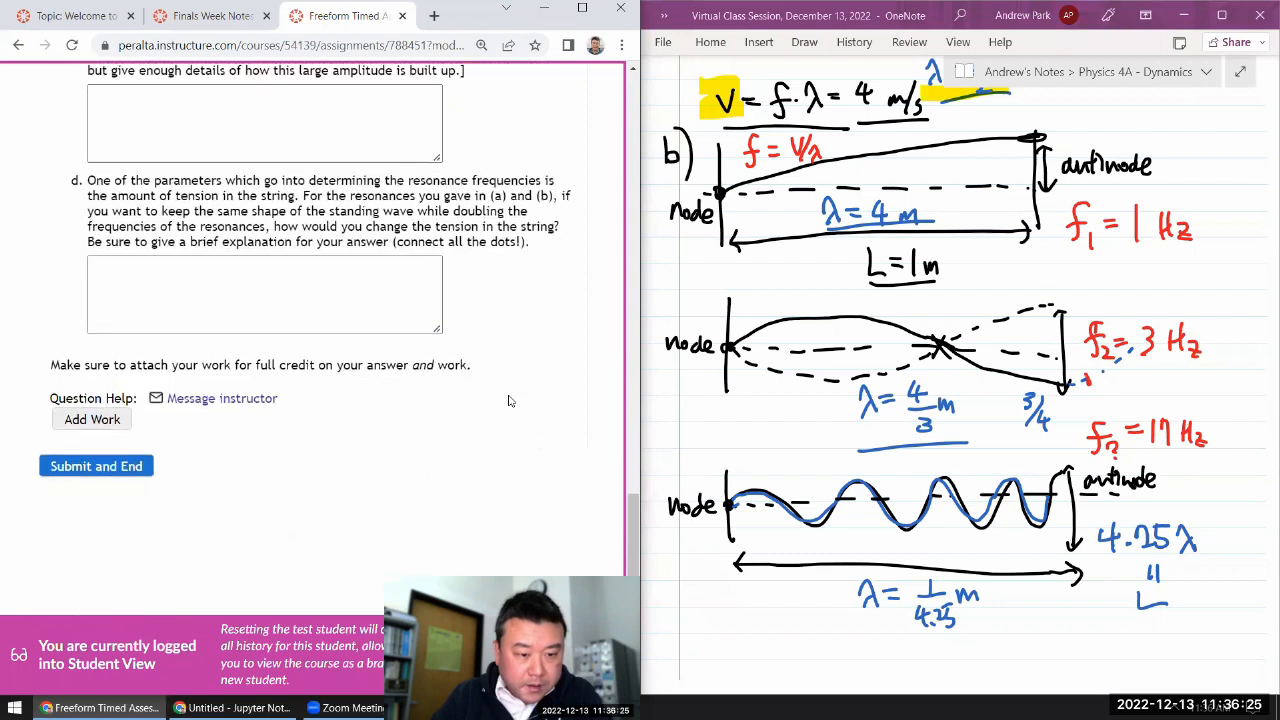
{"action": "scroll", "scroll_direction": "up", "scroll_amount": 3}
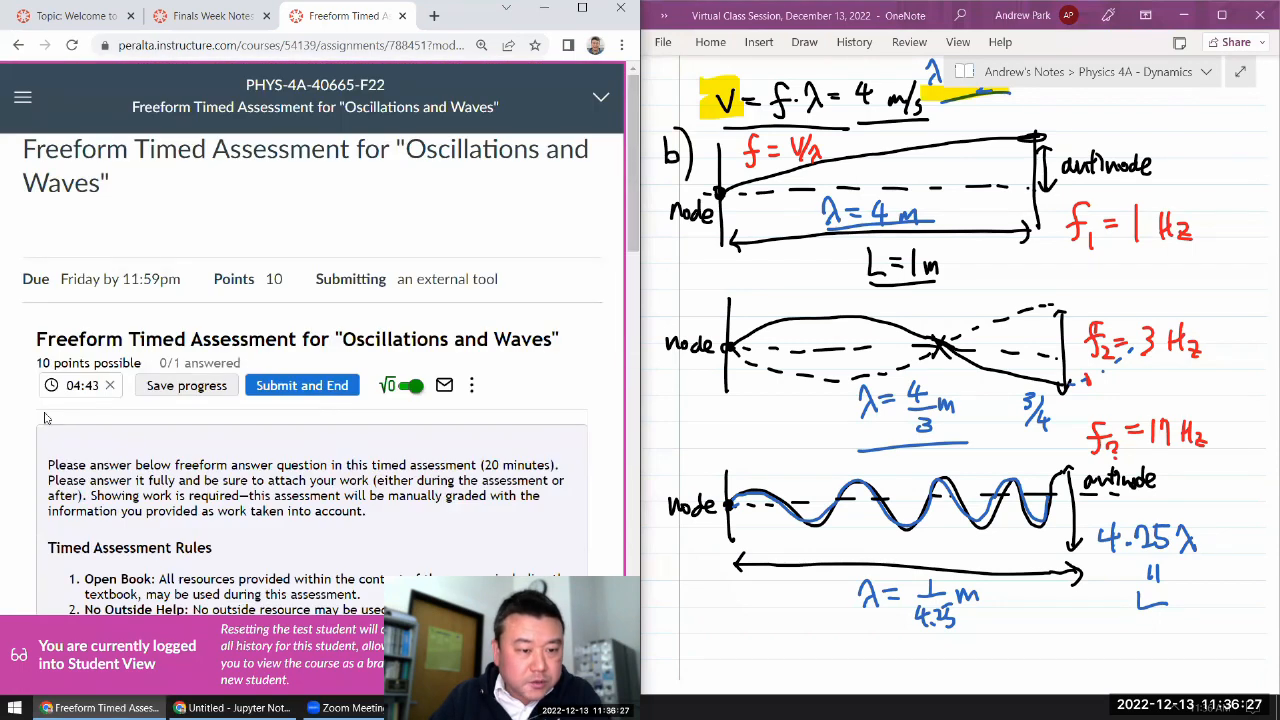
{"action": "scroll", "scroll_direction": "down", "scroll_amount": 3}
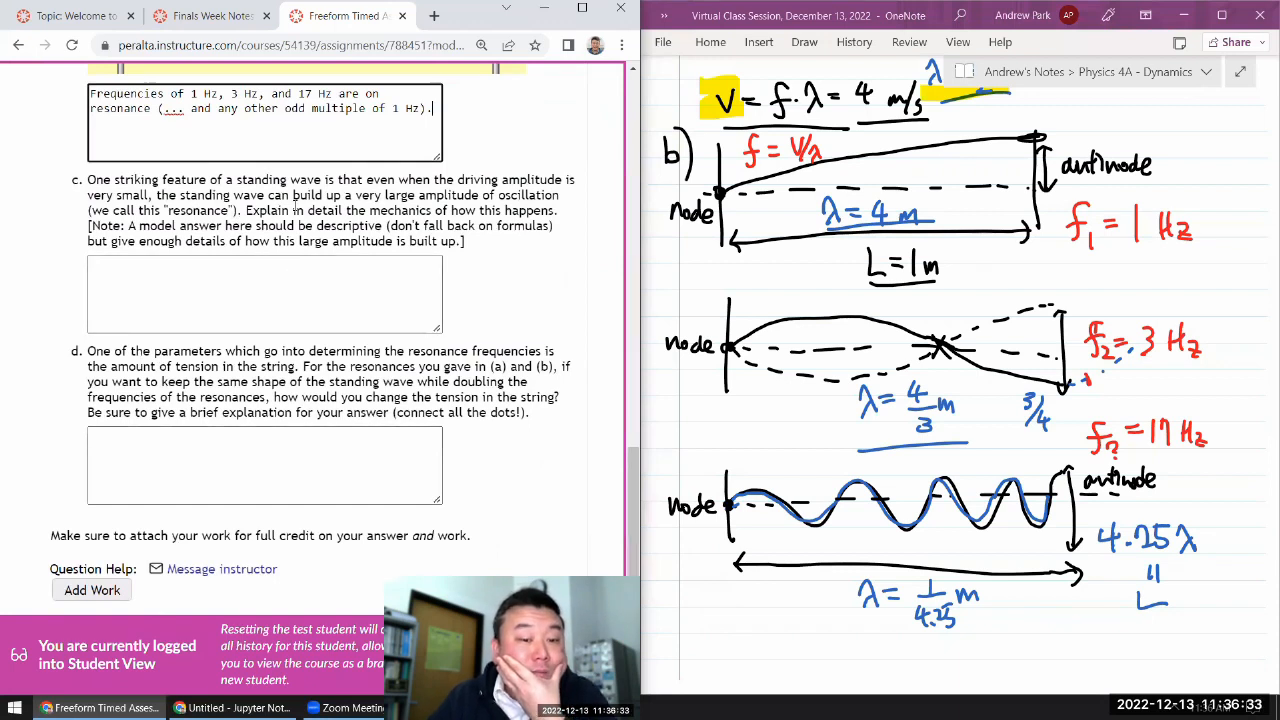
{"action": "left_click", "coordinate": [264, 294]}
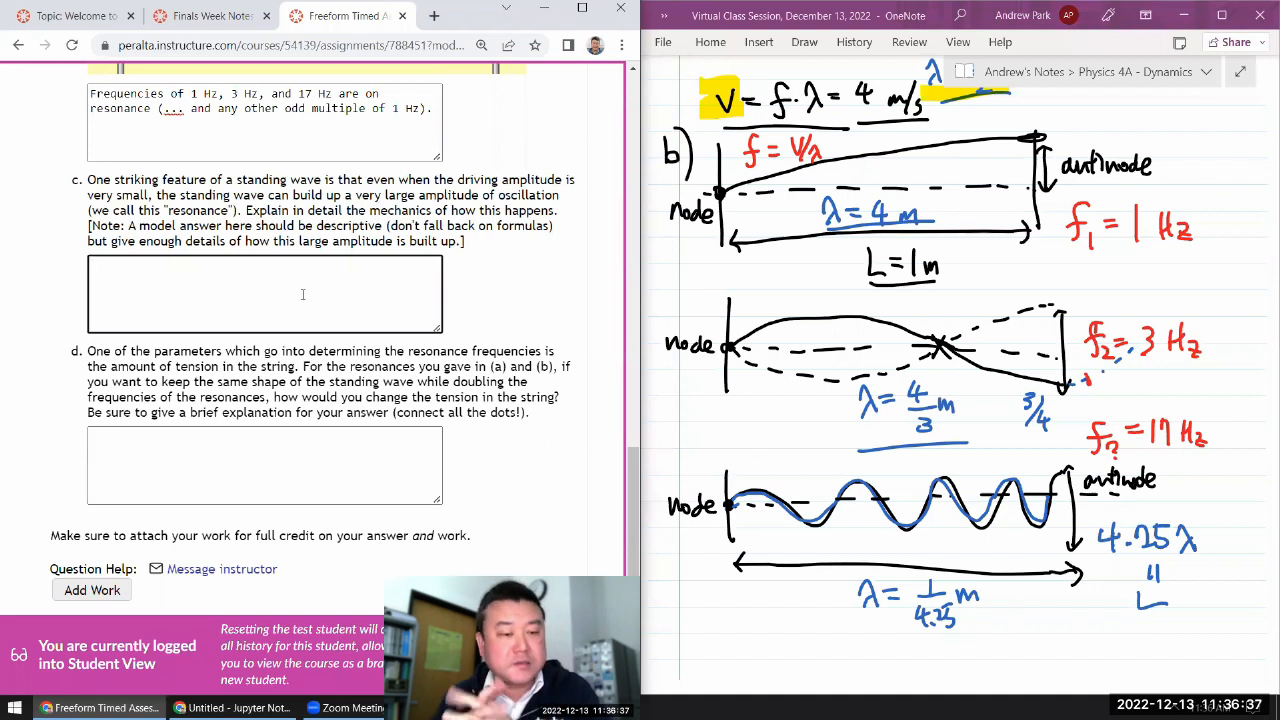
{"action": "left_click", "coordinate": [264, 292]}
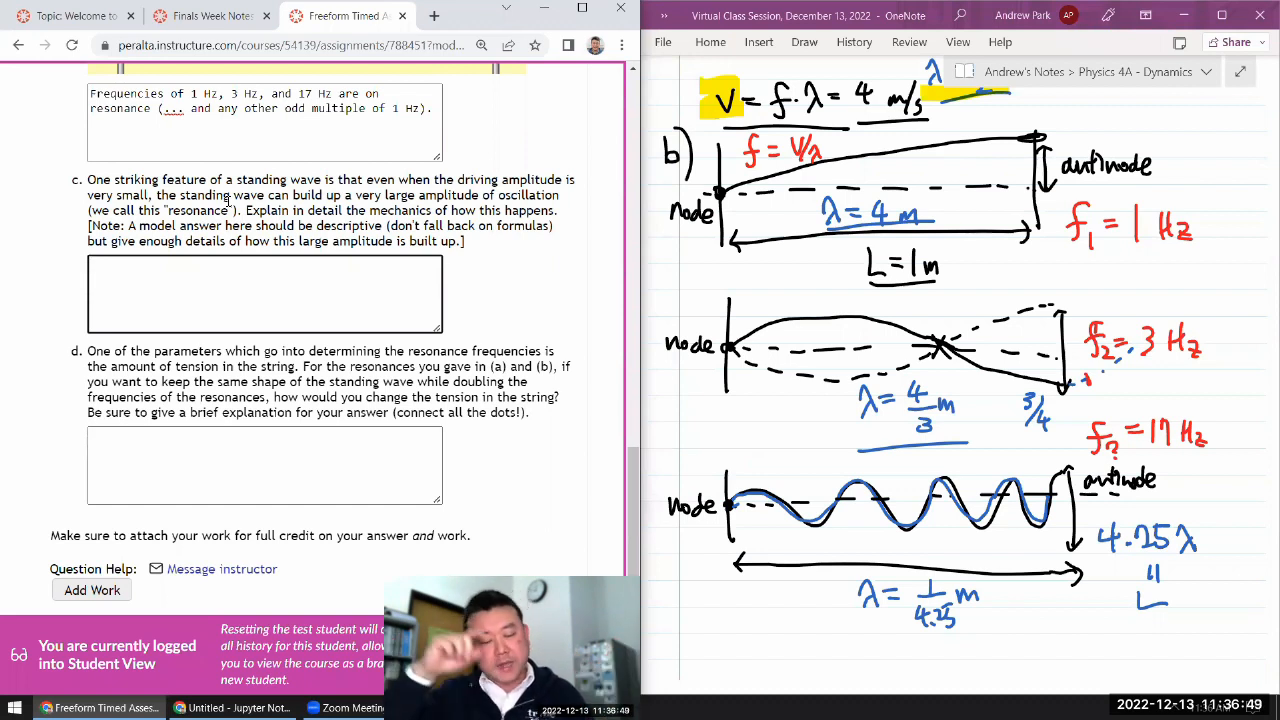
- Type that on resonance the driving force at the 'exact right' frequency adds mechanical energy to the string each cycle
{"action": "type", "text": "So, on"}
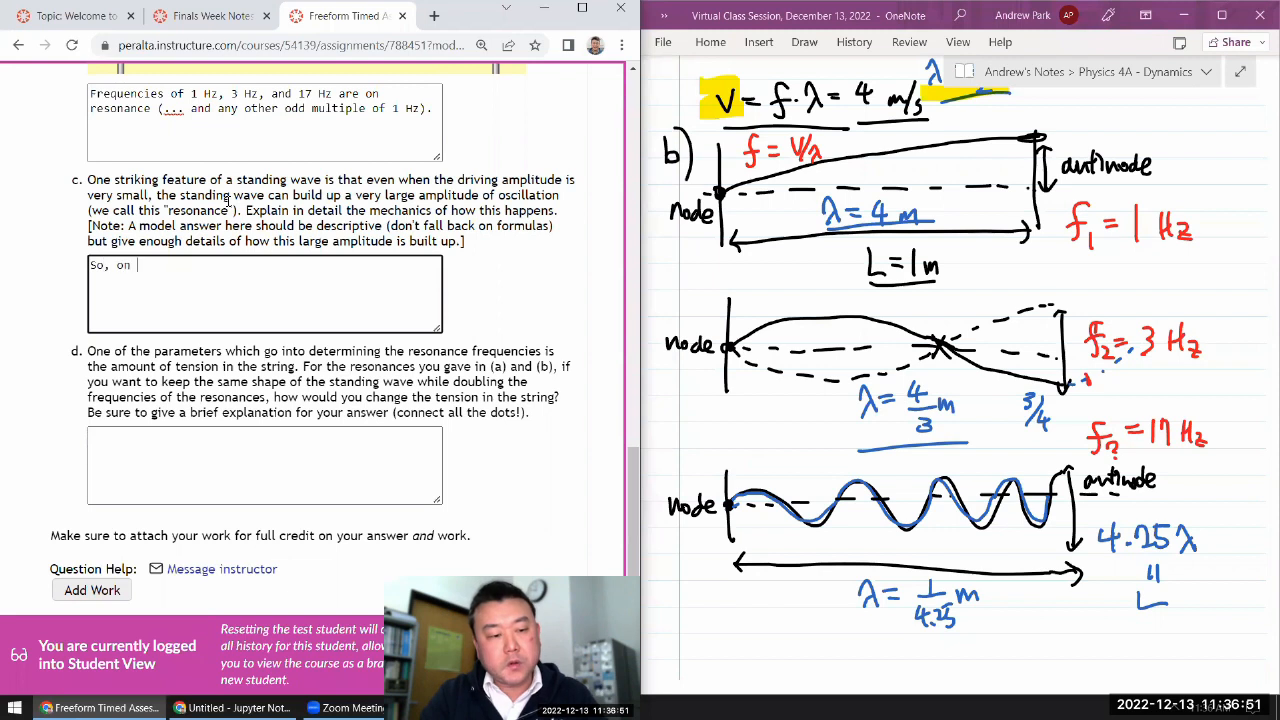
{"action": "type", "text": "resonance, the driving force is"}
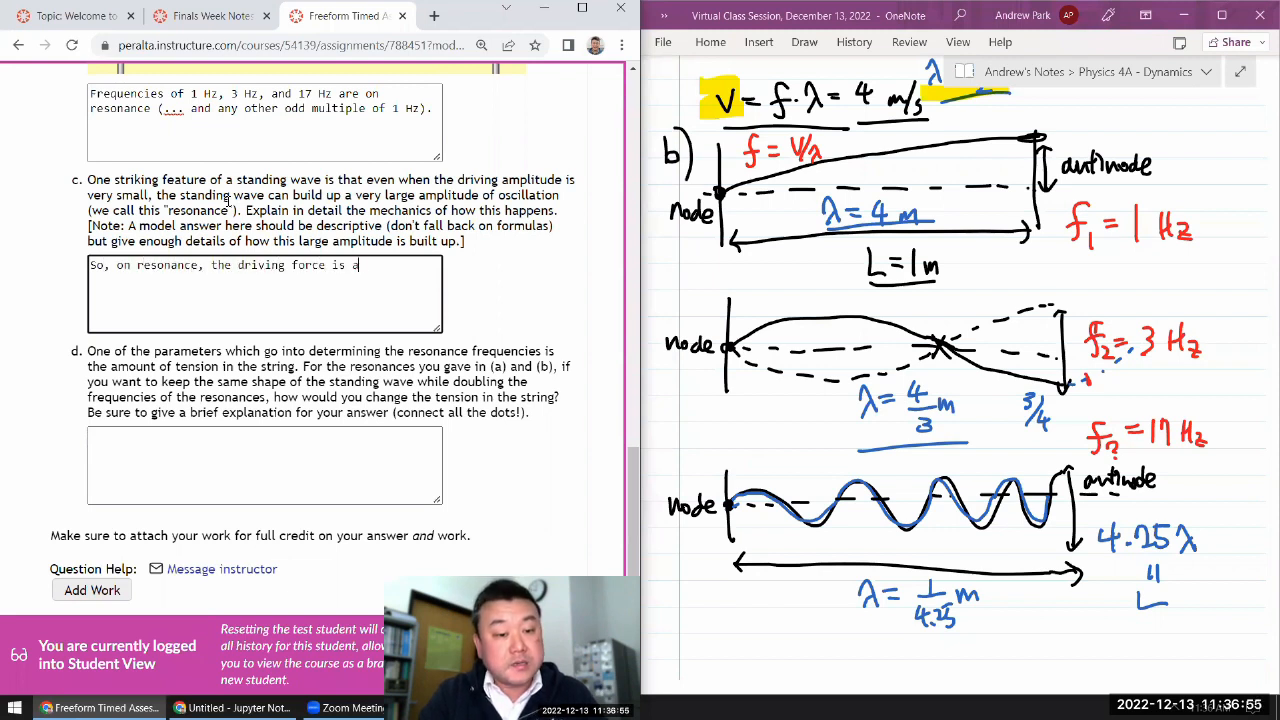
{"action": "type", "text": "at the \"exact right frequency\" to be"}
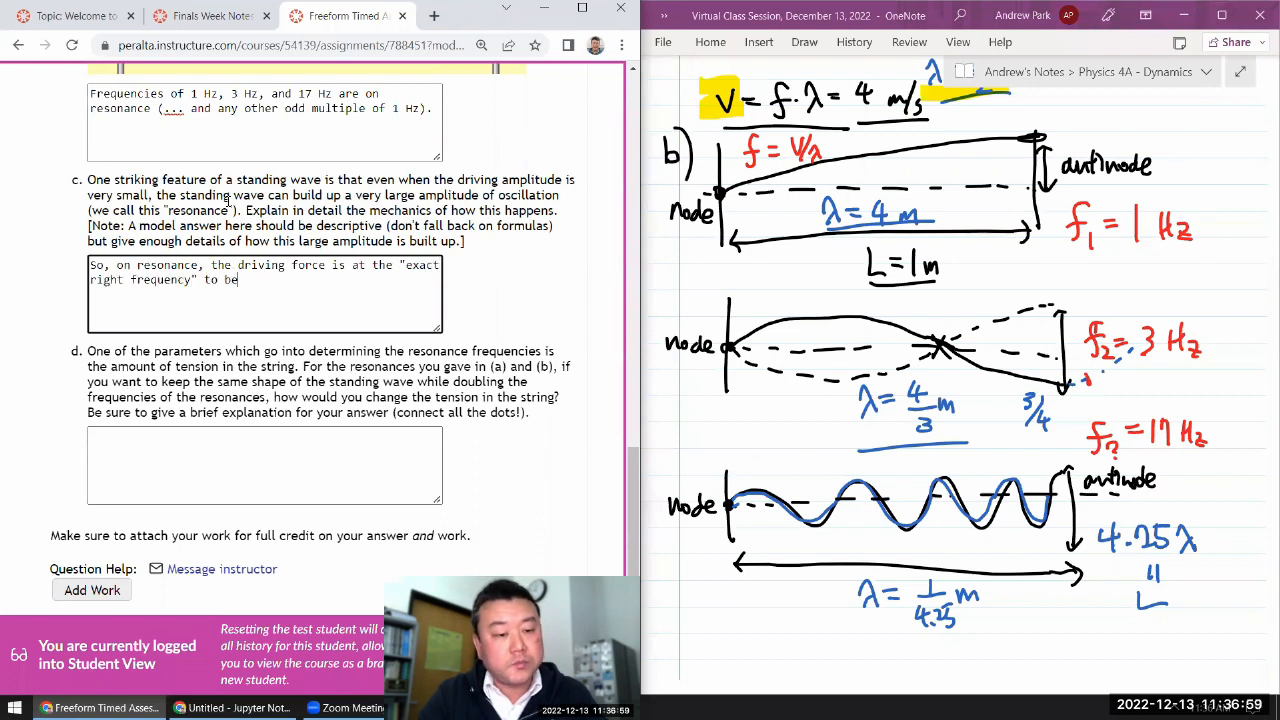
{"action": "type", "text": "adding e"}
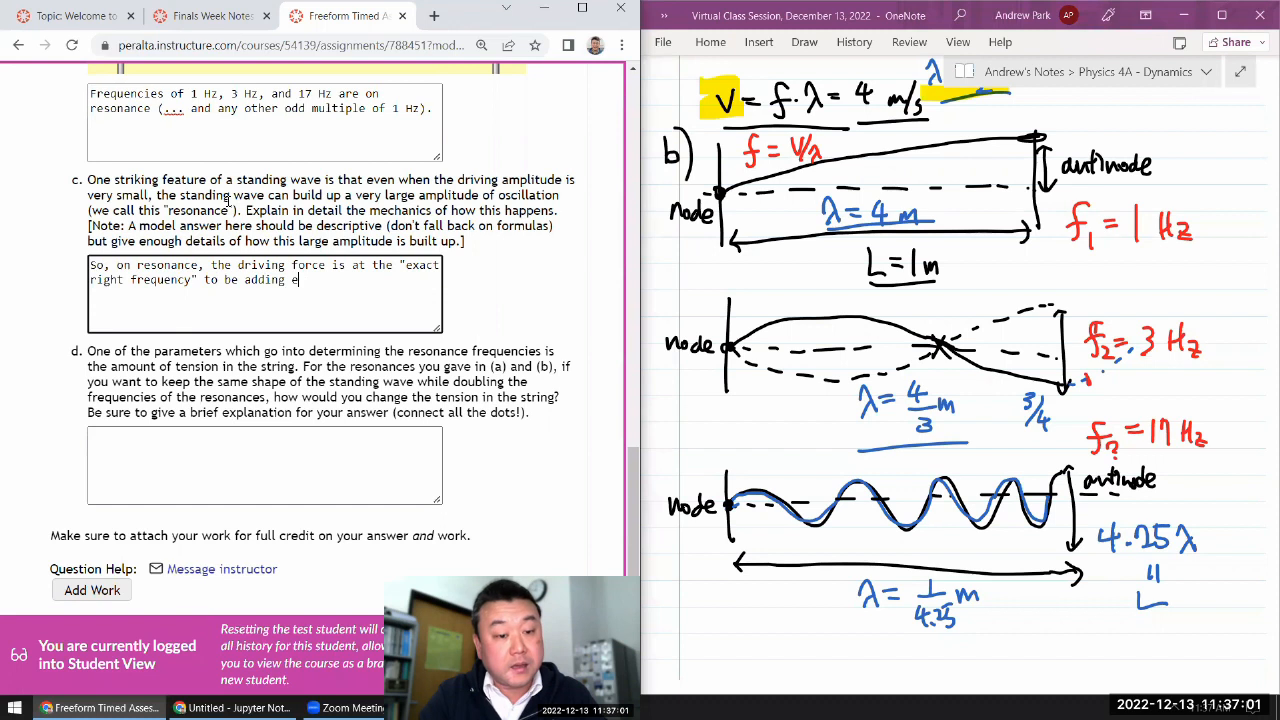
{"action": "type", "text": "mechanical energy to the system (i.e. of"}
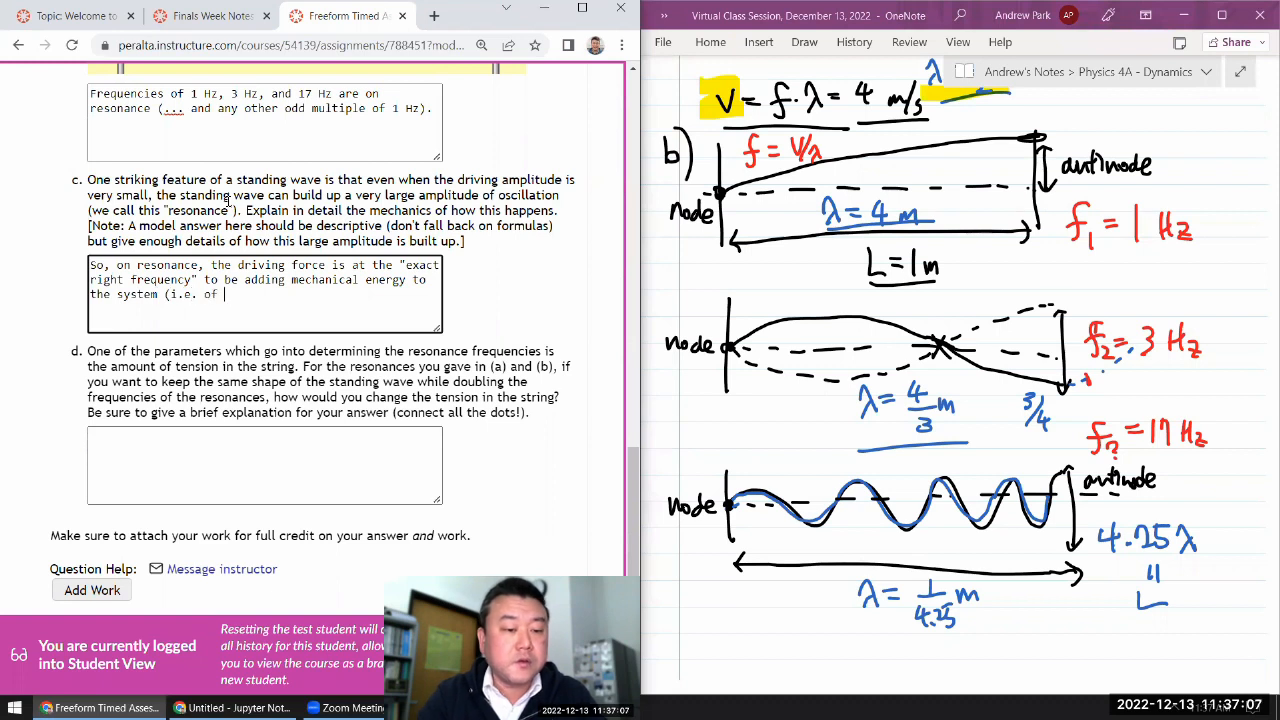
{"action": "type", "text": "oscillating stri"}
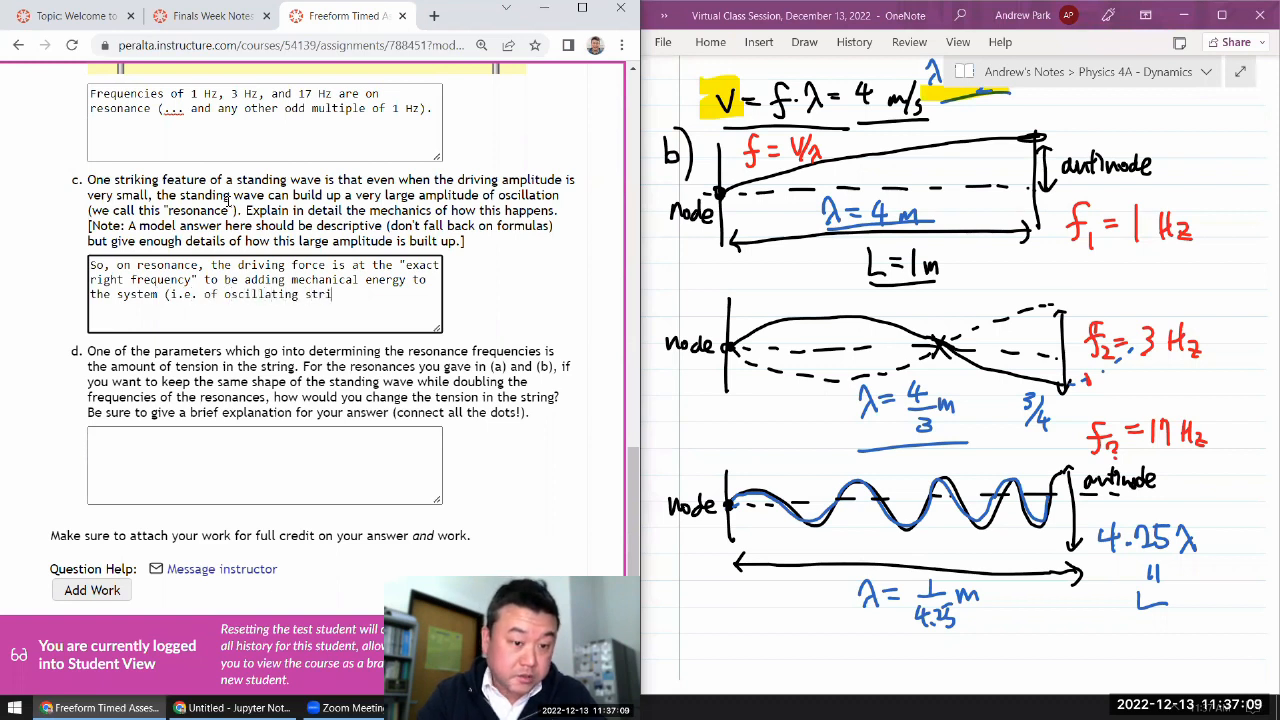
{"action": "type", "text": "ng)"}
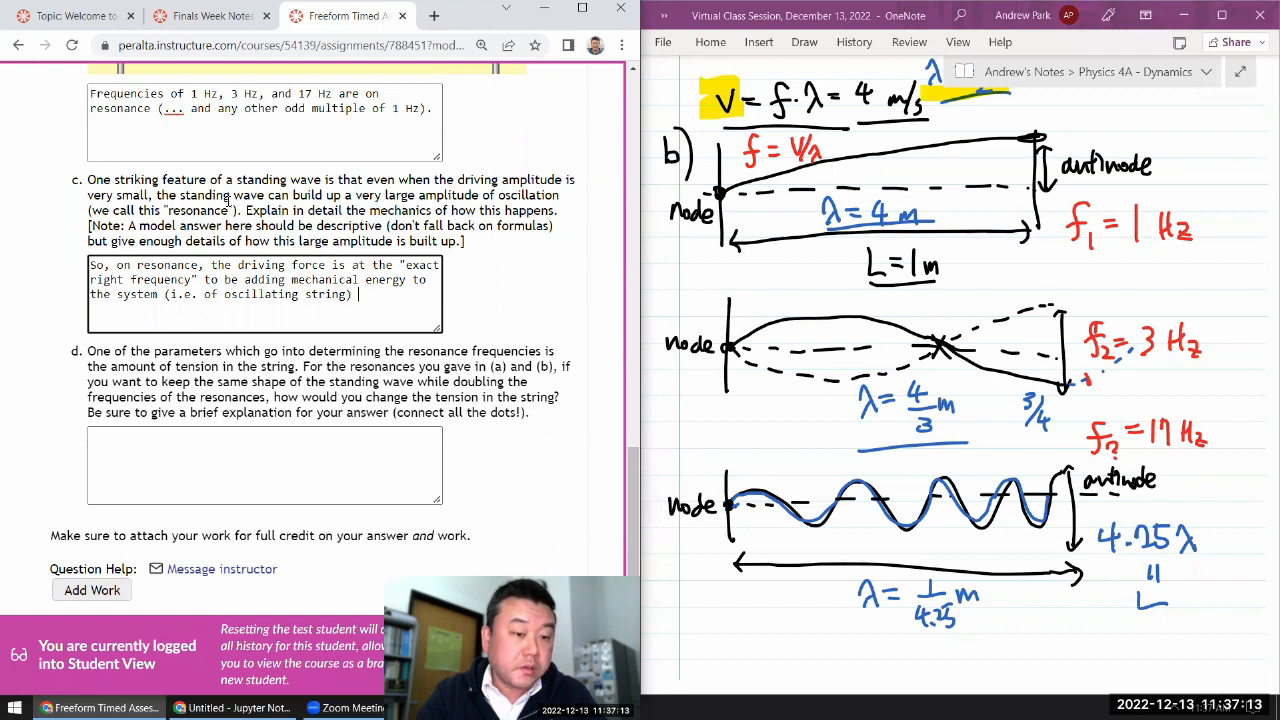
{"action": "type", "text": "each cycle."}
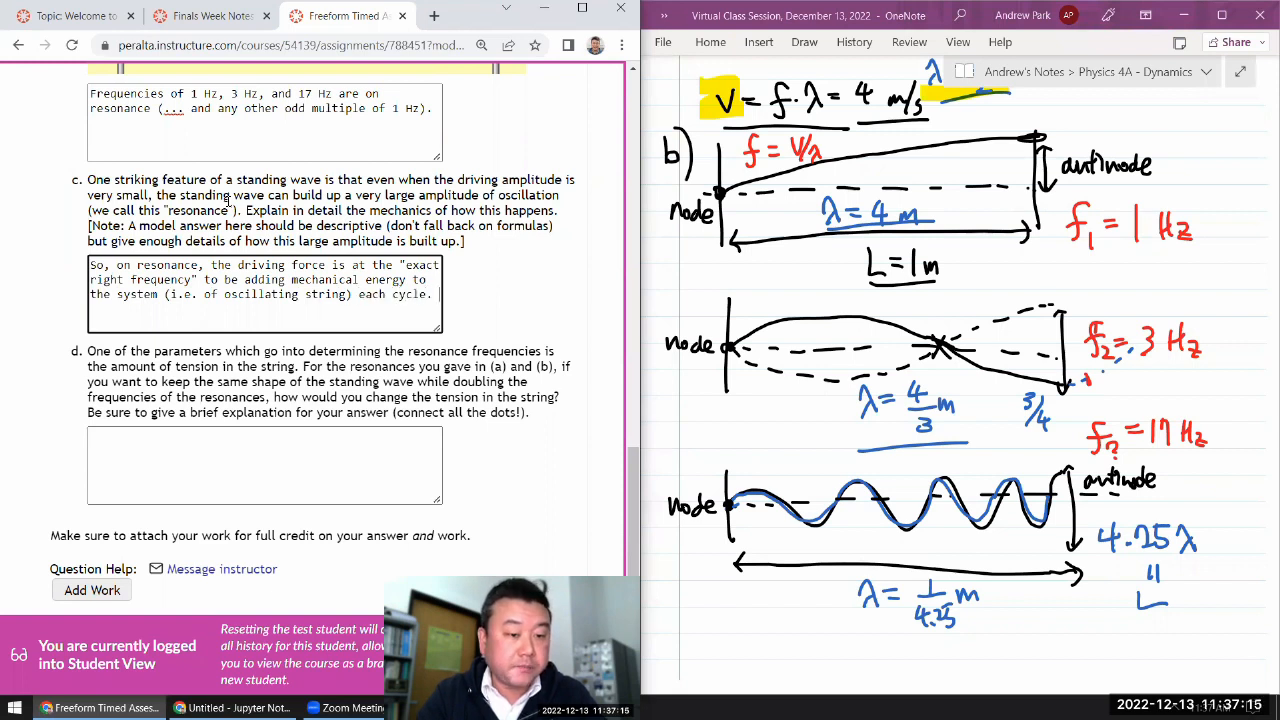
- Add that because of this energy build-up, large amplitudes arise even with small damping factors
{"action": "type", "text": "So,"}
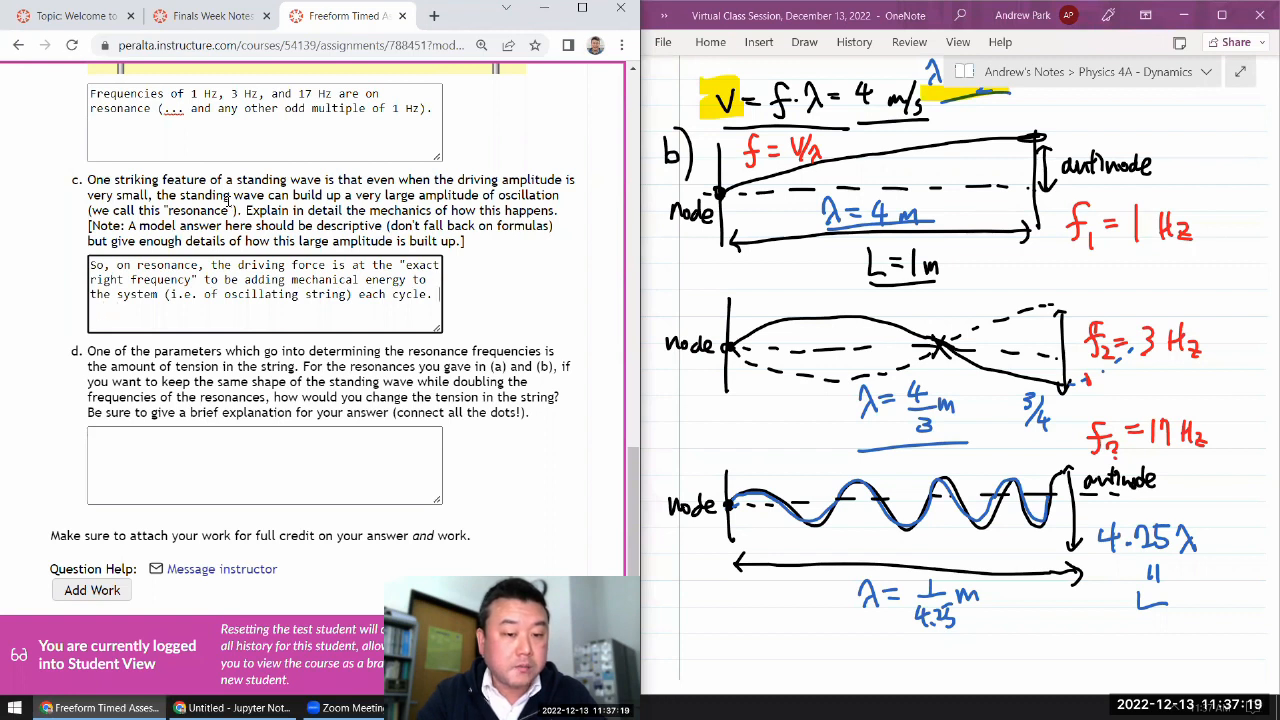
{"action": "type", "text": "Because"}
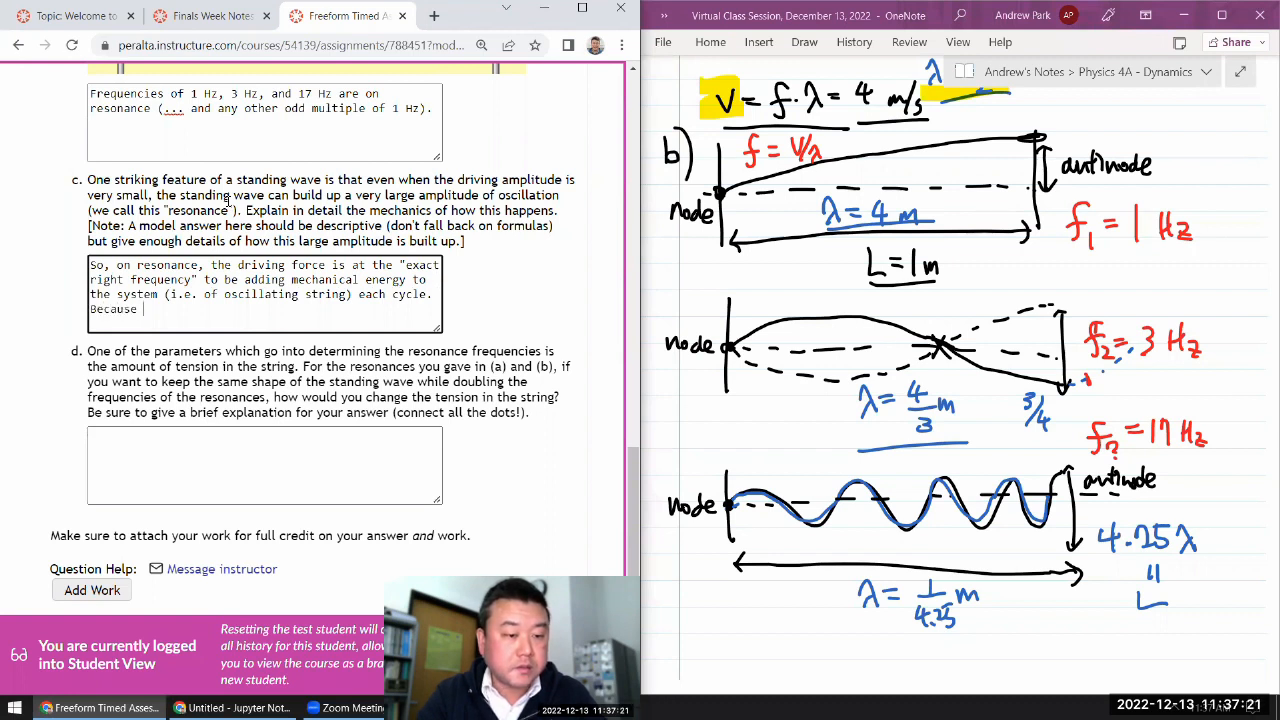
{"action": "type", "text": "this energy-build-up can happen over many cycles,"}
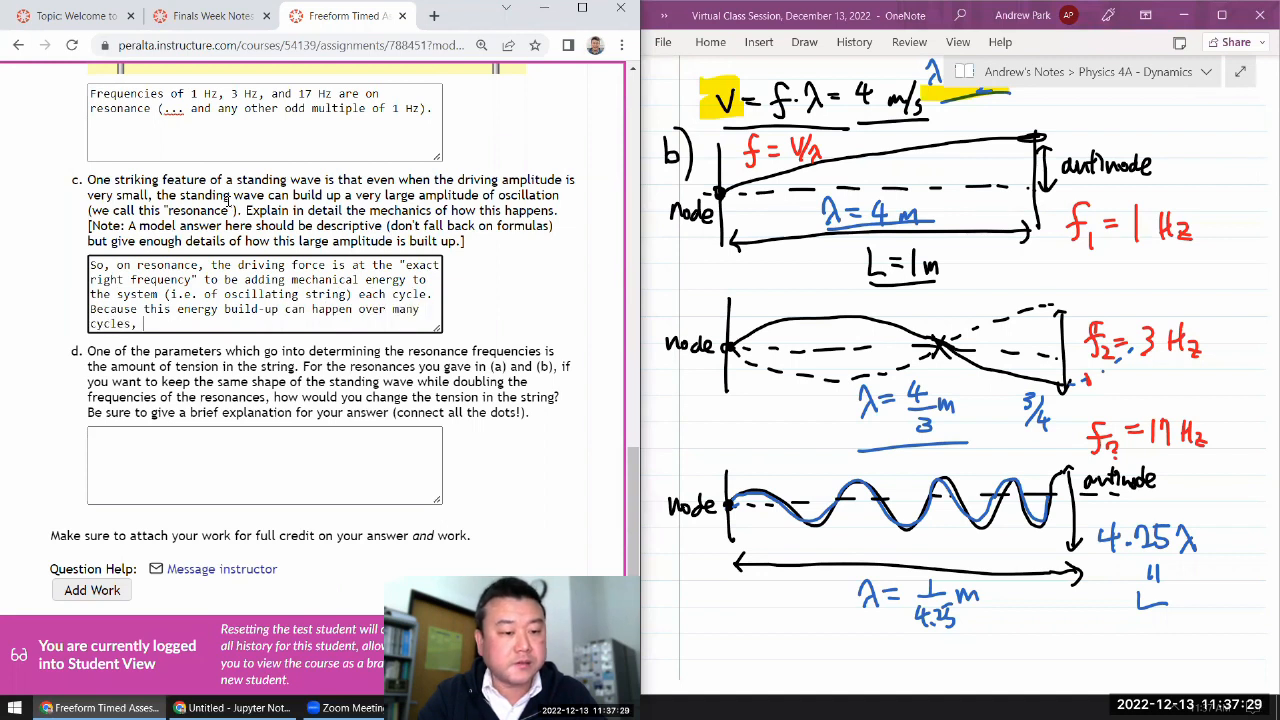
{"action": "type", "text": "even"}
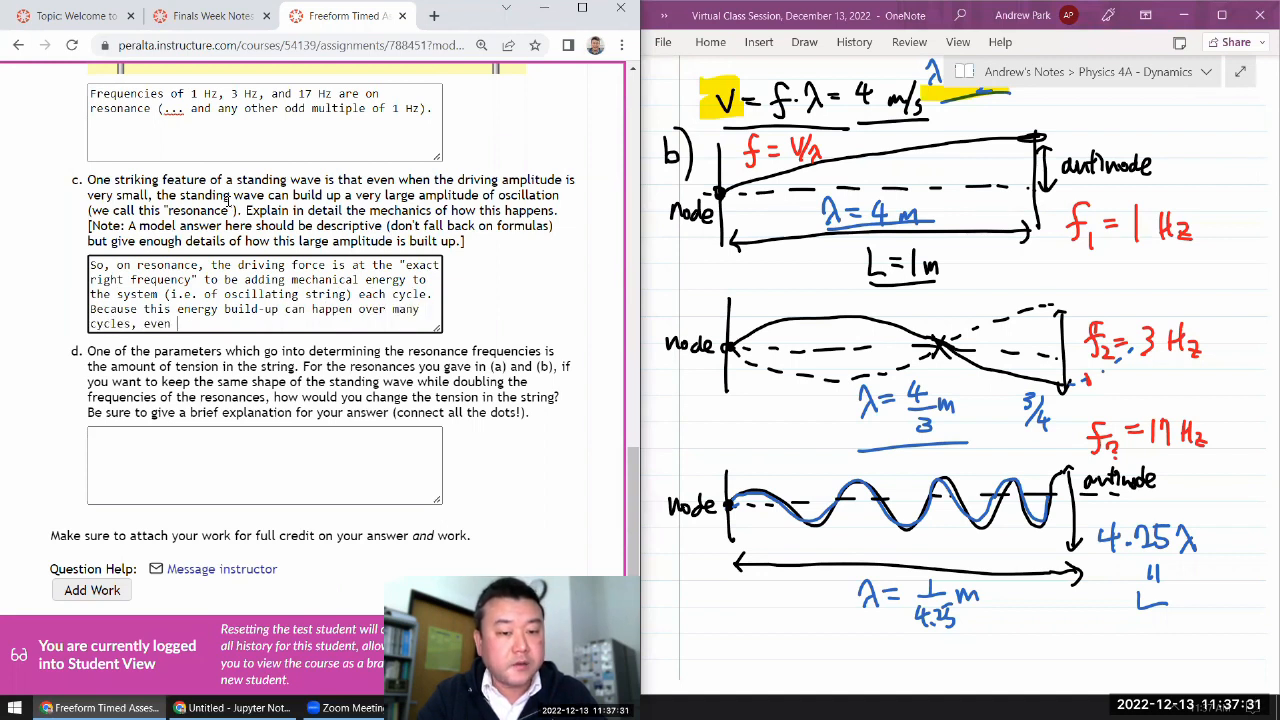
{"action": "type", "text": "with small driving"}
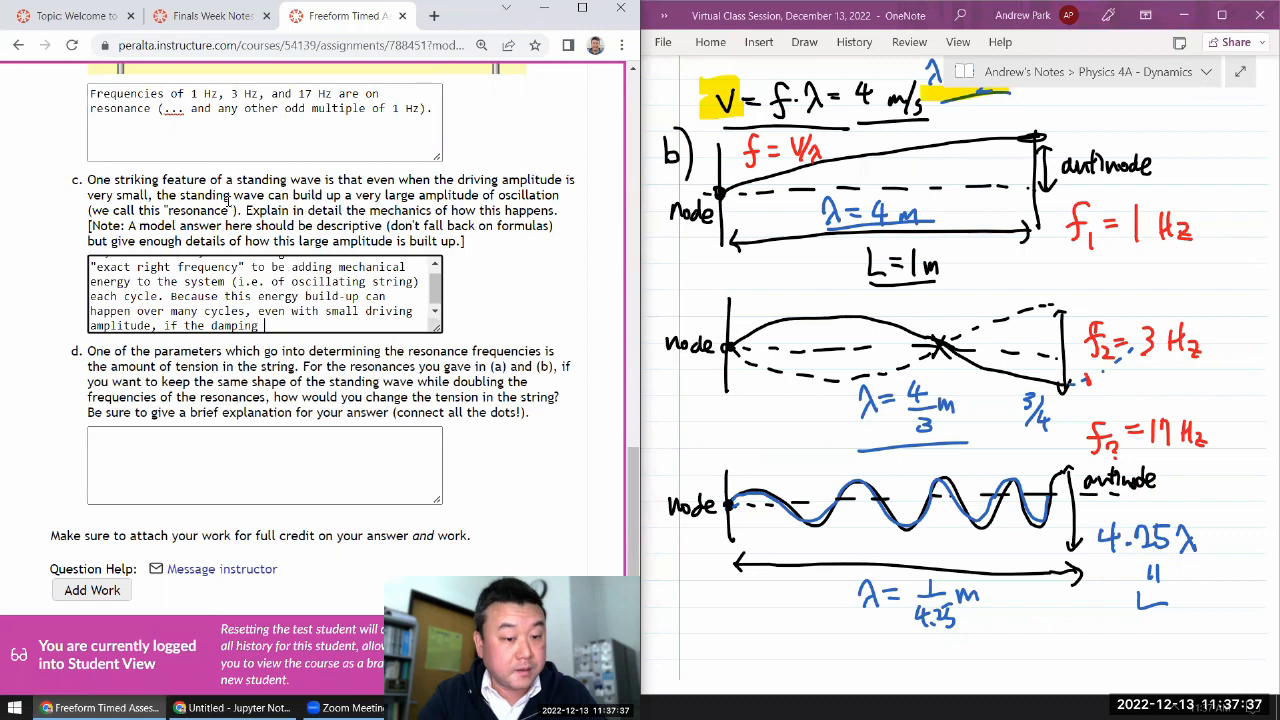
{"action": "type", "text": "factors are small enough, a large amplitude of oscillation can build up over time."}
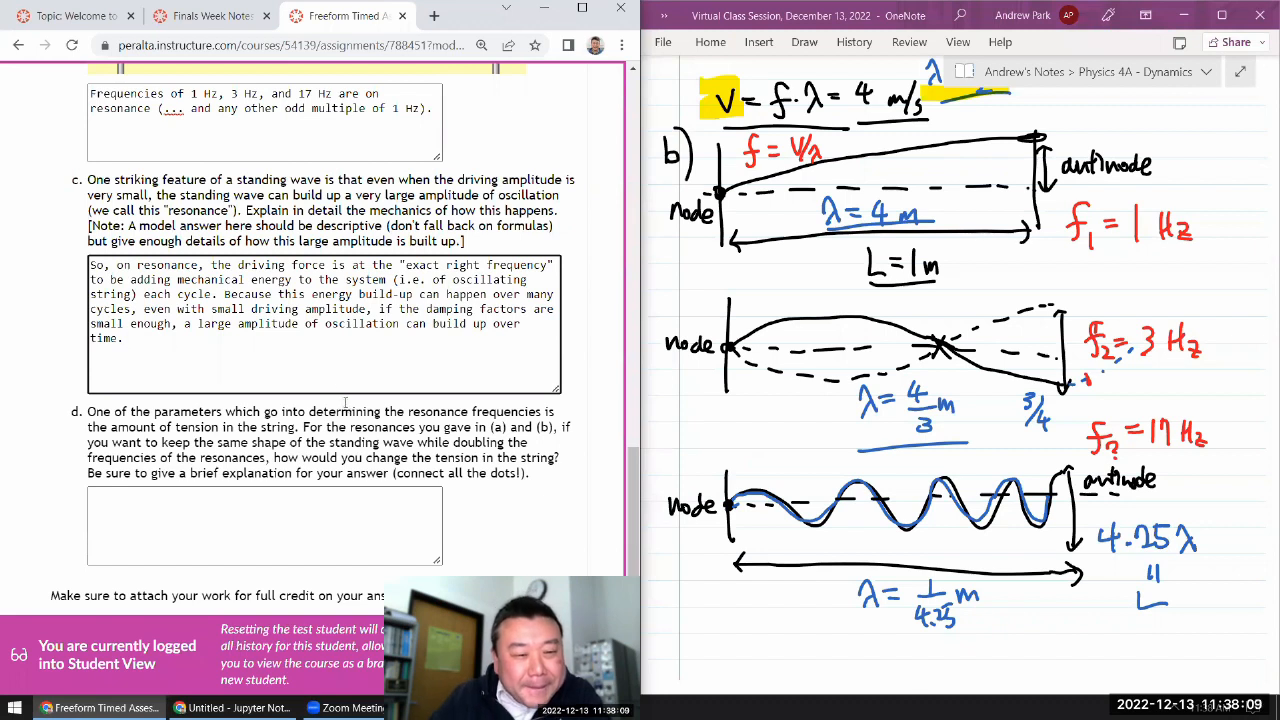
{"action": "left_click", "coordinate": [128, 338]}
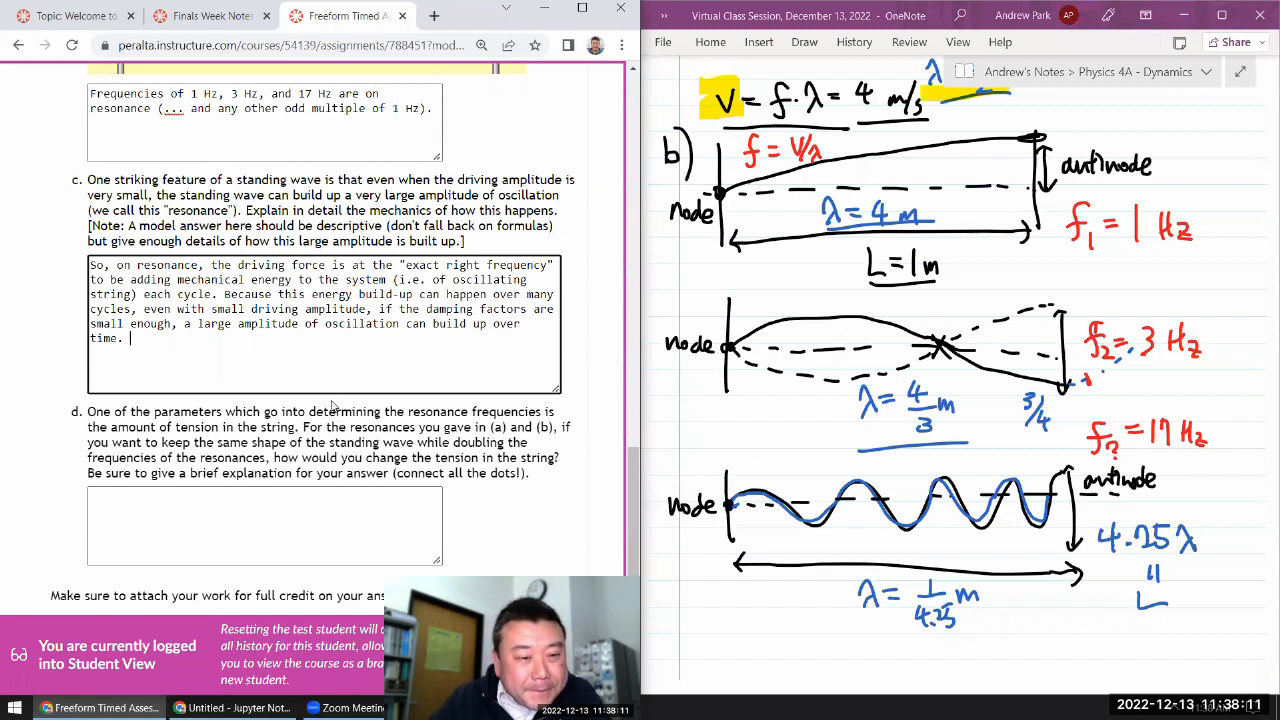
{"action": "scroll", "scroll_direction": "down", "scroll_amount": 3}
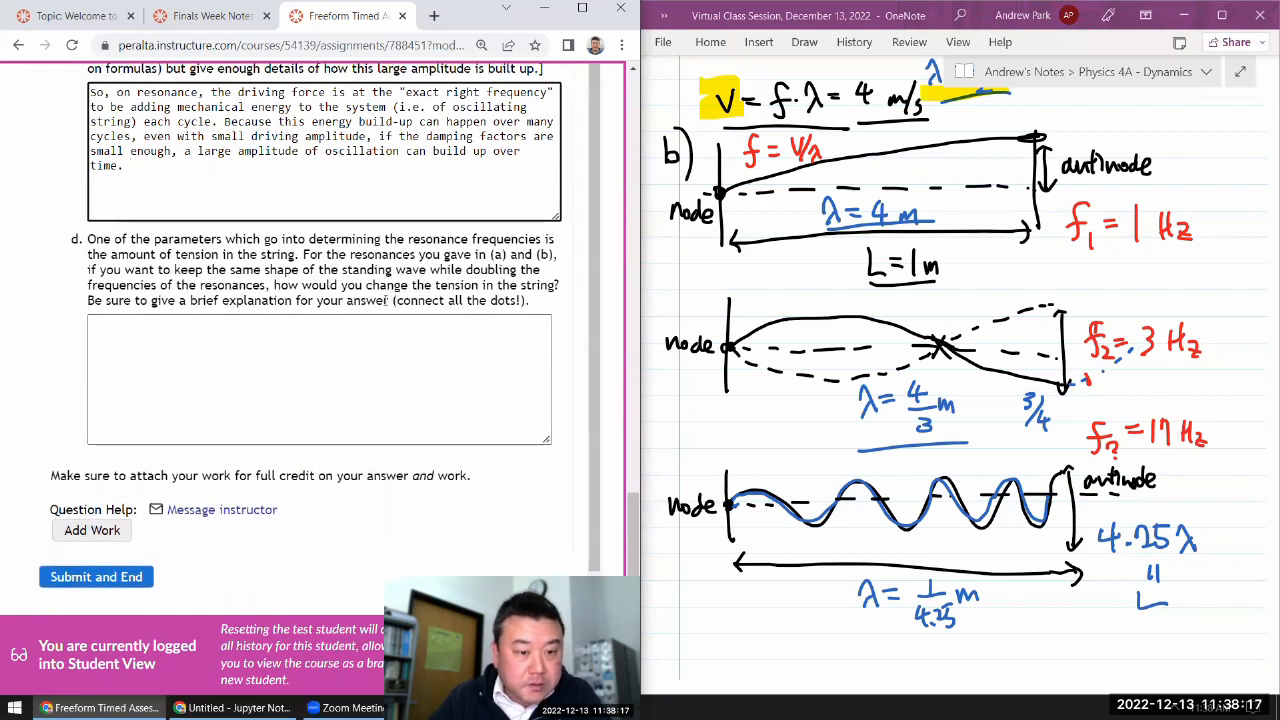
- Begin the part d answer with the wave-speed relation v=sqrt(T/mu) and resume editing it
{"action": "left_click", "coordinate": [320, 380]}
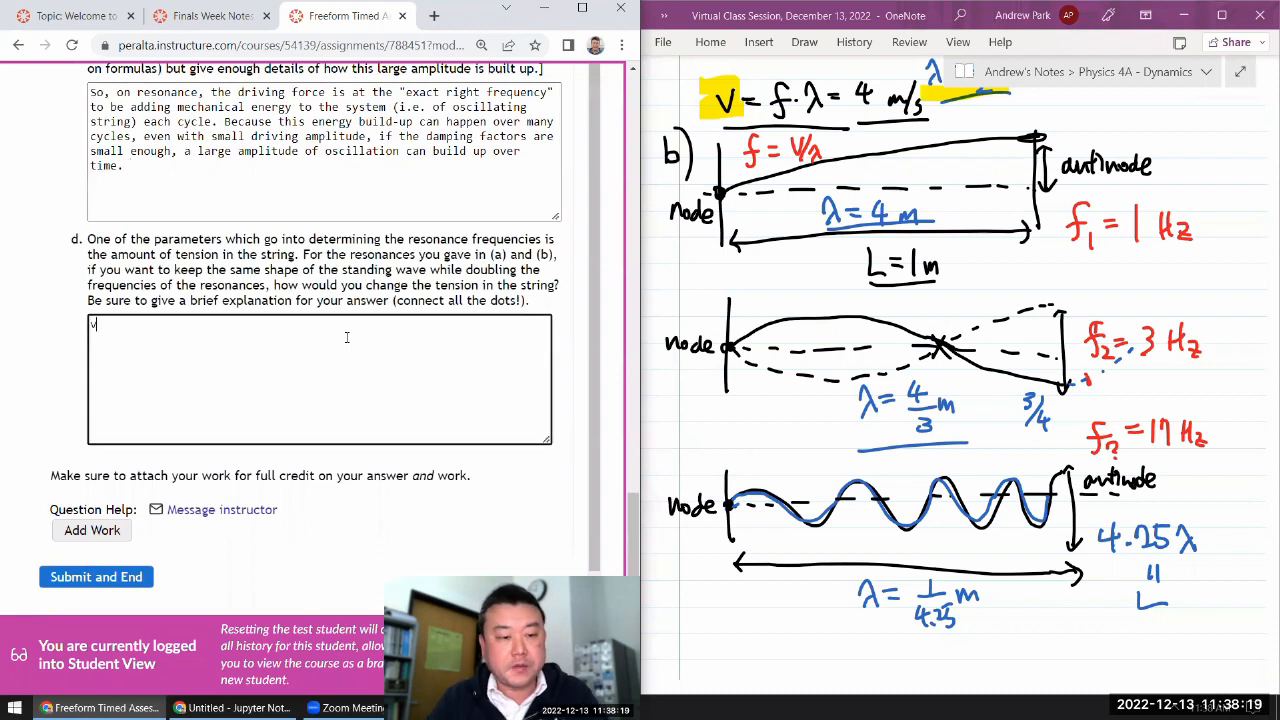
{"action": "type", "text": "=sqrt(T/m"}
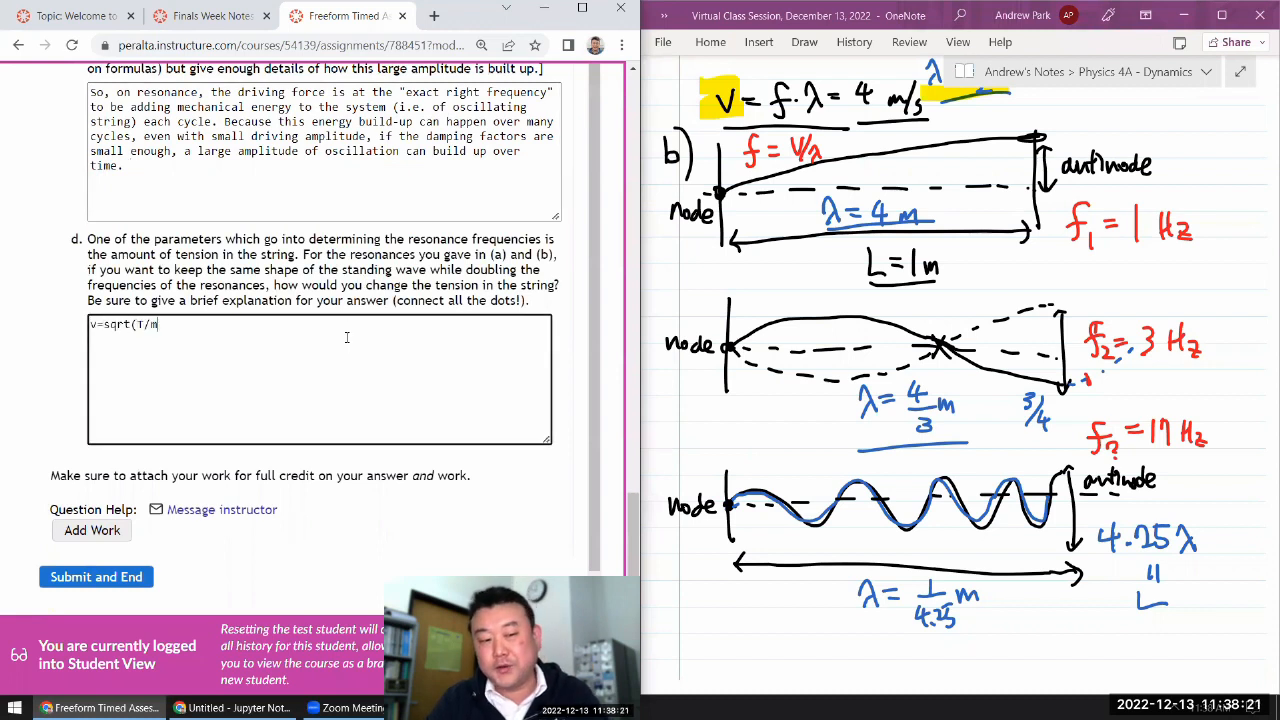
{"action": "type", "text": "u)"}
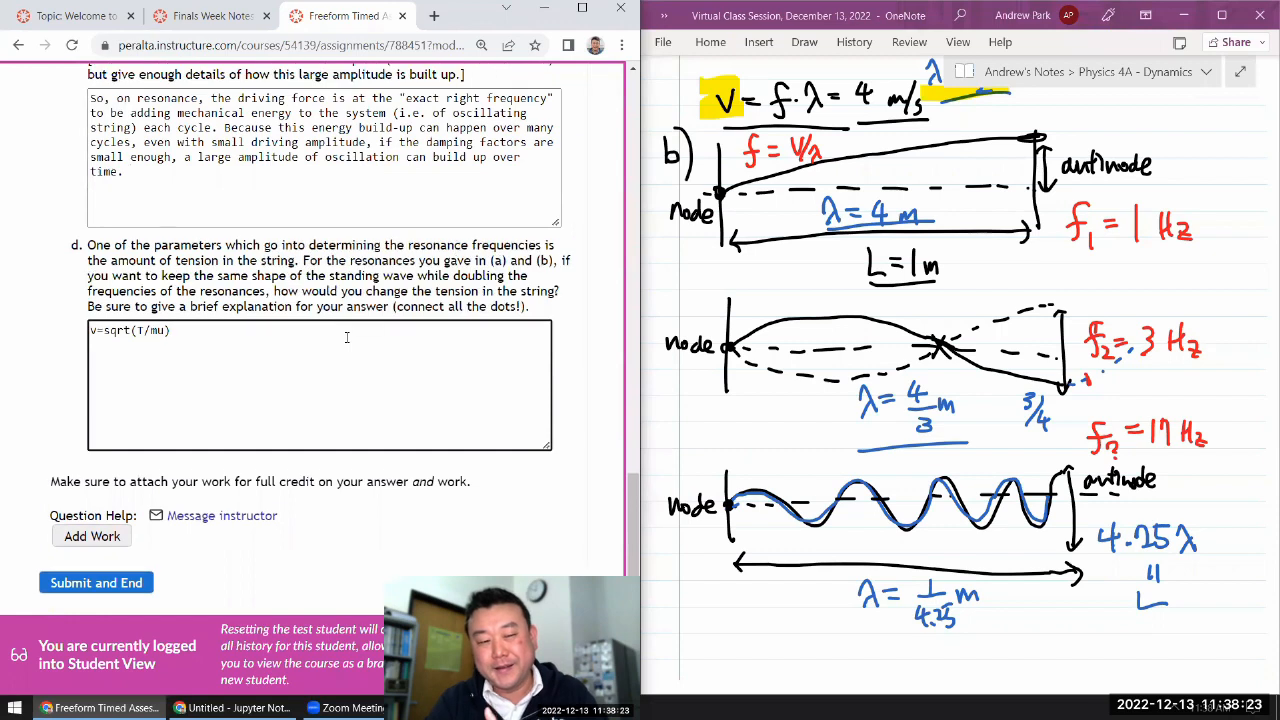
{"action": "scroll", "scroll_direction": "up", "scroll_amount": 3}
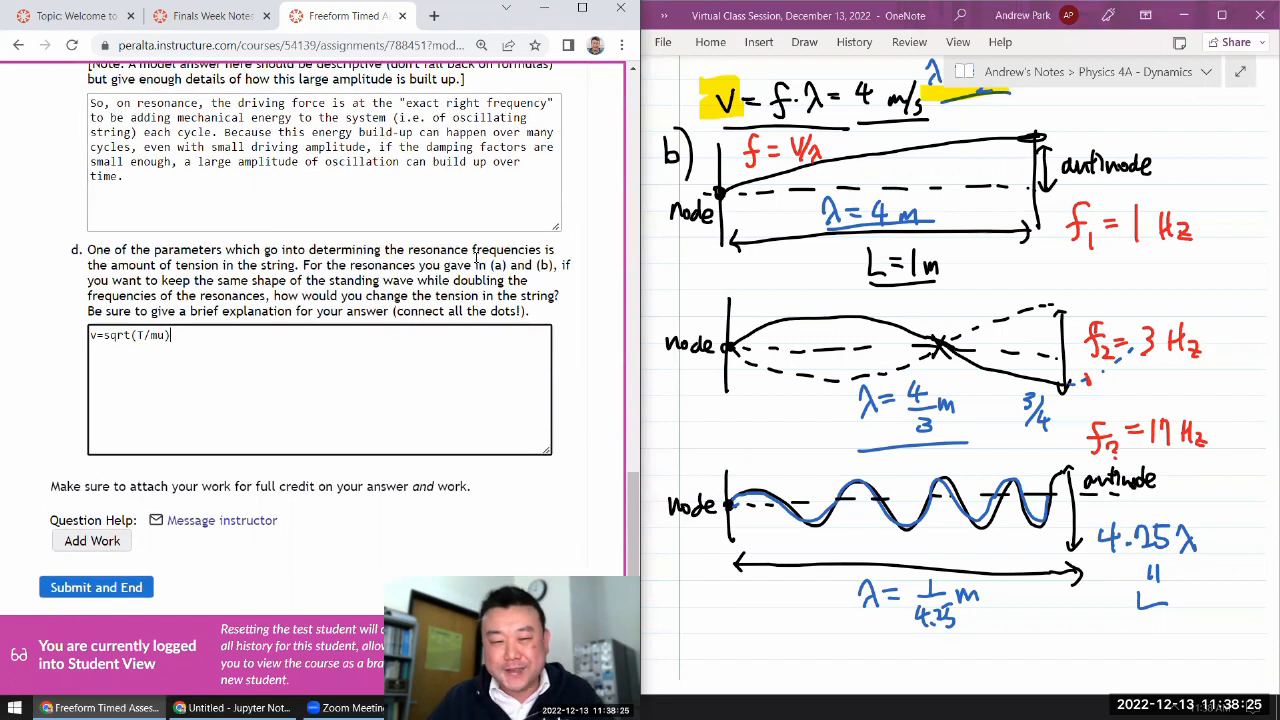
{"action": "scroll", "scroll_direction": "up", "scroll_amount": 3}
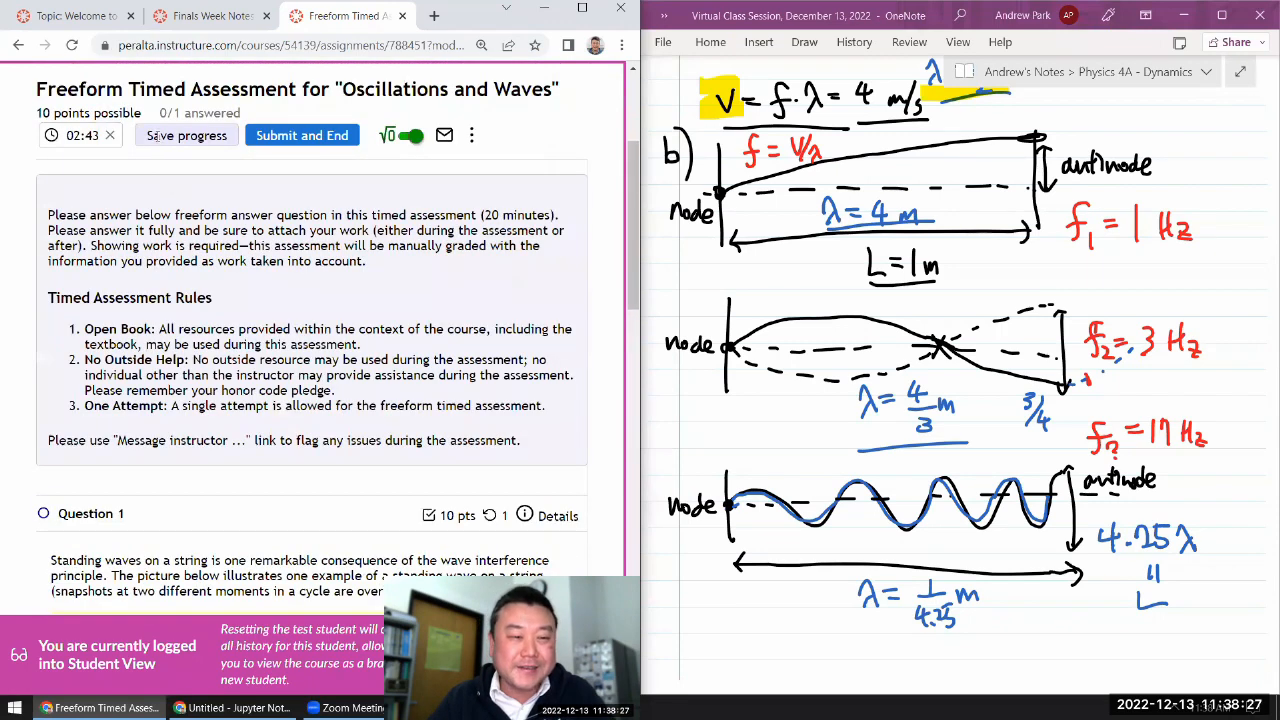
{"action": "scroll", "scroll_direction": "down", "scroll_amount": 3}
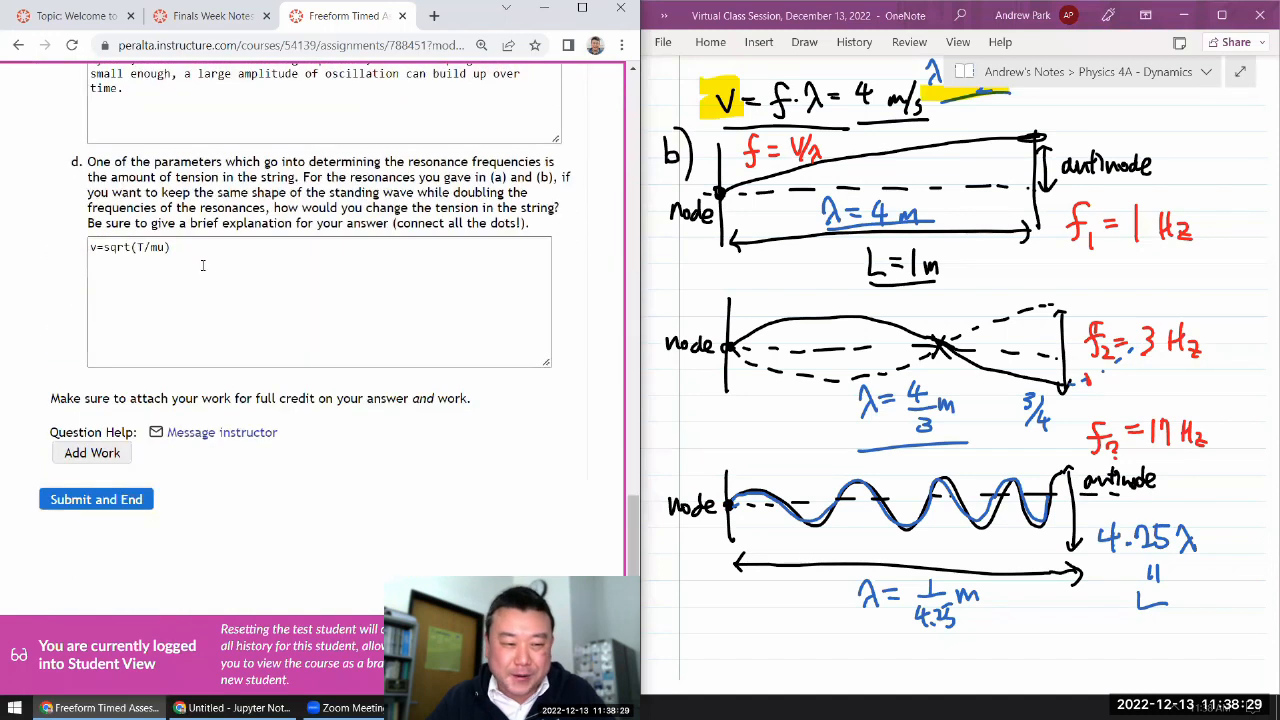
{"action": "double_click", "coordinate": [196, 176]}
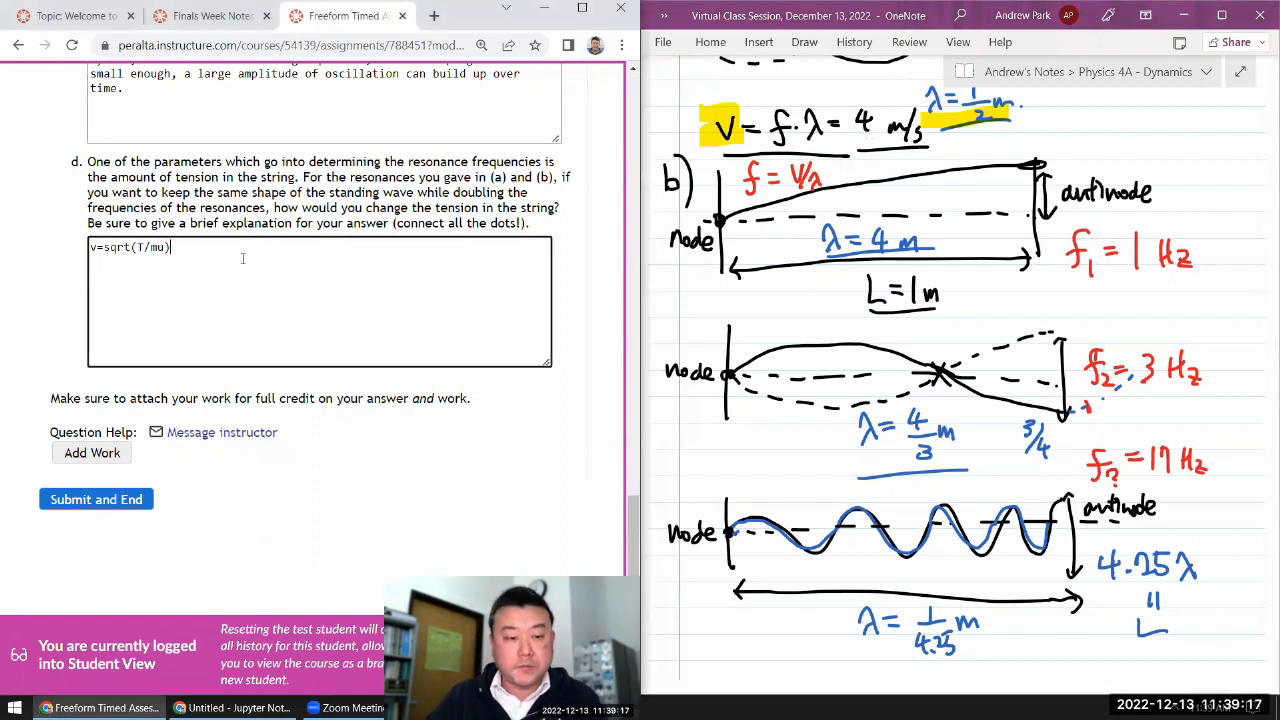
- Type that doubling the standing-wave frequency (f = v/lambda) requires increasing wave speed by a factor of 2
{"action": "type", "text": "."}
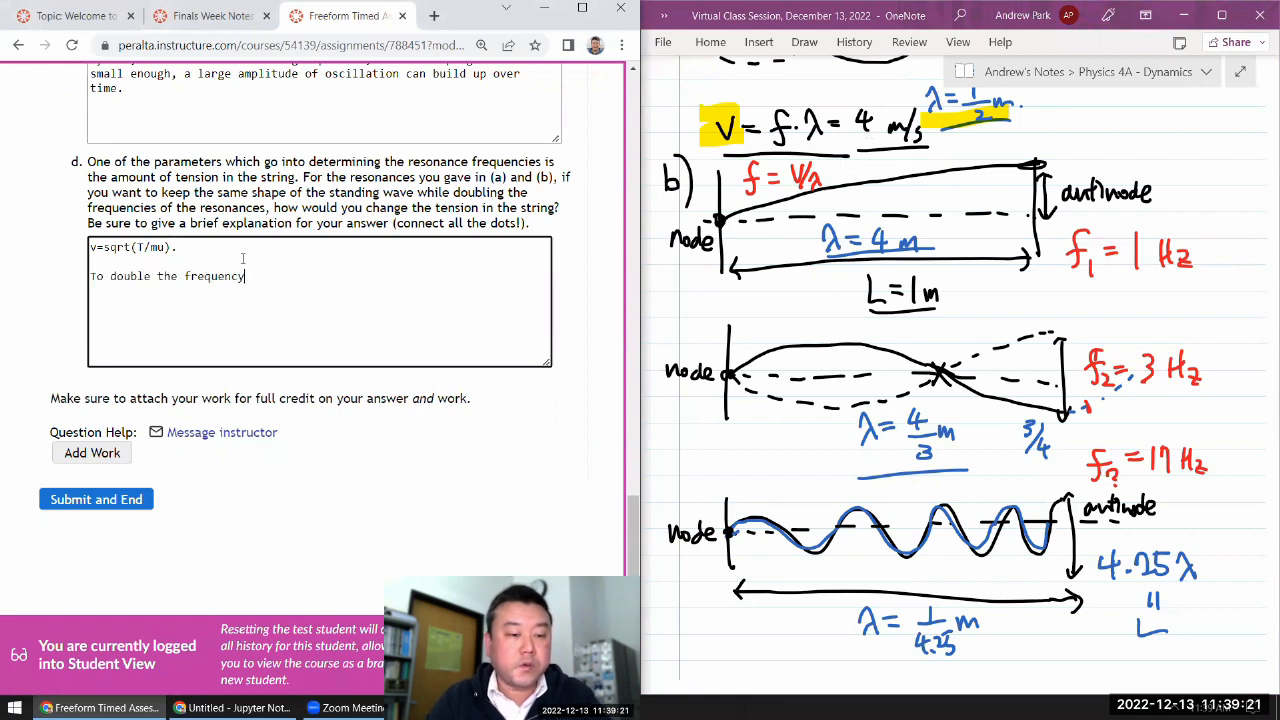
{"action": "type", "text": "of standing waves"}
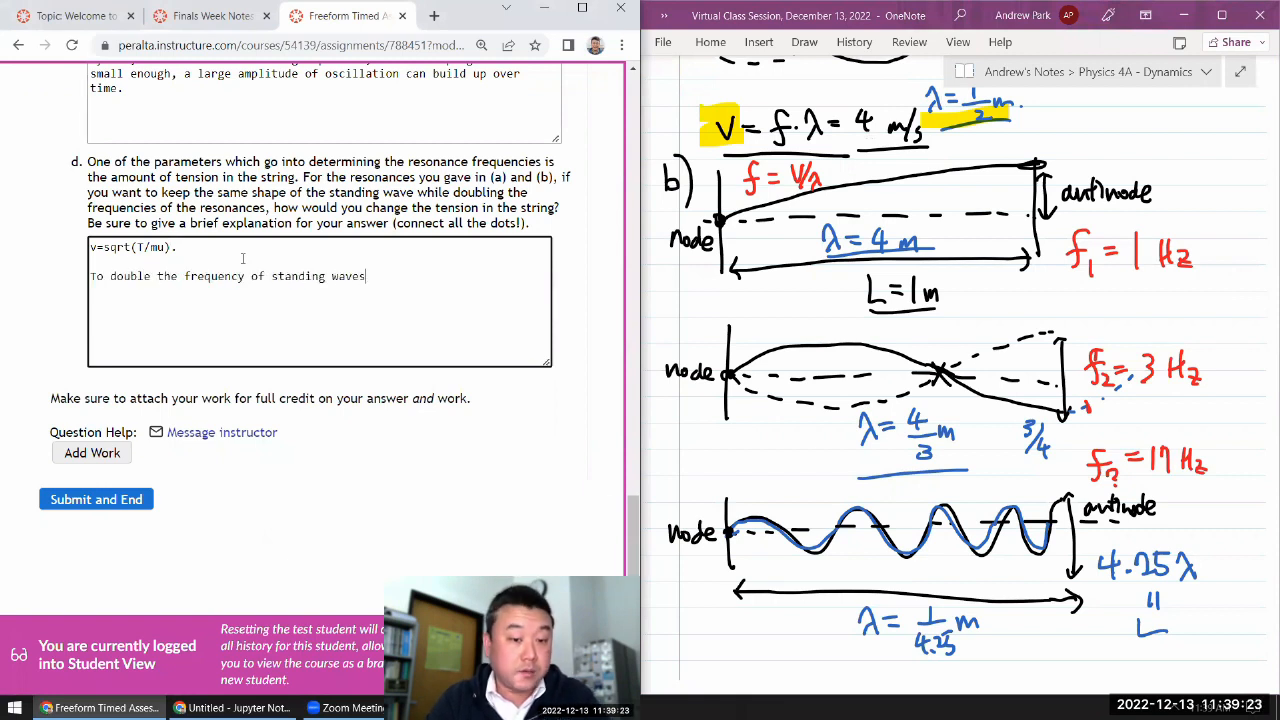
{"action": "type", "text": ", we need to increase the wave"}
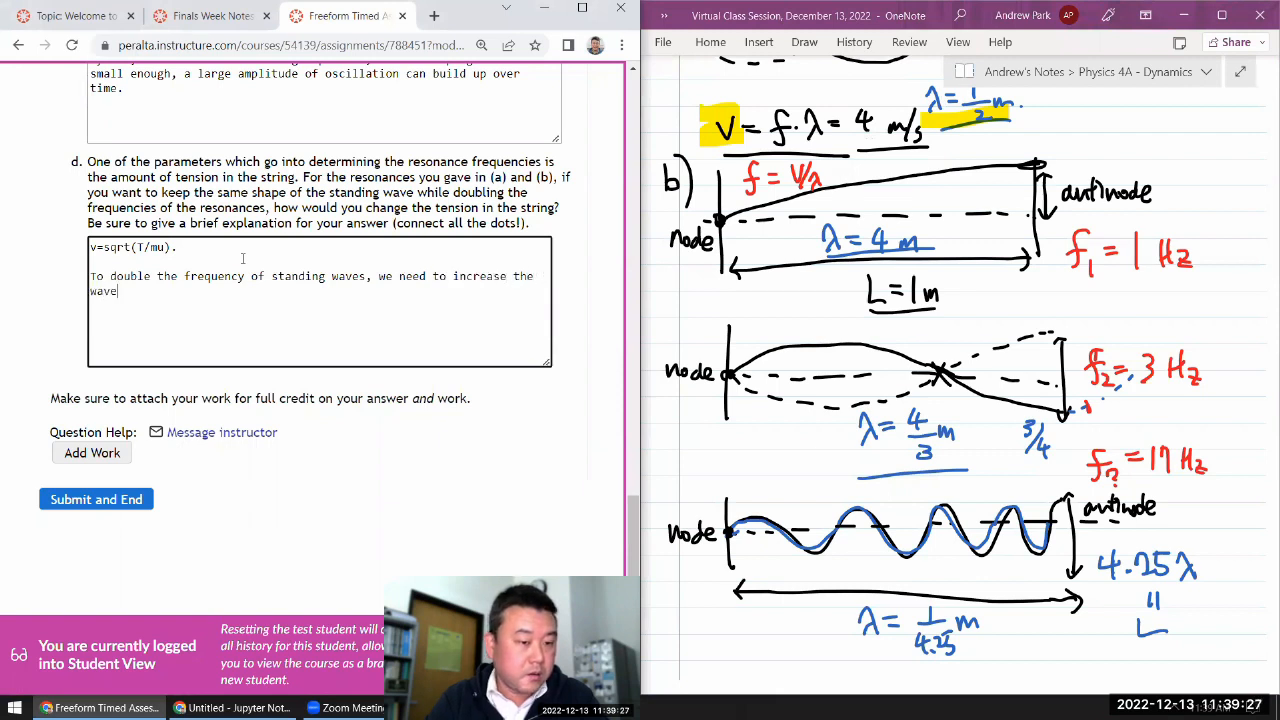
{"action": "type", "text": "speed by"}
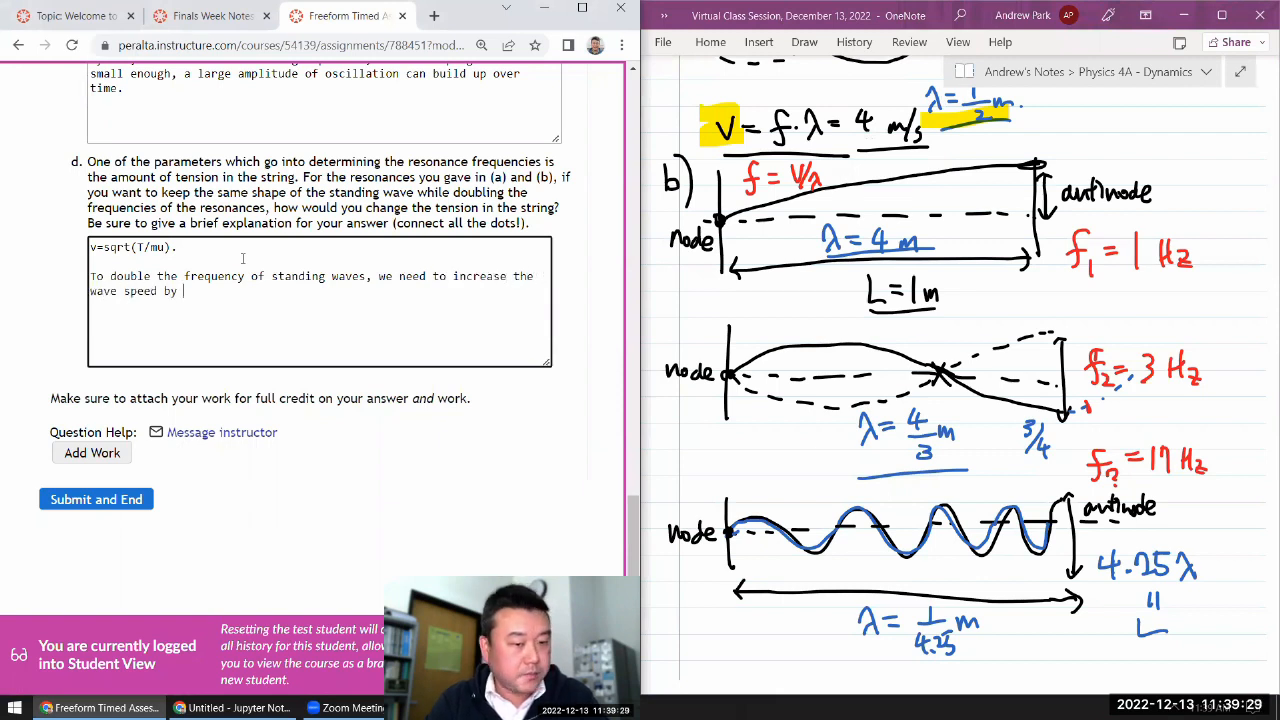
{"action": "type", "text": "a factor of 2 (from f ="}
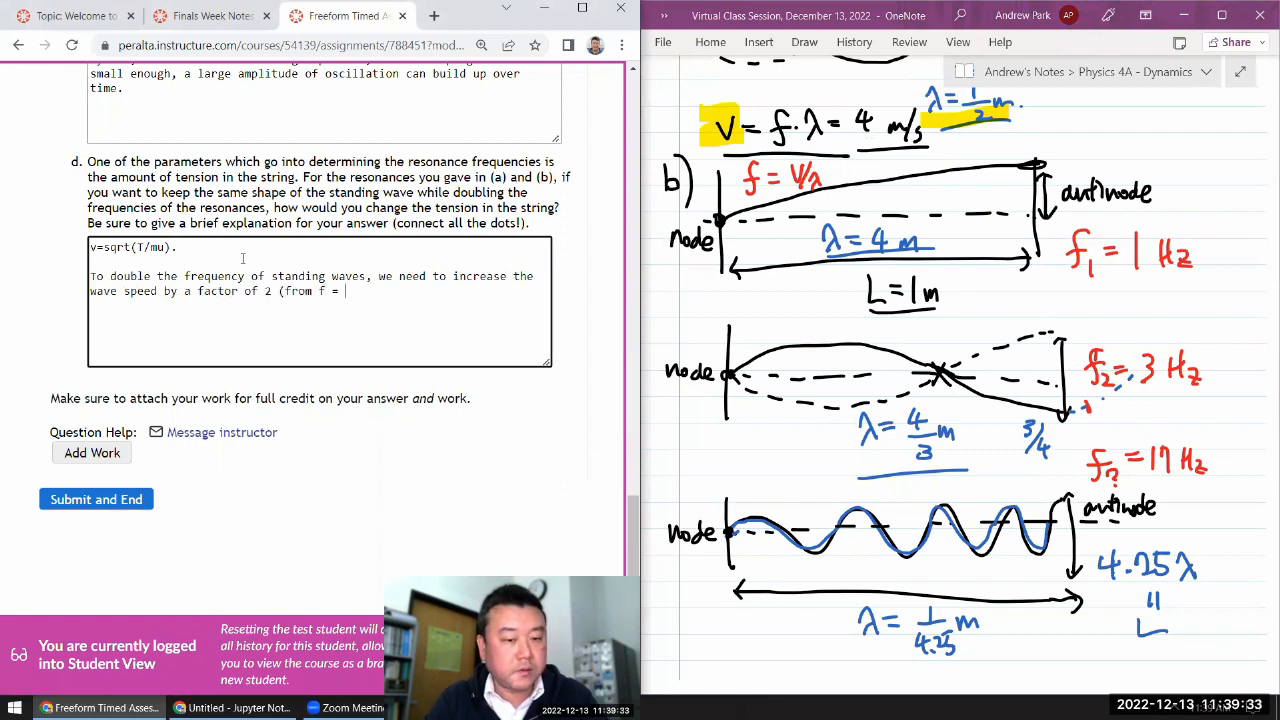
{"action": "type", "text": "v/lambda)"}
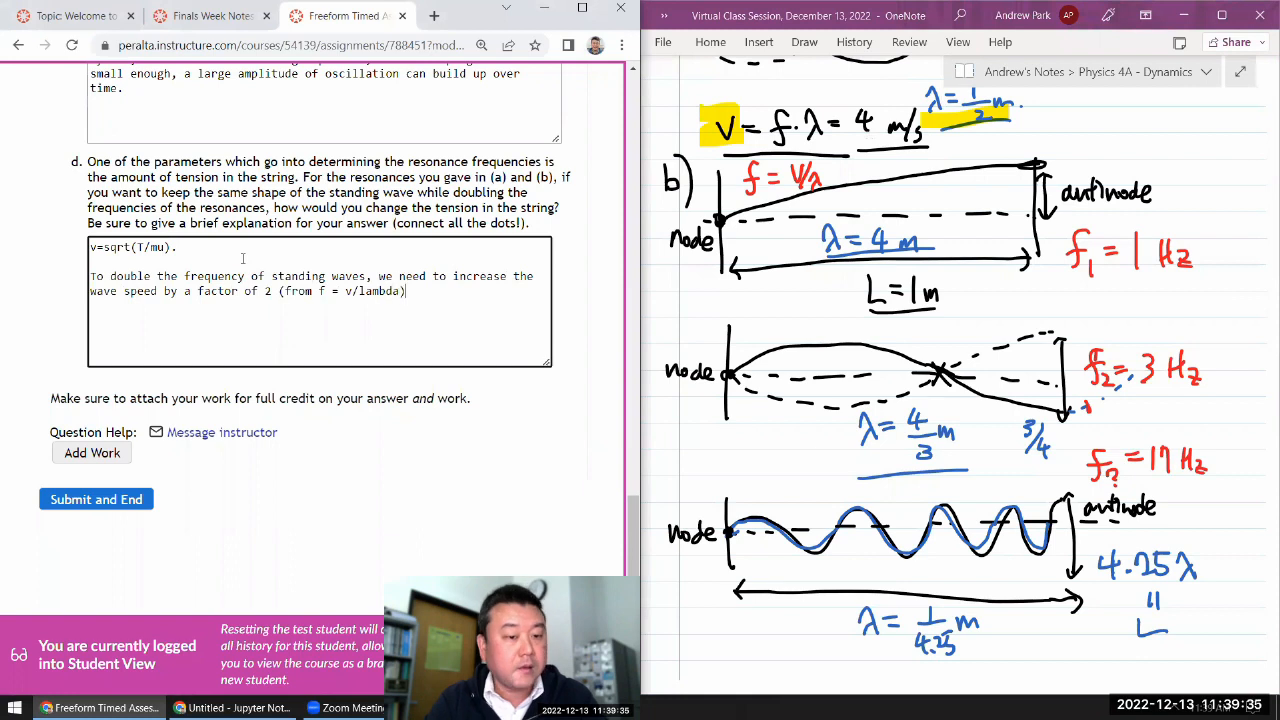
{"action": "type", "text": "; in order"}
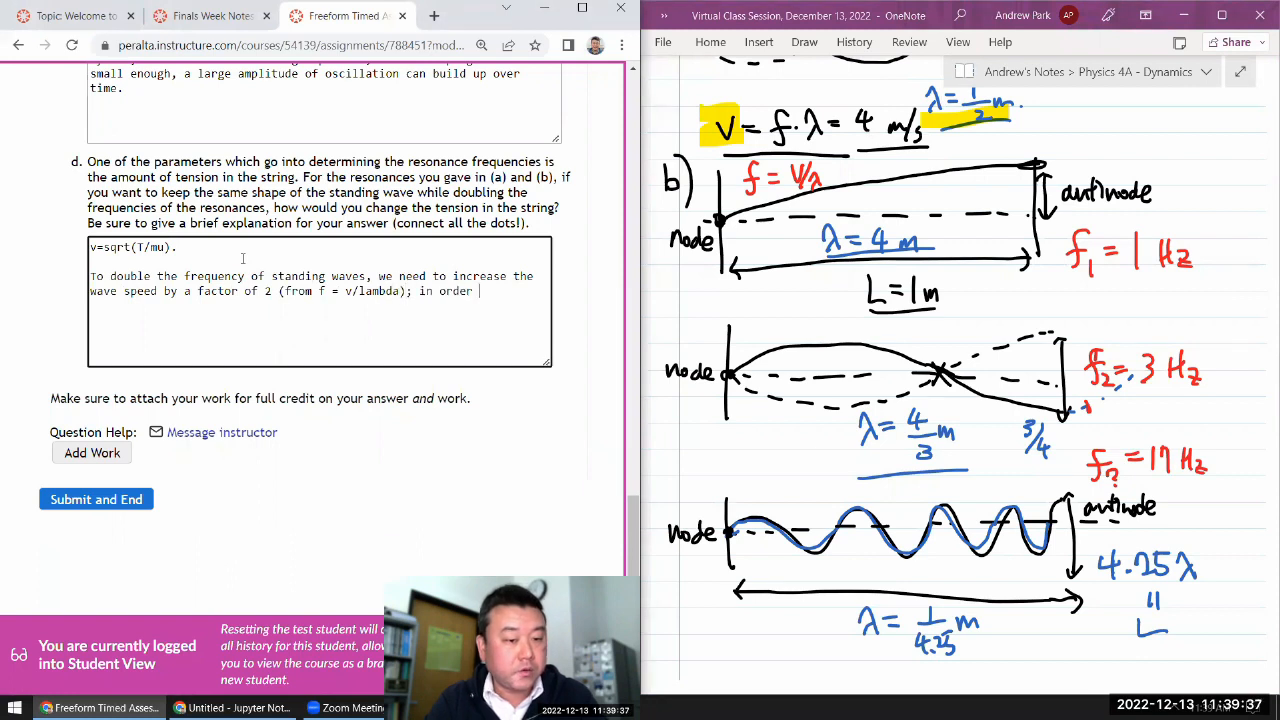
{"action": "type", "text": "to increase the"}
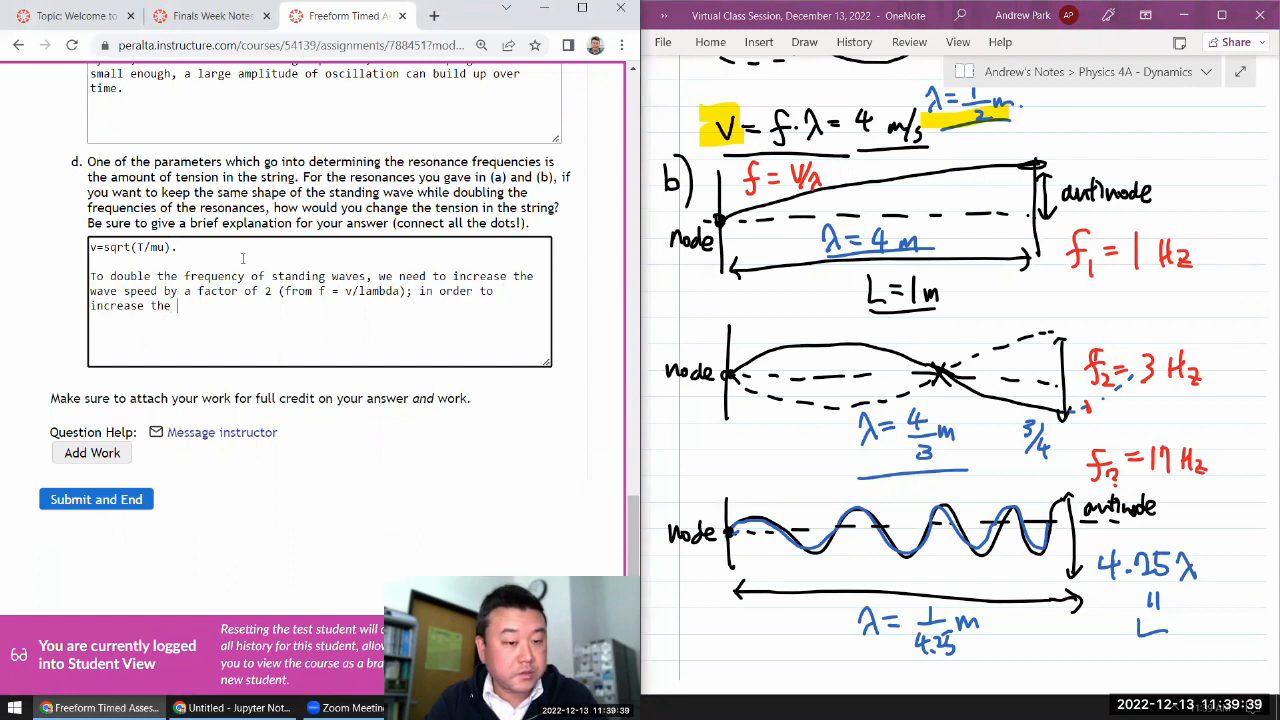
{"action": "type", "text": "wave speed by a f"}
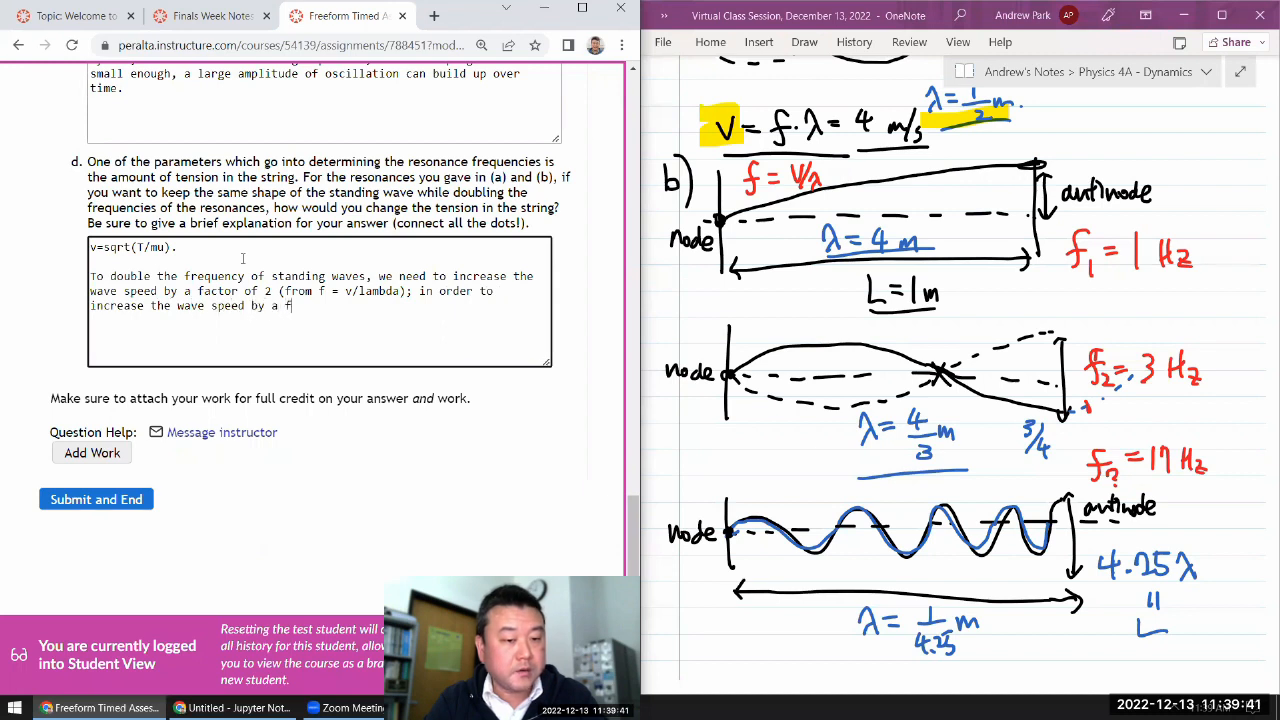
{"action": "type", "text": "actor of 2,"}
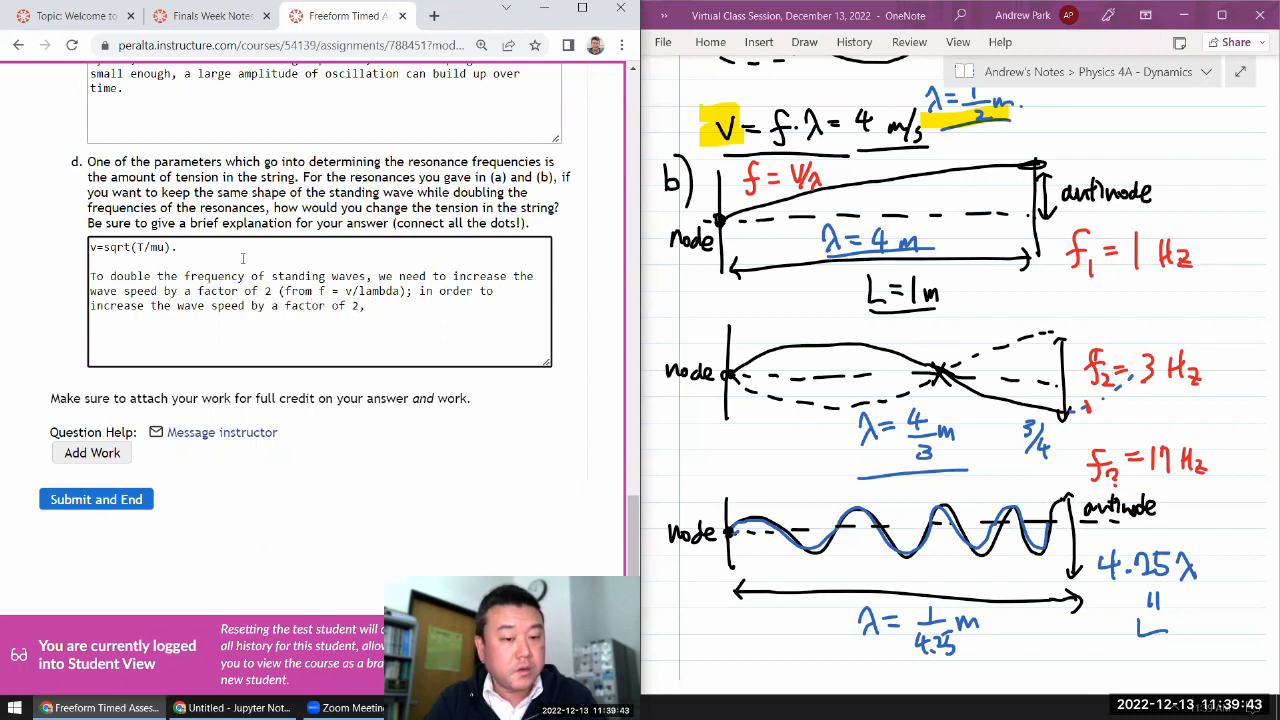
- Finish: without changing linear mass density mu, the tension force T must increase by a factor of 4
{"action": "type", "text": "(witho"}
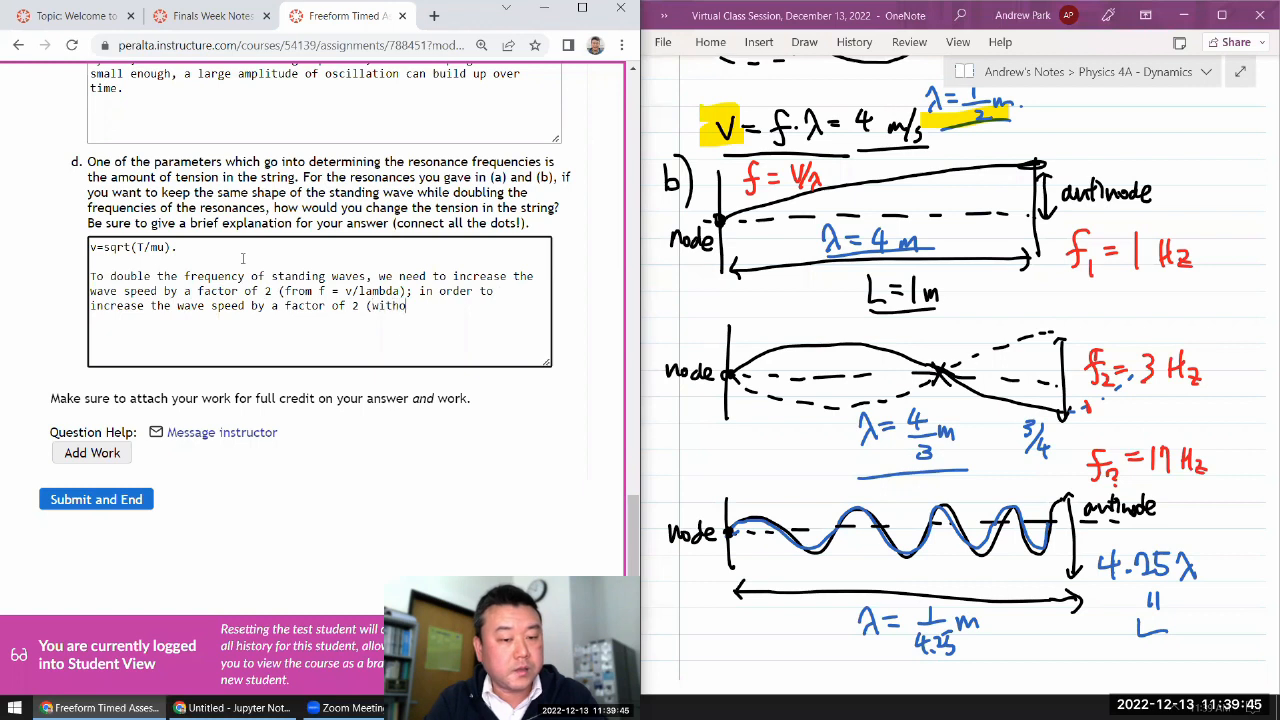
{"action": "type", "text": "ut changing"}
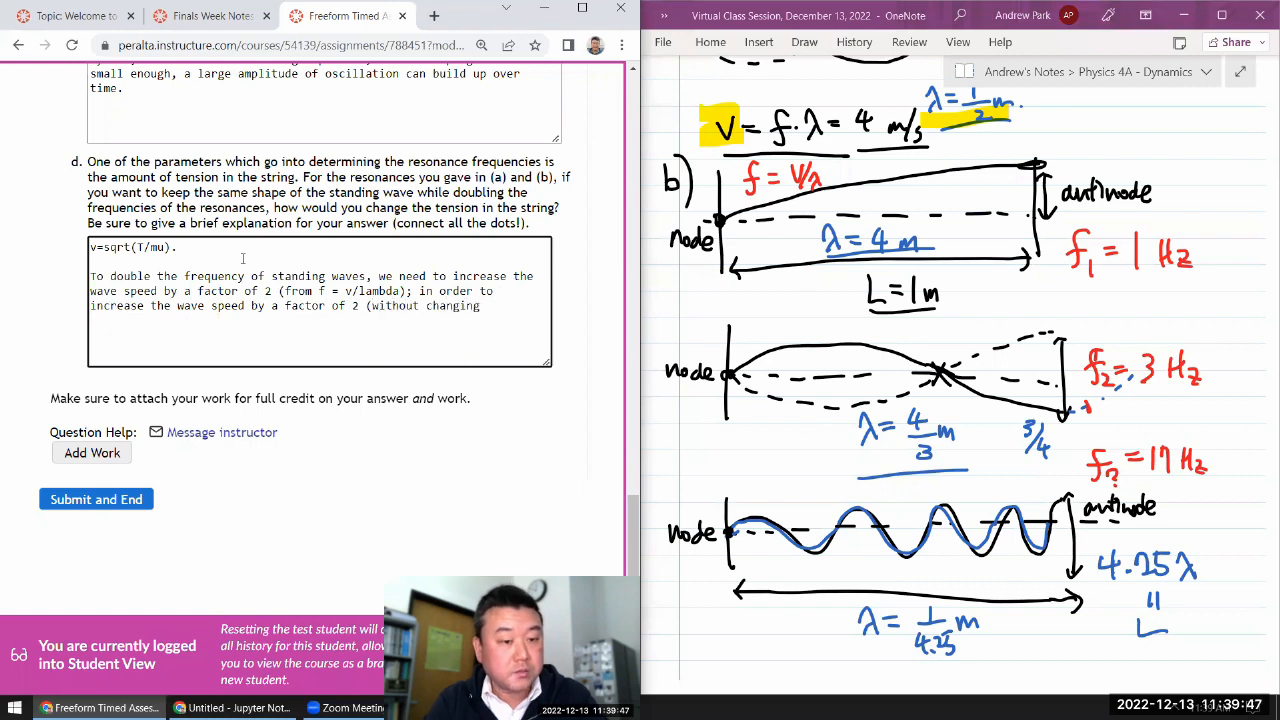
{"action": "type", "text": "the linear mas"}
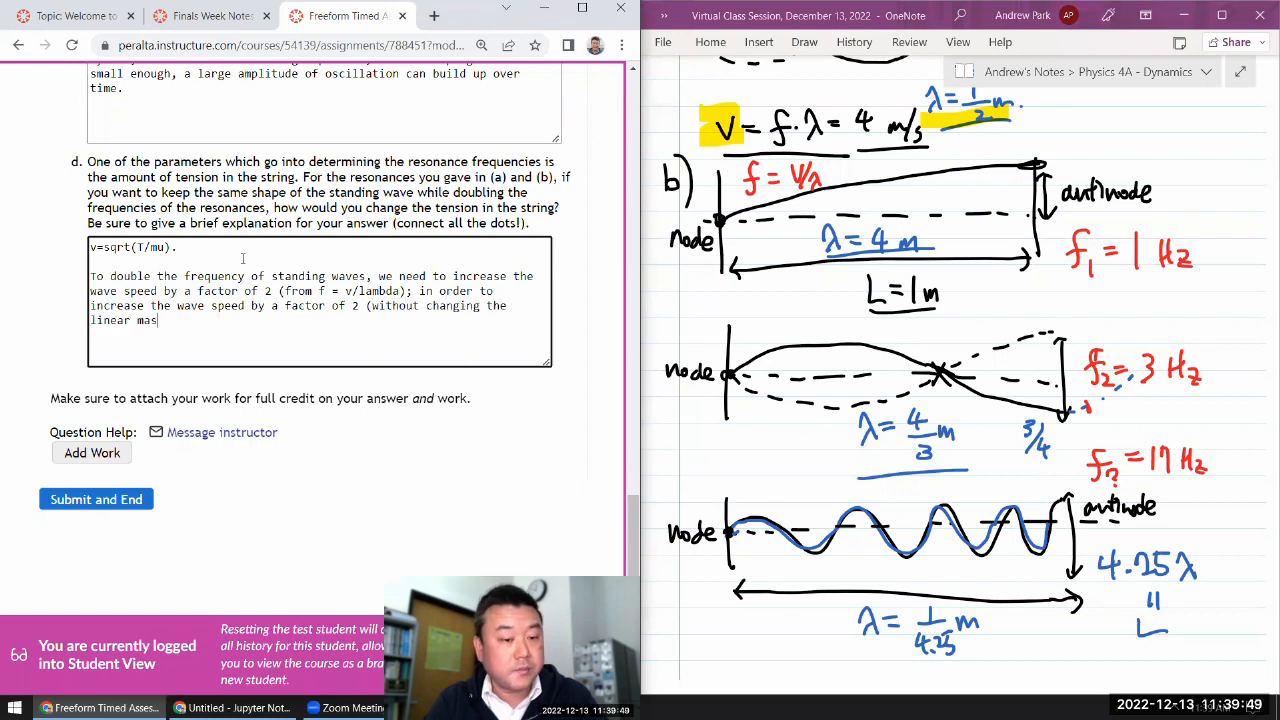
{"action": "type", "text": "s denisty"}
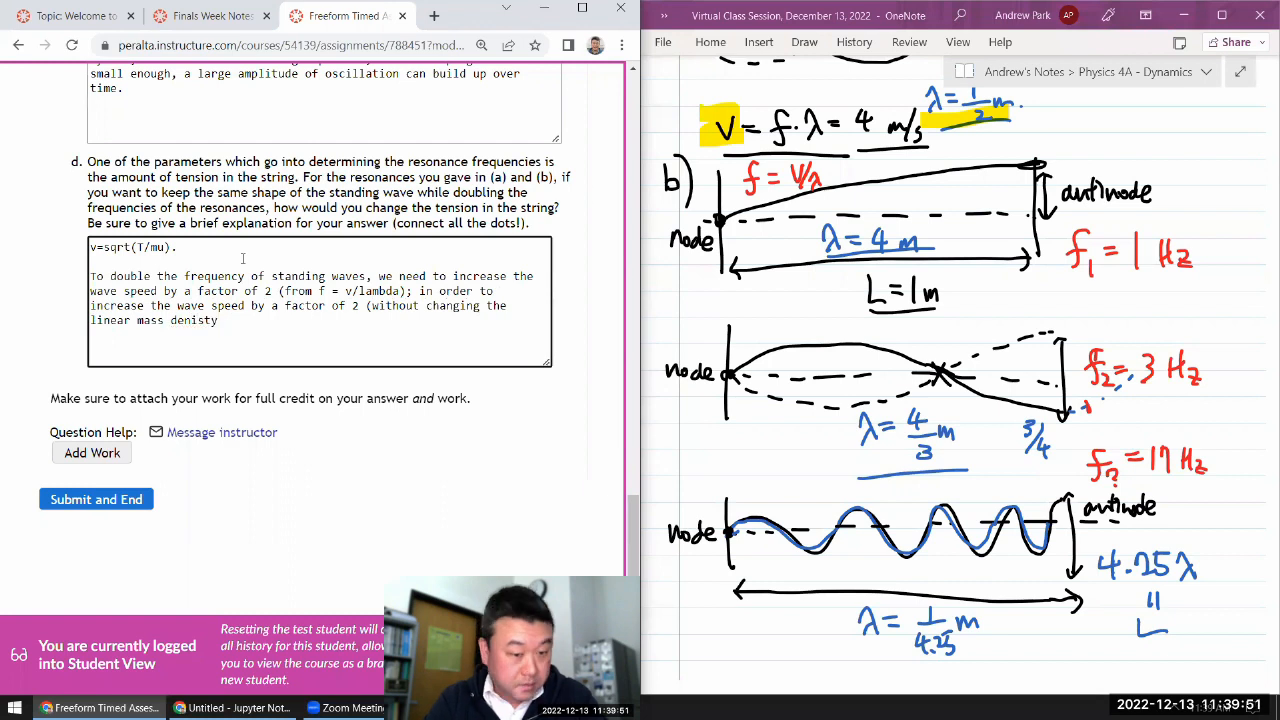
{"action": "type", "text": ", mu"}
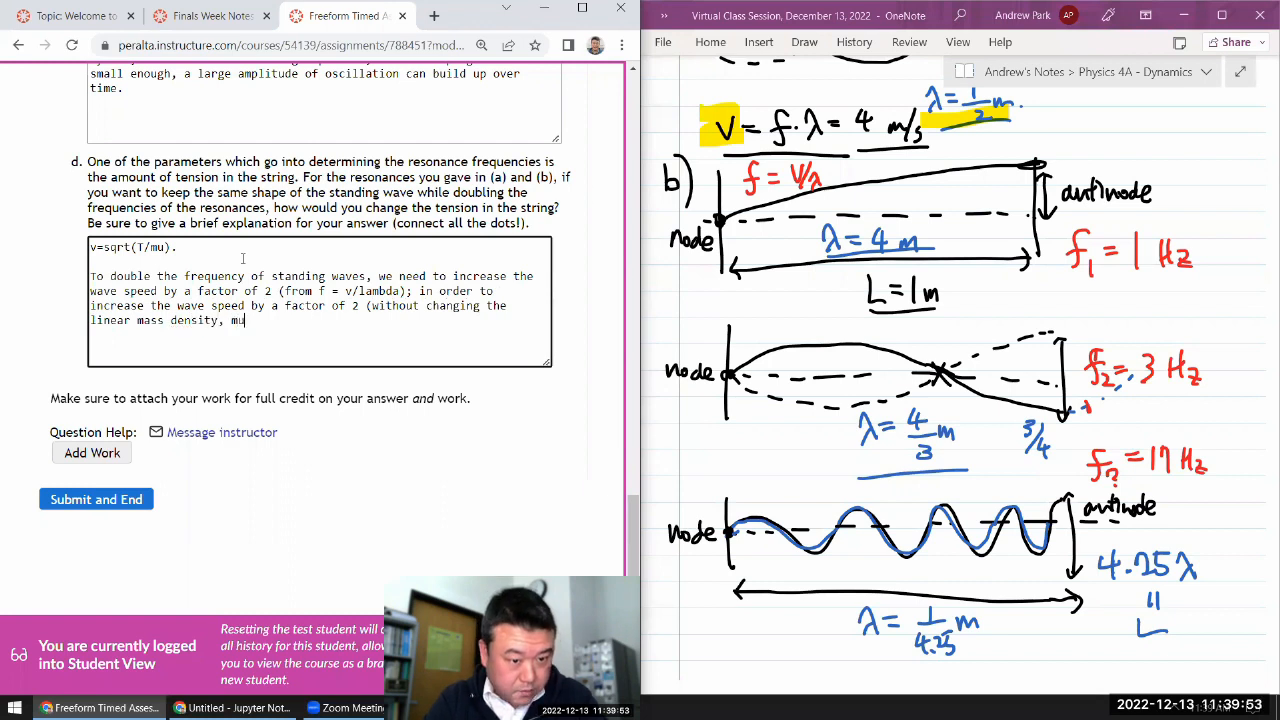
{"action": "type", "text": ", of the string),"}
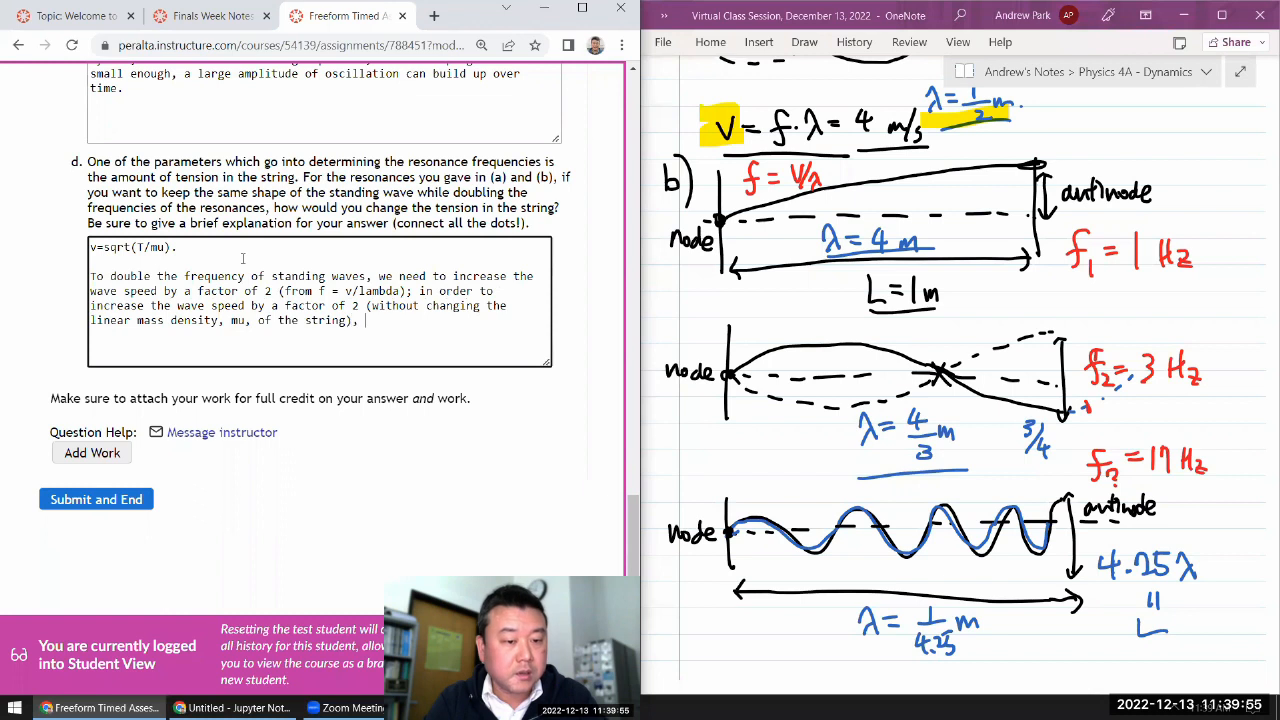
{"action": "type", "text": "we need to increas"}
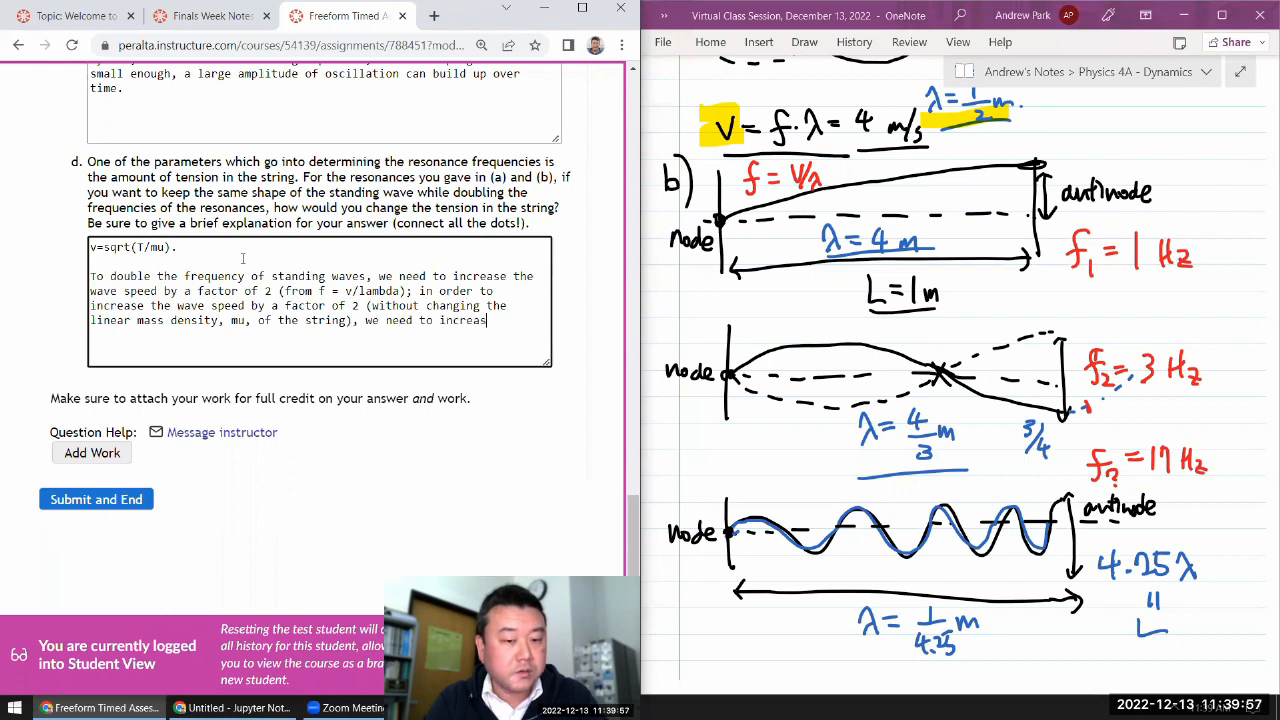
{"action": "type", "text": "e tension force T by a factor of 4"}
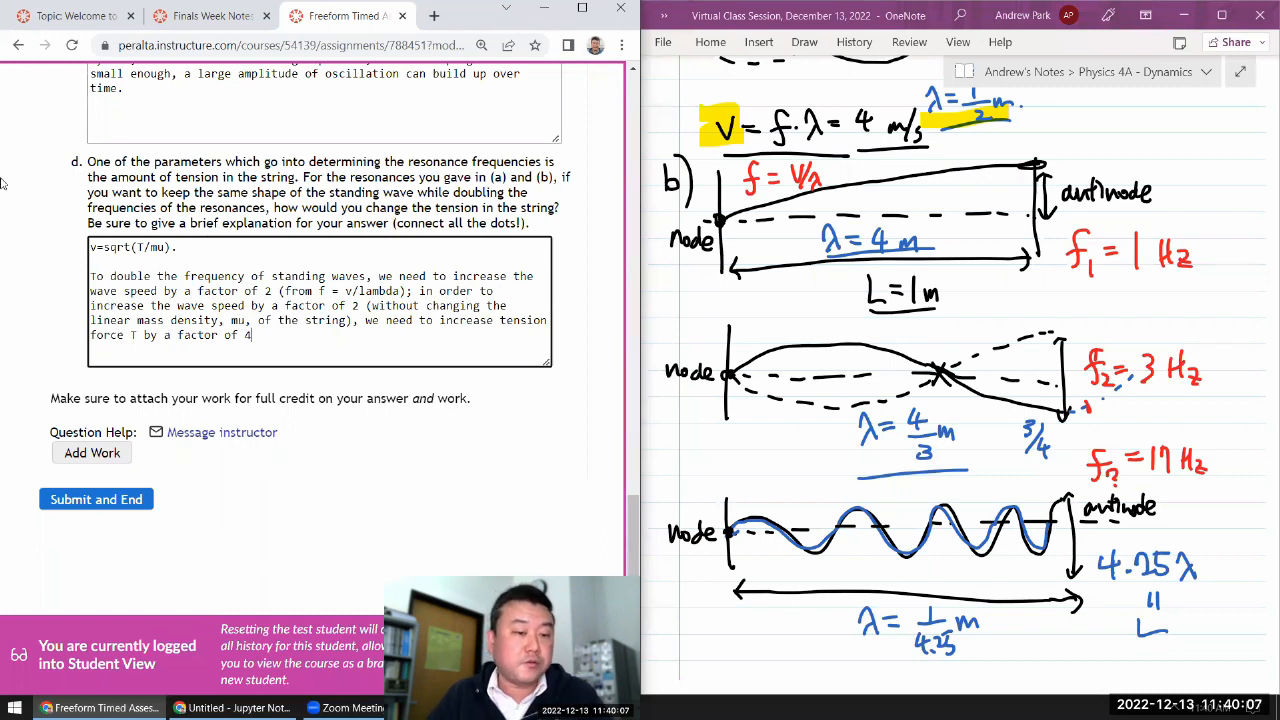
{"action": "type", "text": "."}
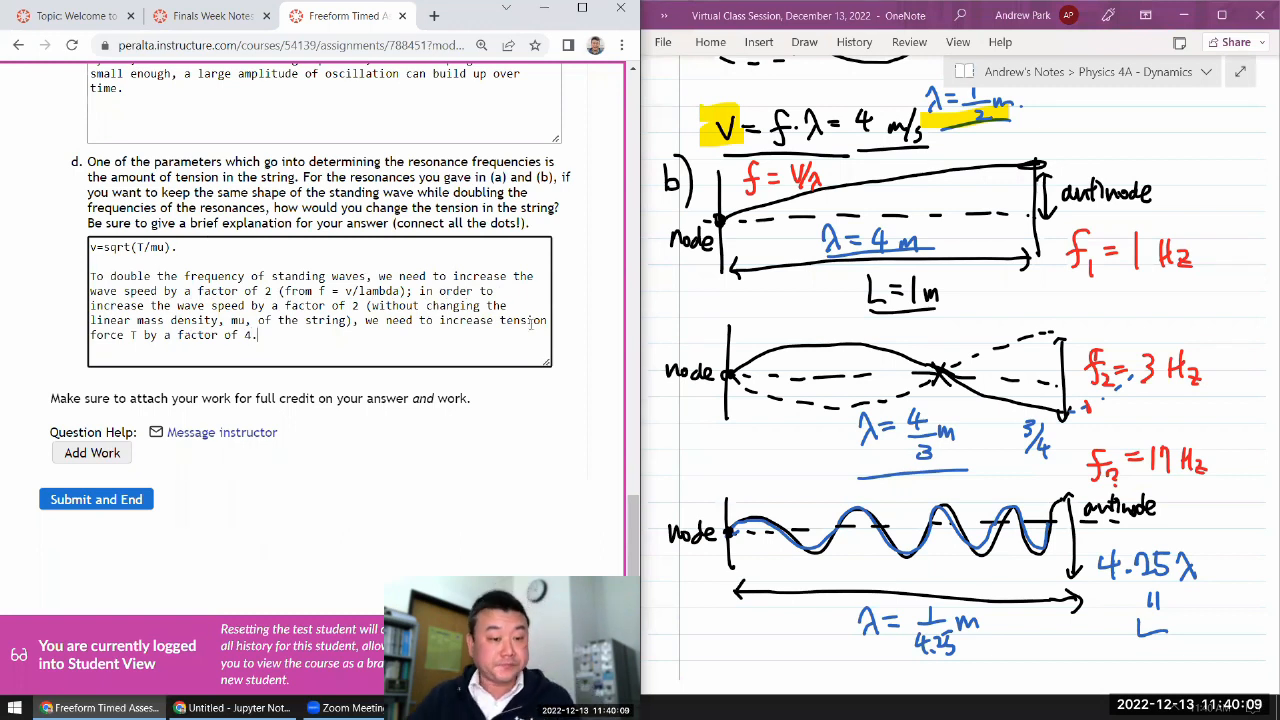
- Save the assessment progress and scroll through the answers to review them before adding work
{"action": "scroll", "scroll_direction": "up", "scroll_amount": 3}
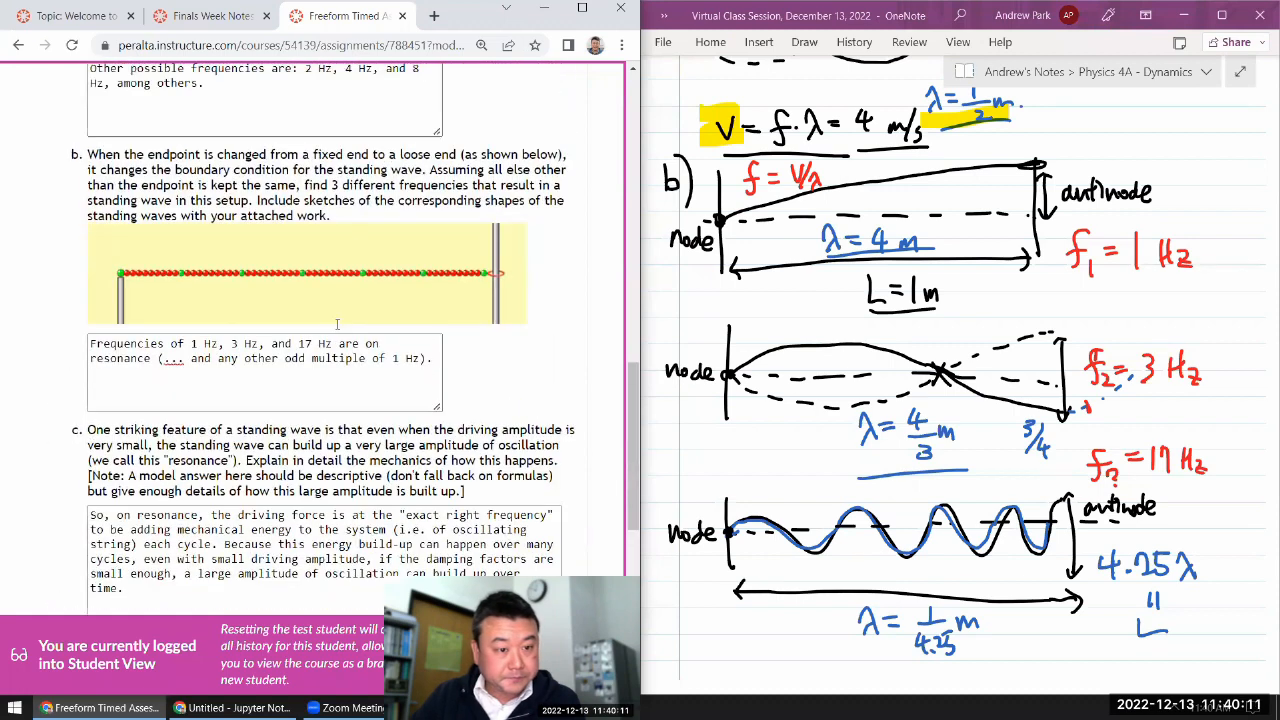
{"action": "scroll", "scroll_direction": "up", "scroll_amount": 3}
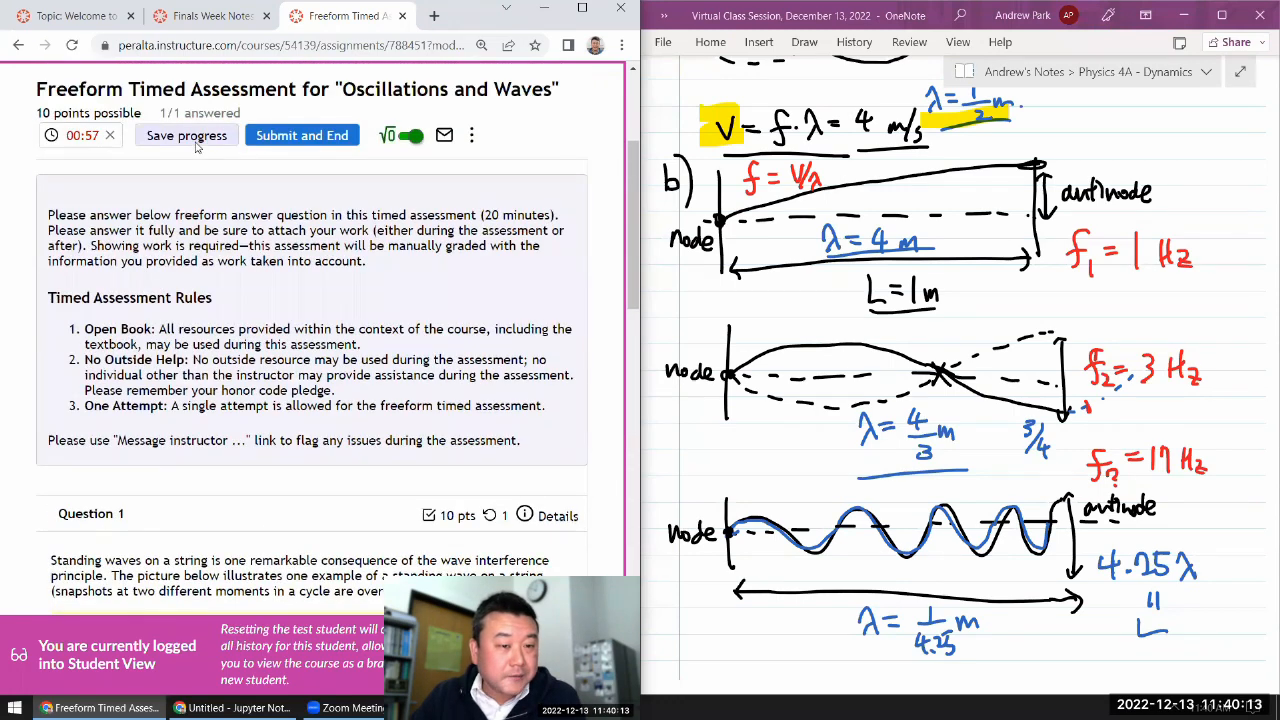
{"action": "left_click", "coordinate": [186, 136]}
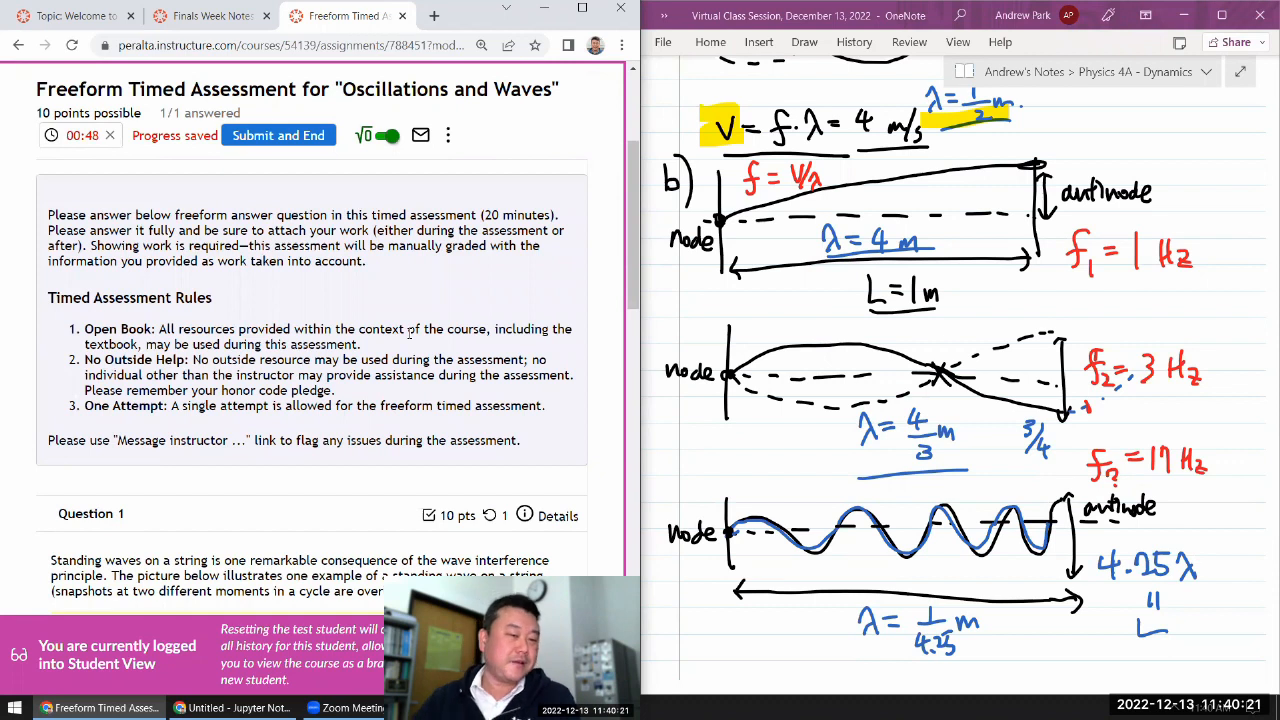
{"action": "scroll", "scroll_direction": "down", "scroll_amount": 3}
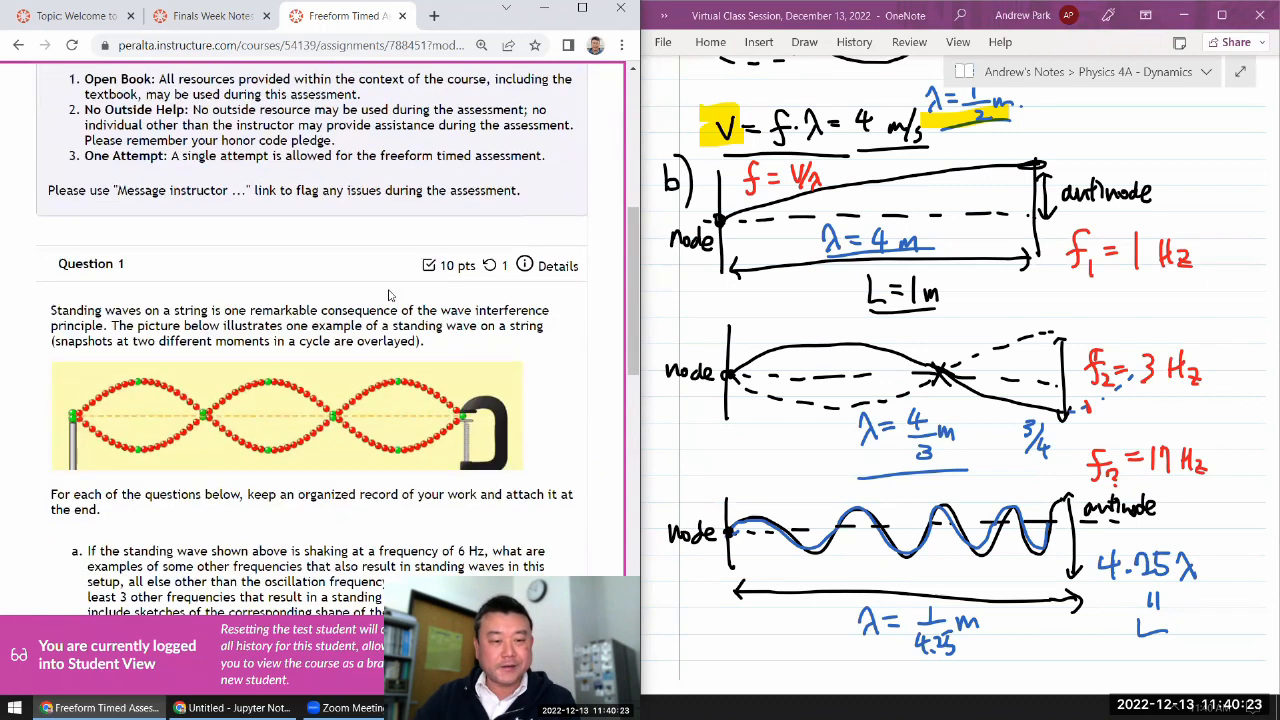
{"action": "scroll", "scroll_direction": "down", "scroll_amount": 3}
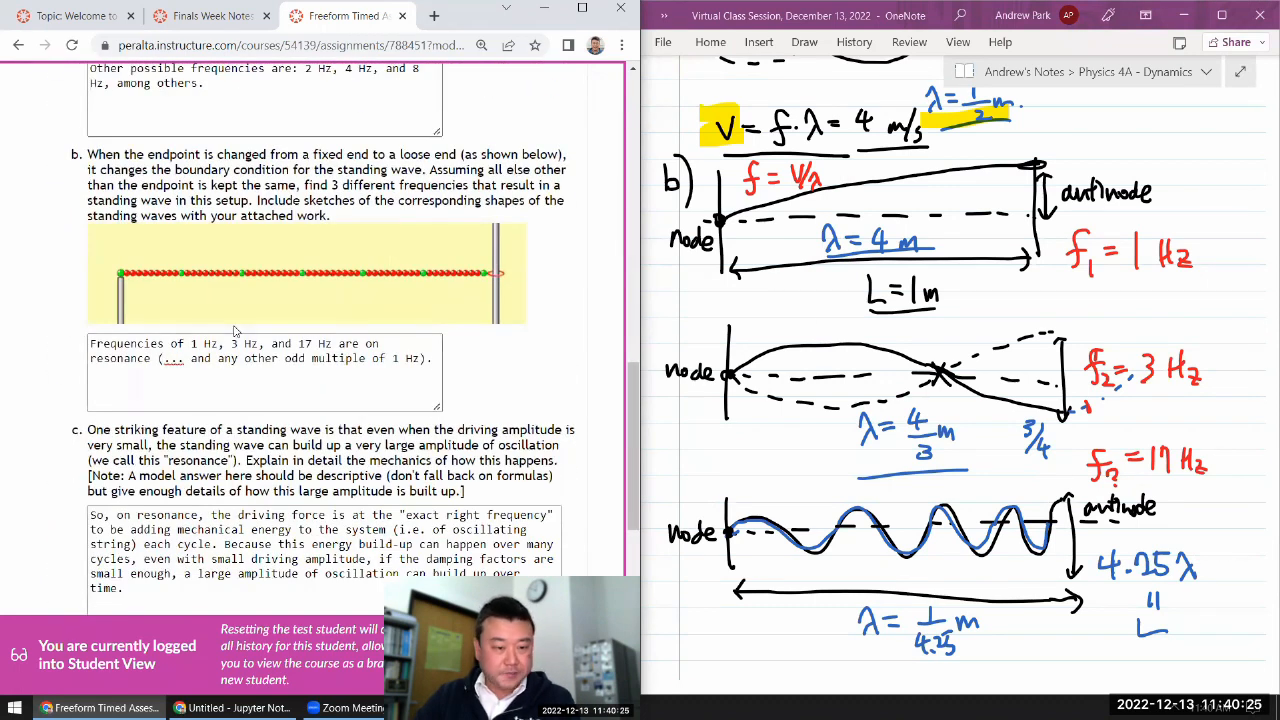
{"action": "scroll", "scroll_direction": "down", "scroll_amount": 3}
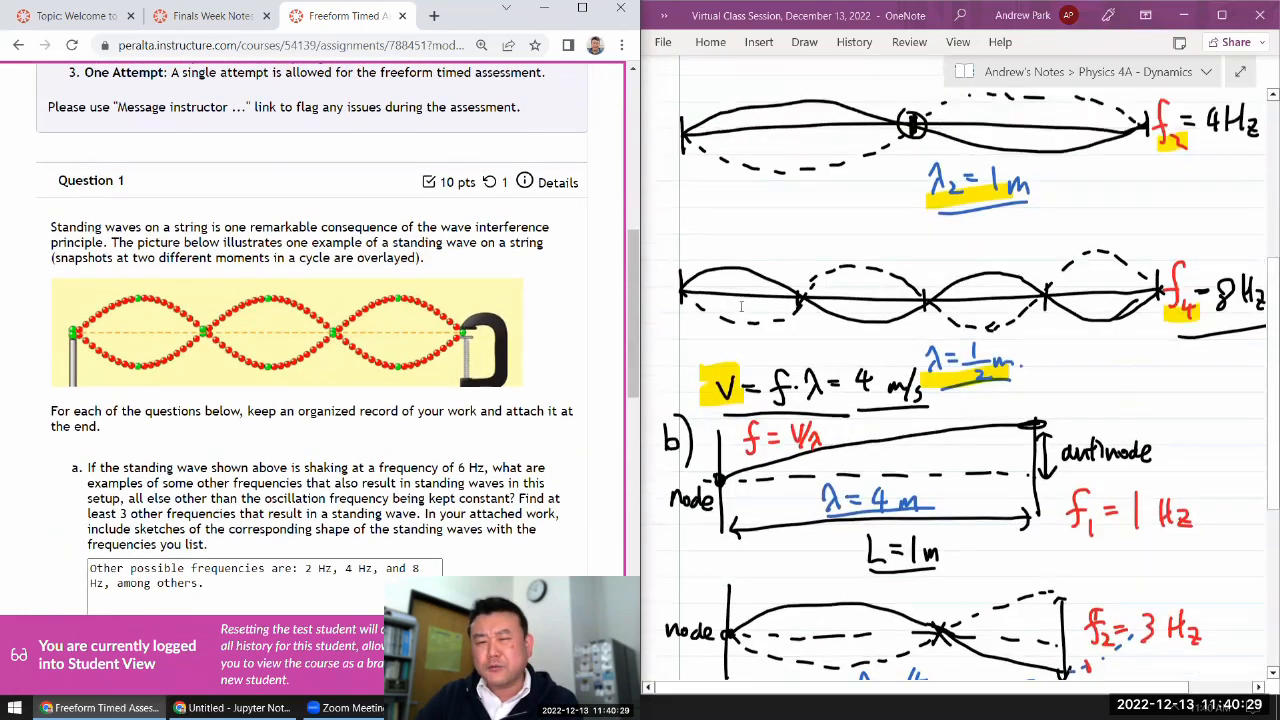
{"action": "scroll", "scroll_direction": "up", "scroll_amount": 3}
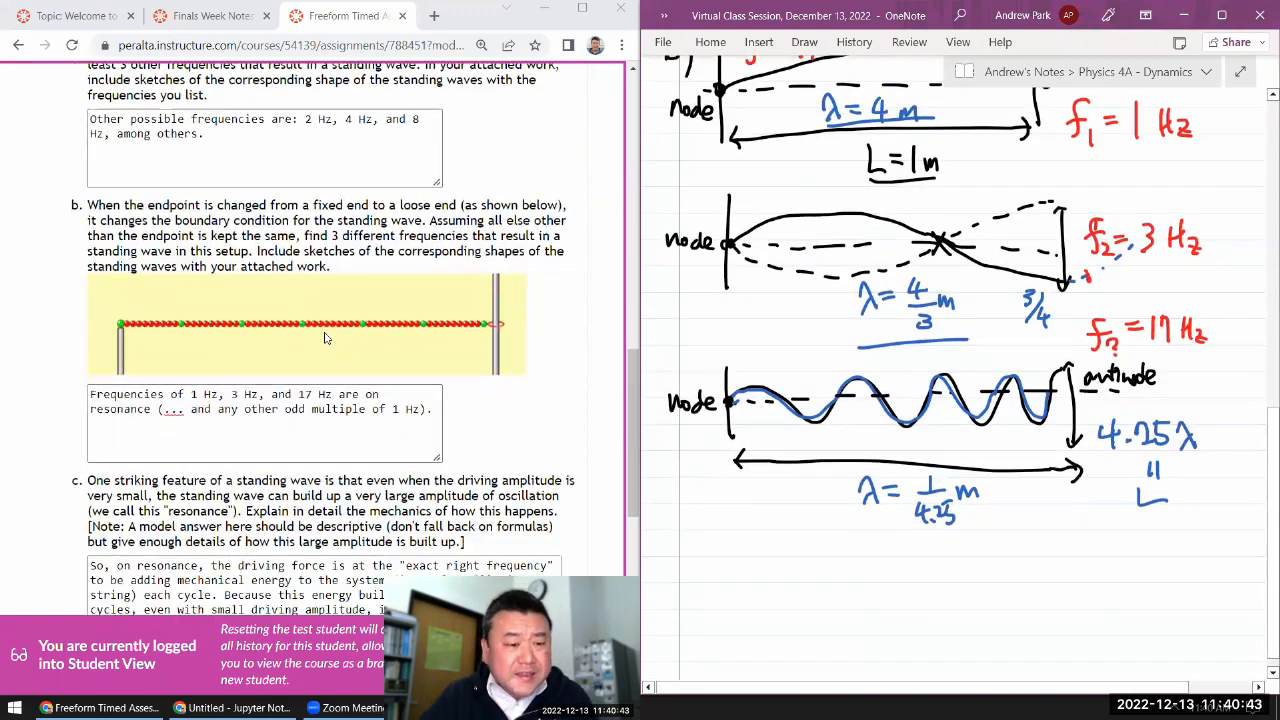
{"action": "scroll", "scroll_direction": "down", "scroll_amount": 3}
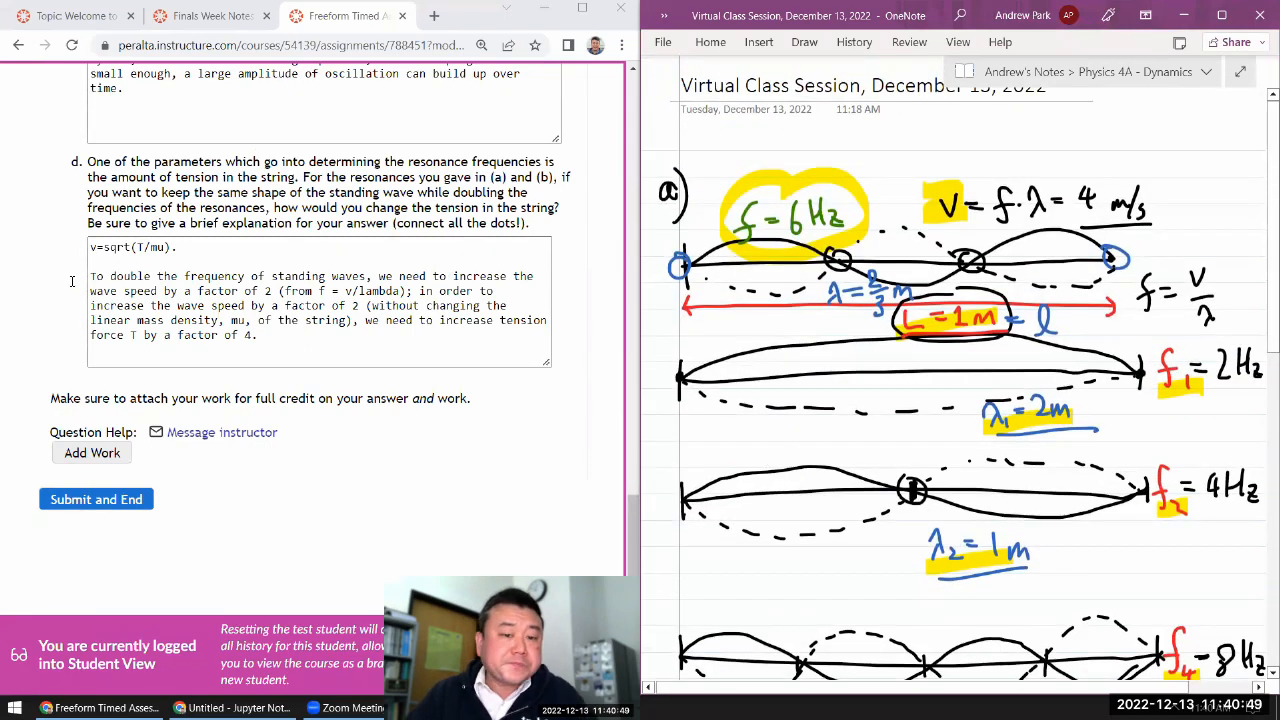
{"action": "scroll", "scroll_direction": "up", "scroll_amount": 3}
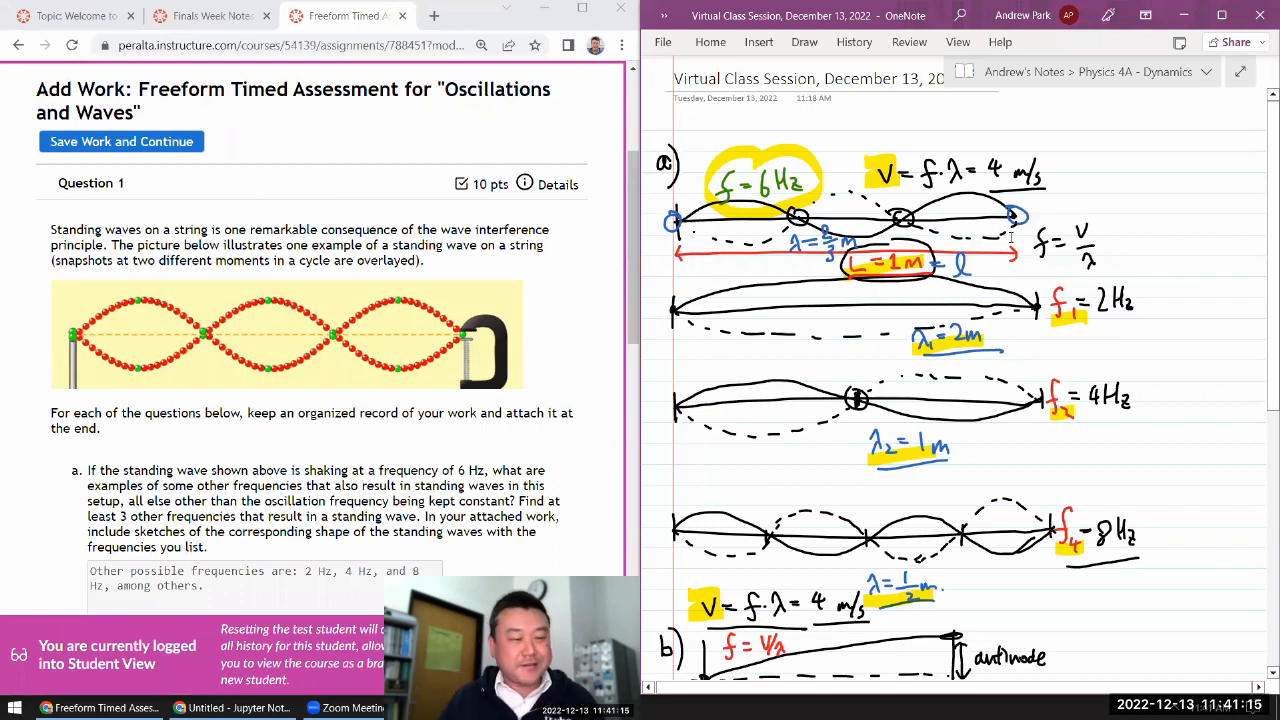
- Scroll down the Add Work page to the 'Show work here' editor holding the pasted OneNote harmonic sketches
{"action": "scroll", "scroll_direction": "down", "scroll_amount": 3}
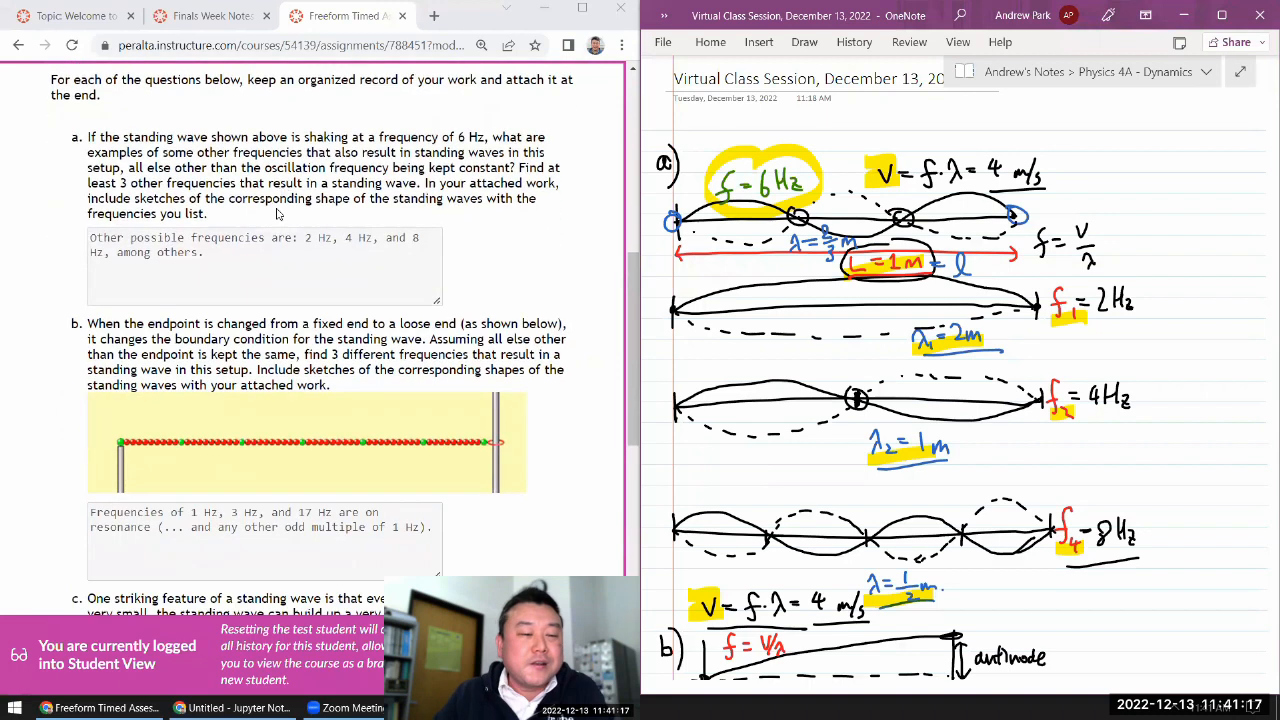
{"action": "scroll", "scroll_direction": "down", "scroll_amount": 3}
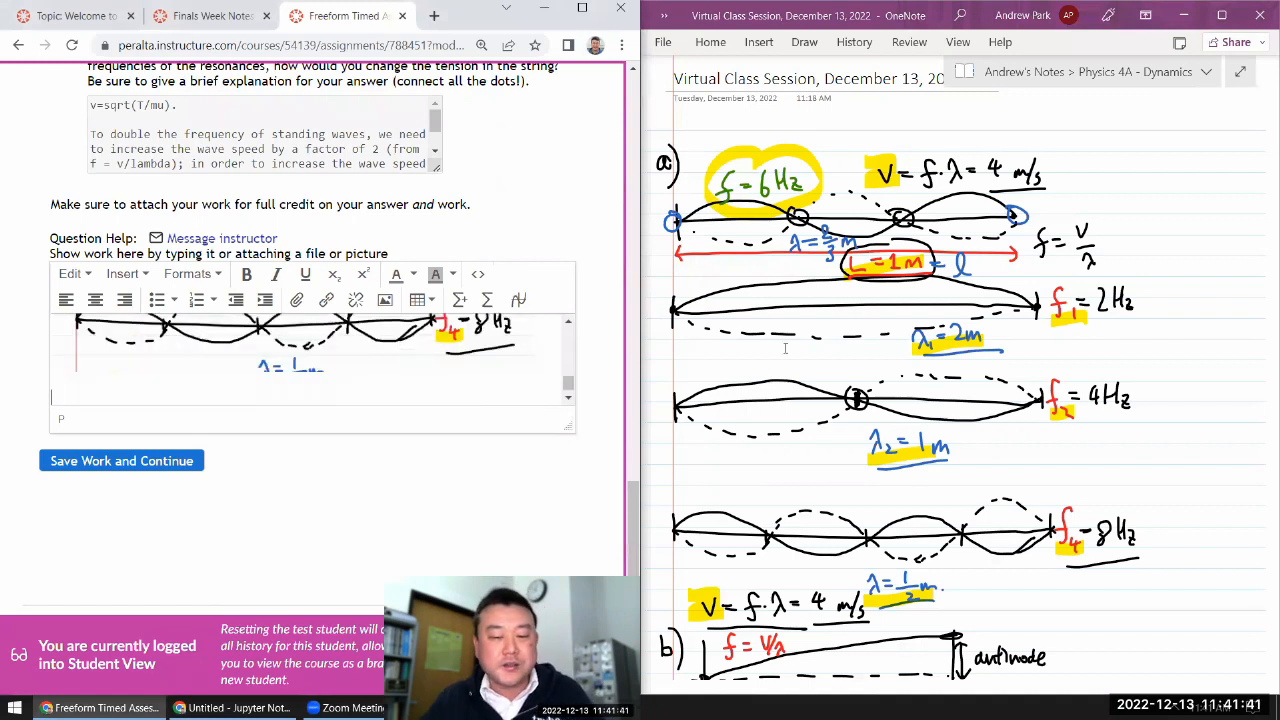
{"action": "scroll", "scroll_direction": "down", "scroll_amount": 3}
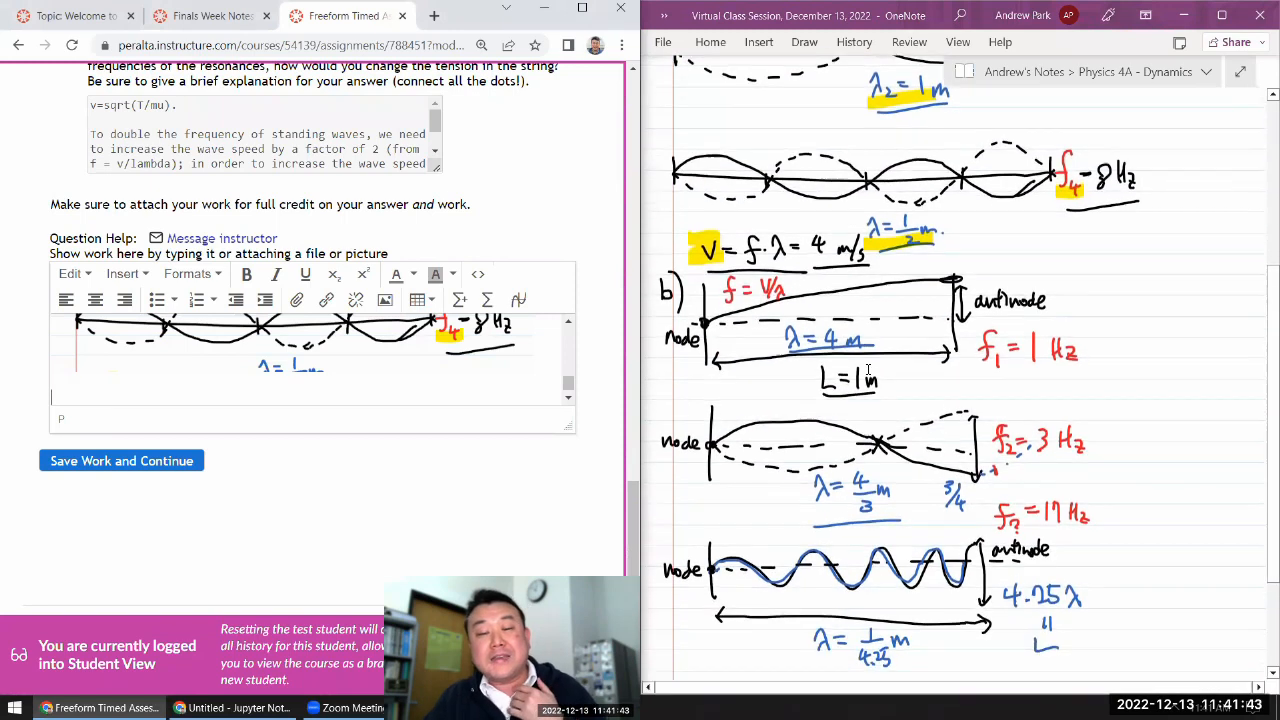